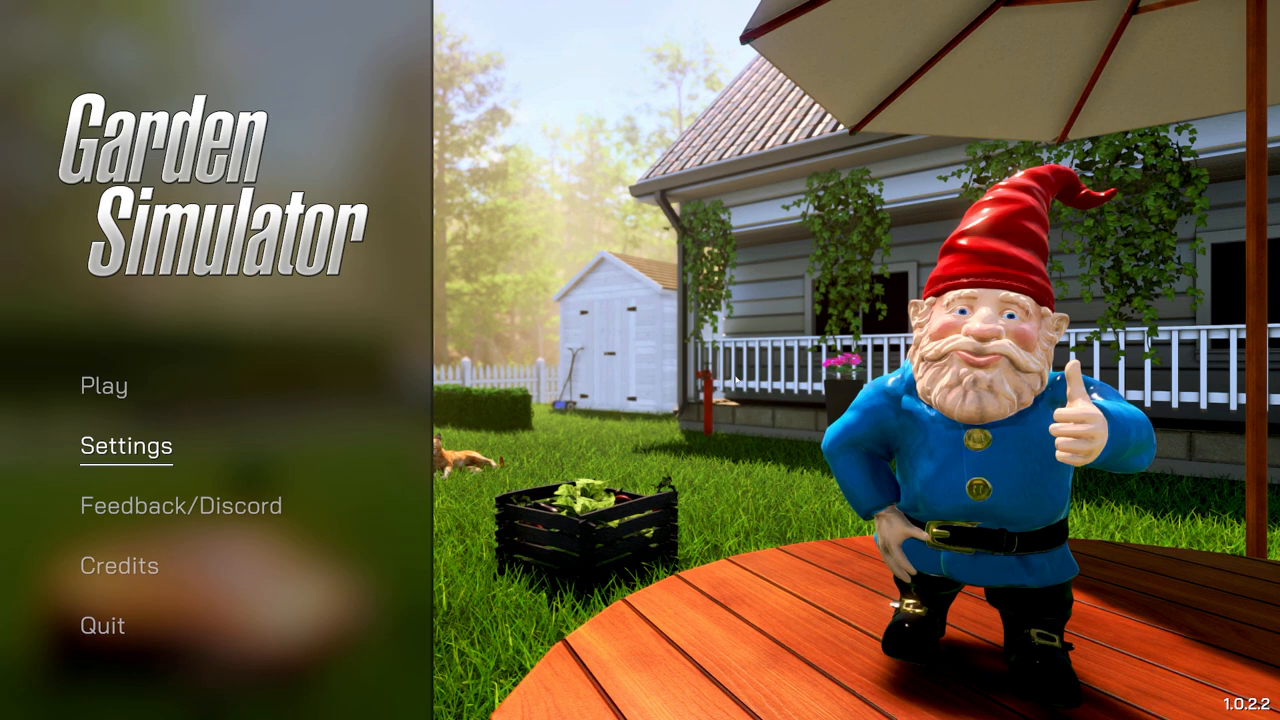
# - Delete the existing save in slot 1 and start a new game there
pyautogui.click(104, 384)
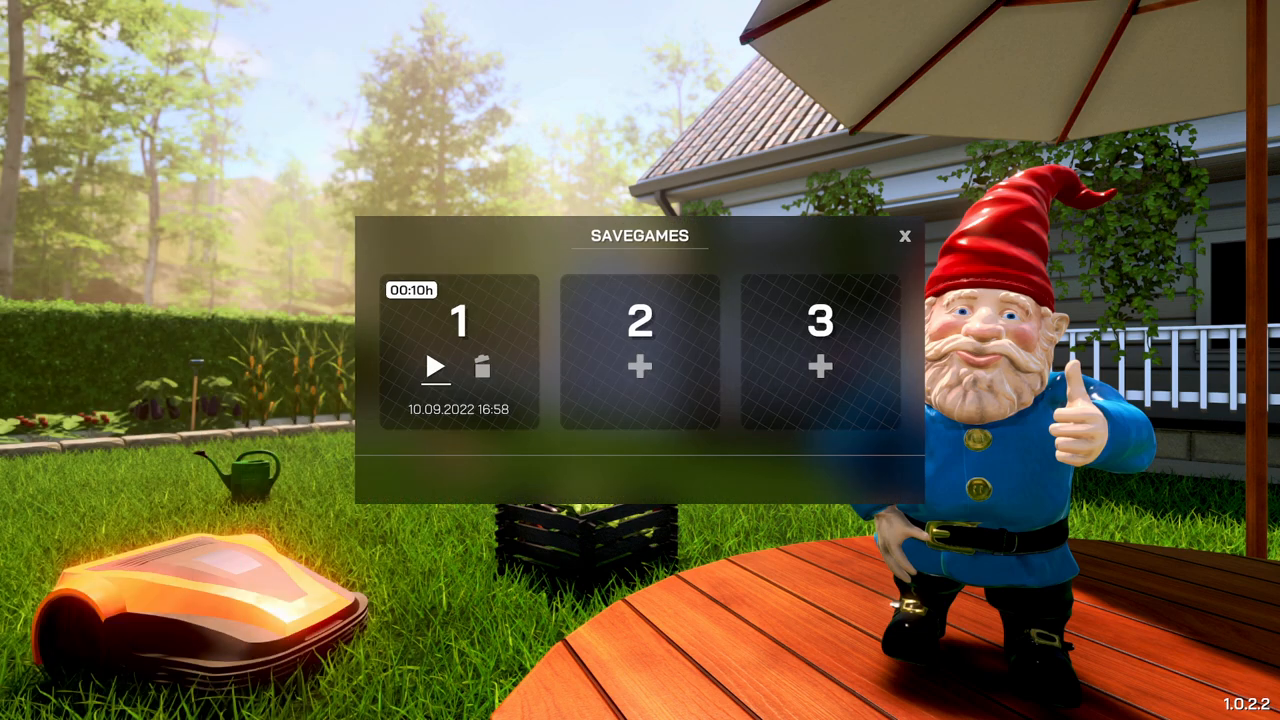
pyautogui.moveTo(436, 348)
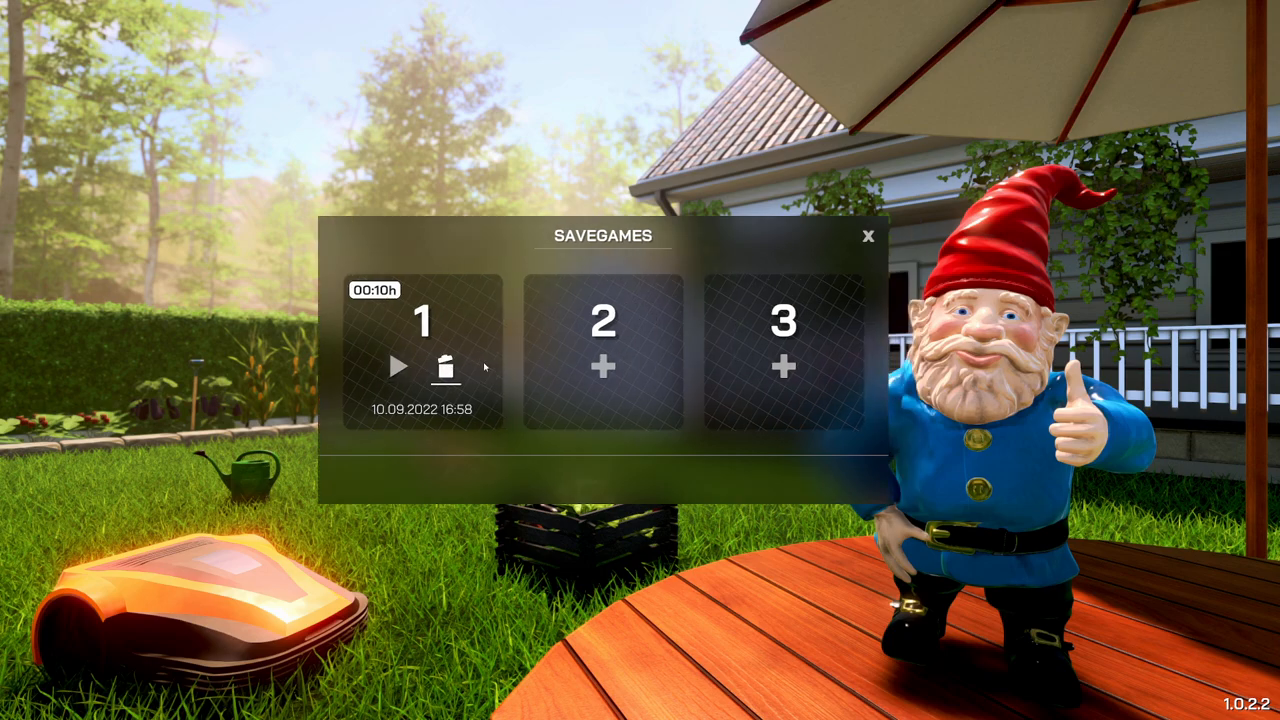
pyautogui.click(446, 368)
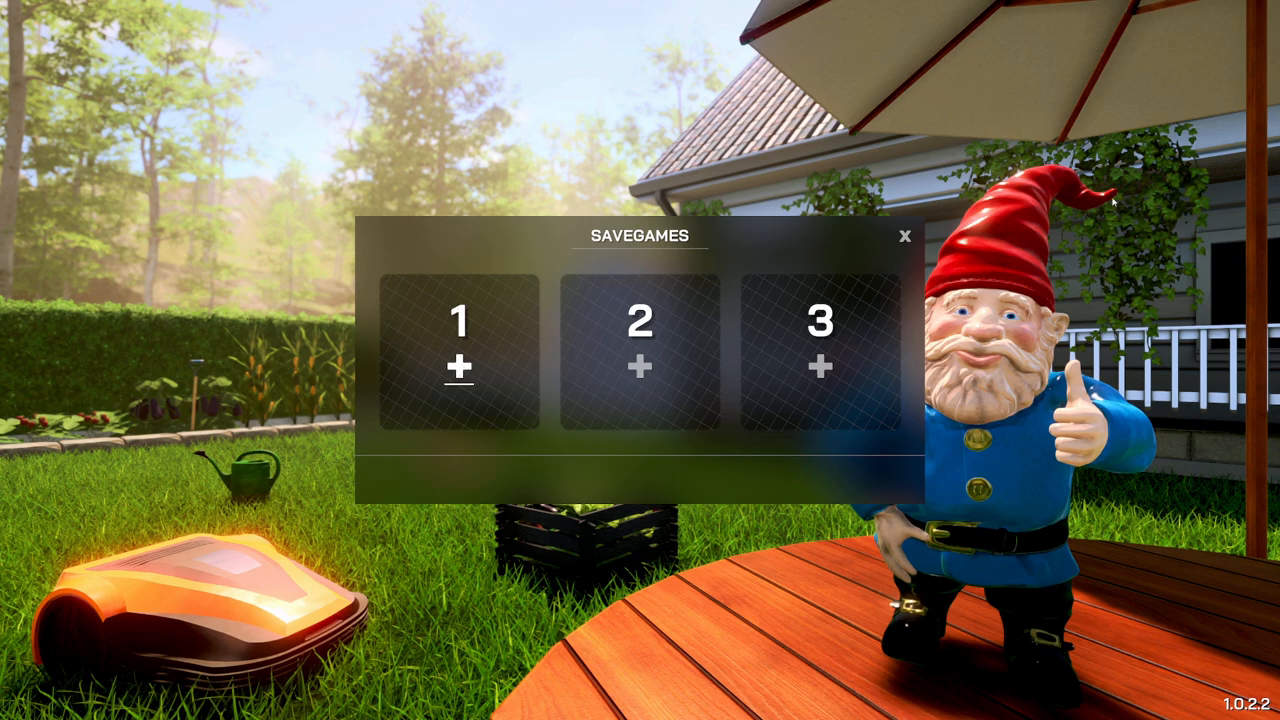
pyautogui.click(460, 368)
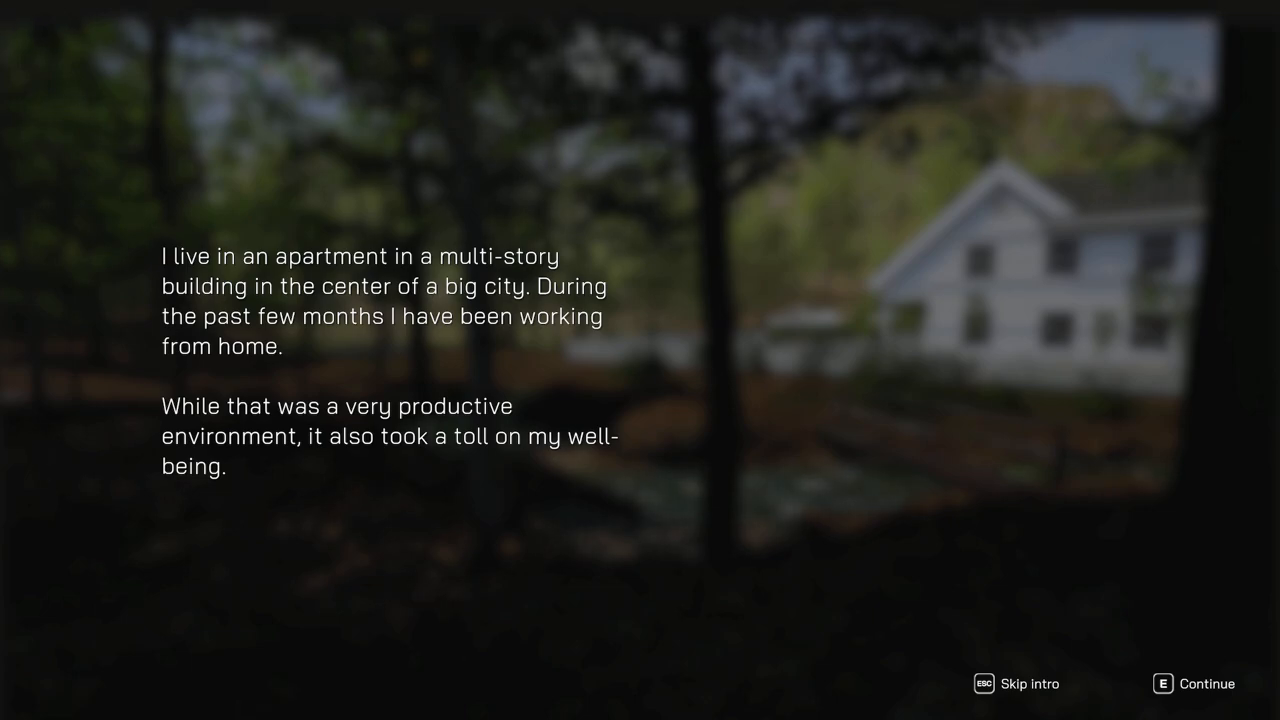
# - Advance through the intro story pages until day 1 begins in the garden
pyautogui.press('e')
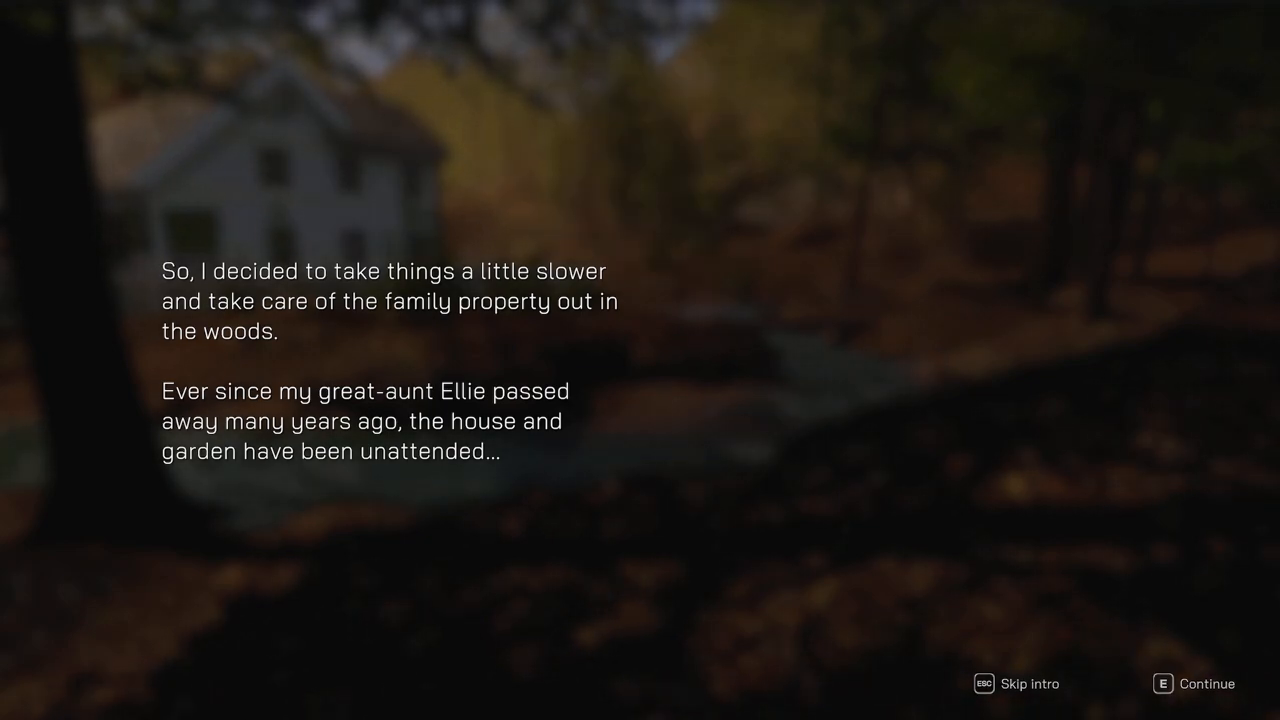
pyautogui.press('e')
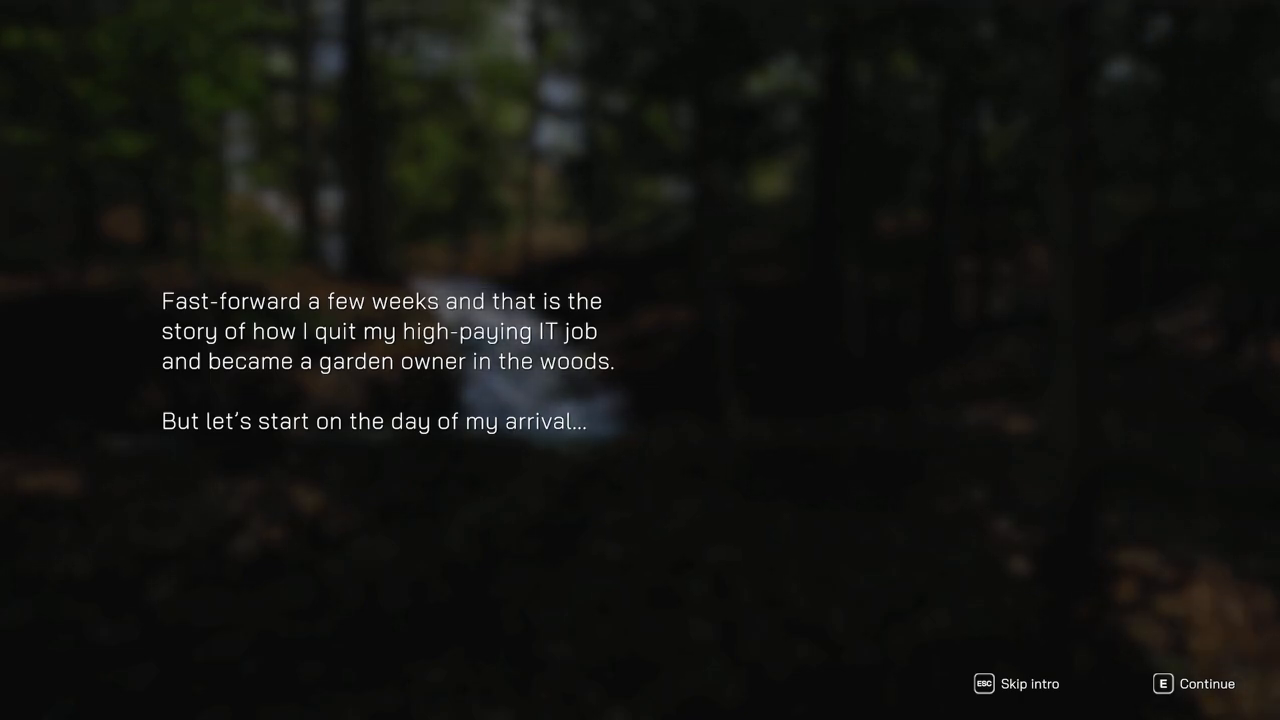
pyautogui.press('e')
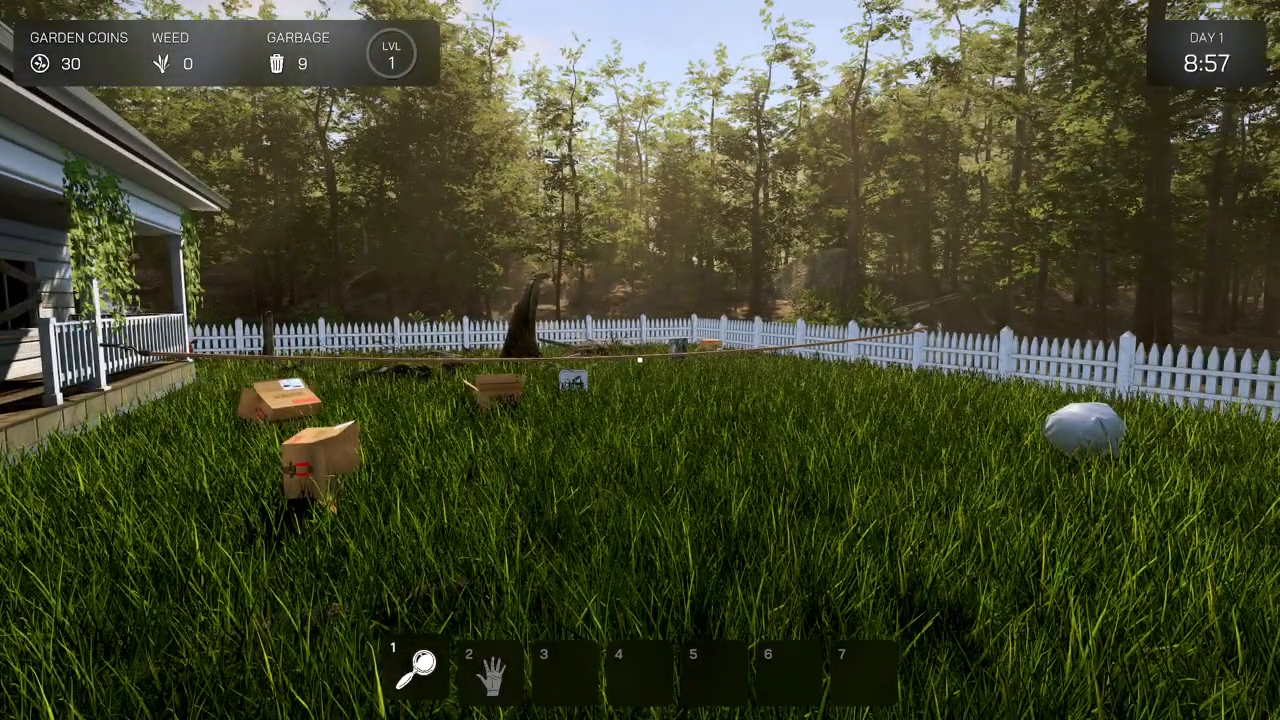
pyautogui.press('Escape')
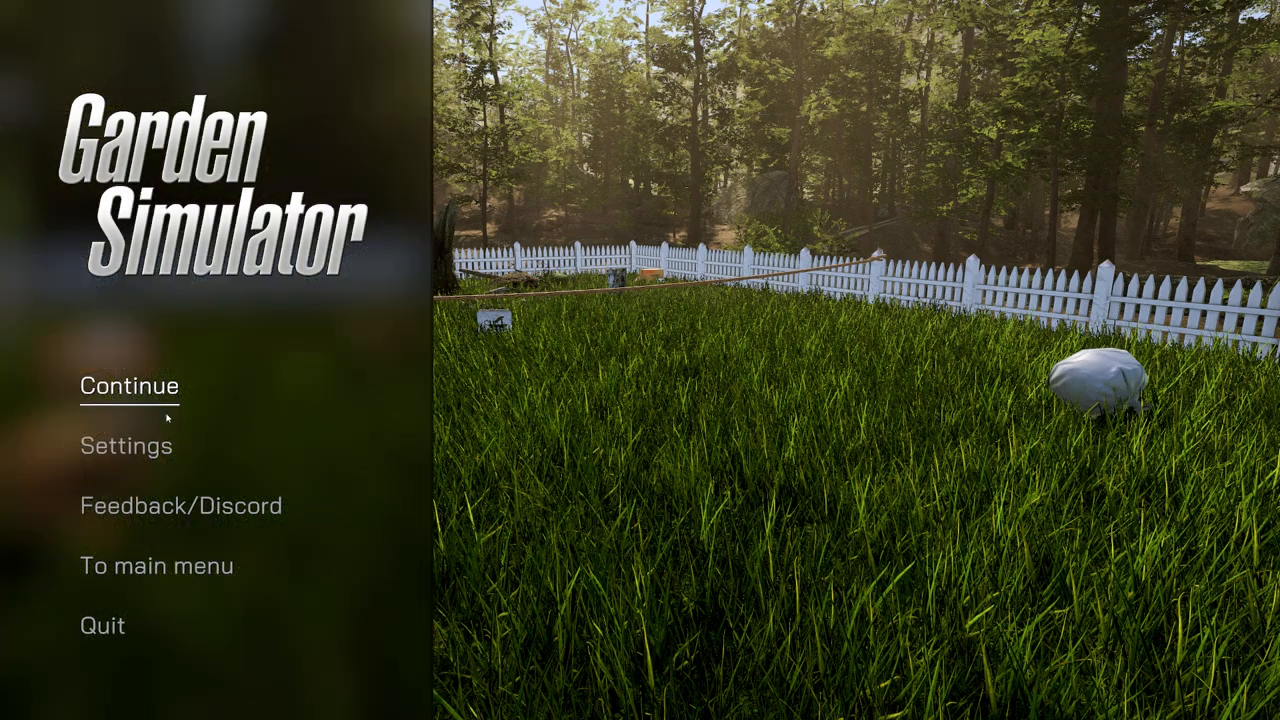
pyautogui.click(124, 444)
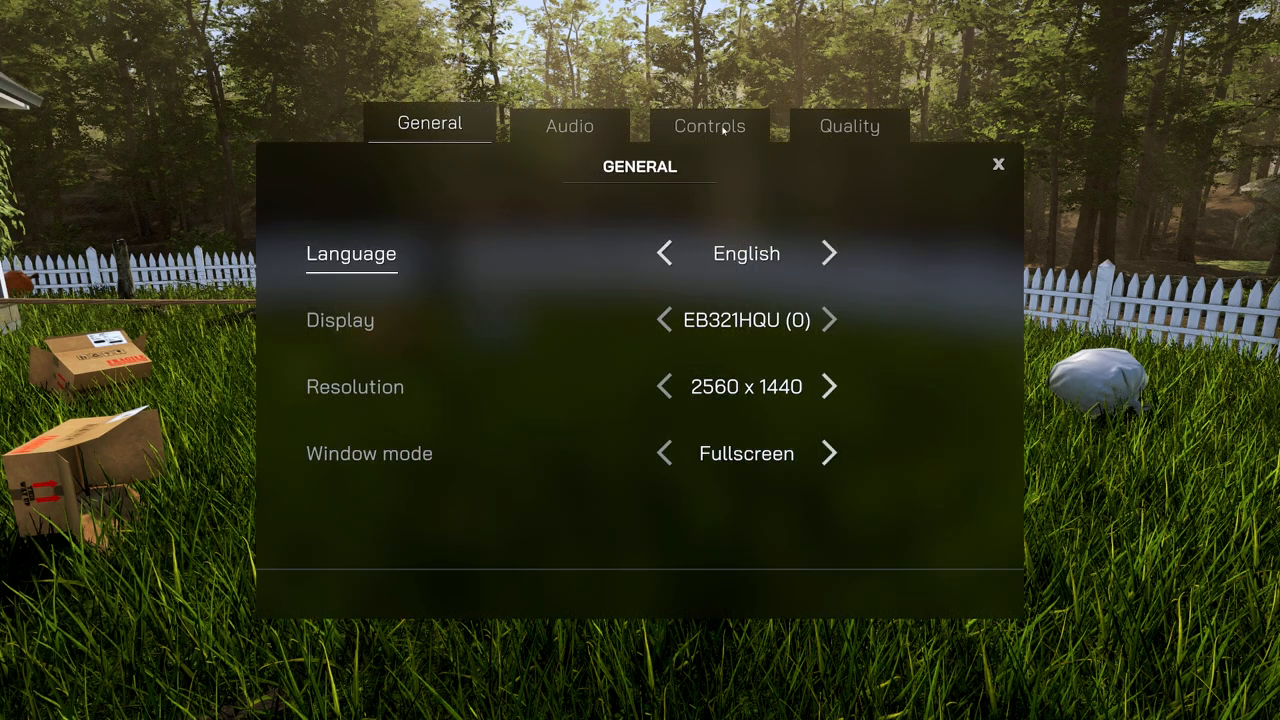
pyautogui.click(848, 124)
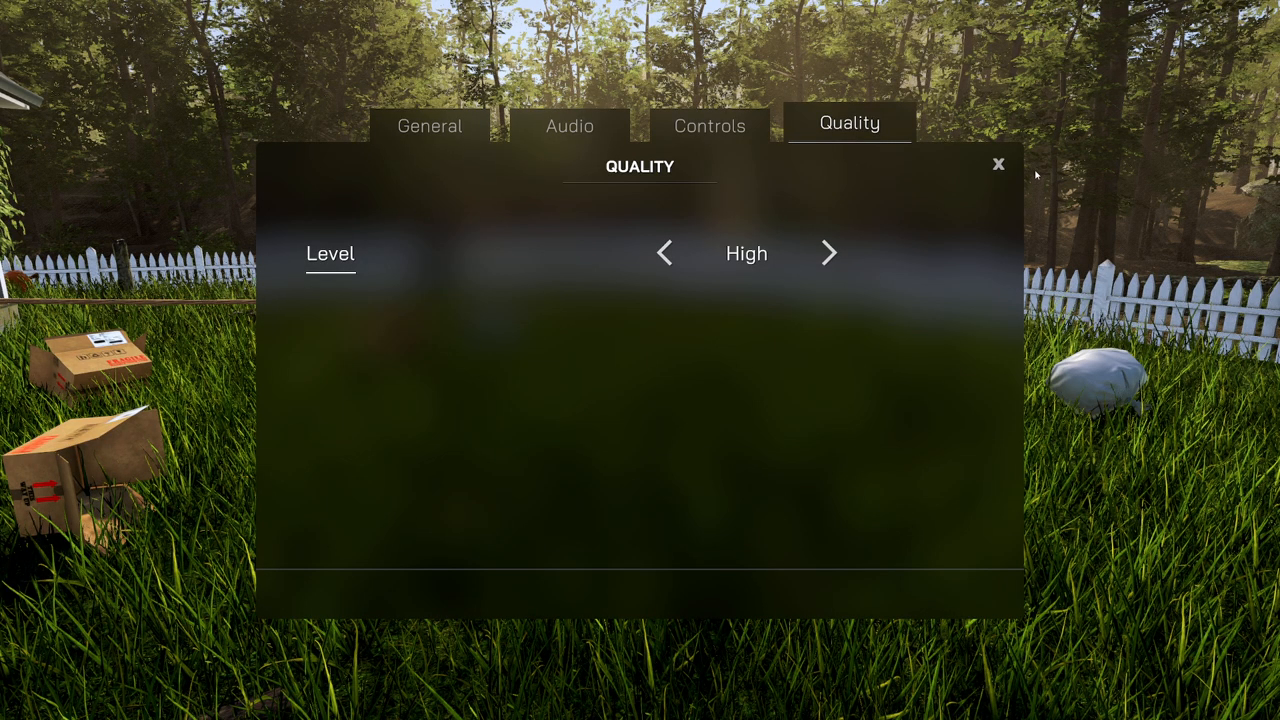
pyautogui.moveTo(660, 264)
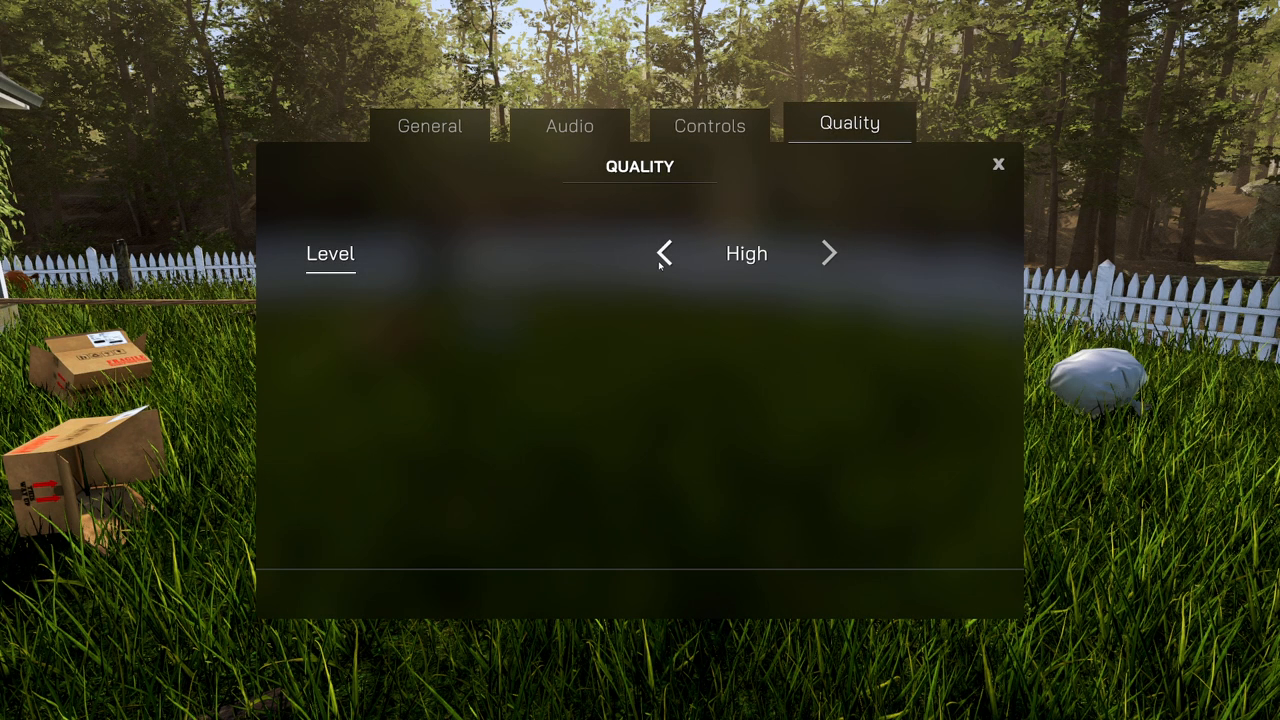
pyautogui.click(828, 252)
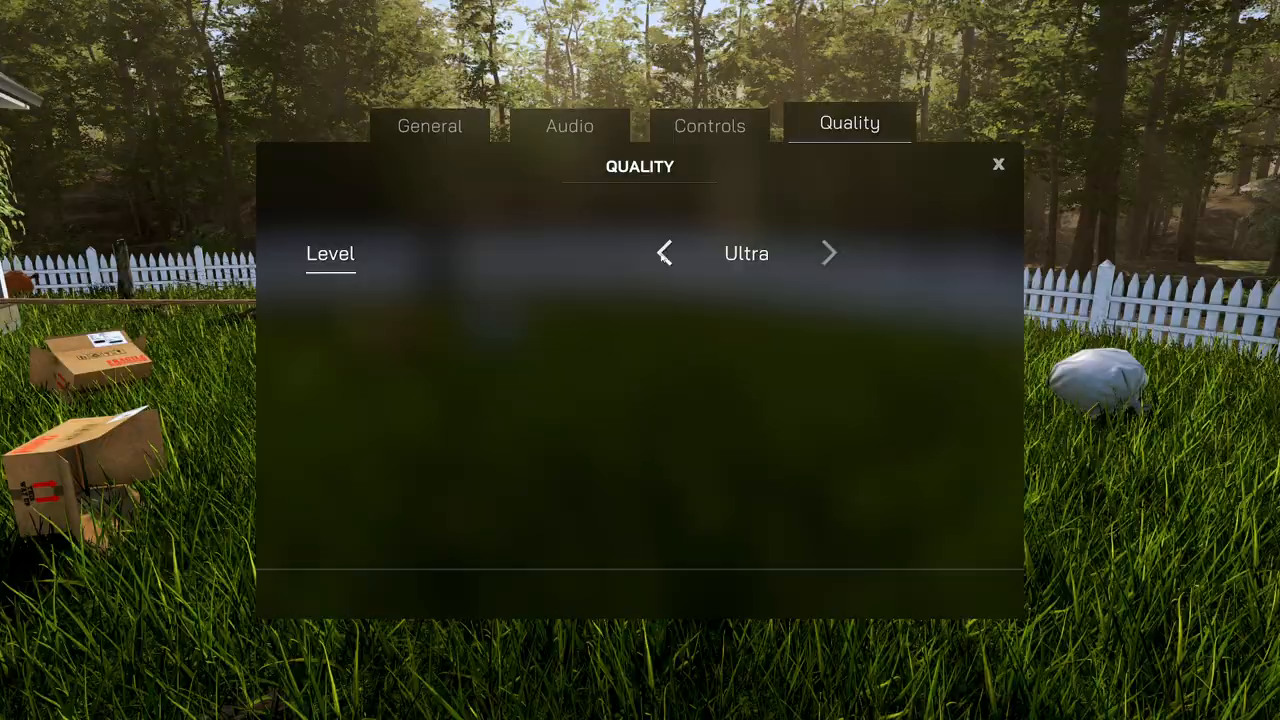
pyautogui.click(664, 252)
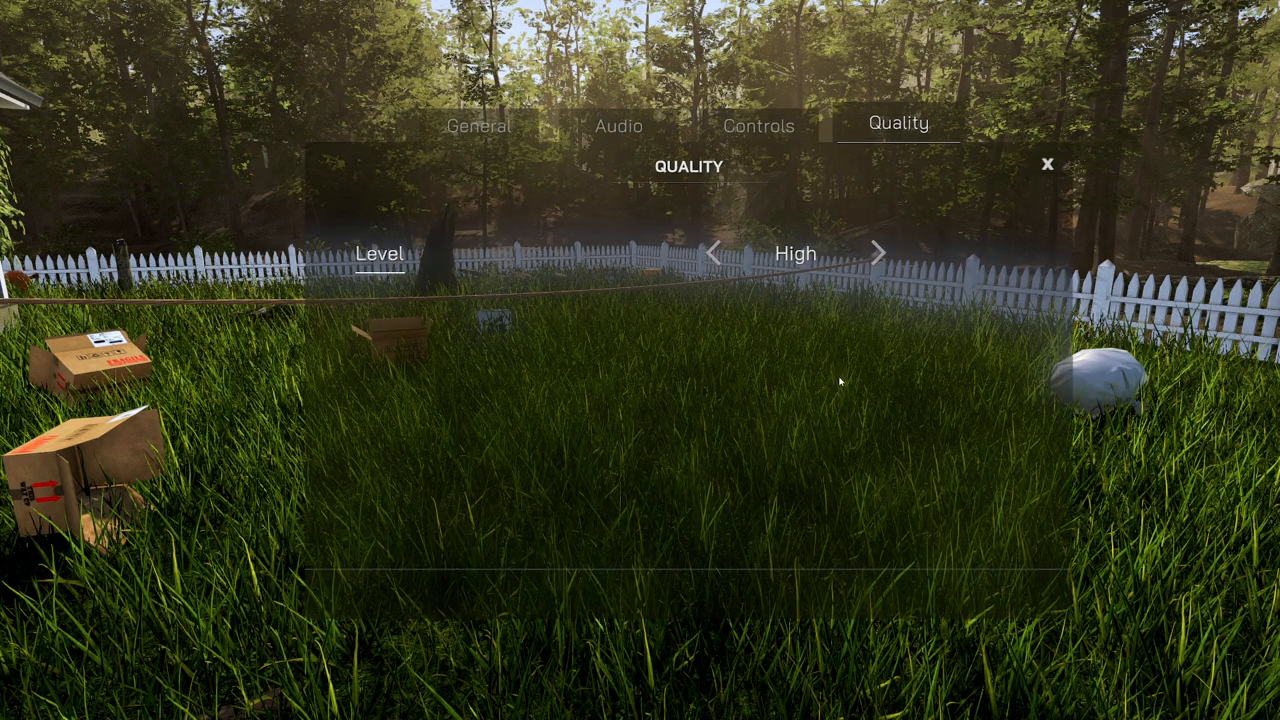
pyautogui.click(1048, 164)
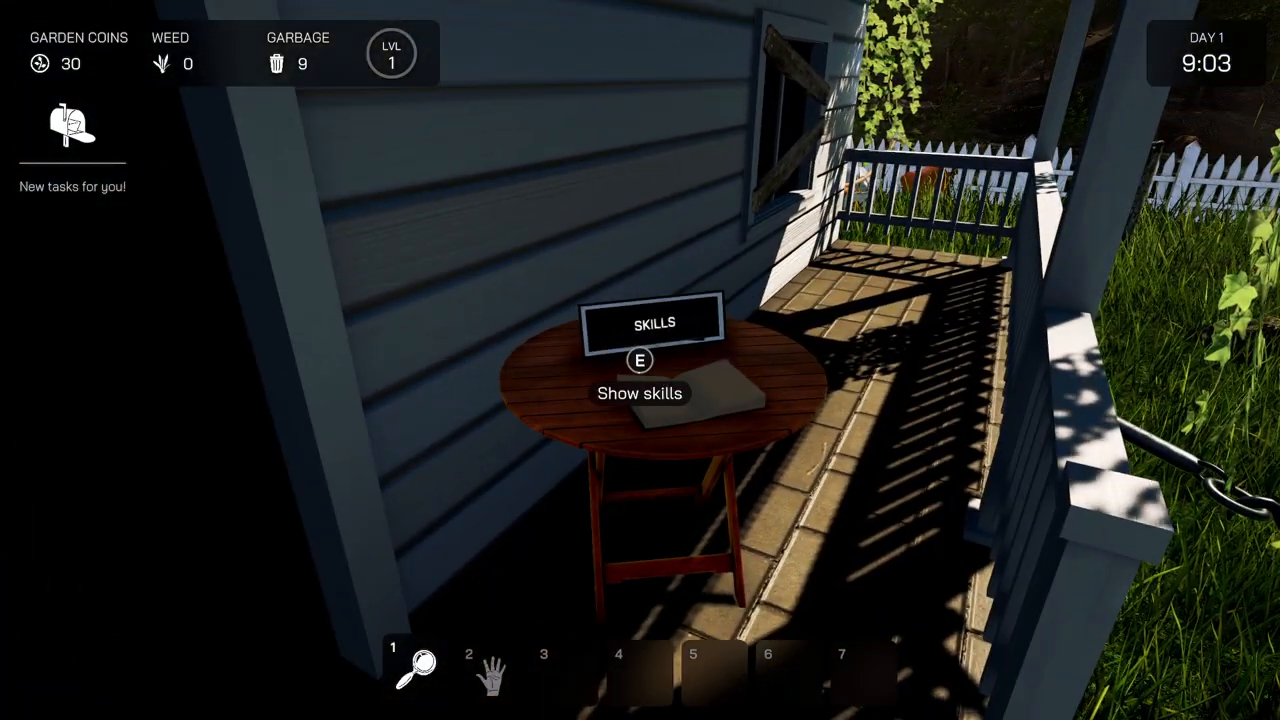
# - Browse the Agriculturist and Compost master skill details, then leave the skills overview
pyautogui.press('e')
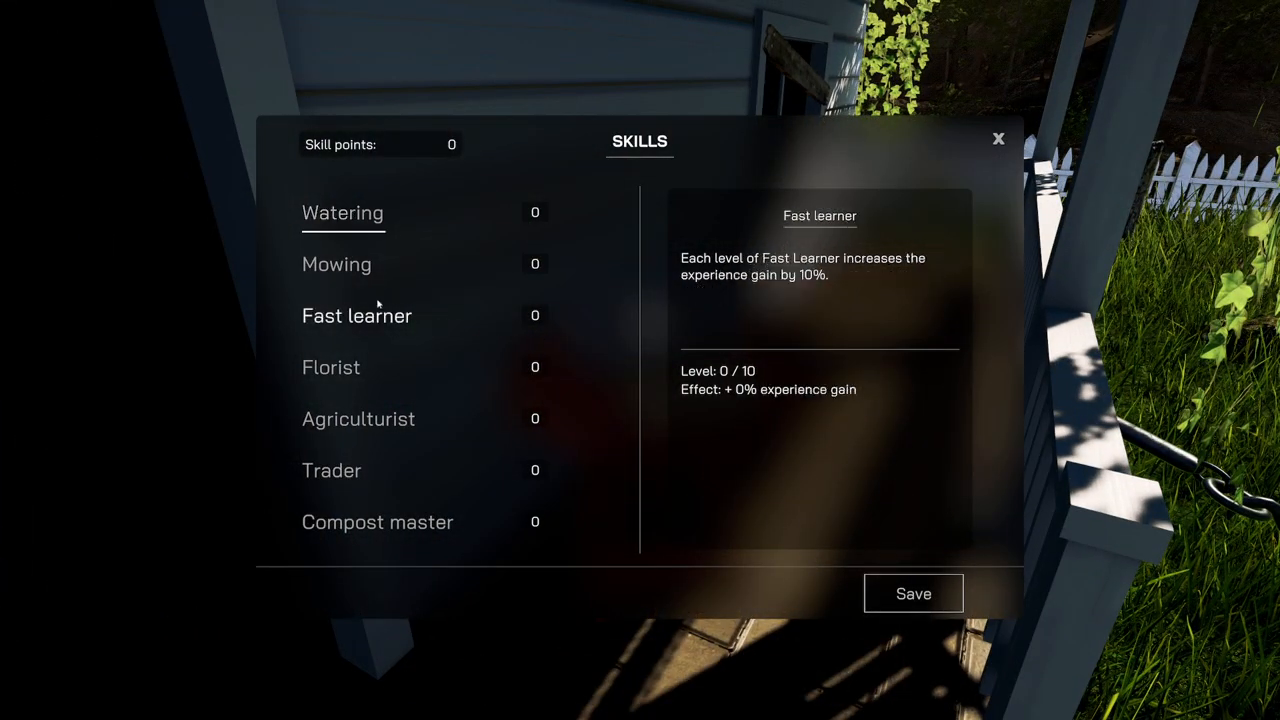
pyautogui.click(358, 418)
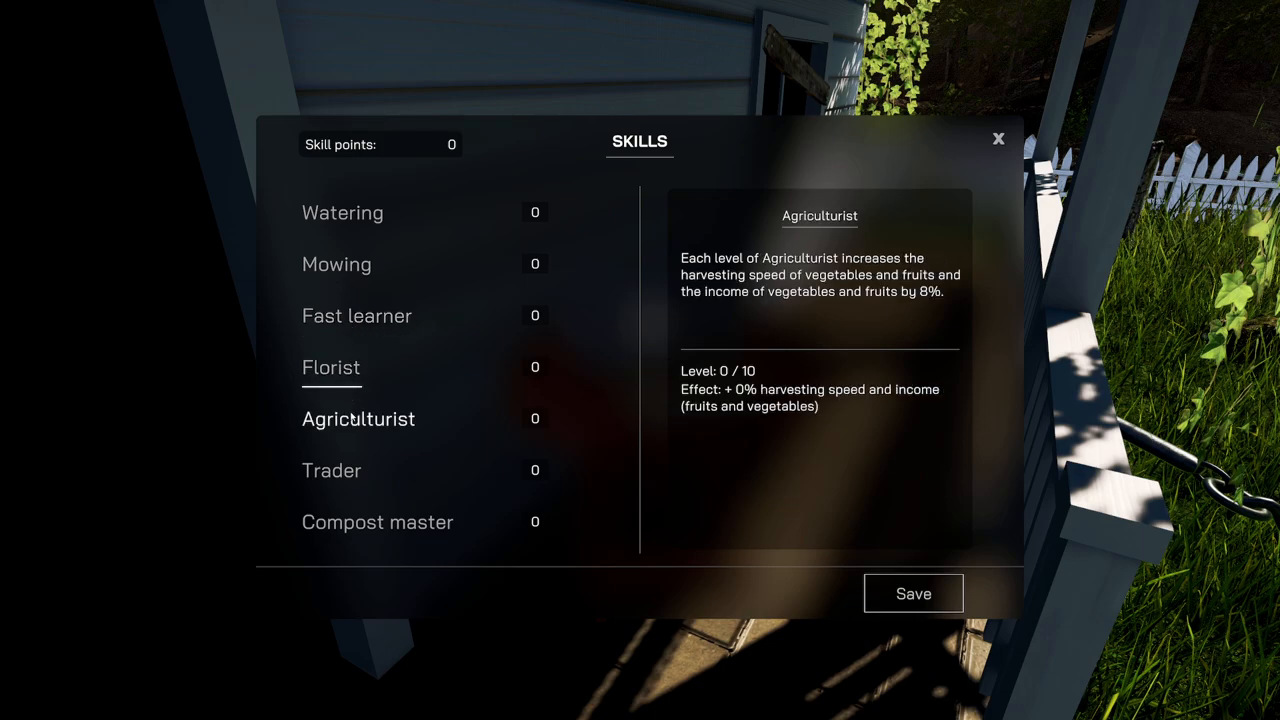
pyautogui.moveTo(358, 420)
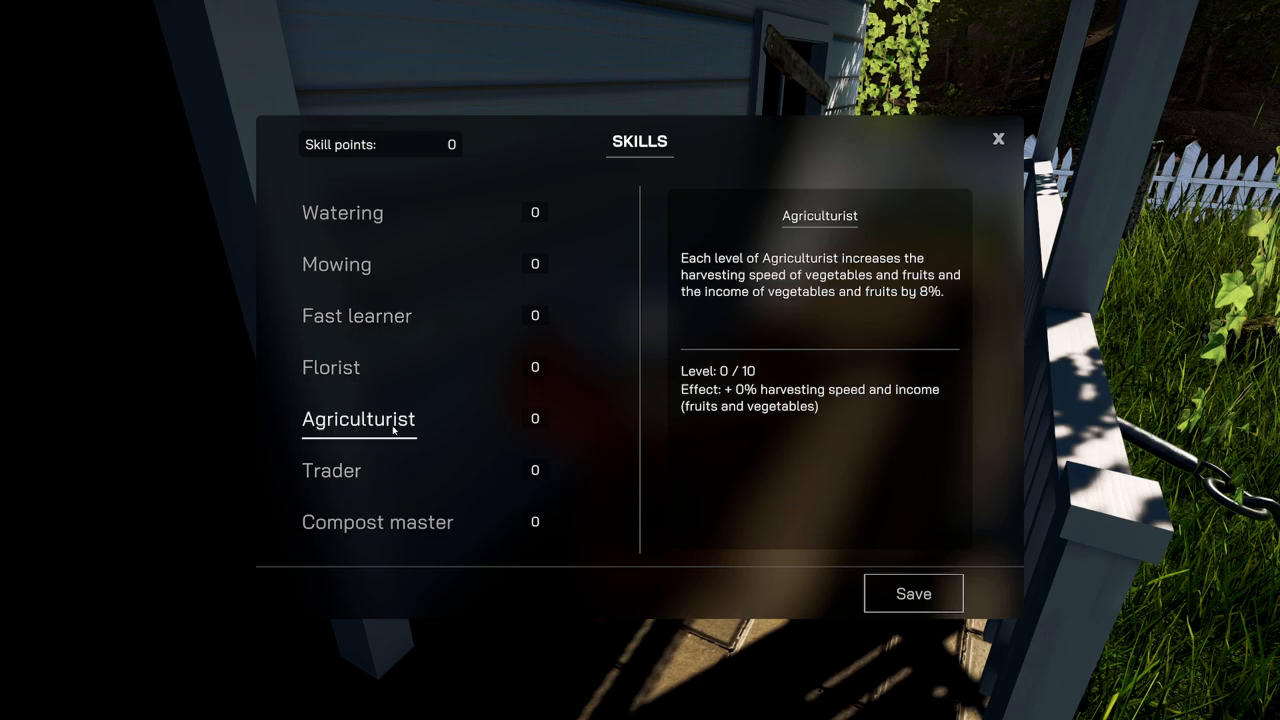
pyautogui.click(376, 522)
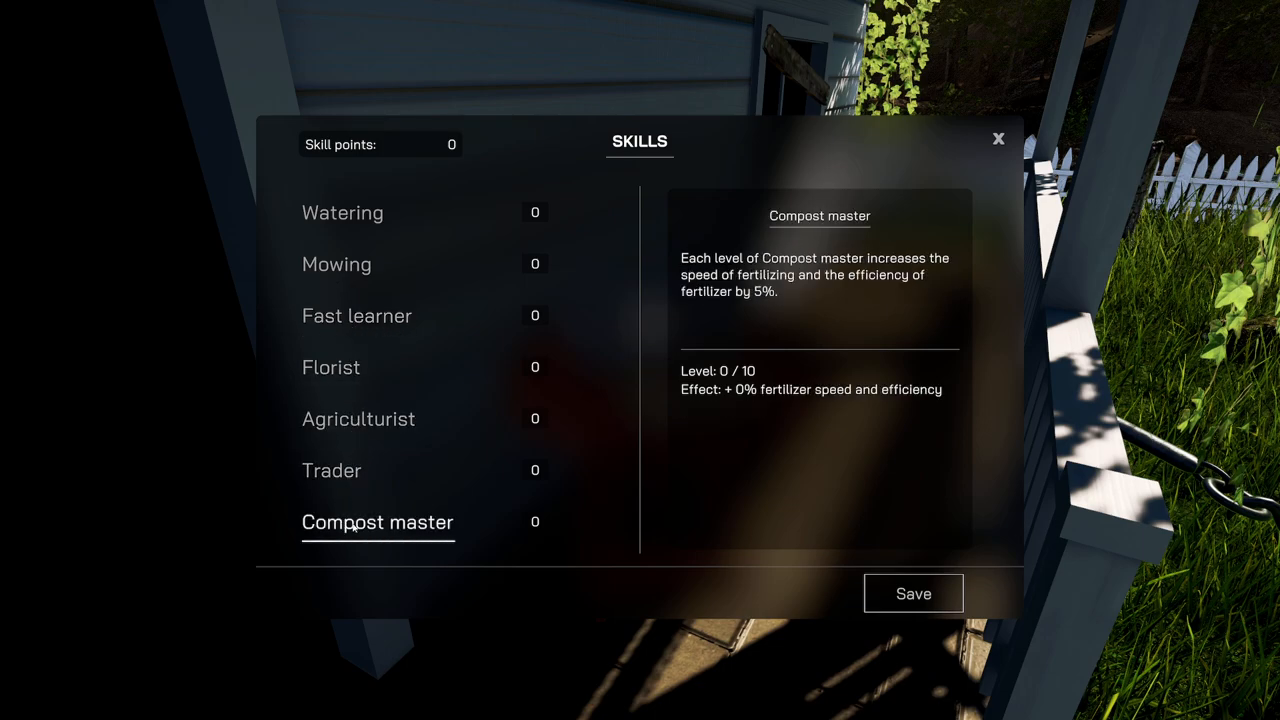
pyautogui.click(342, 212)
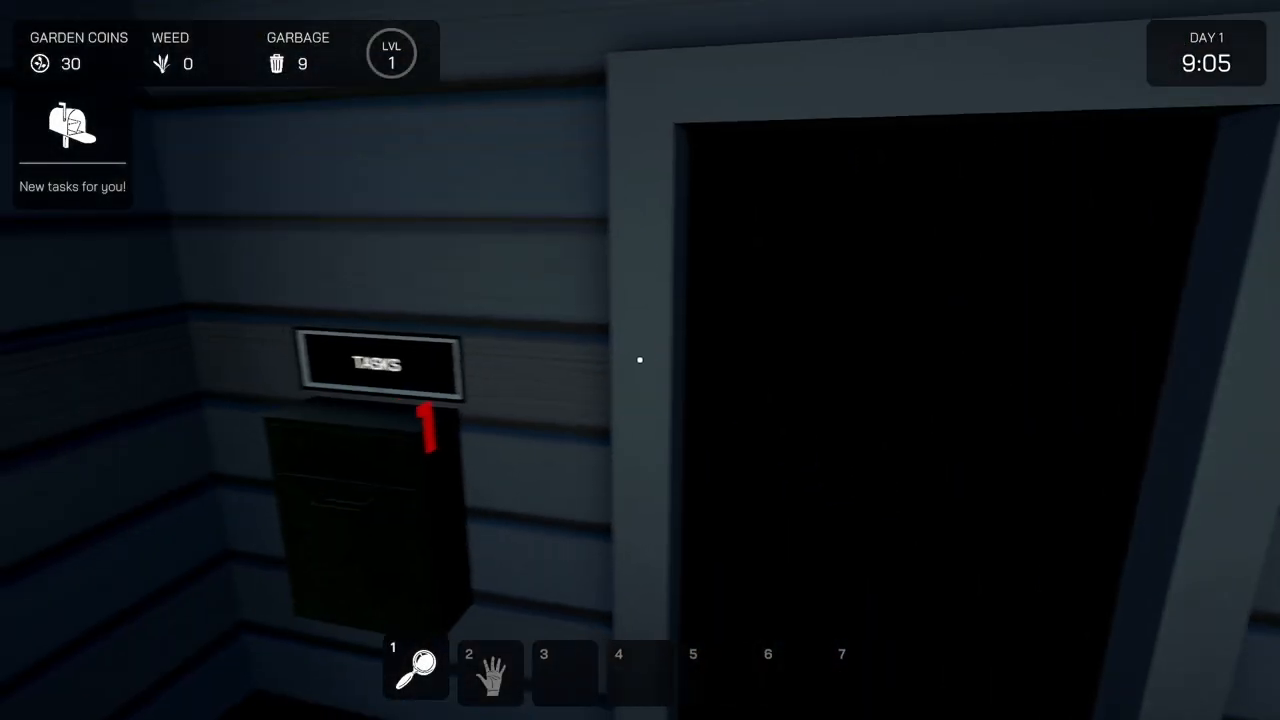
pyautogui.moveTo(640, 360)
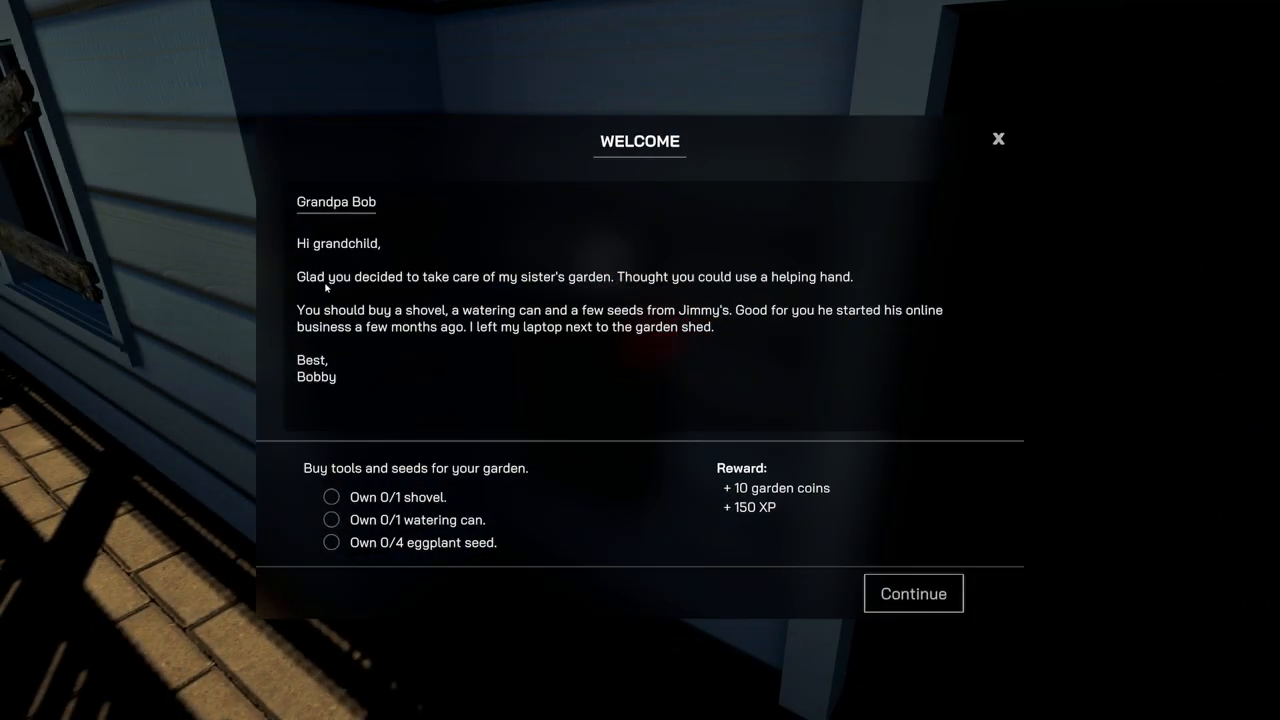
pyautogui.moveTo(492, 288)
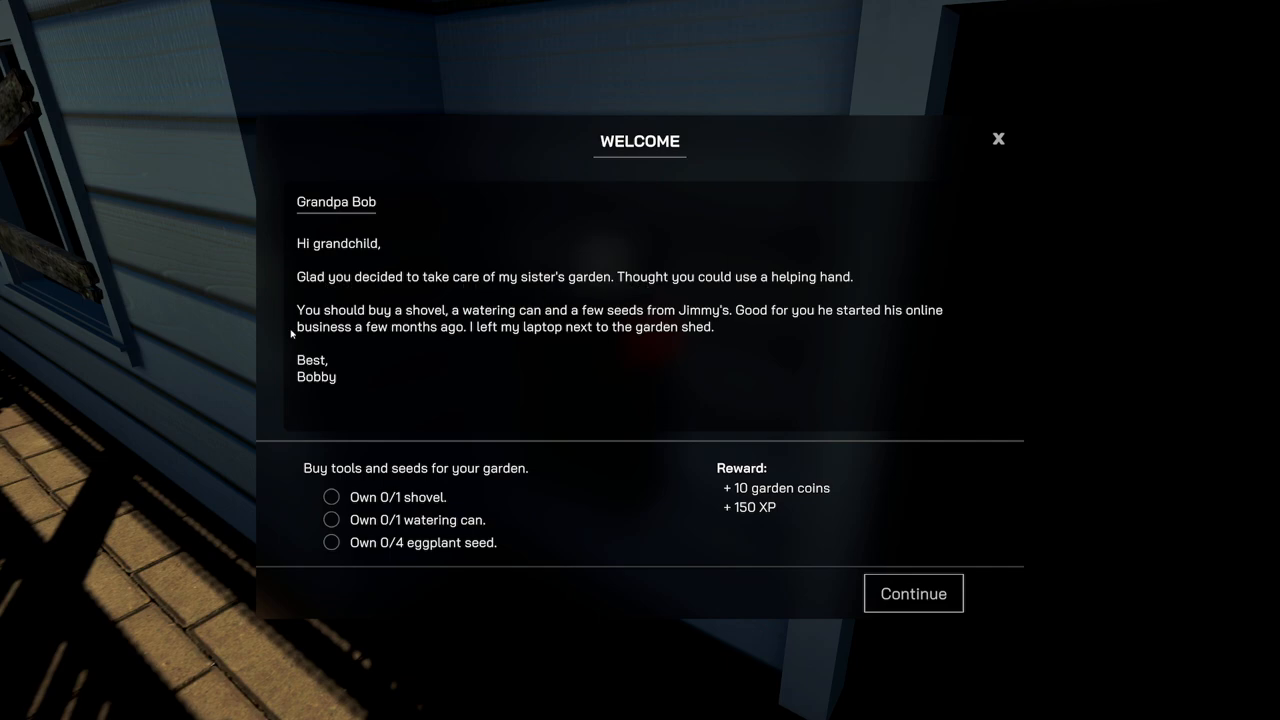
pyautogui.moveTo(602, 322)
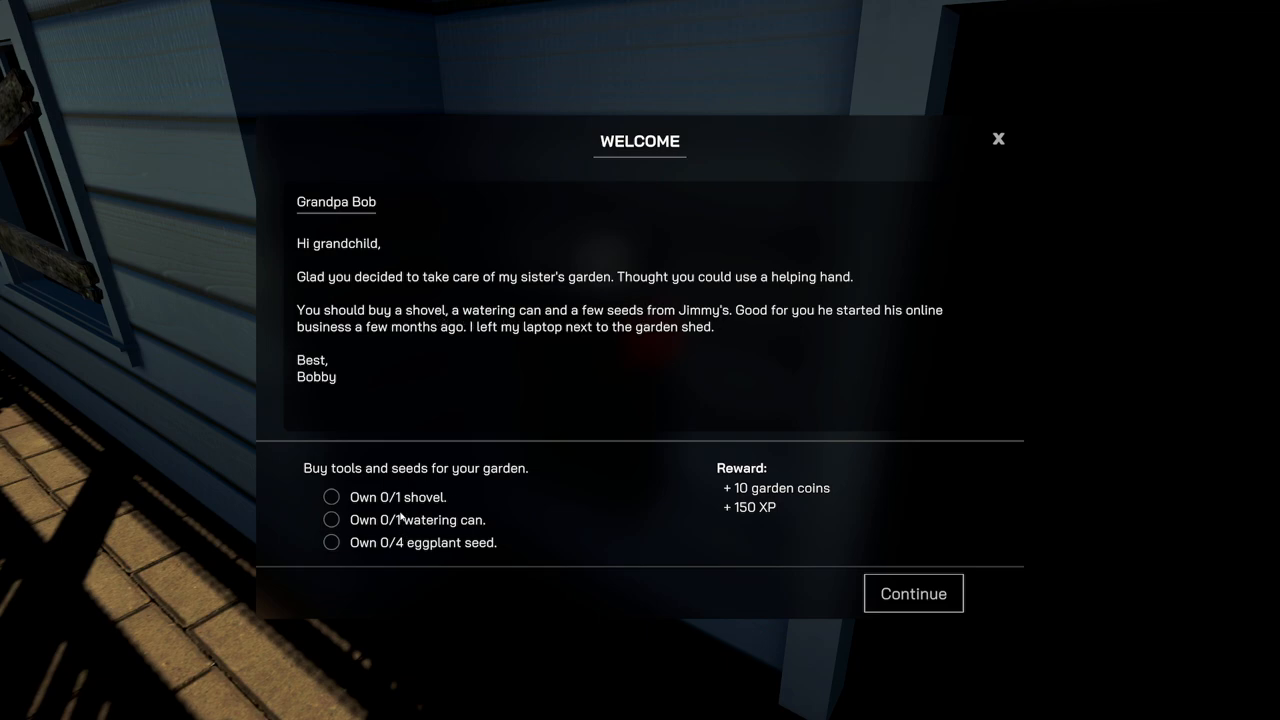
pyautogui.moveTo(416, 548)
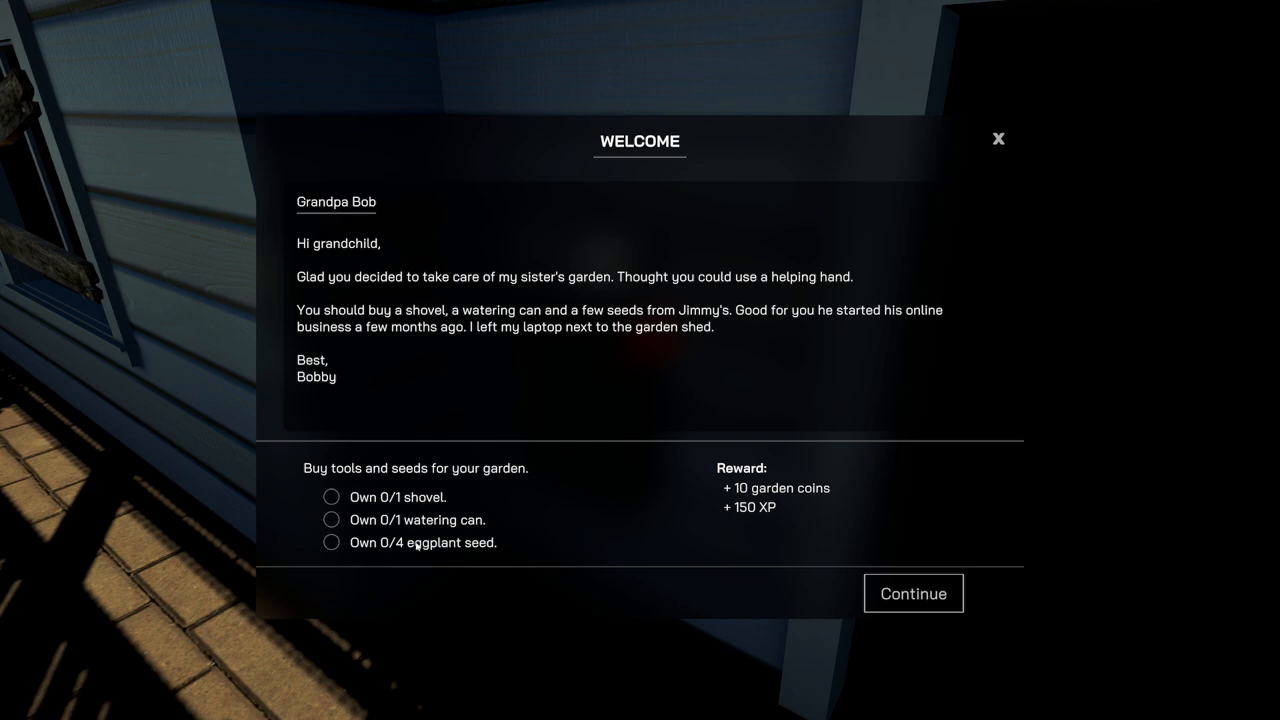
pyautogui.moveTo(754, 500)
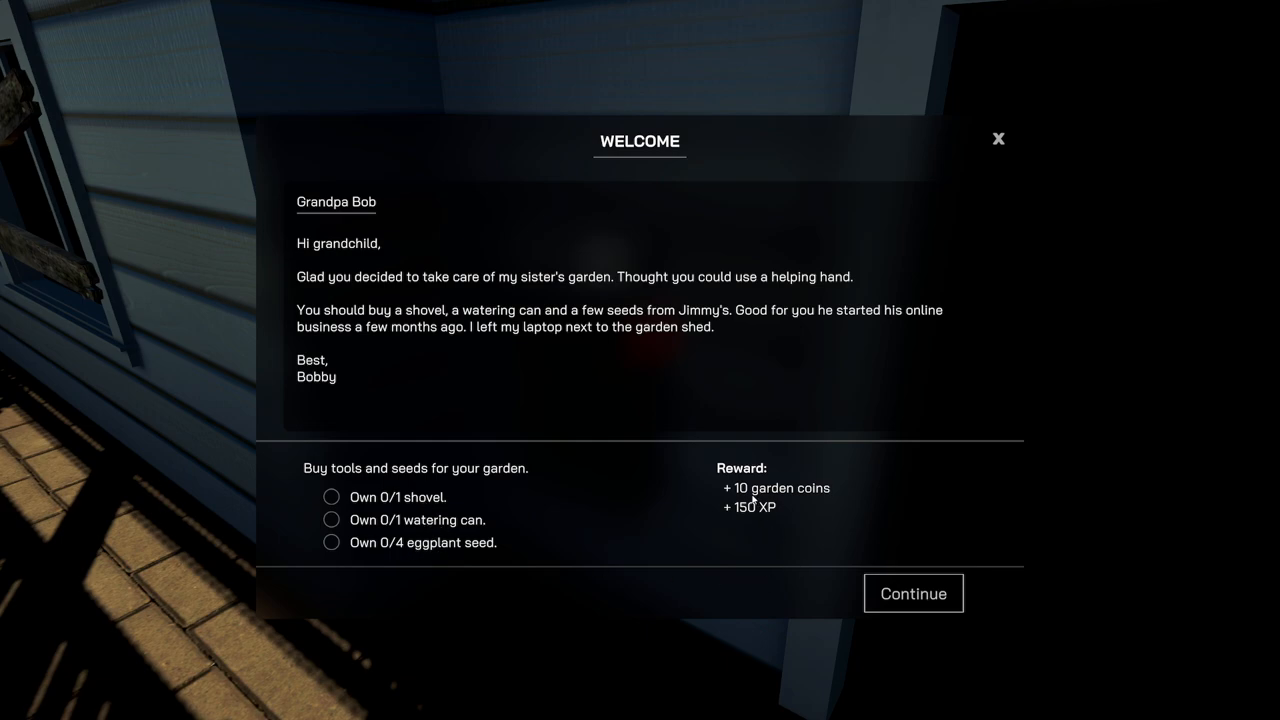
# - Accept the Welcome quest letter from the tasks mailbox
pyautogui.click(912, 592)
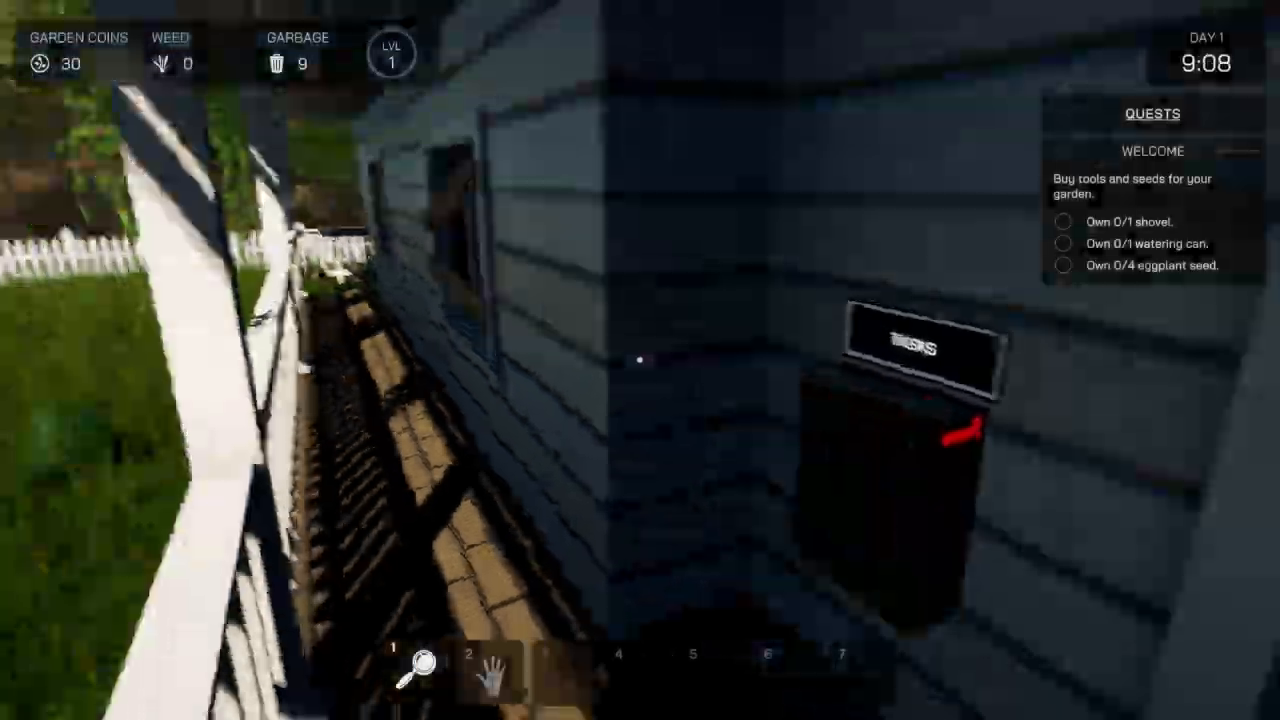
pyautogui.moveTo(640, 360)
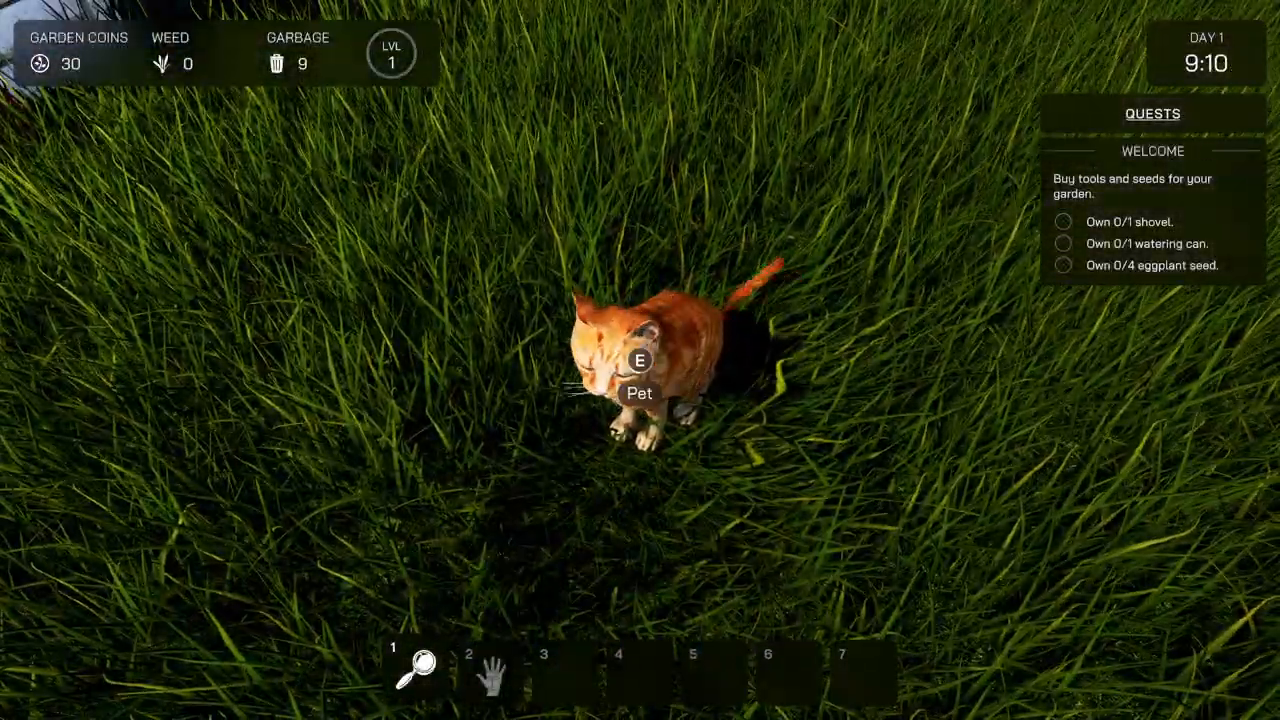
# - Pet the cat, then buy the small shovel and small watering can from the laptop shop
pyautogui.press('e')
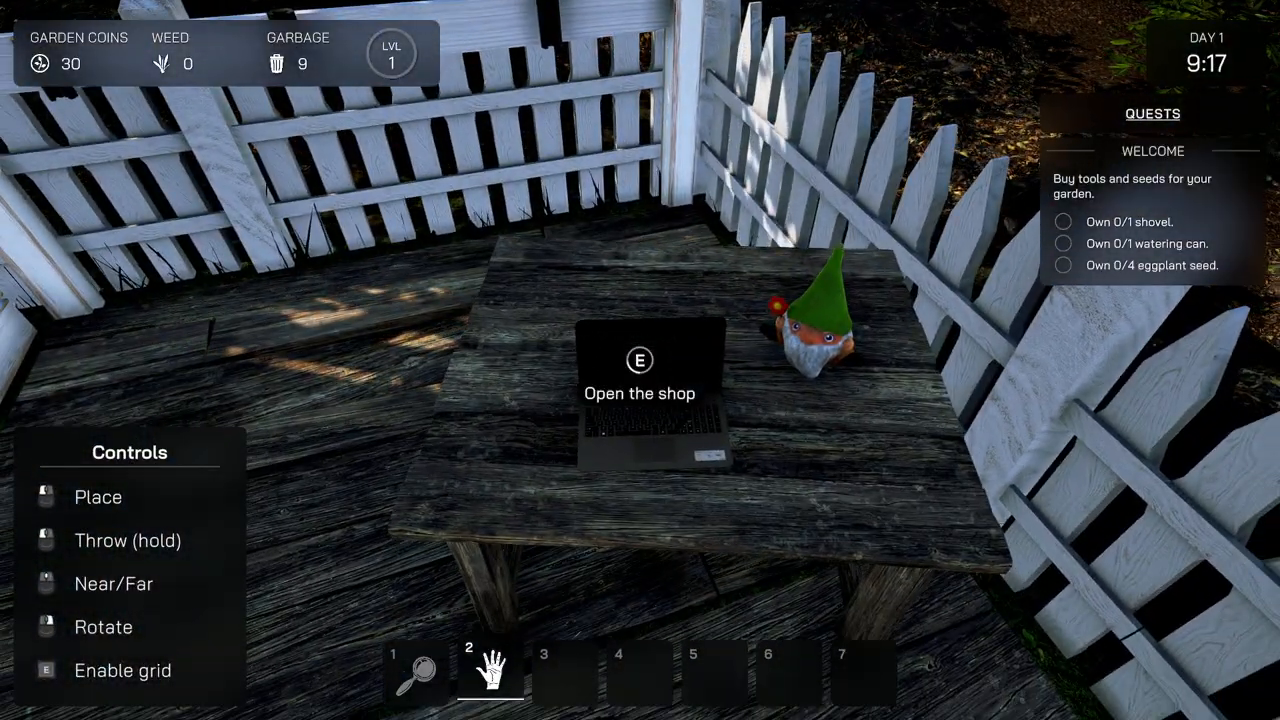
pyautogui.press('e')
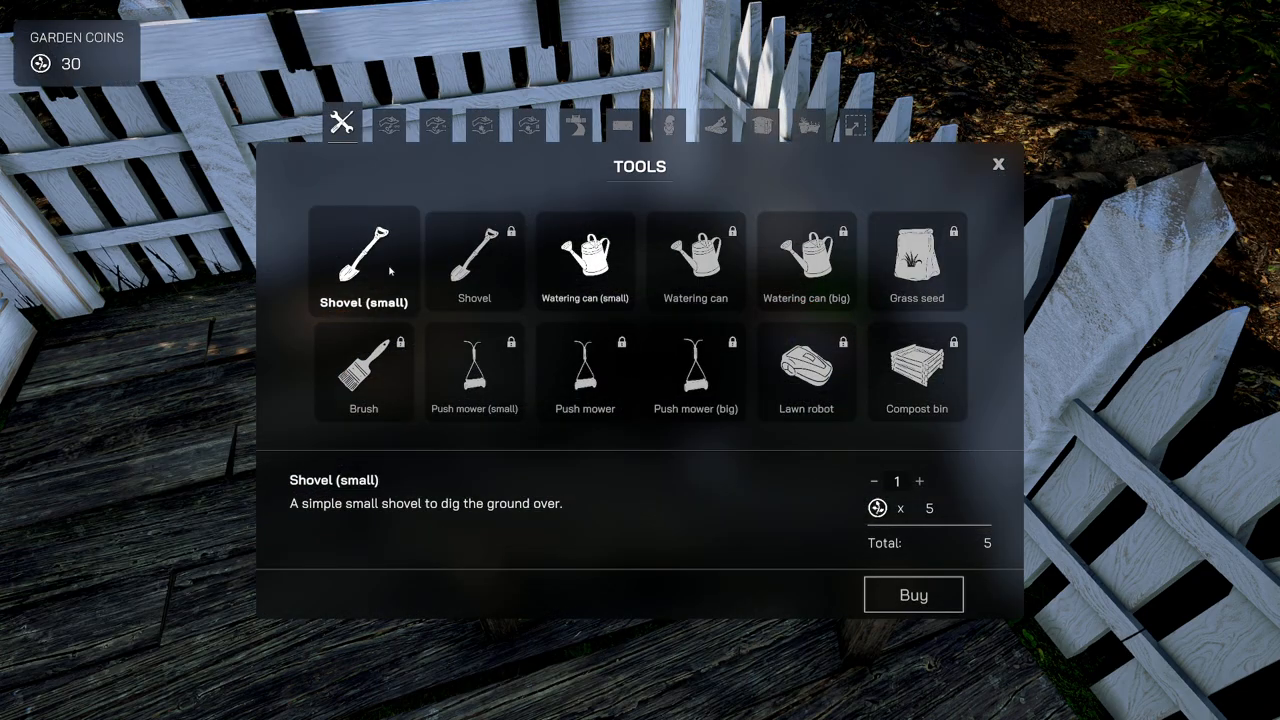
pyautogui.click(584, 260)
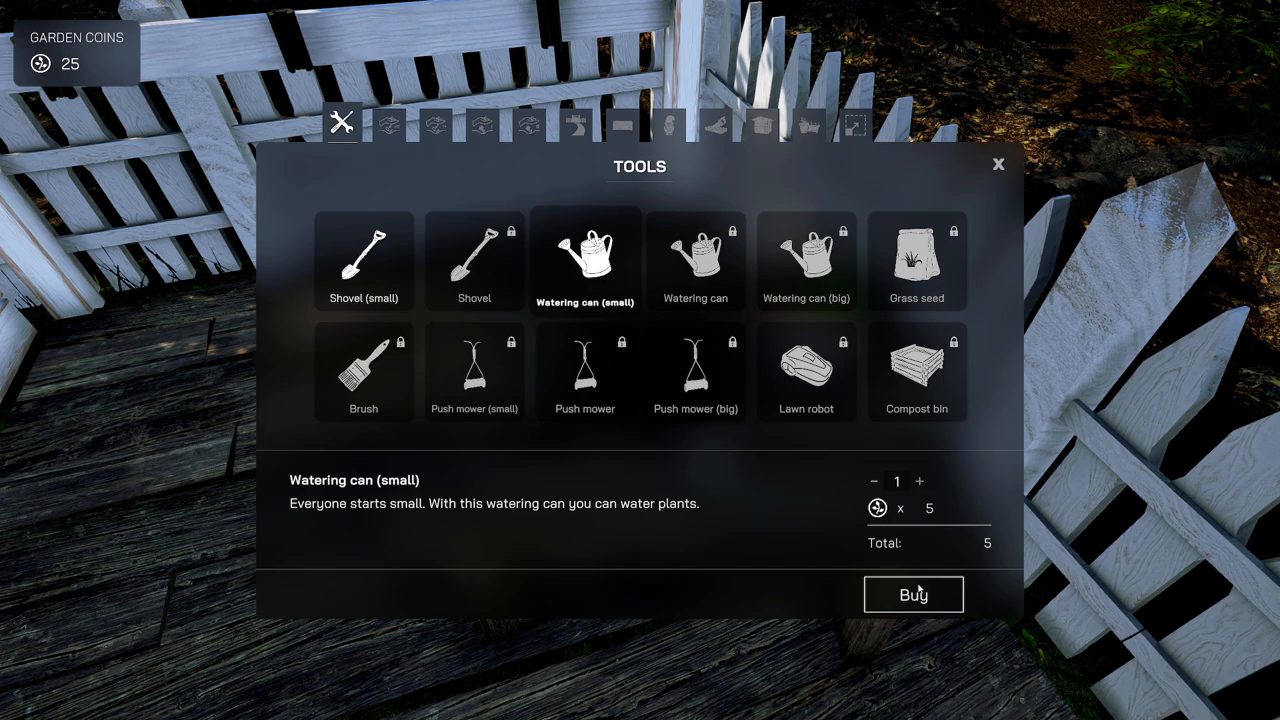
pyautogui.click(388, 124)
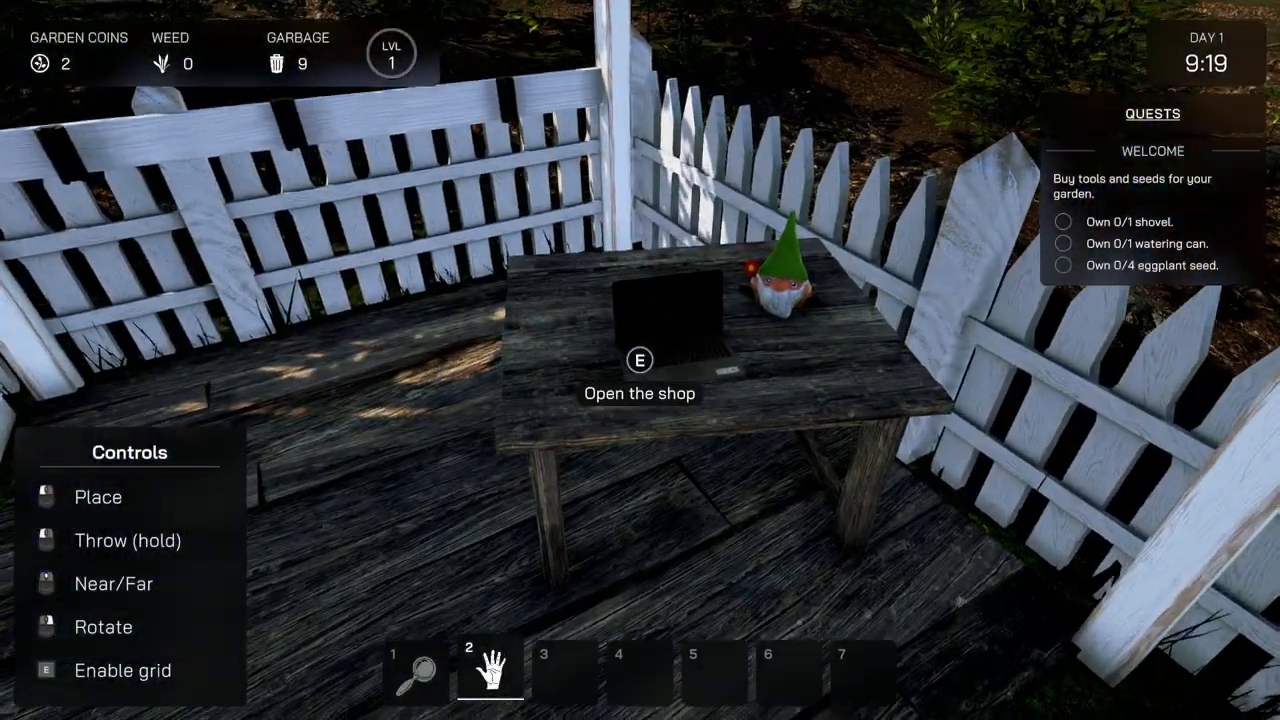
# - Close the shop and grab the delivered watering can and shovel package
pyautogui.press('e')
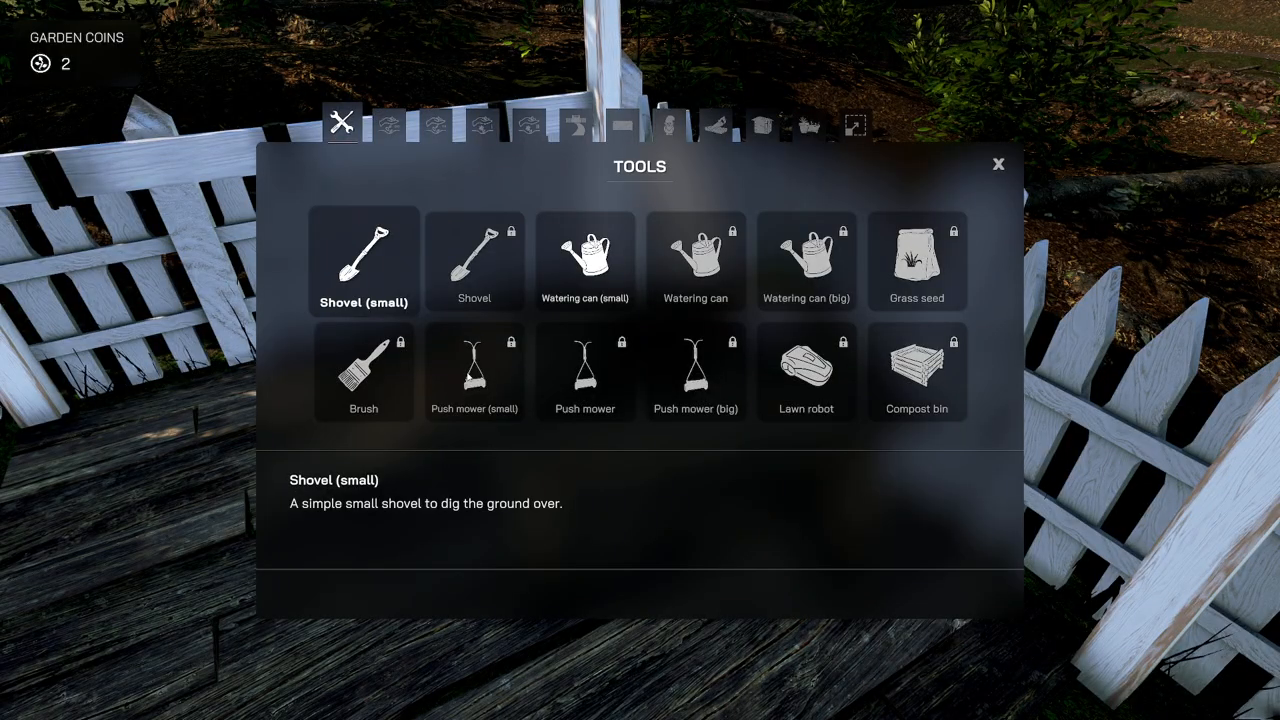
pyautogui.click(996, 164)
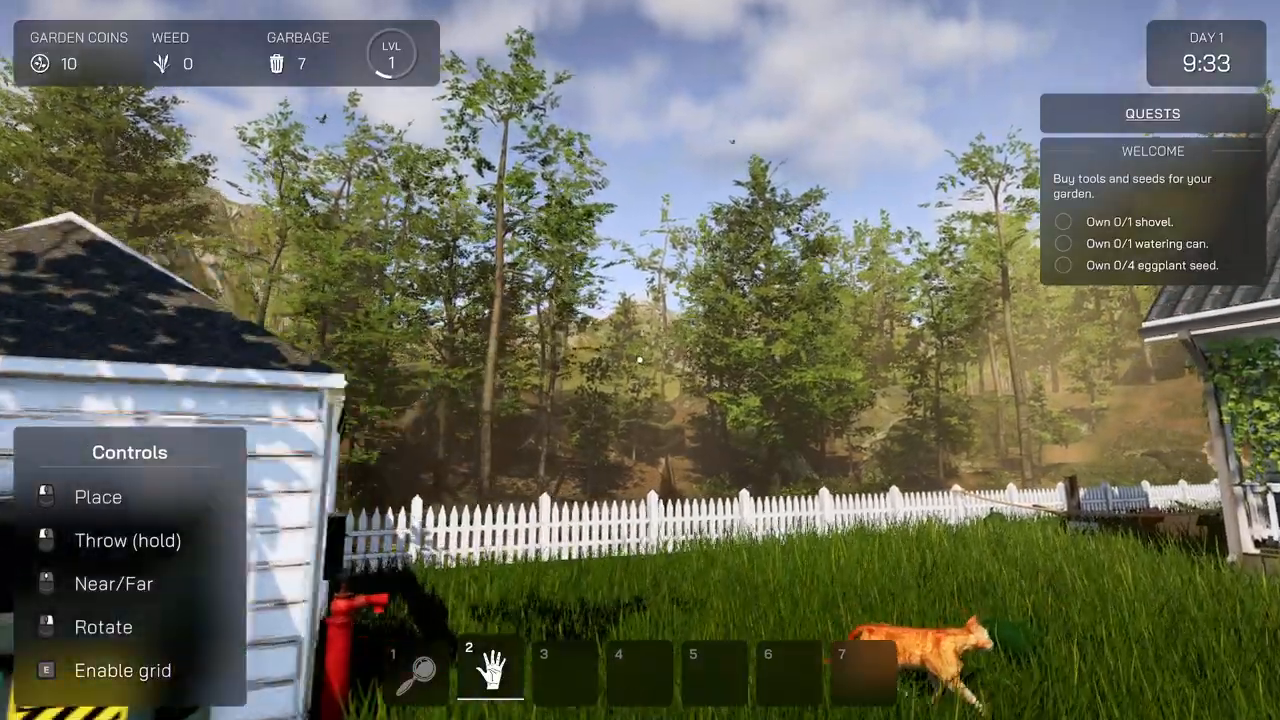
pyautogui.moveTo(640, 360)
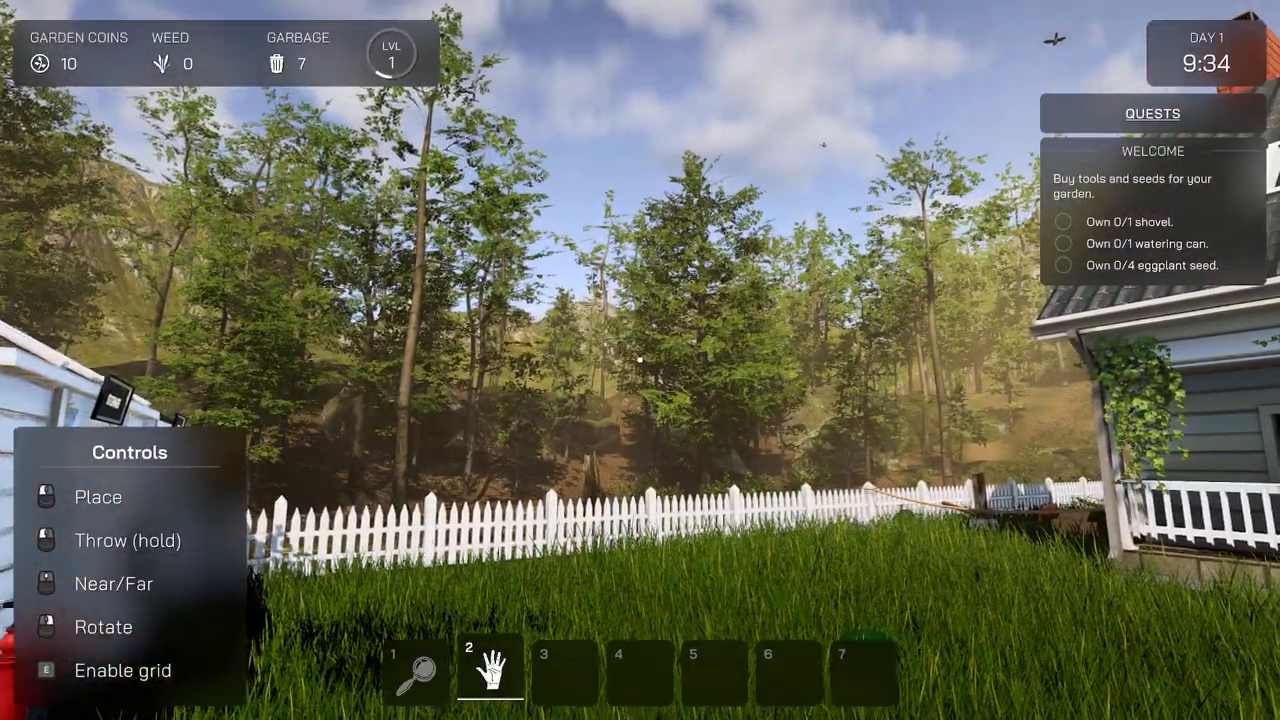
pyautogui.moveTo(640, 360)
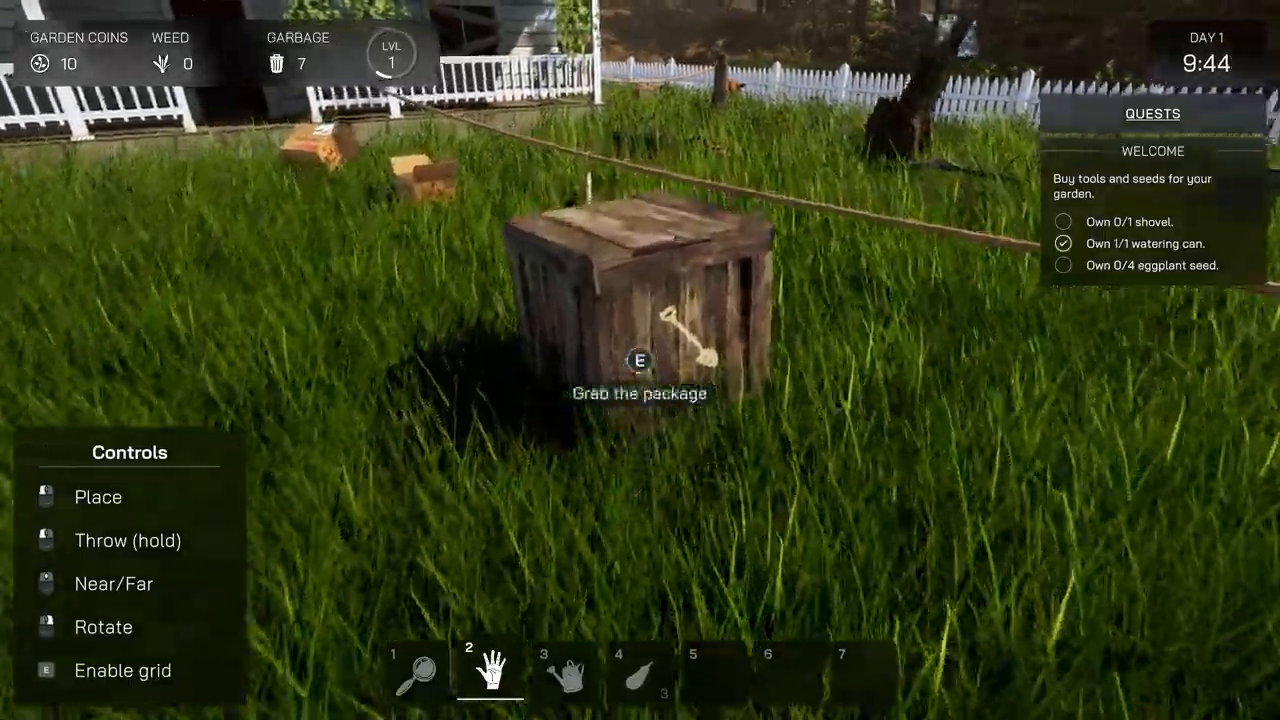
pyautogui.press('e')
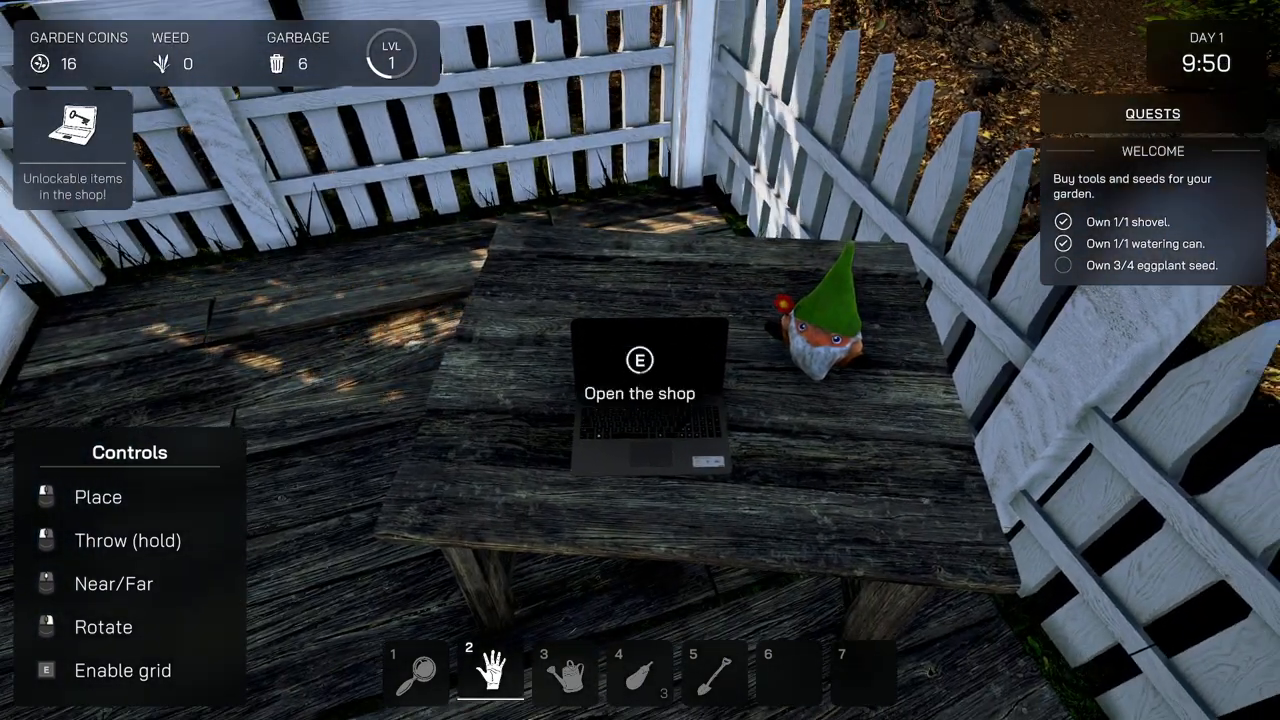
# - Buy a fourth eggplant seed and collect its delivery package
pyautogui.press('e')
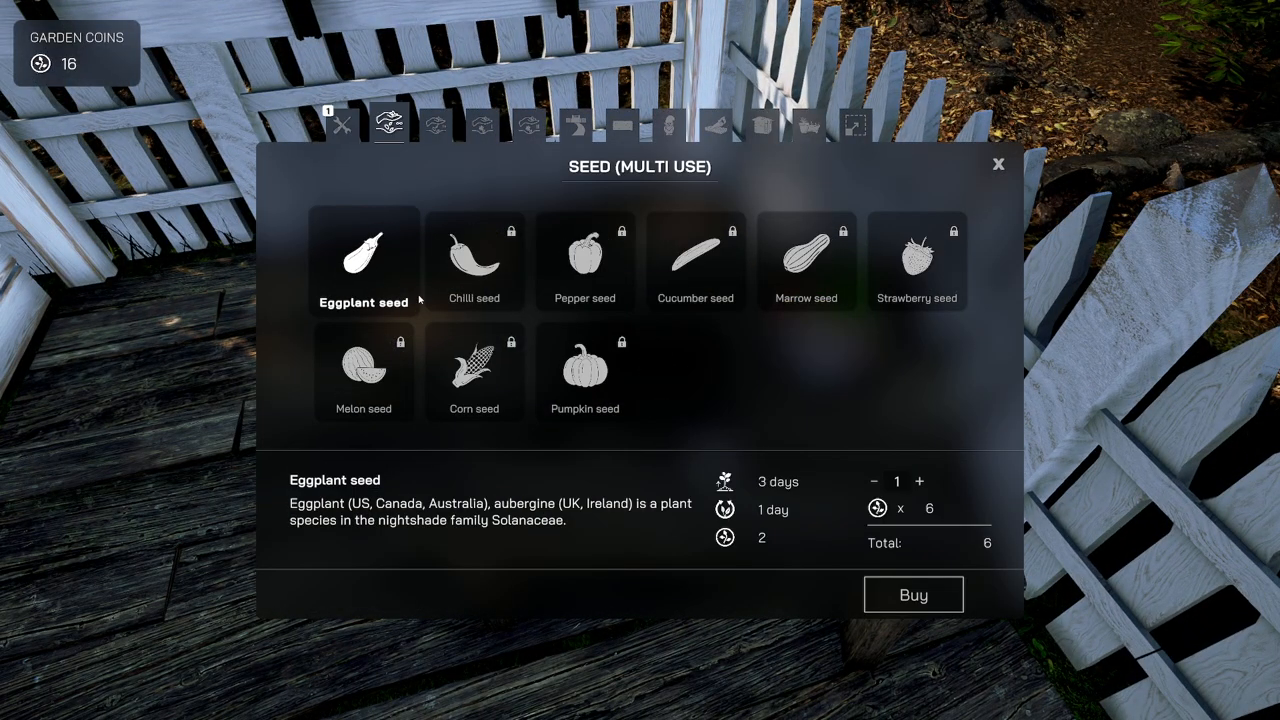
pyautogui.click(912, 594)
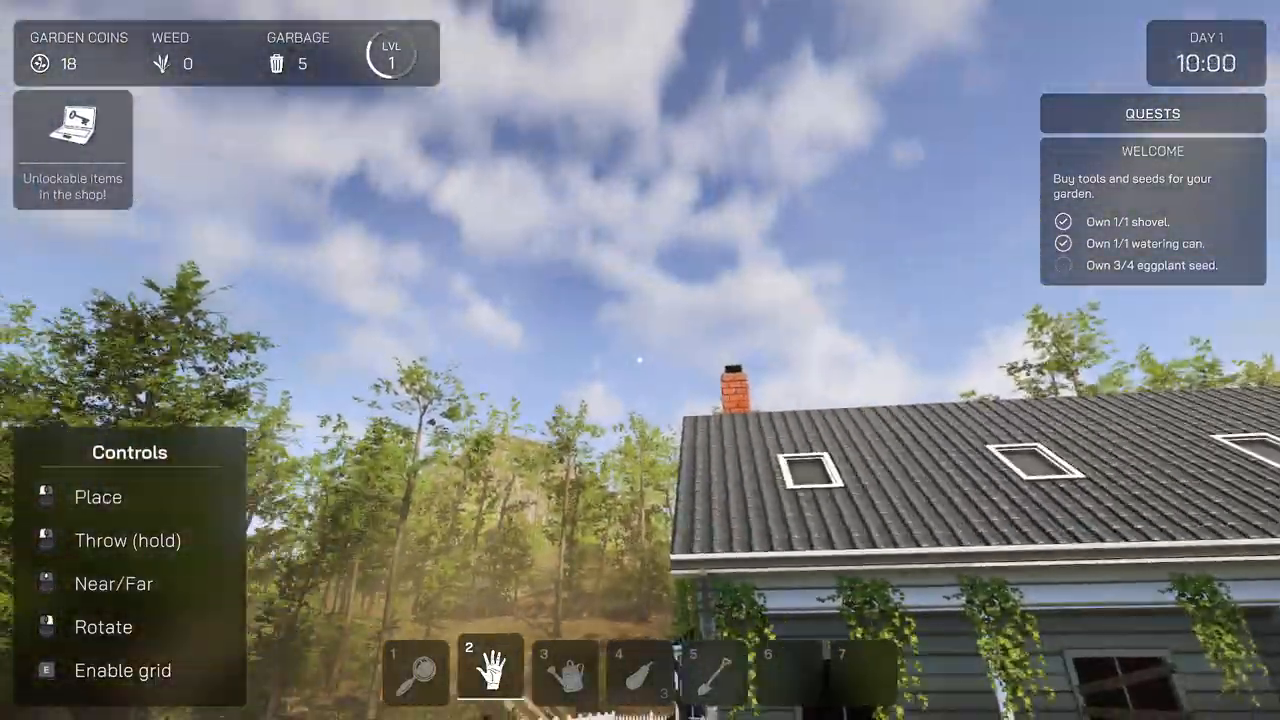
pyautogui.moveTo(640, 360)
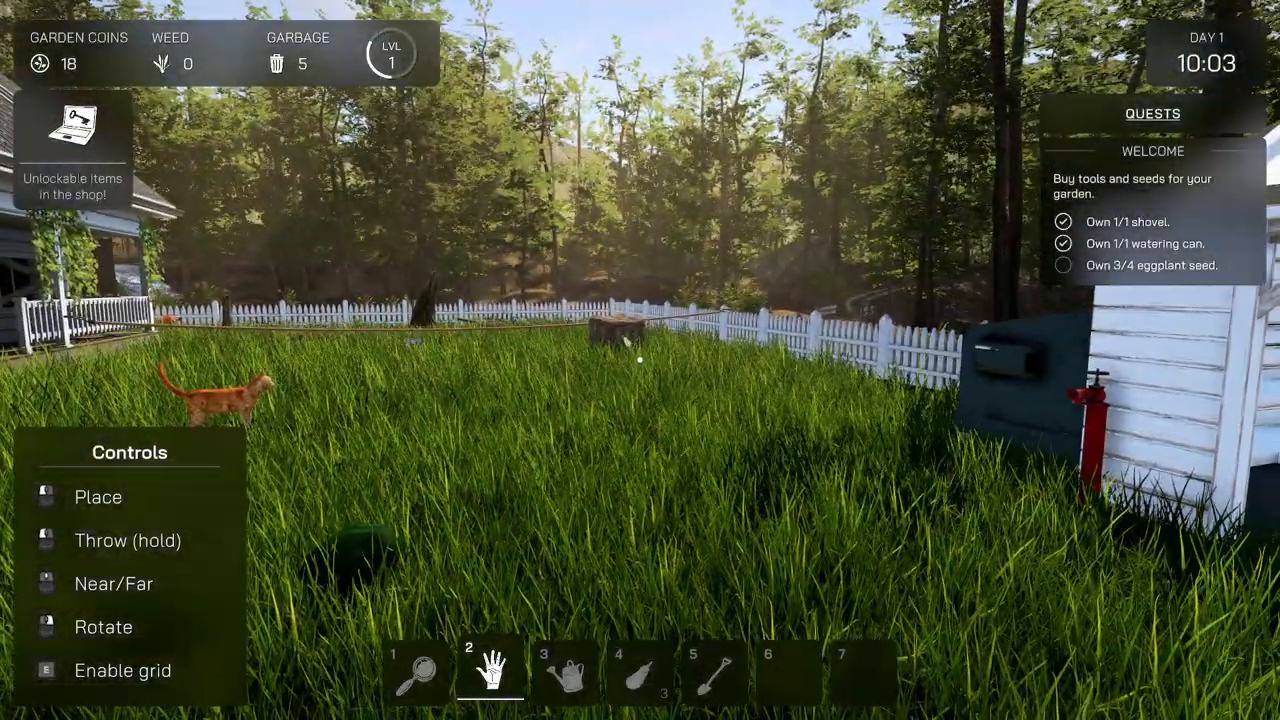
pyautogui.moveTo(640, 360)
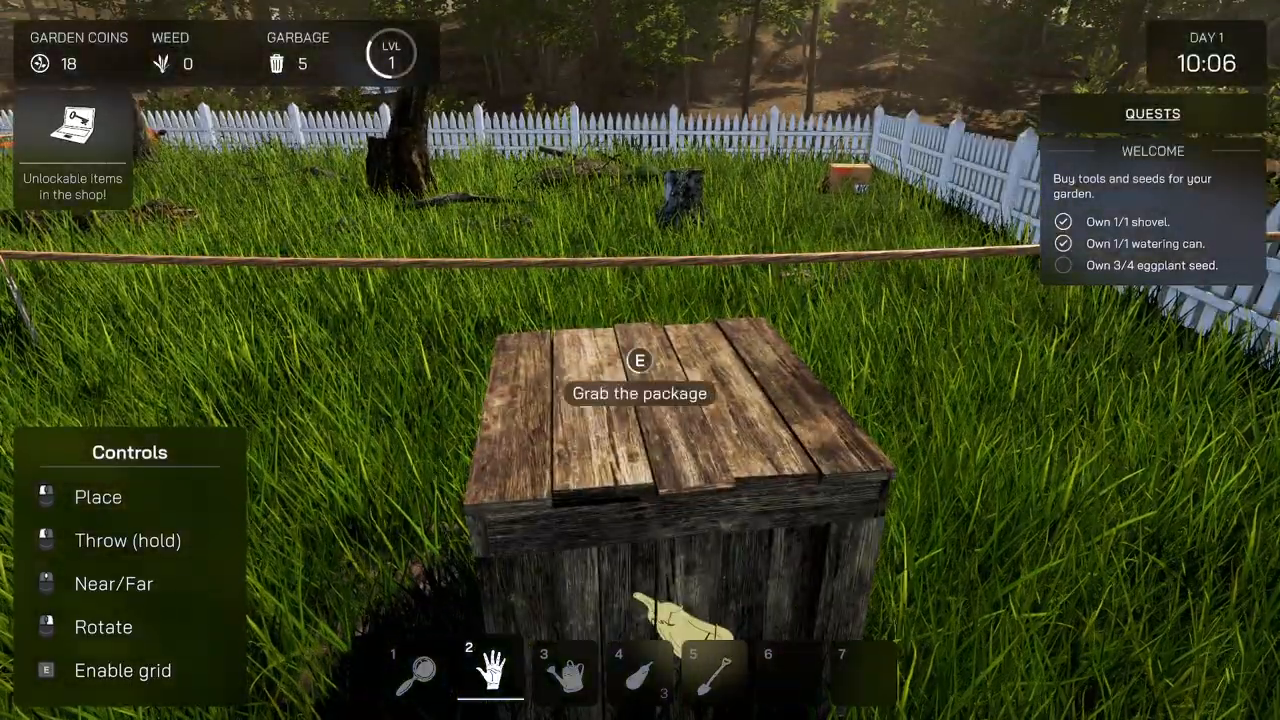
pyautogui.press('e')
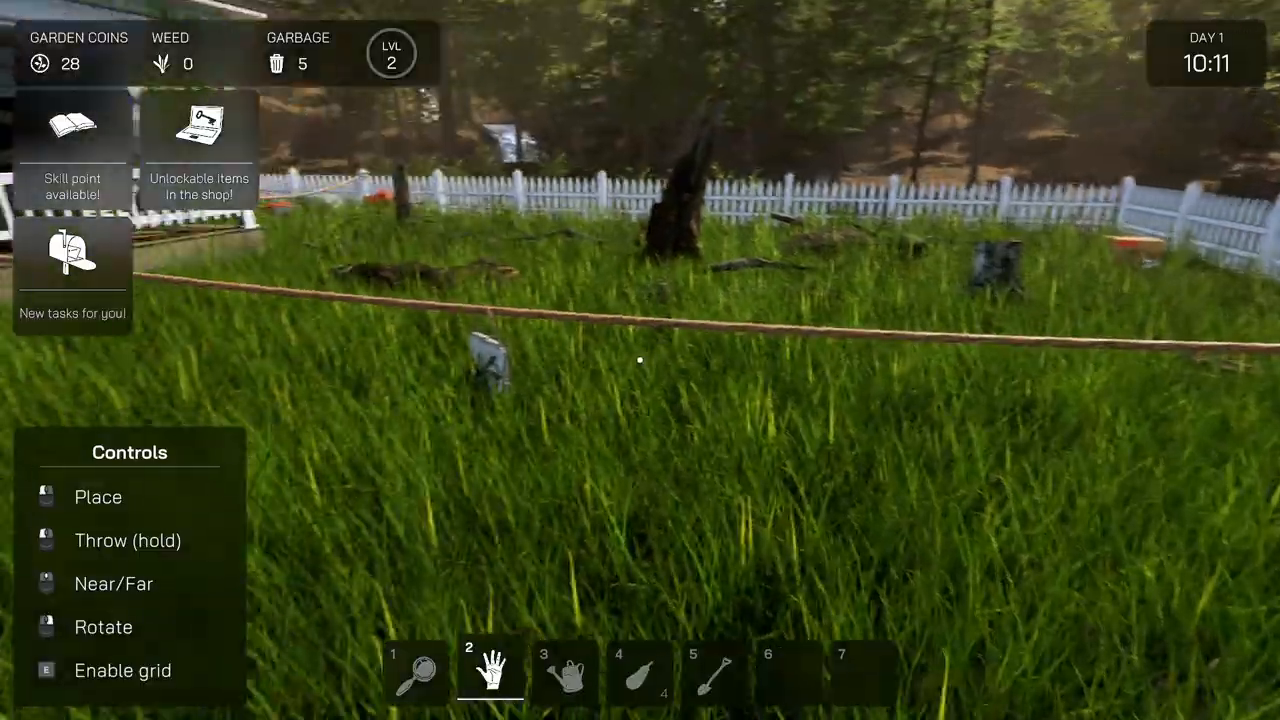
pyautogui.moveTo(640, 360)
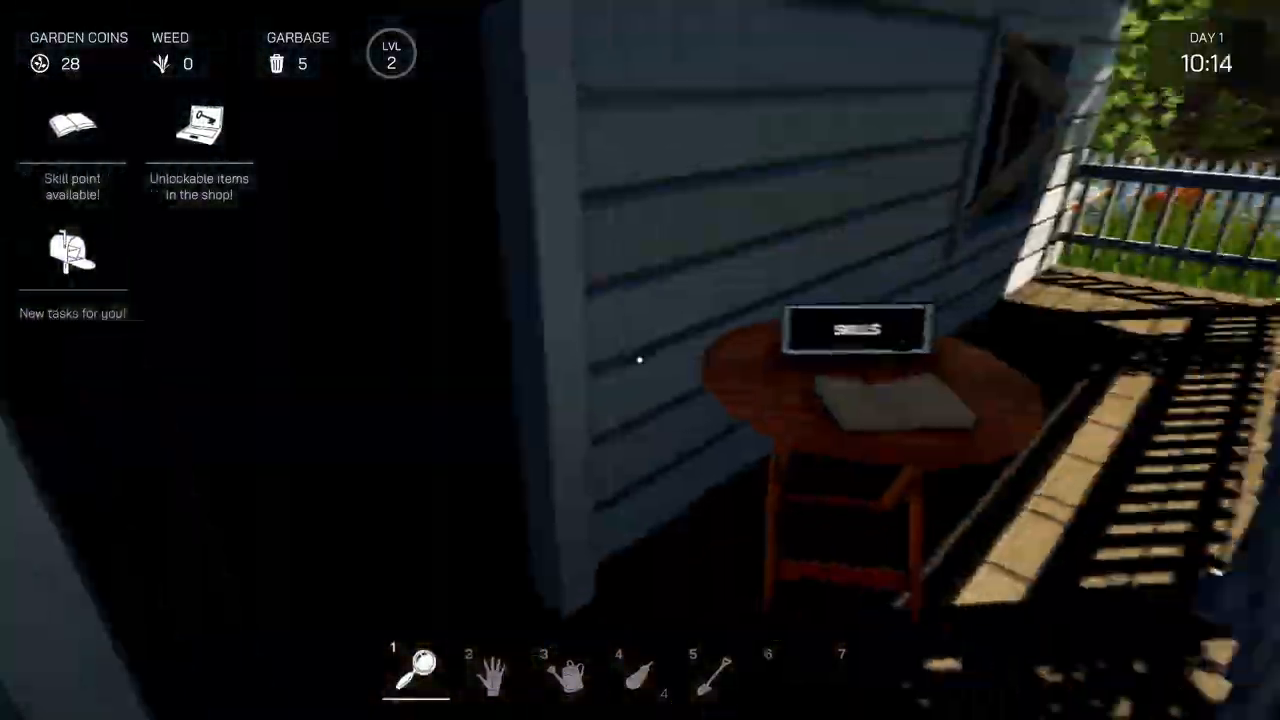
pyautogui.moveTo(640, 360)
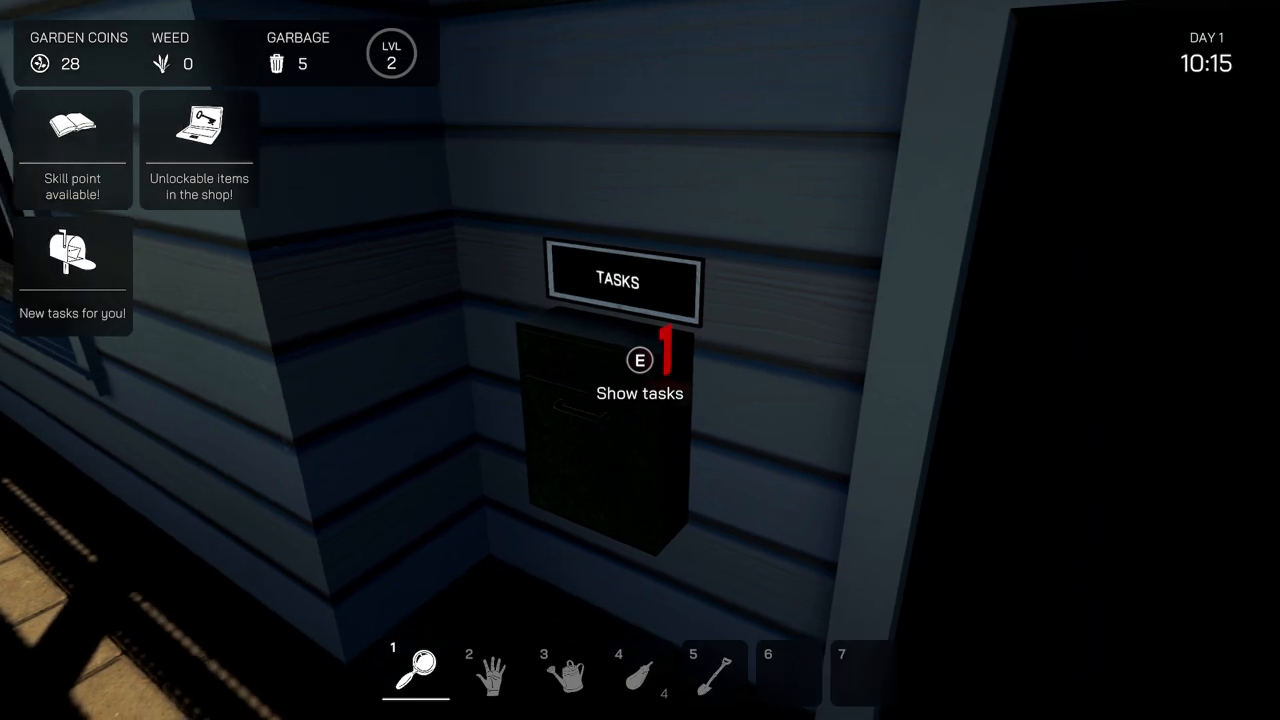
# - Accept the Gardening quest letter to harvest four eggplants
pyautogui.press('e')
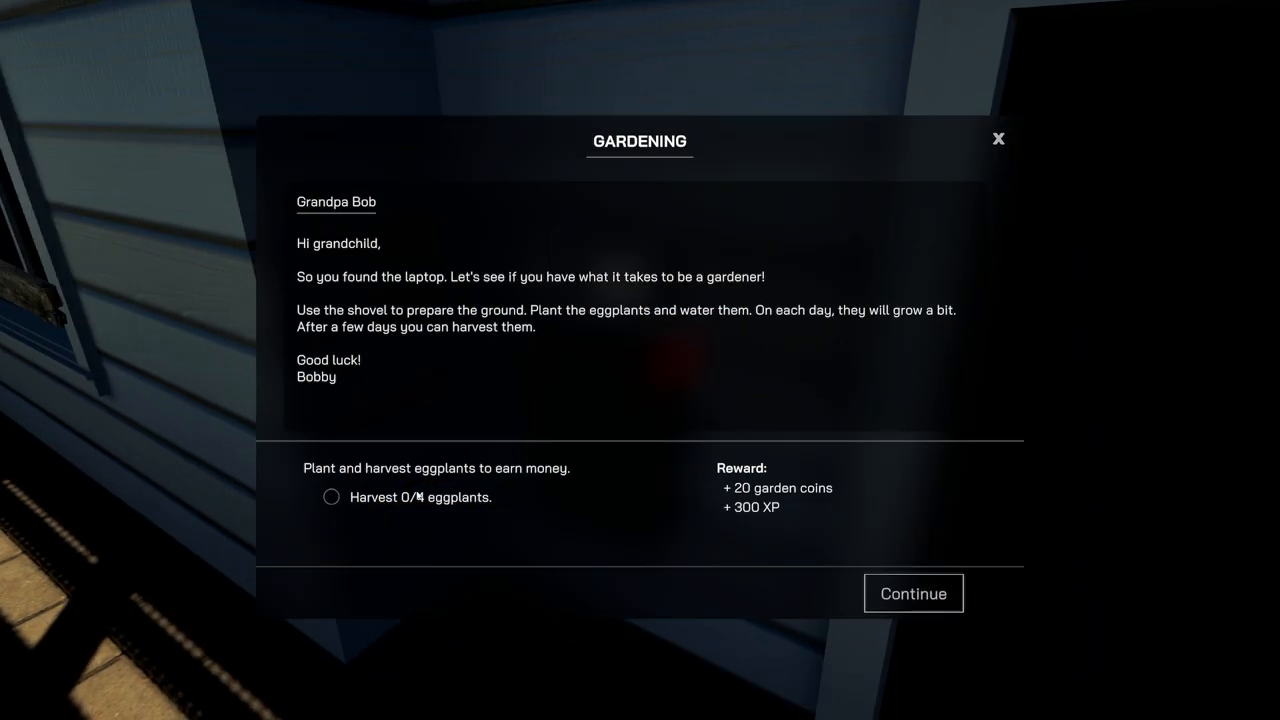
pyautogui.click(912, 592)
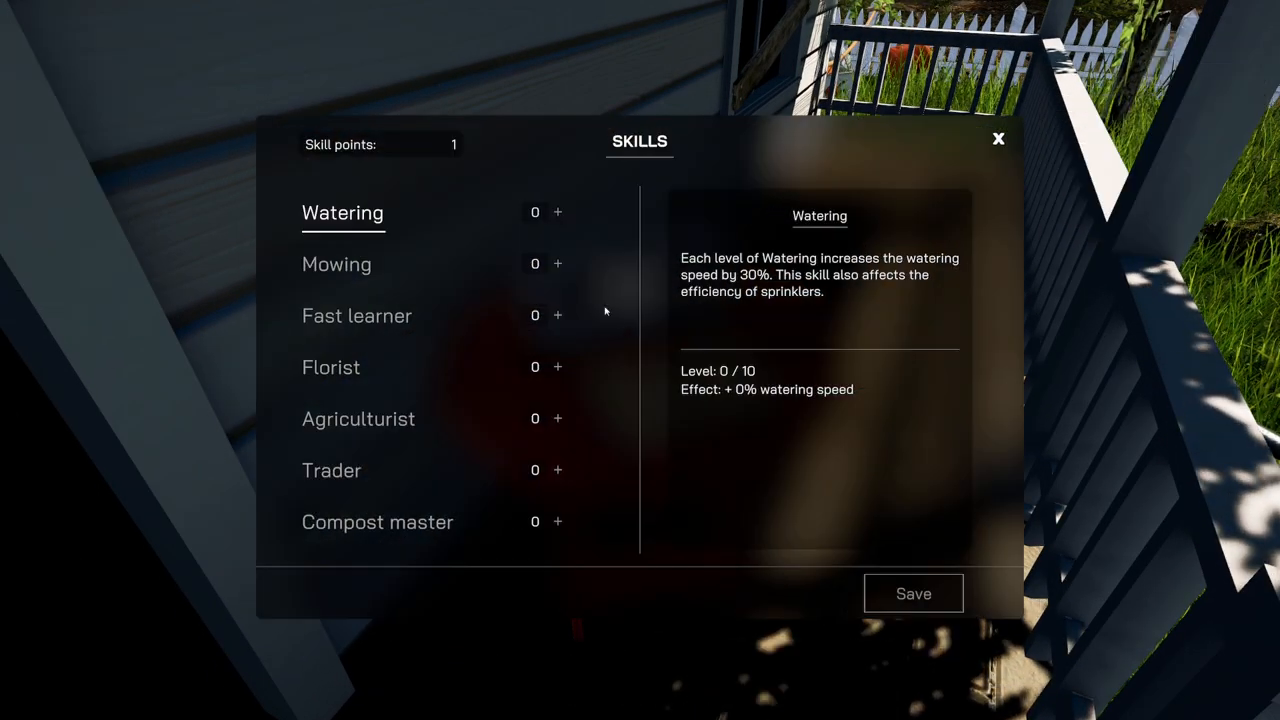
# - Spend the skill point on Watering and save the new level
pyautogui.click(556, 212)
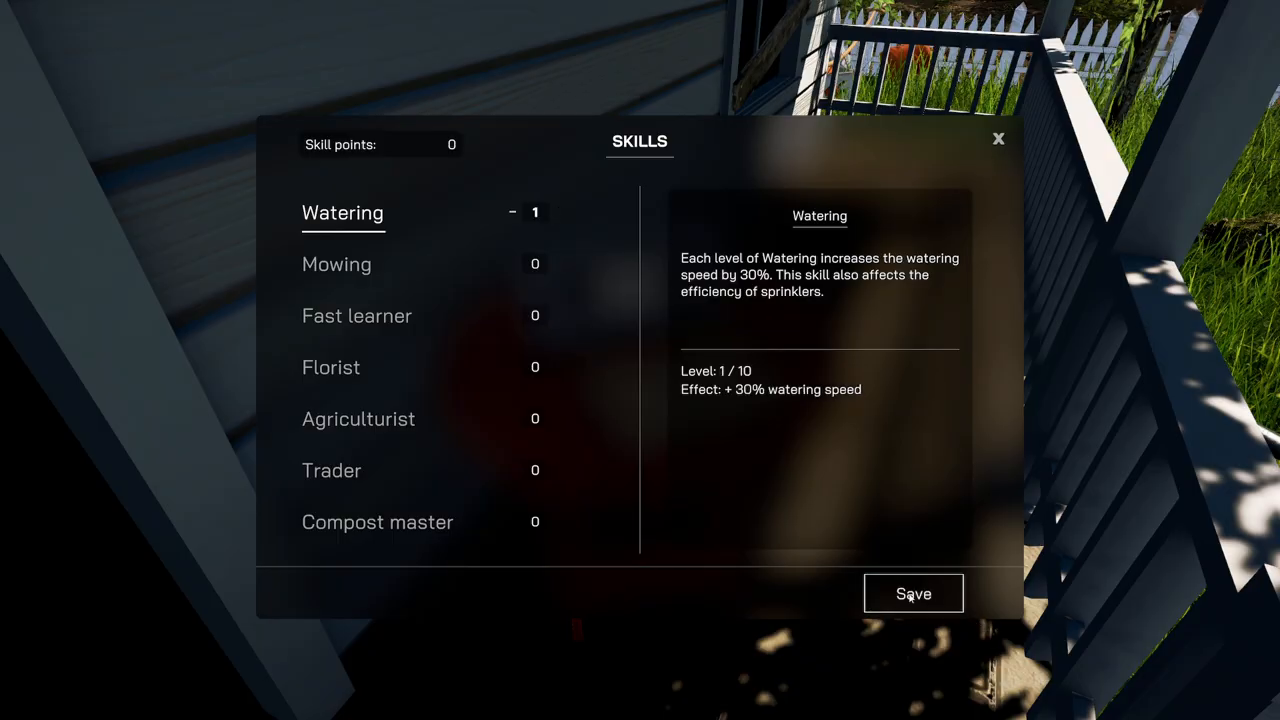
pyautogui.click(912, 592)
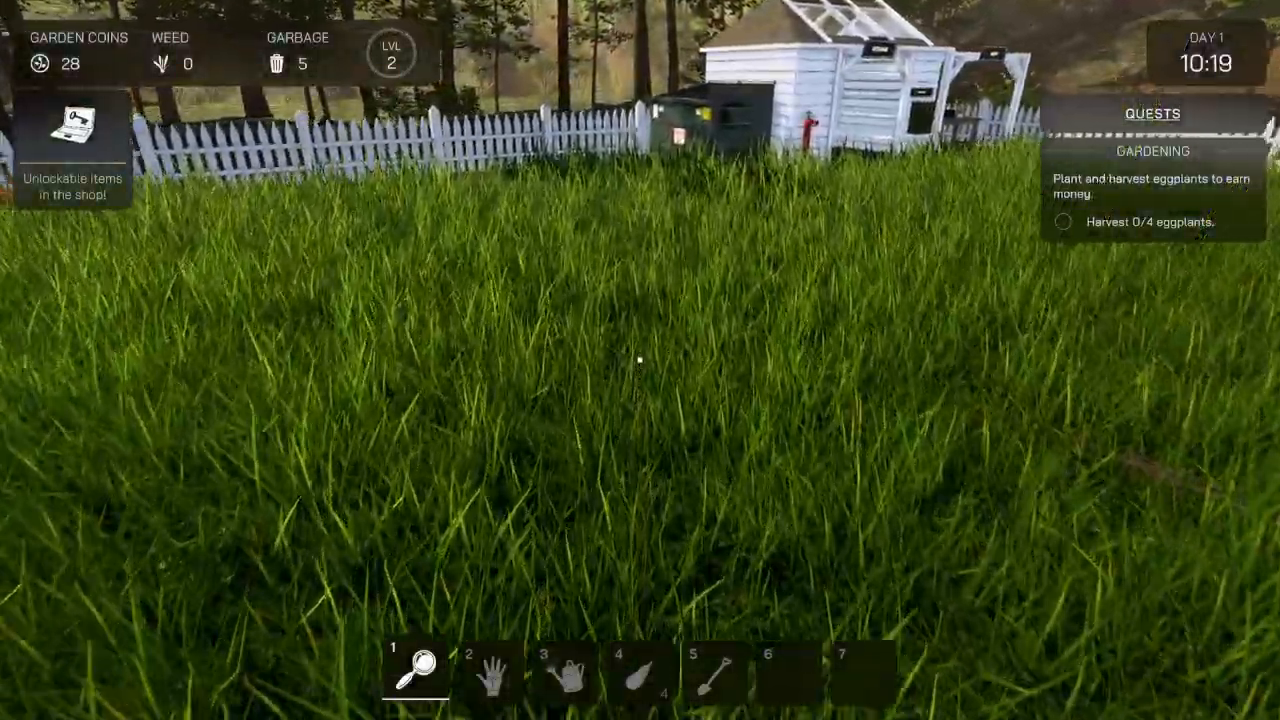
pyautogui.moveTo(640, 360)
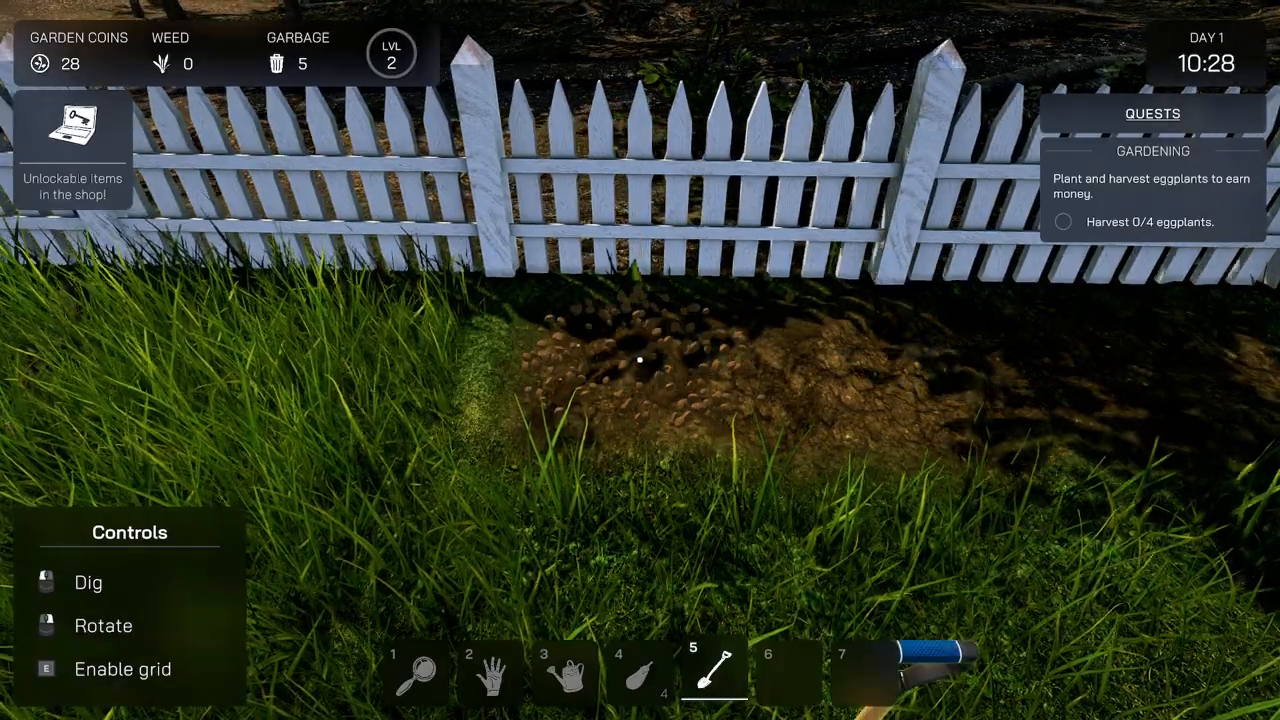
# - Plant the eggplant seeds in the dug fence patch and take out the watering can
pyautogui.press('4')
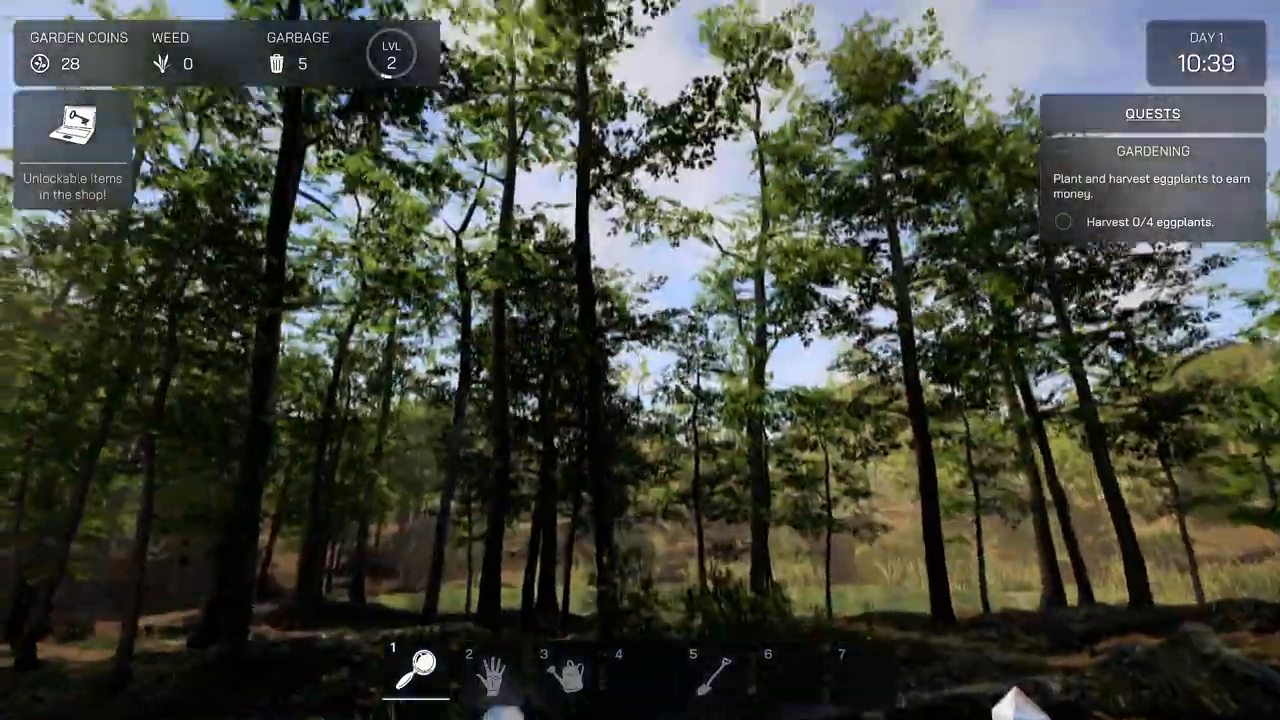
pyautogui.press('3')
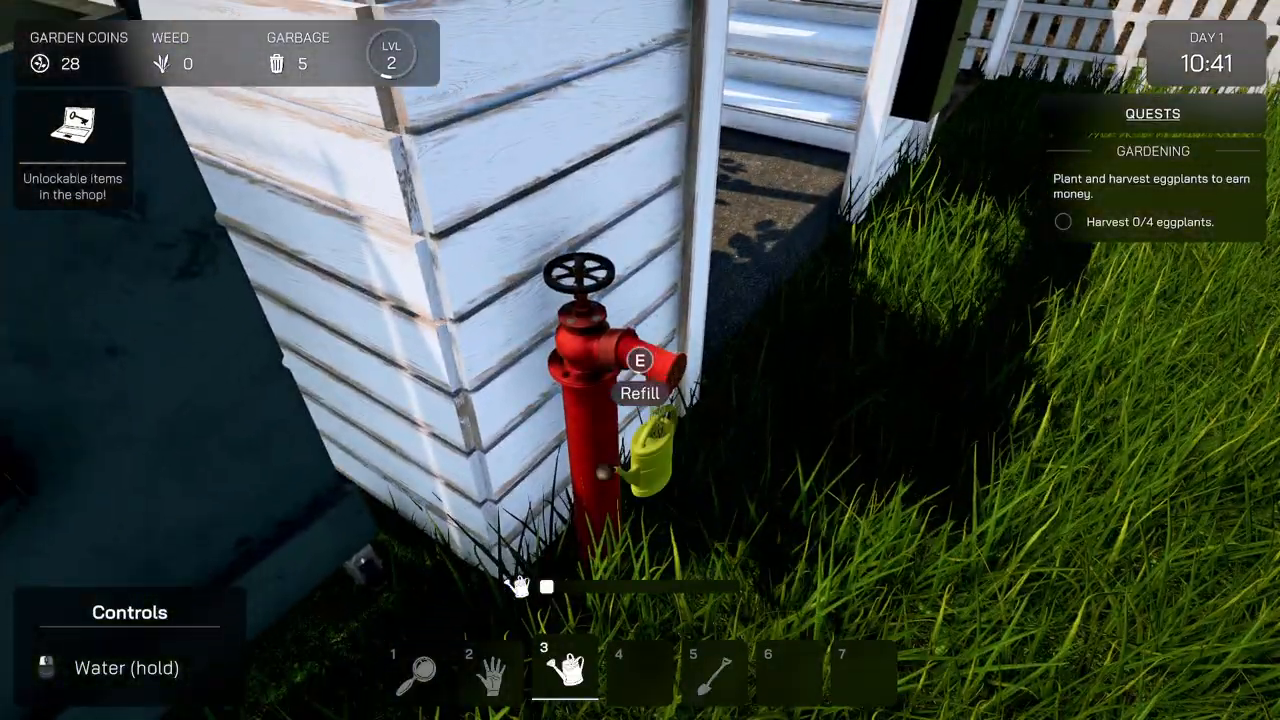
# - Refill the can at the hydrant, water the planted eggplant seeds, and refill again
pyautogui.press('e')
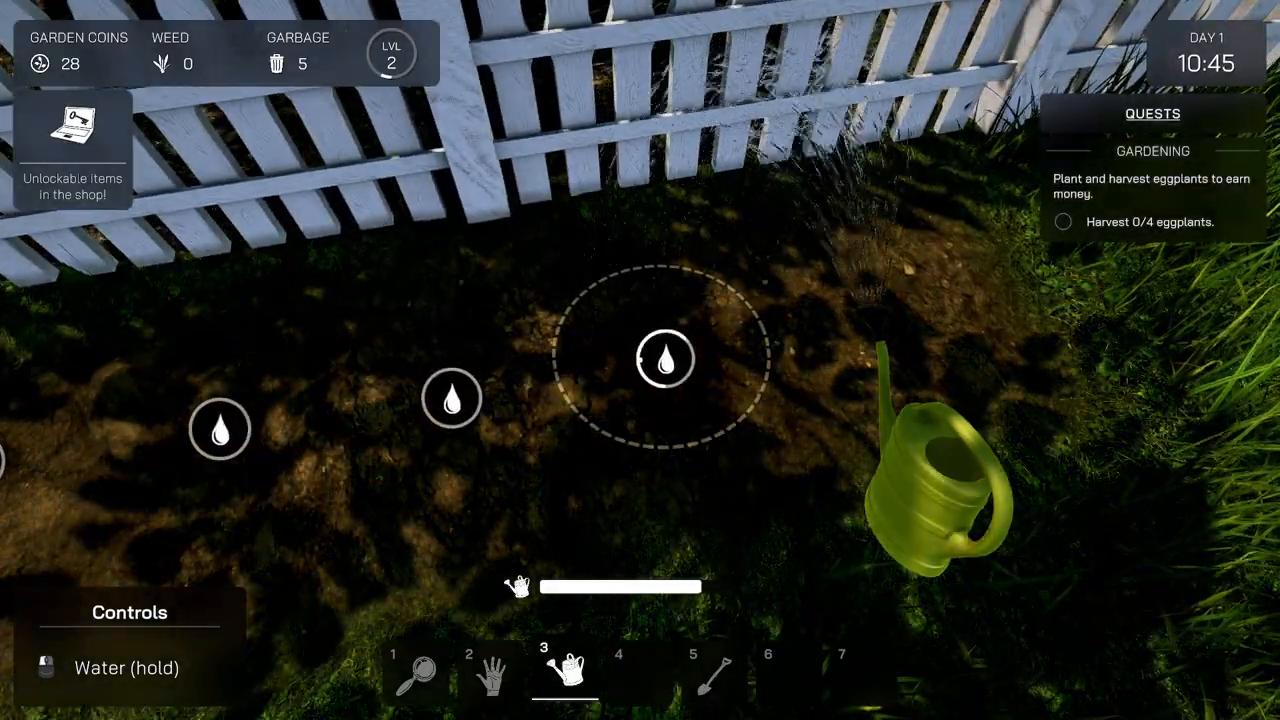
pyautogui.click(664, 358)
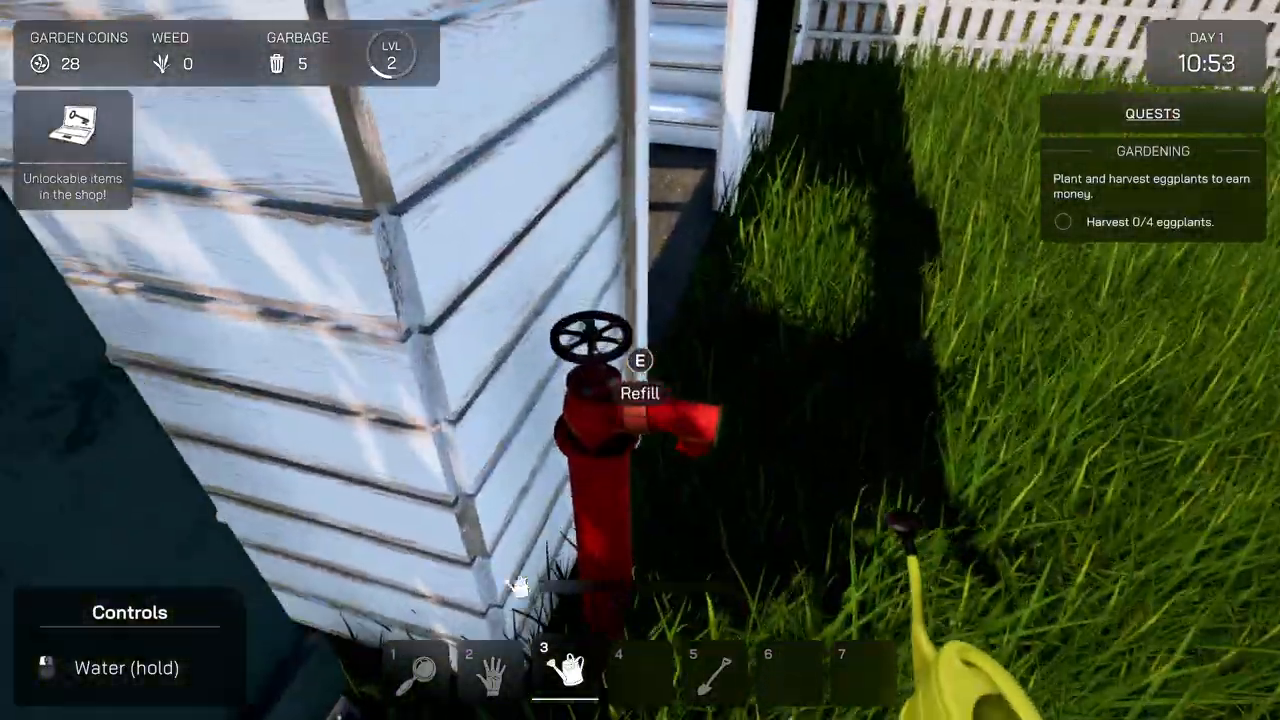
pyautogui.press('e')
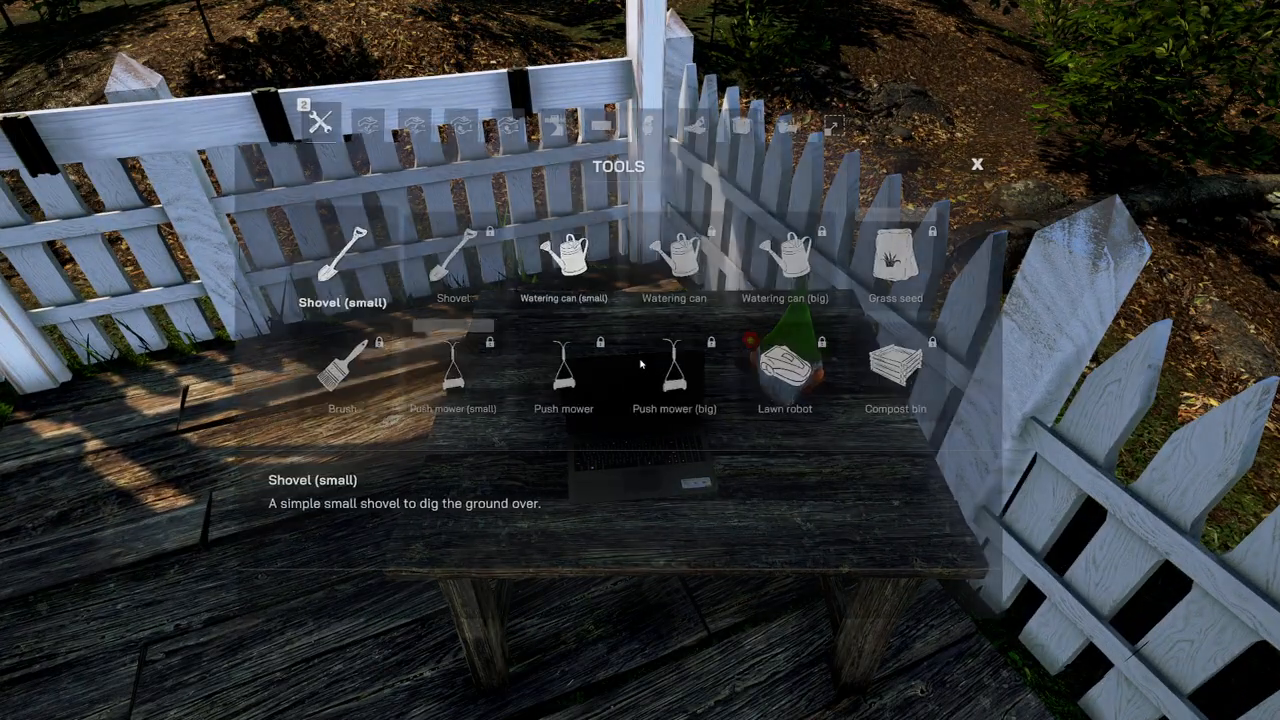
# - Unlock and buy the small push mower for 20 coins, leaving 8 coins
pyautogui.click(474, 370)
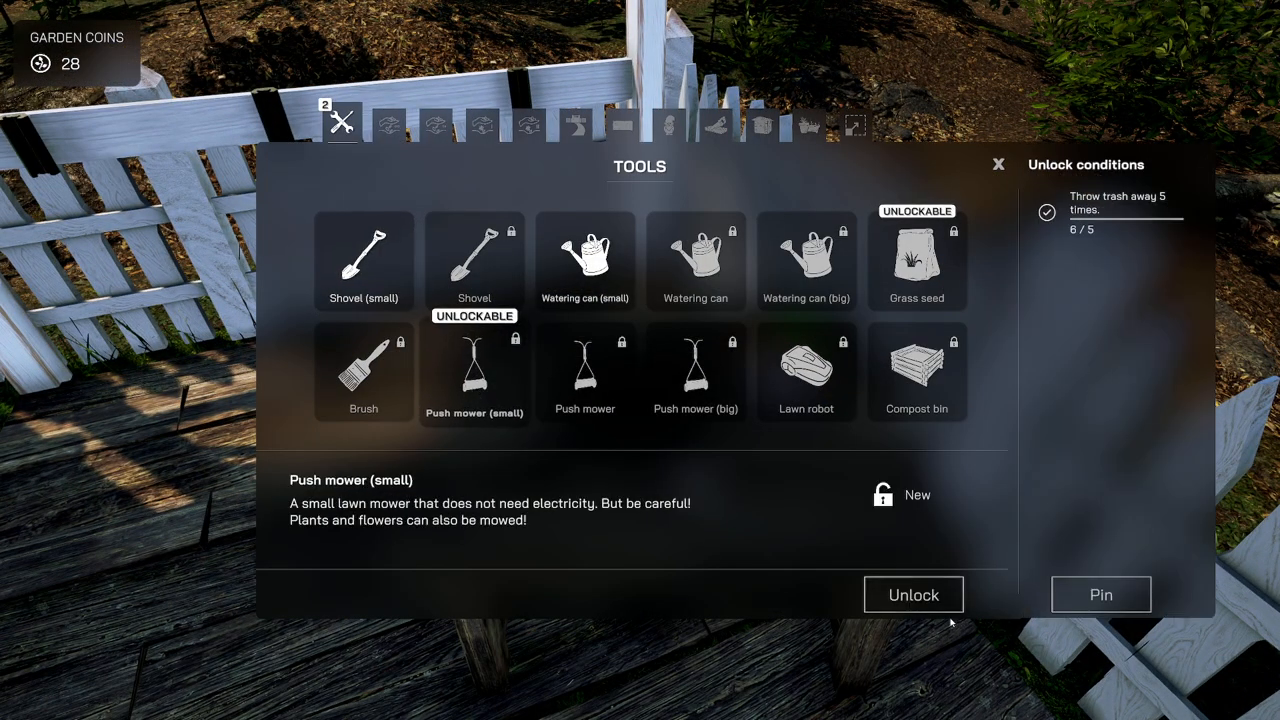
pyautogui.click(912, 594)
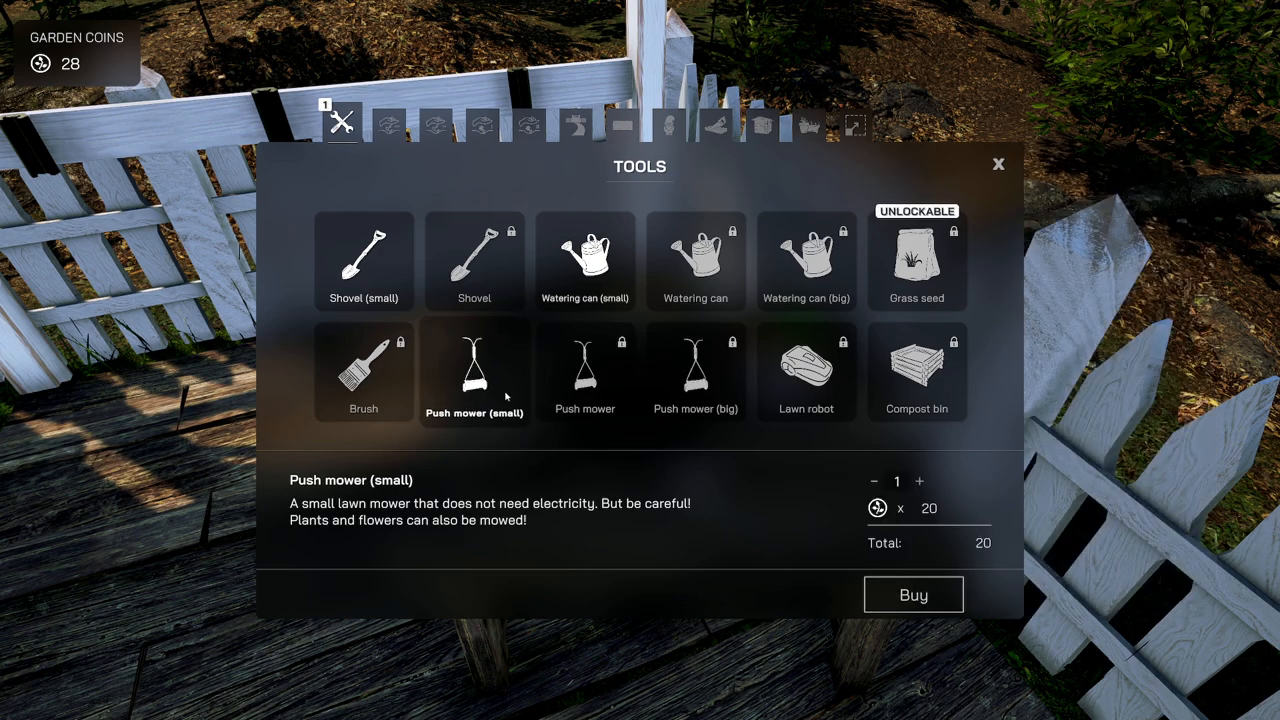
pyautogui.click(912, 594)
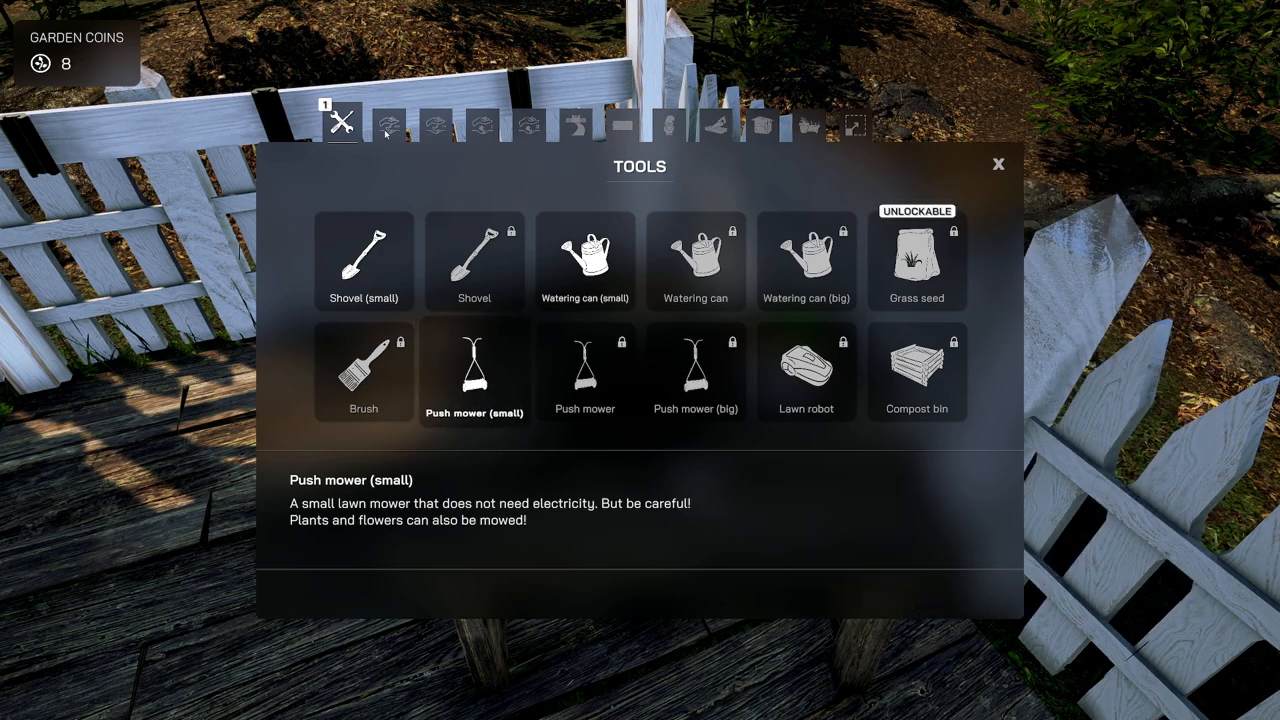
pyautogui.click(436, 124)
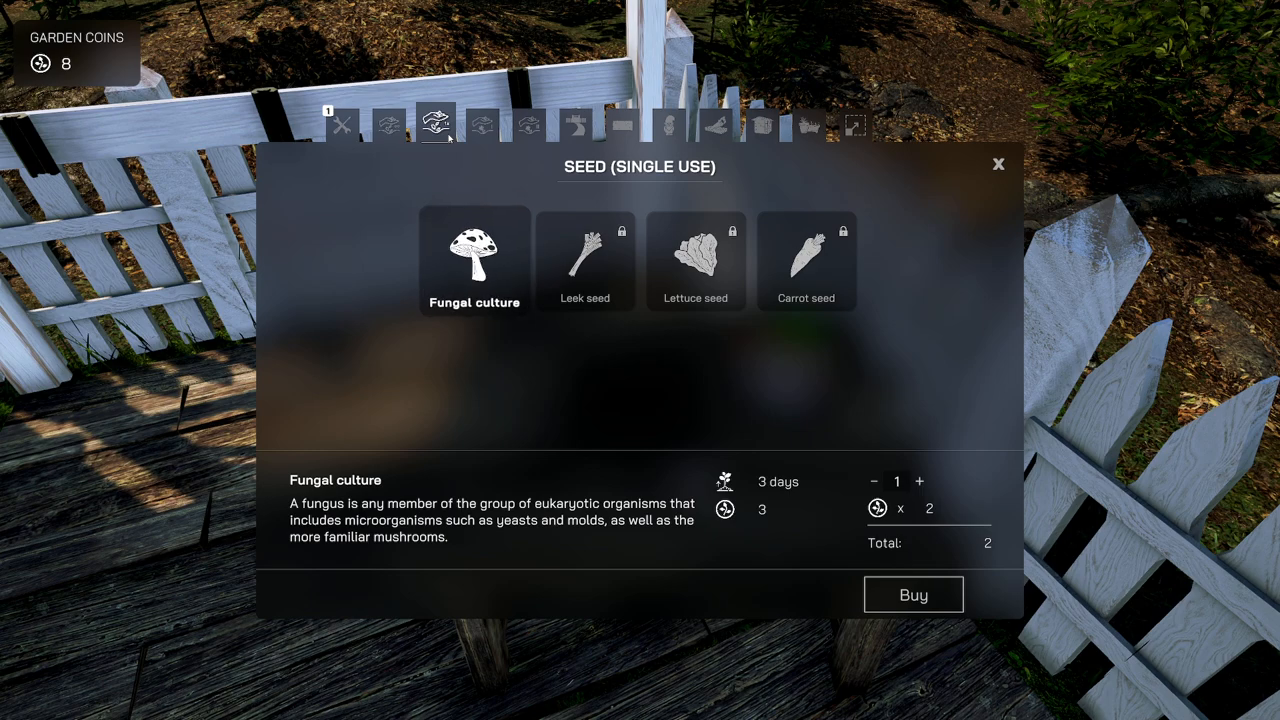
pyautogui.moveTo(480, 312)
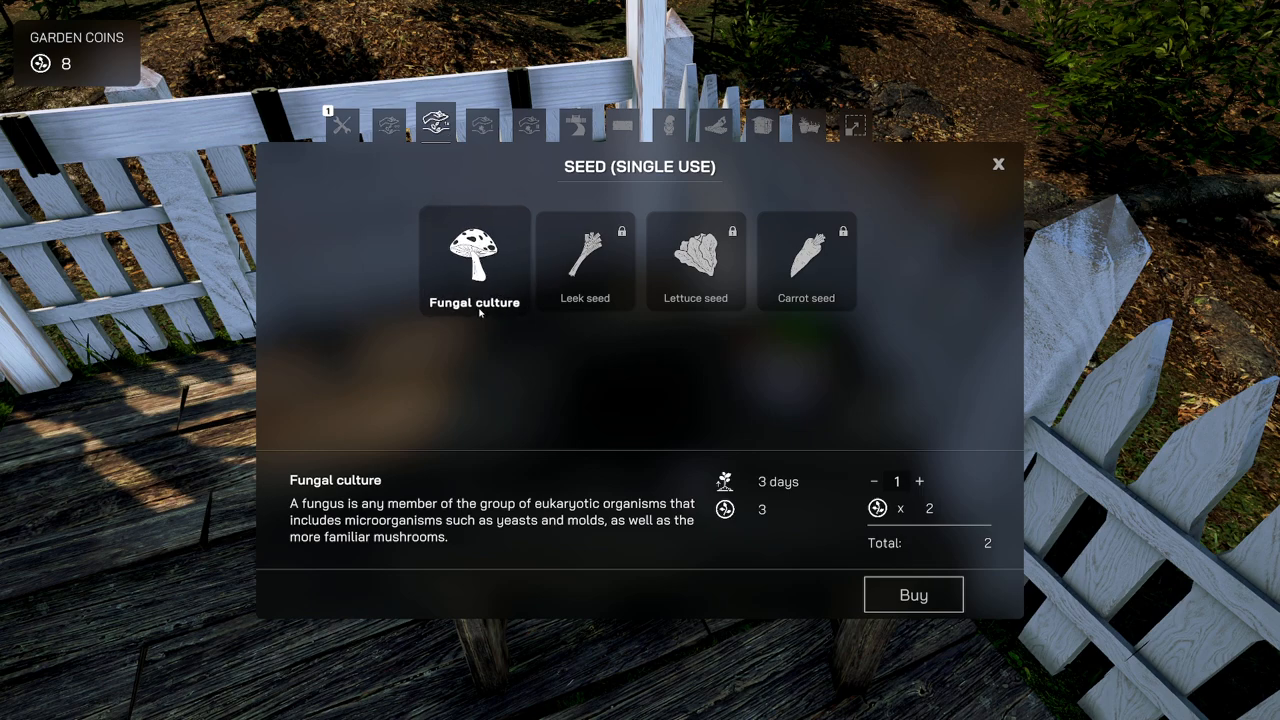
pyautogui.moveTo(458, 510)
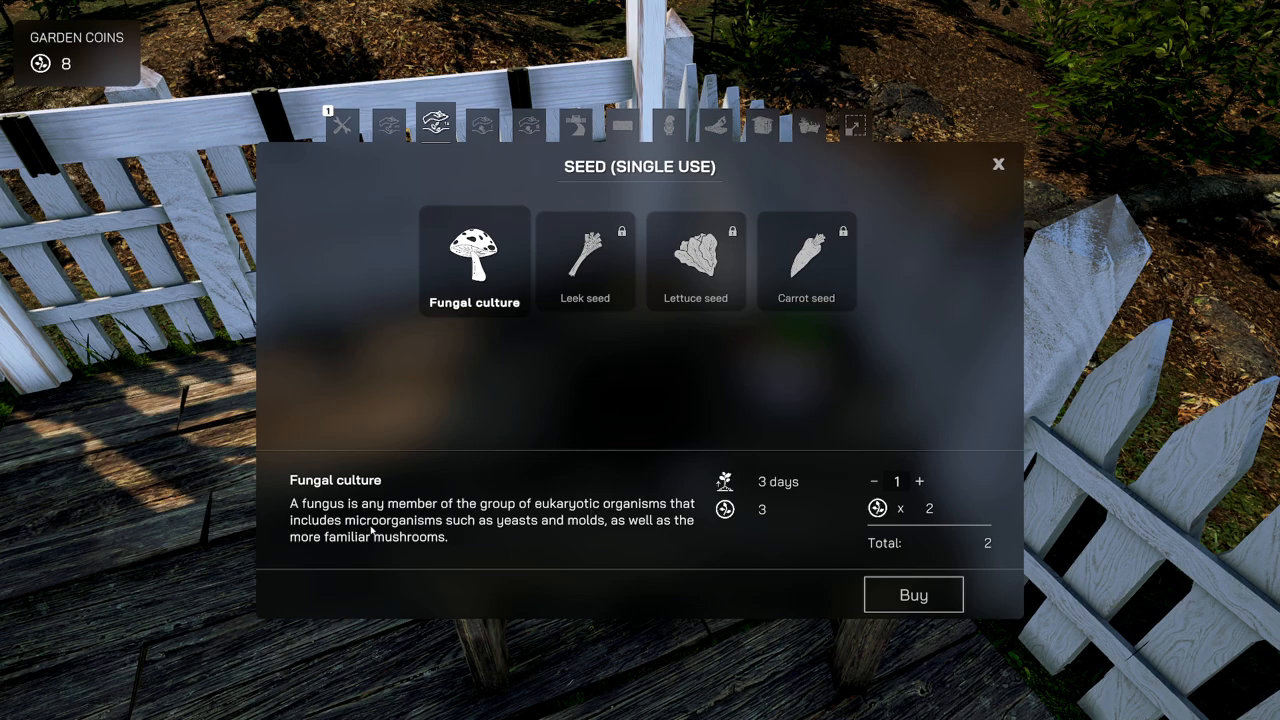
pyautogui.moveTo(570, 538)
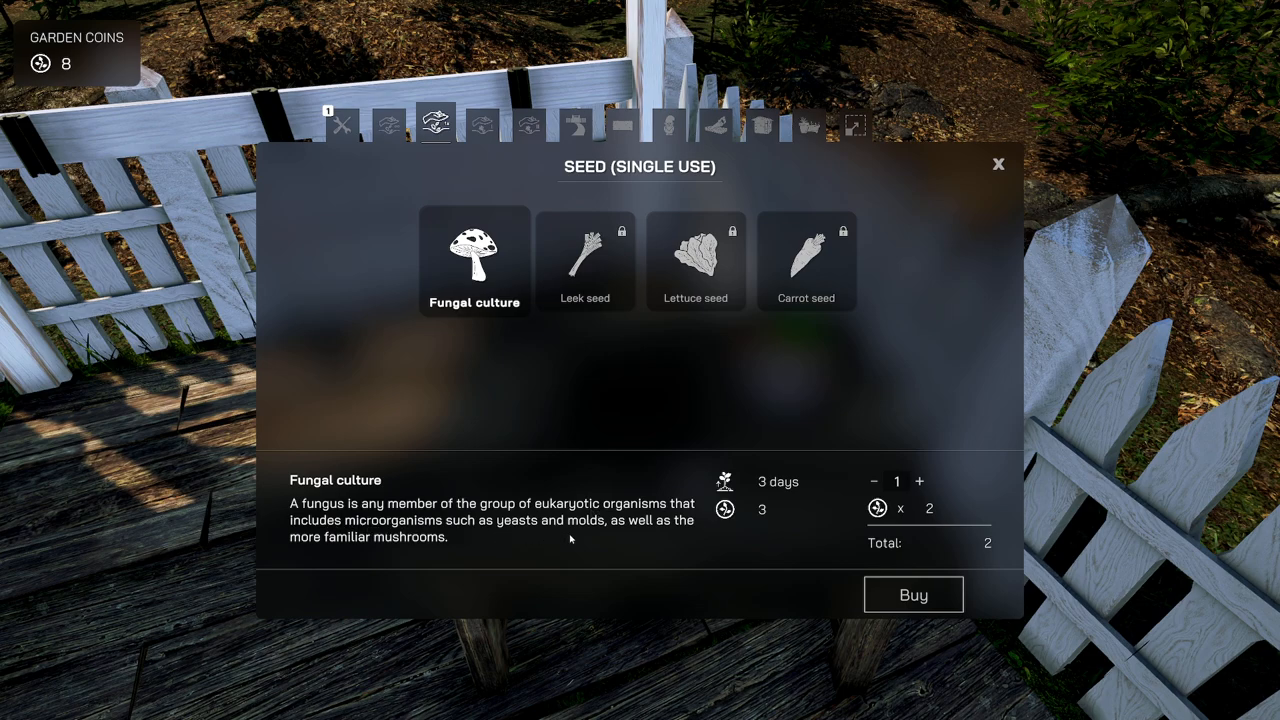
pyautogui.moveTo(362, 548)
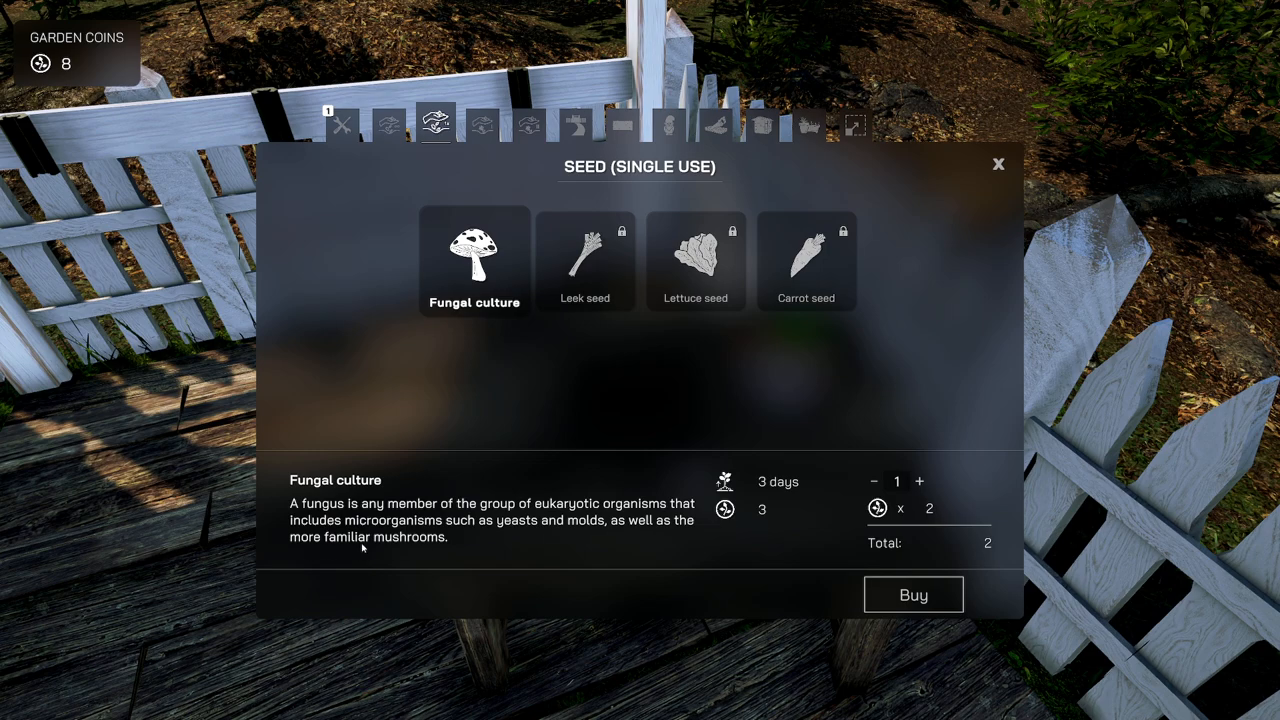
pyautogui.moveTo(610, 436)
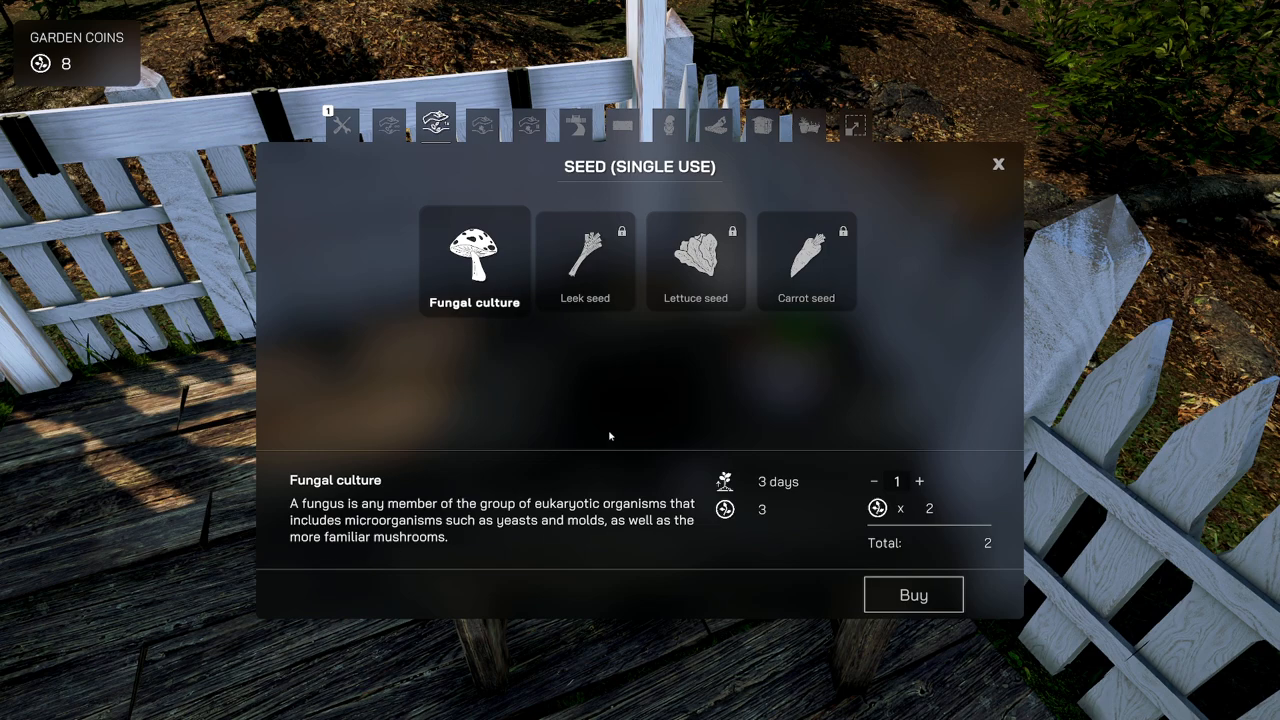
pyautogui.moveTo(446, 160)
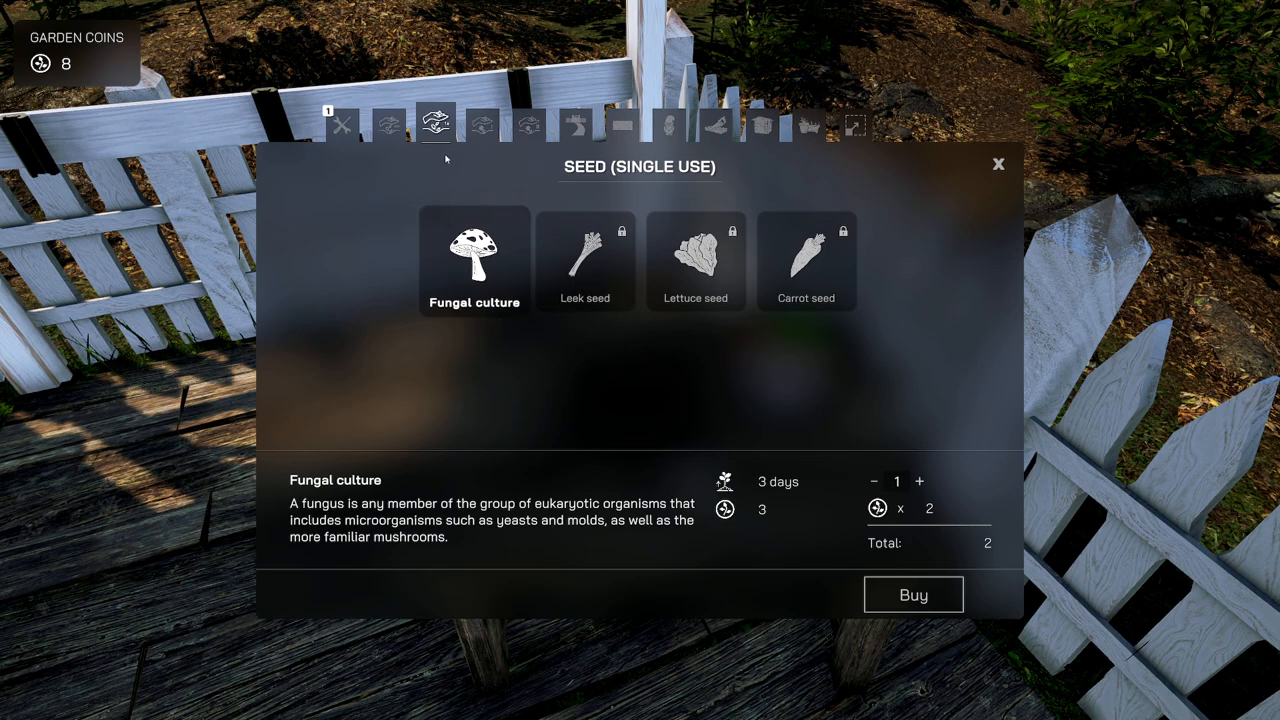
# - Browse the multi-use and single-use seed catalogues and both flower seed categories
pyautogui.click(388, 124)
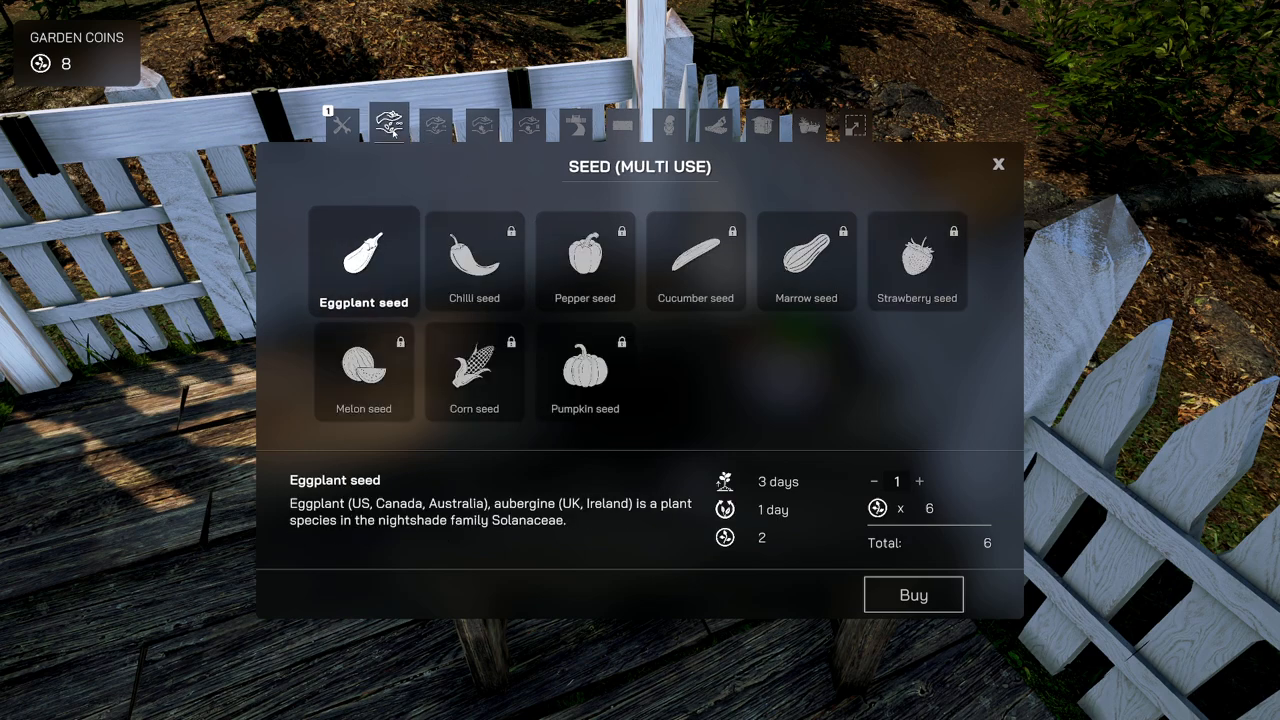
pyautogui.click(436, 124)
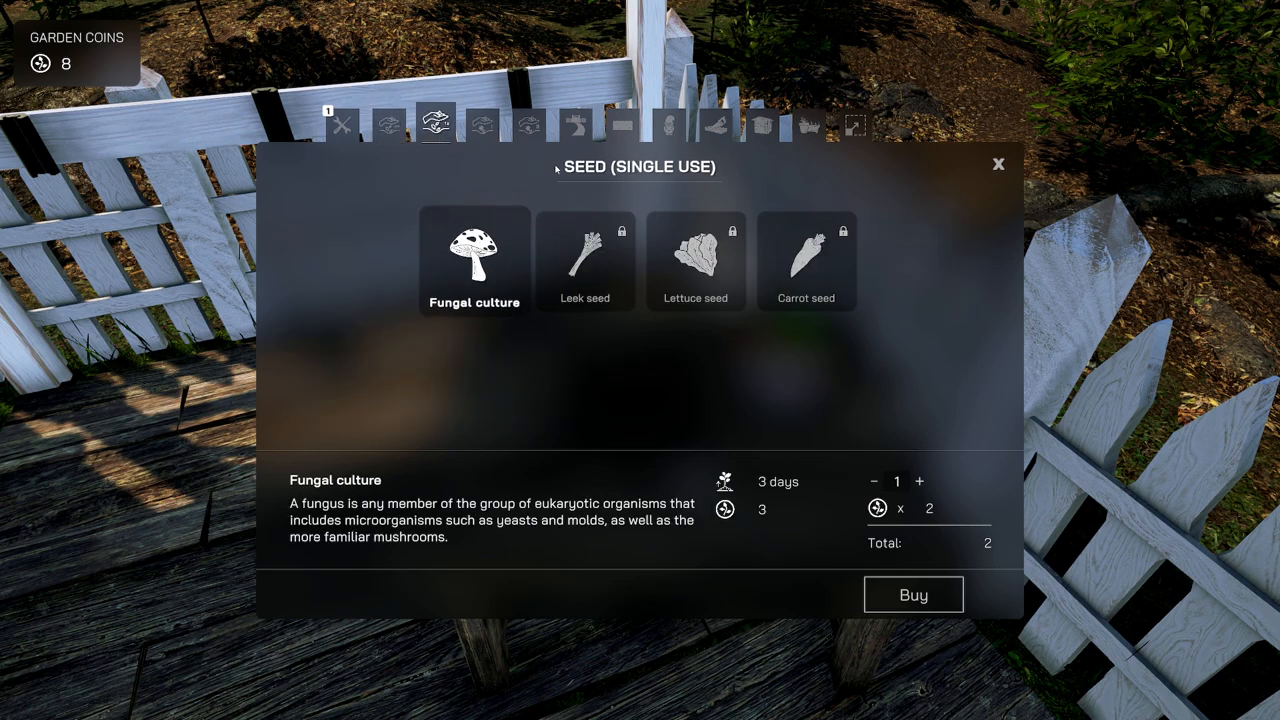
pyautogui.click(388, 124)
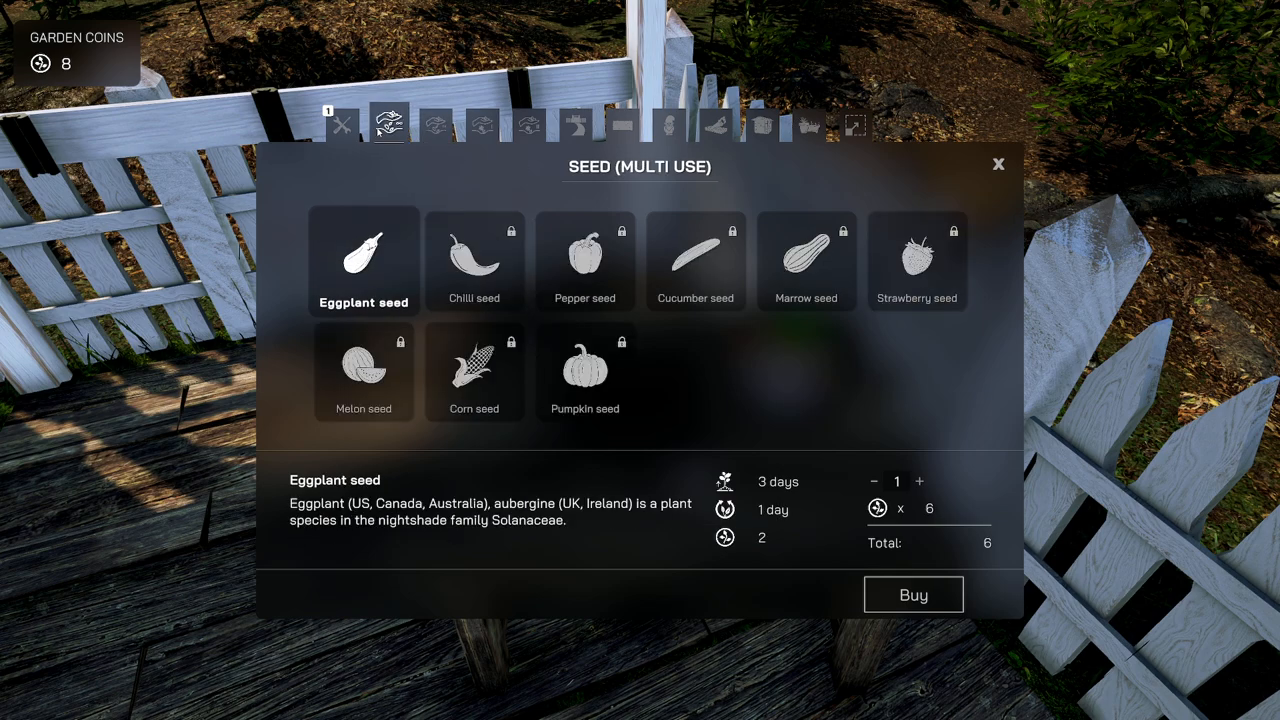
pyautogui.click(436, 124)
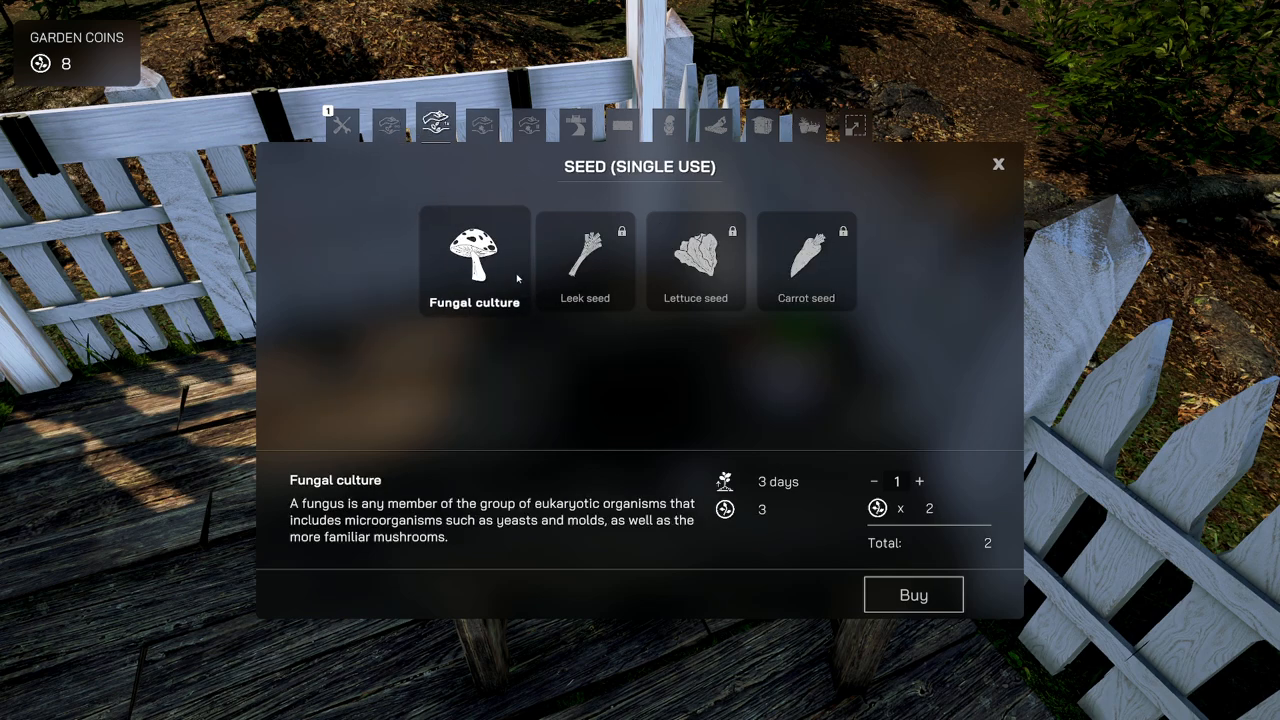
pyautogui.click(480, 124)
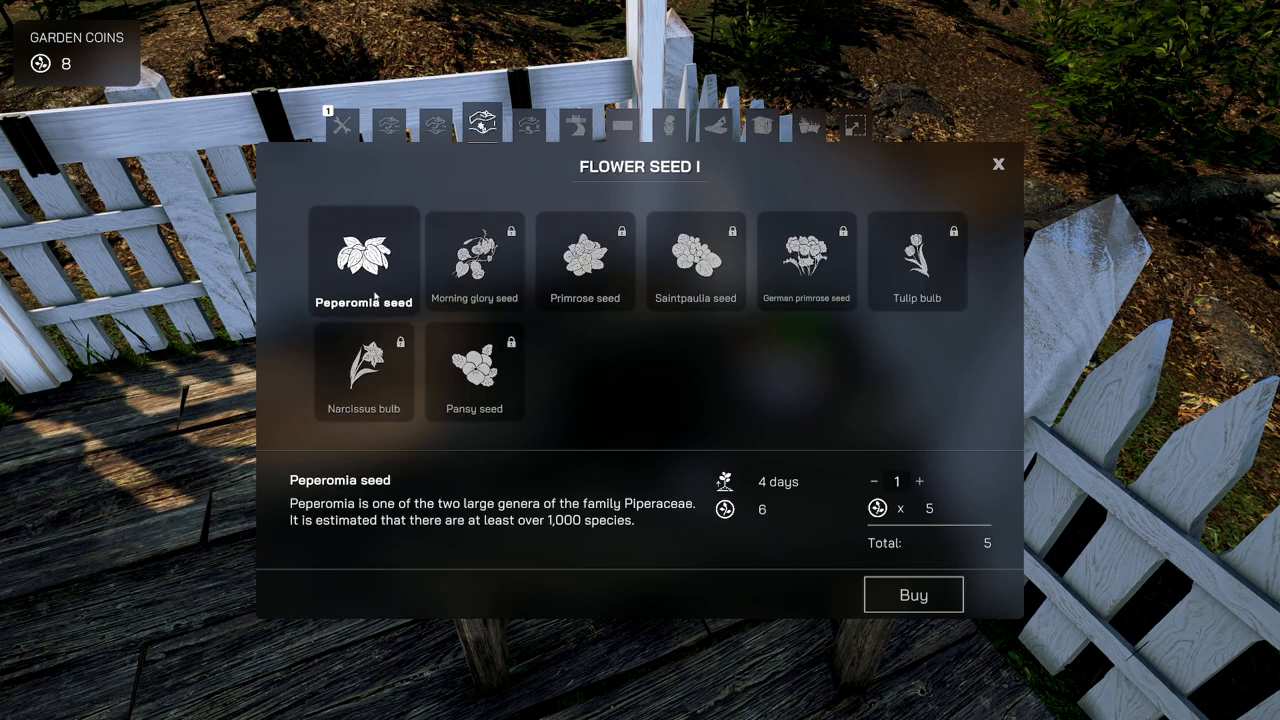
pyautogui.moveTo(528, 124)
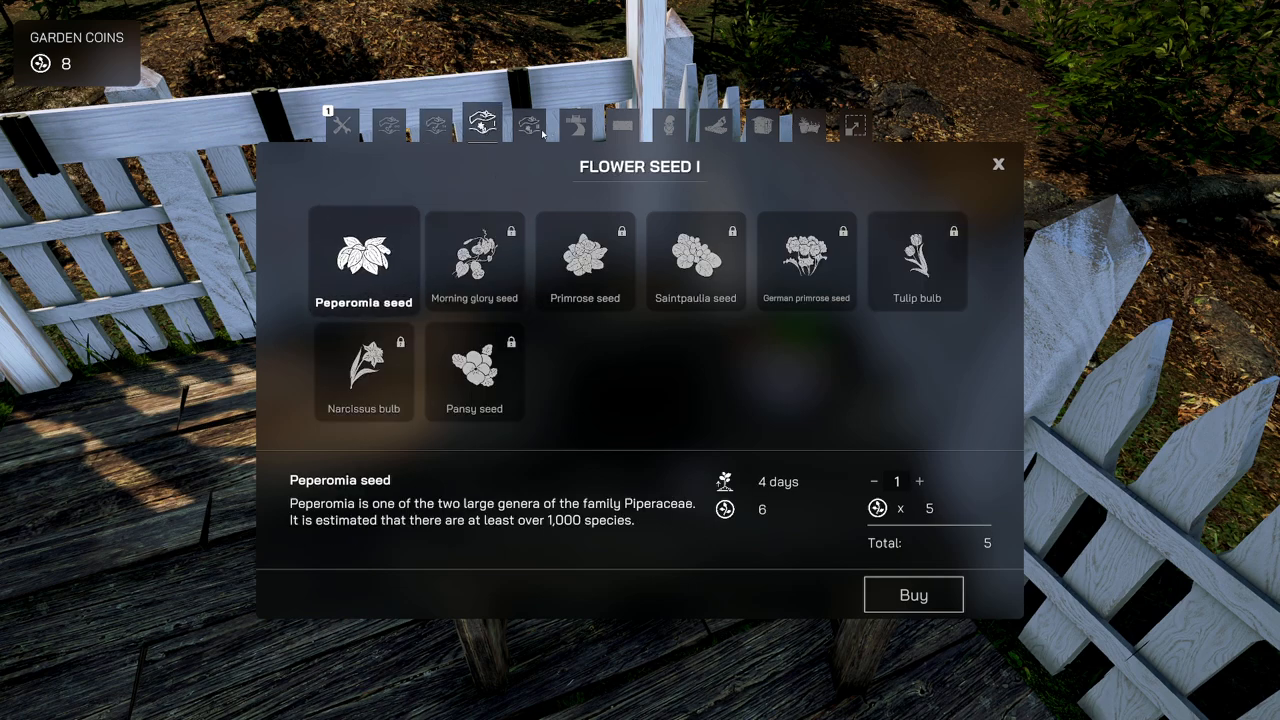
pyautogui.click(528, 124)
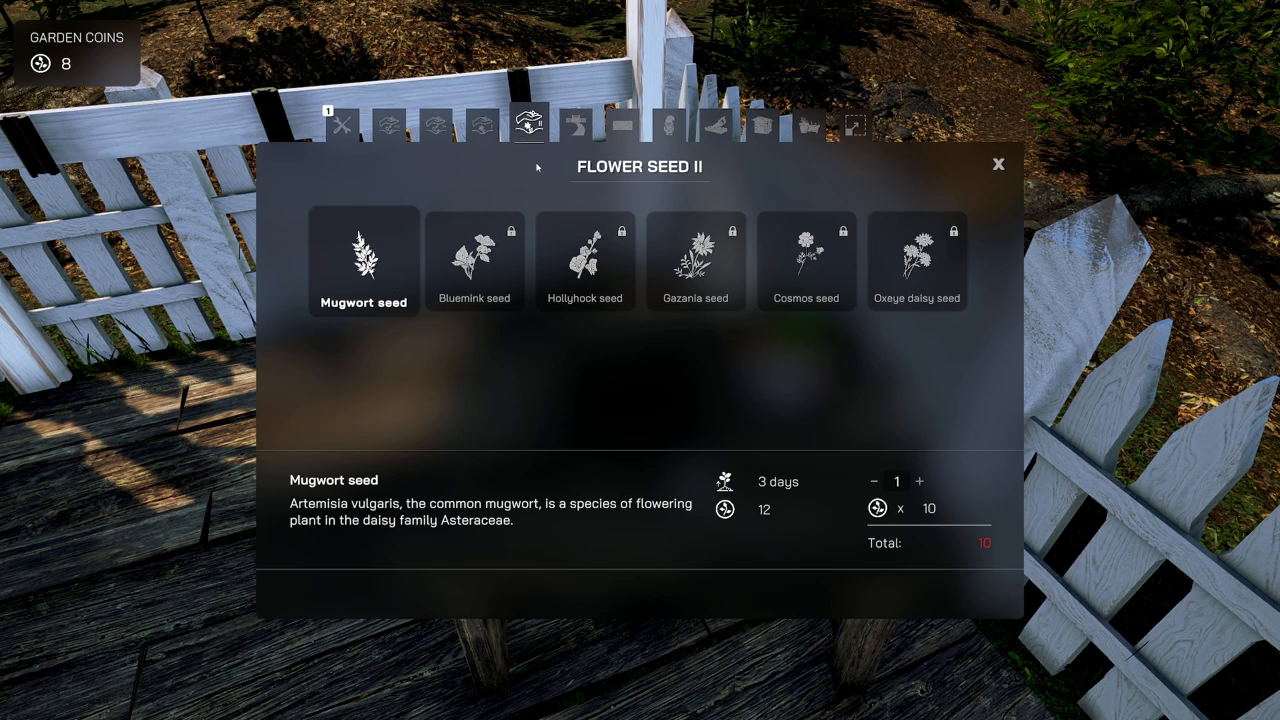
# - Browse fences, gnomes, wooden elements, general items, pots and garden extensions, then leave the shop
pyautogui.click(576, 124)
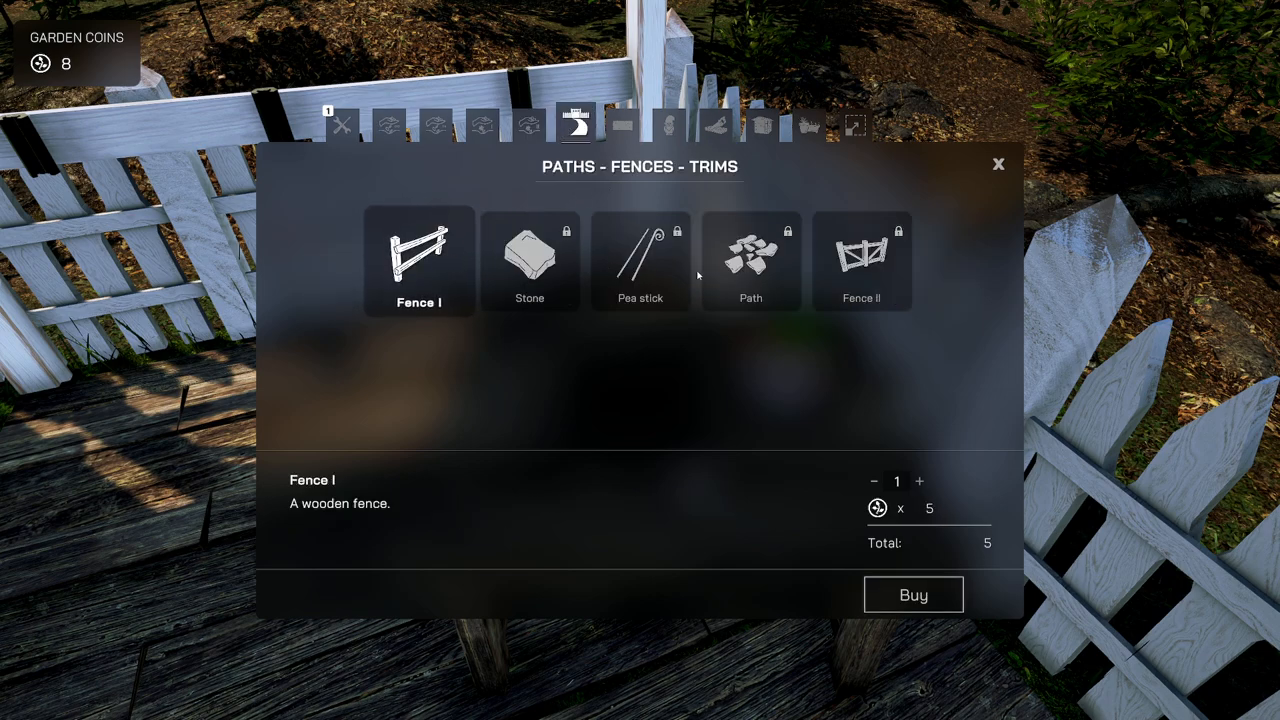
pyautogui.click(620, 124)
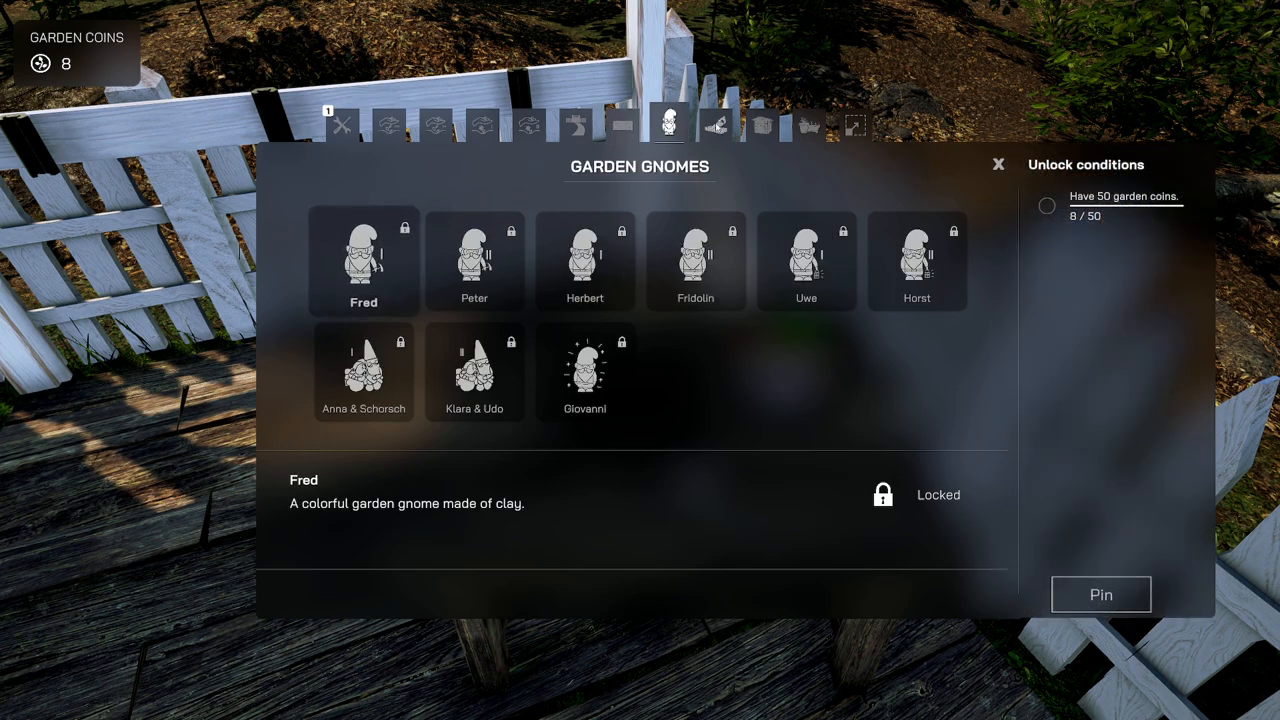
pyautogui.click(716, 124)
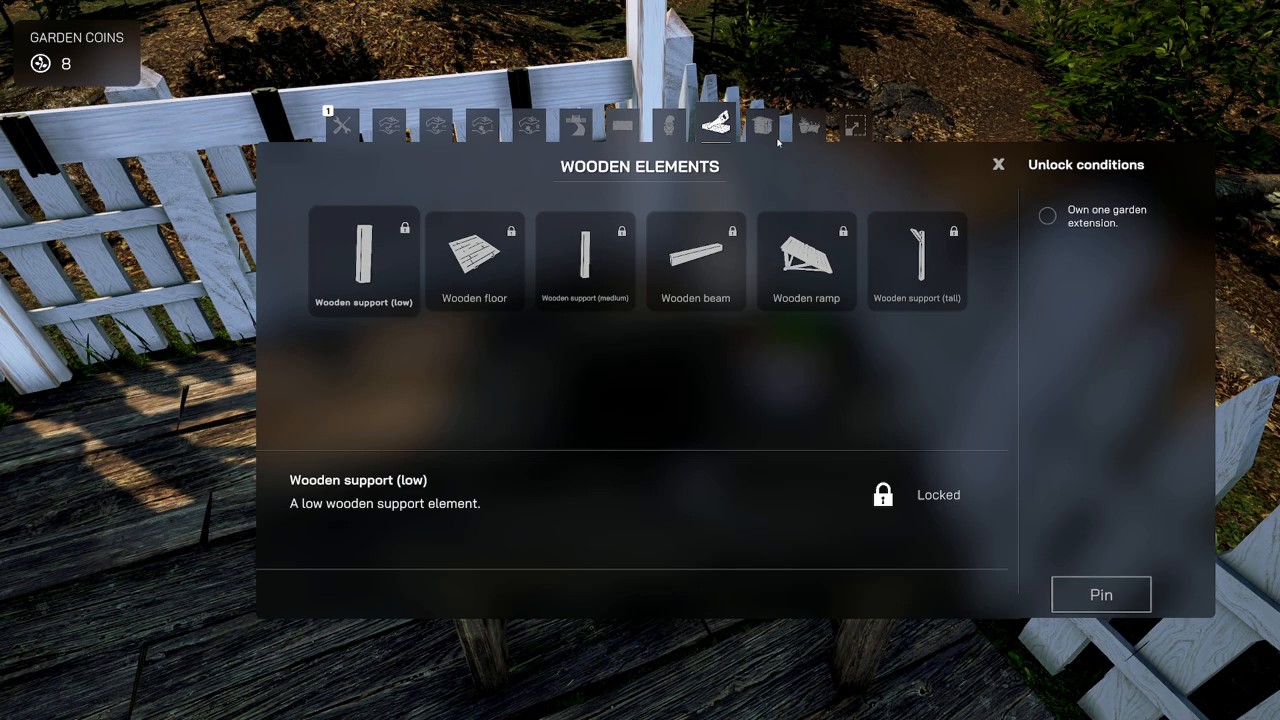
pyautogui.click(760, 124)
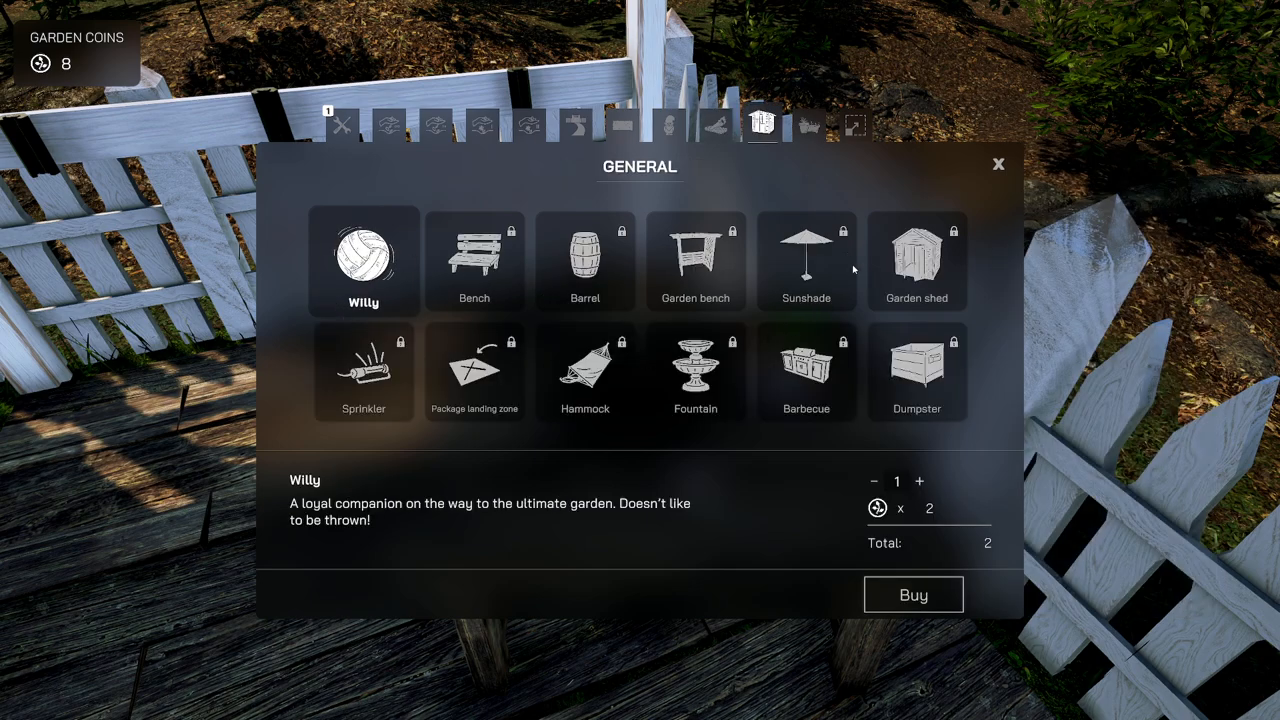
pyautogui.click(808, 124)
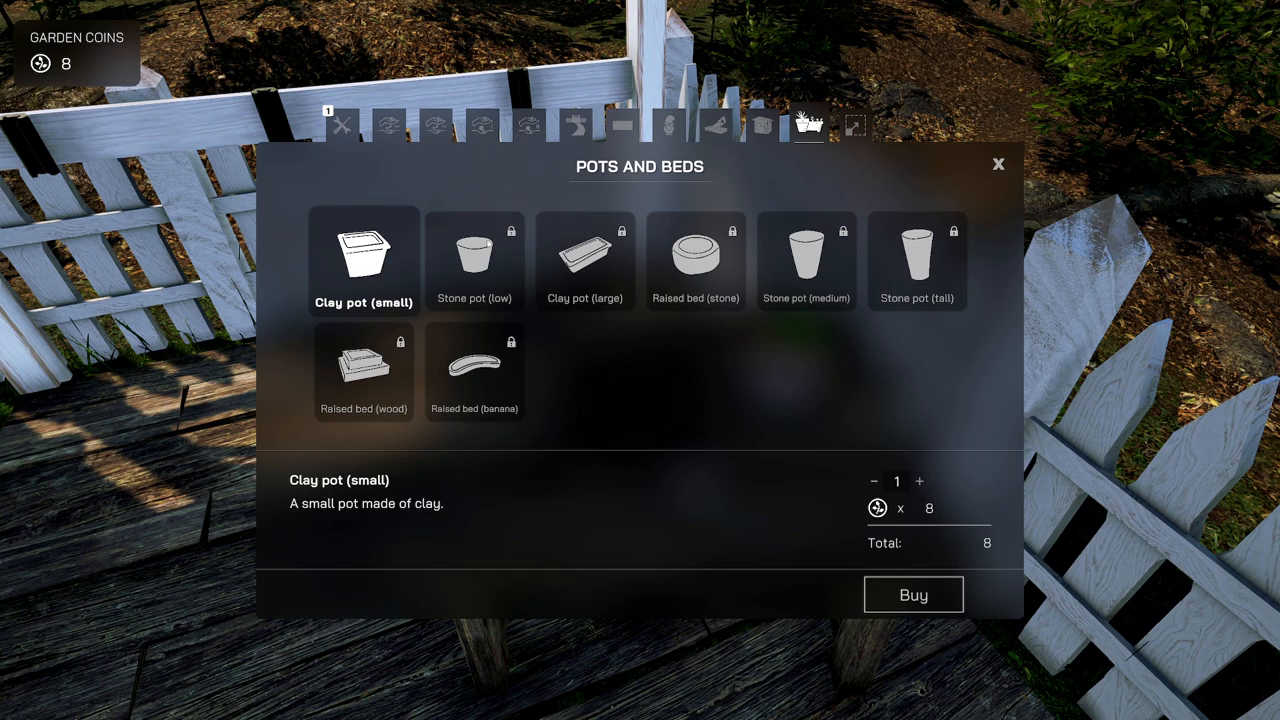
pyautogui.moveTo(744, 336)
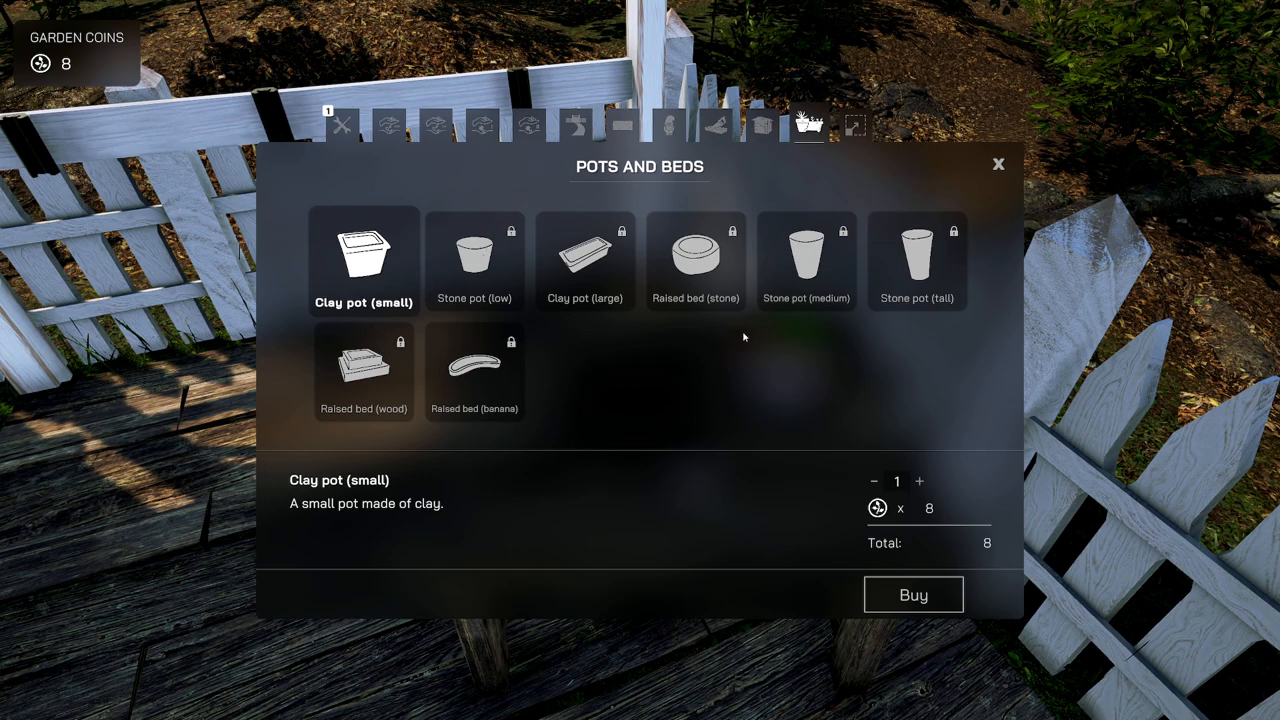
pyautogui.click(856, 124)
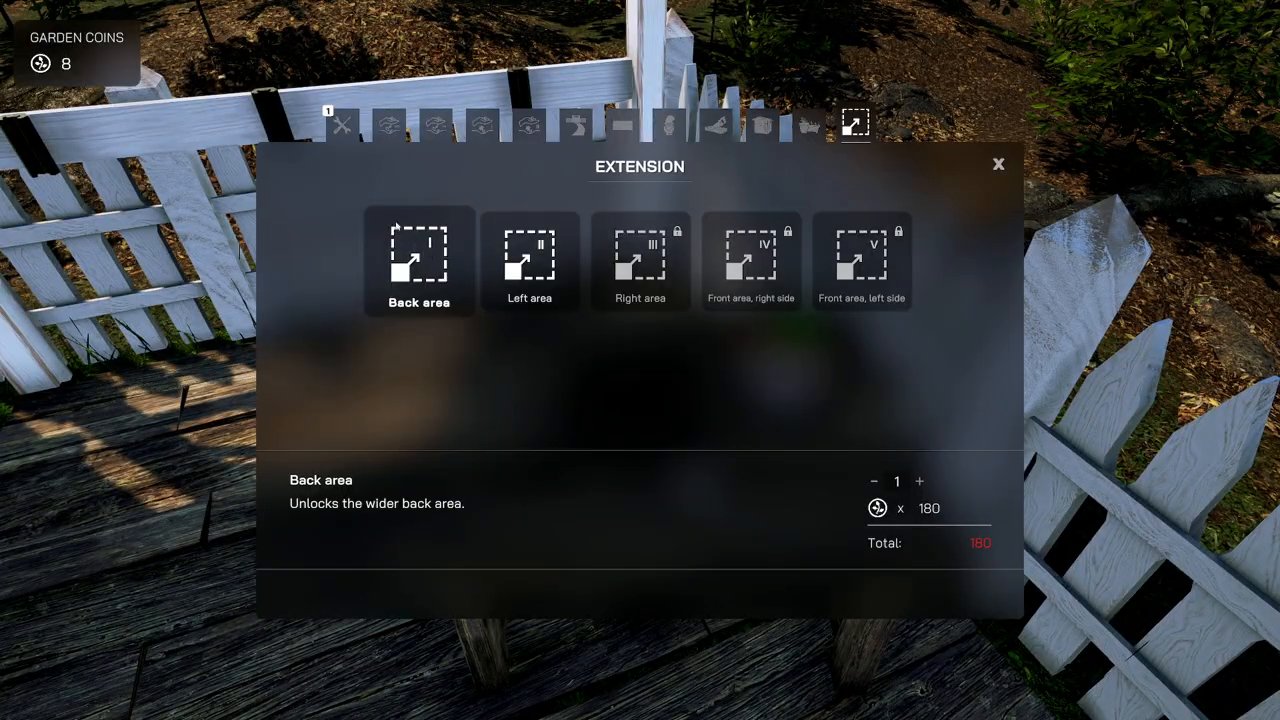
pyautogui.click(996, 164)
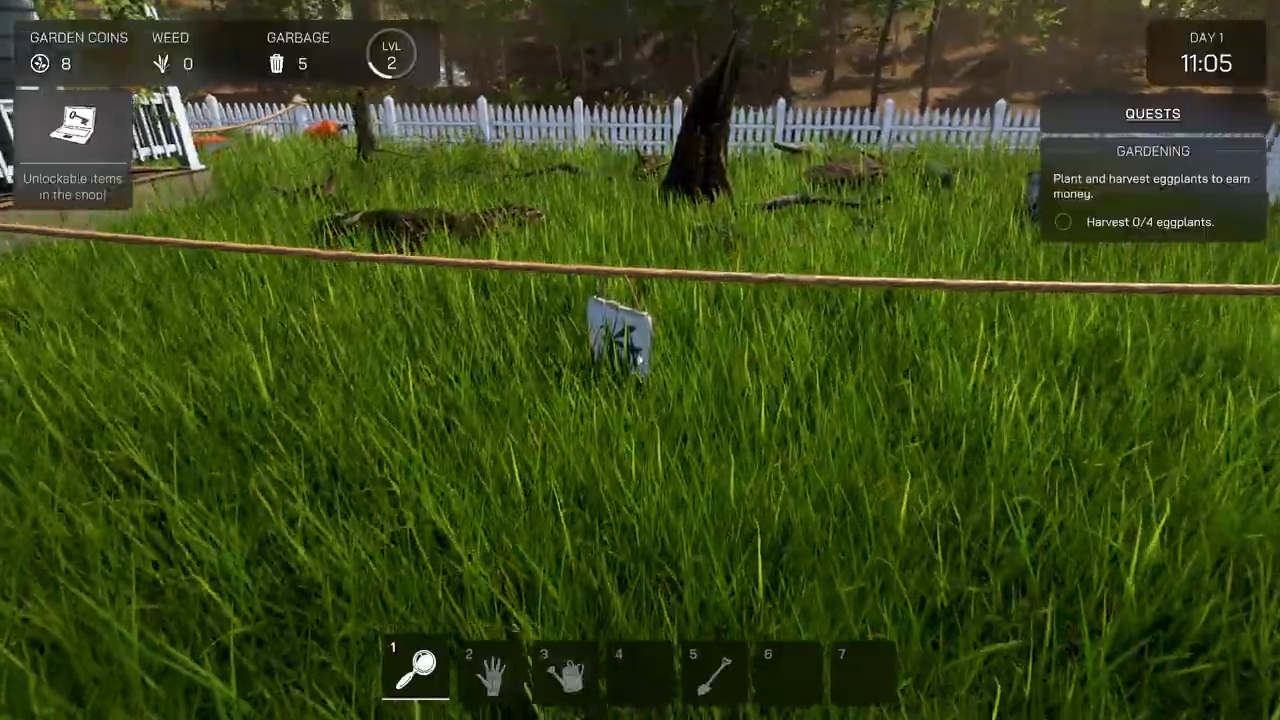
pyautogui.moveTo(640, 360)
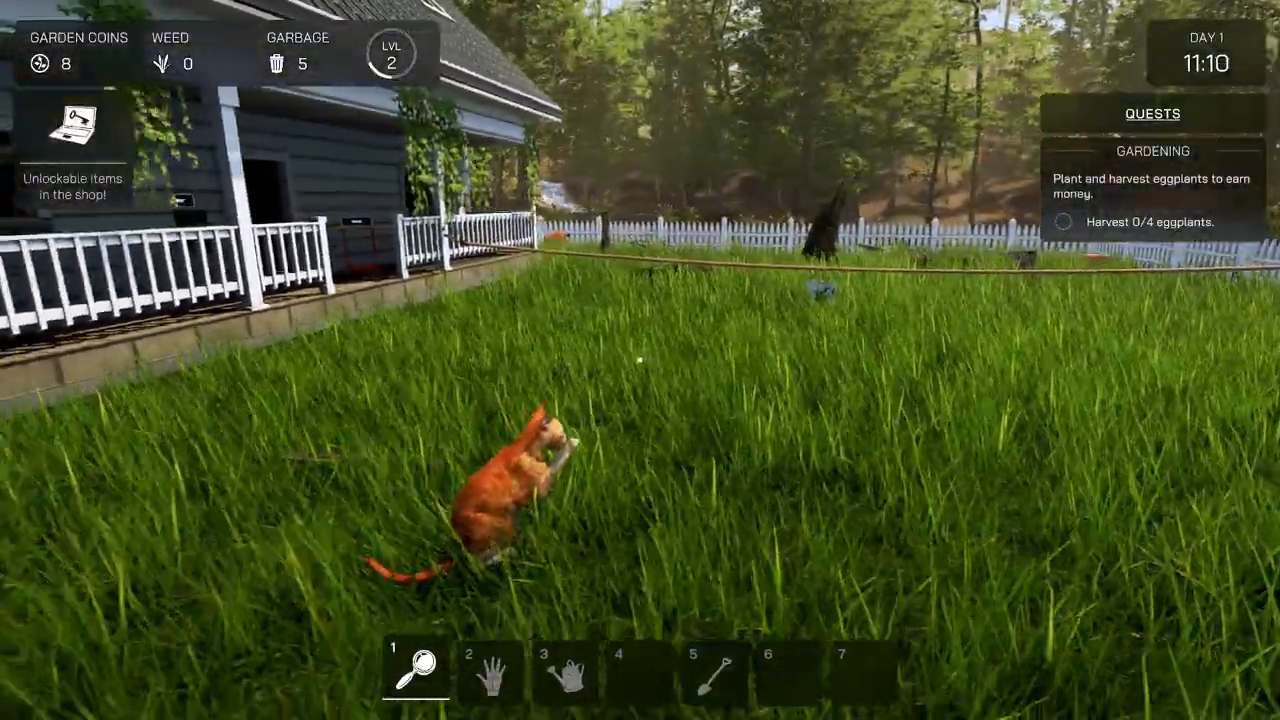
pyautogui.moveTo(640, 360)
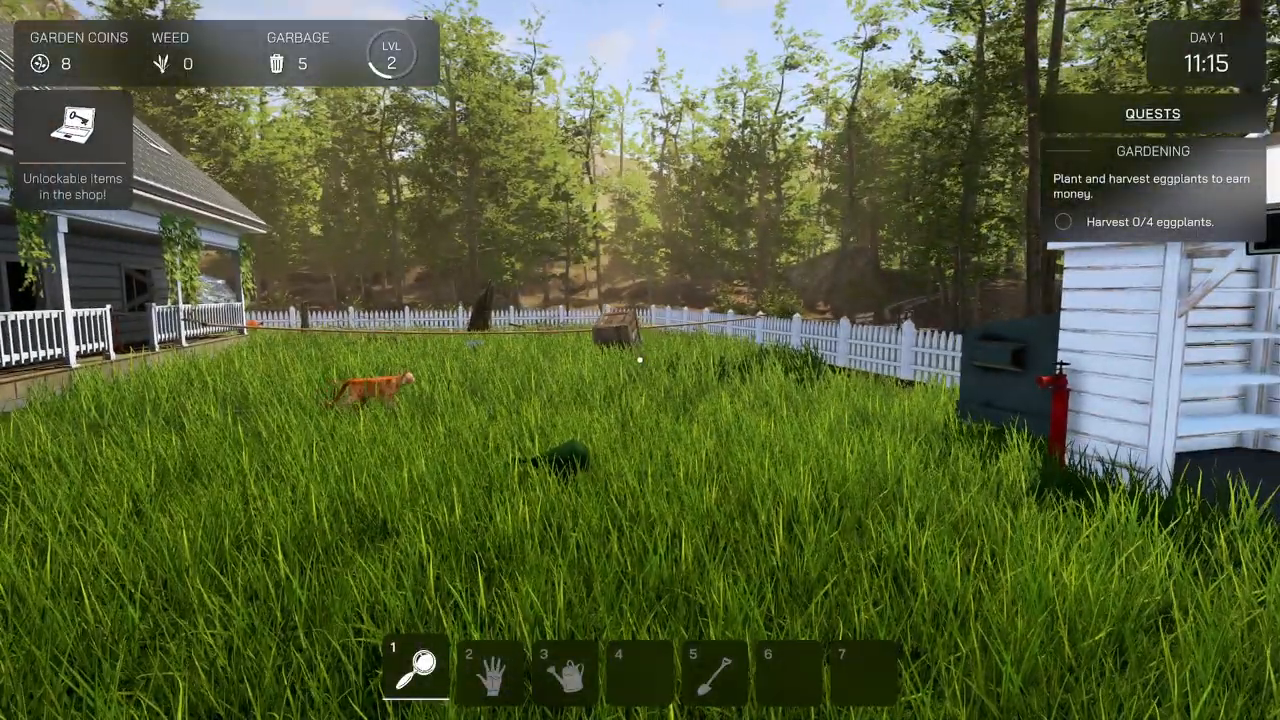
pyautogui.moveTo(640, 360)
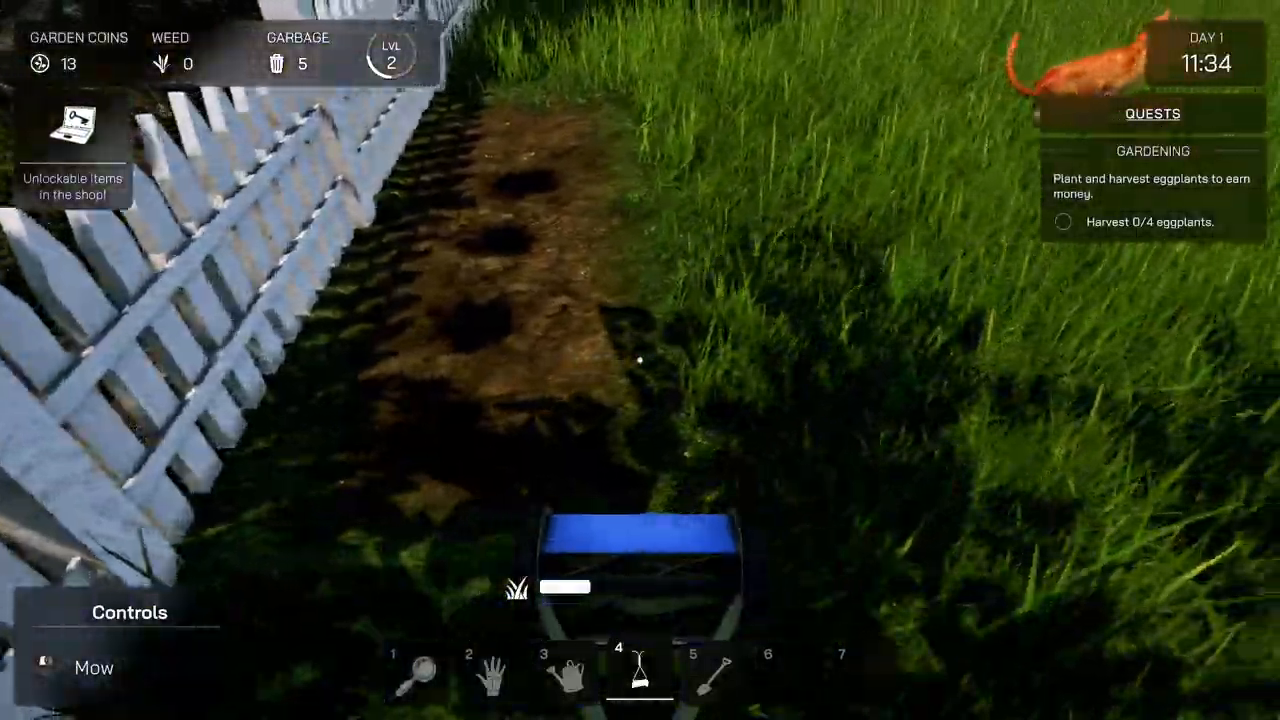
pyautogui.moveTo(640, 360)
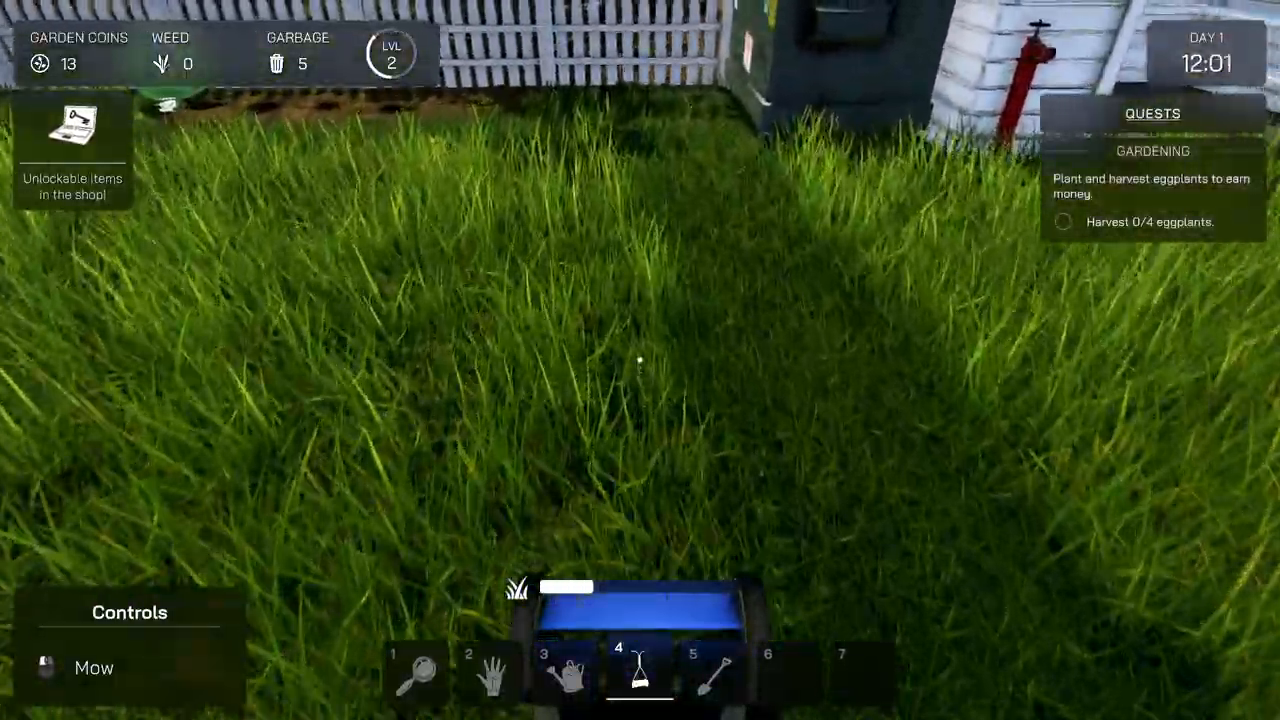
# - Walk forward over the tall grass while mowing along the fence
pyautogui.press('w')
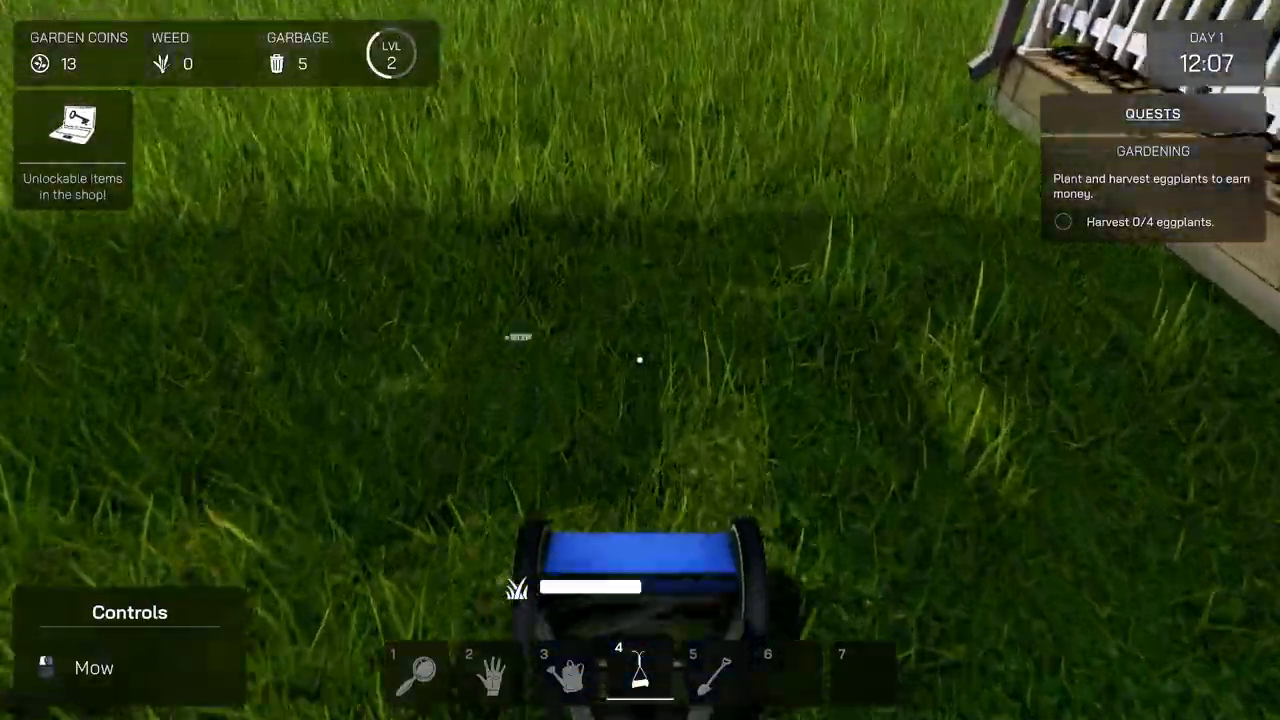
pyautogui.moveTo(640, 360)
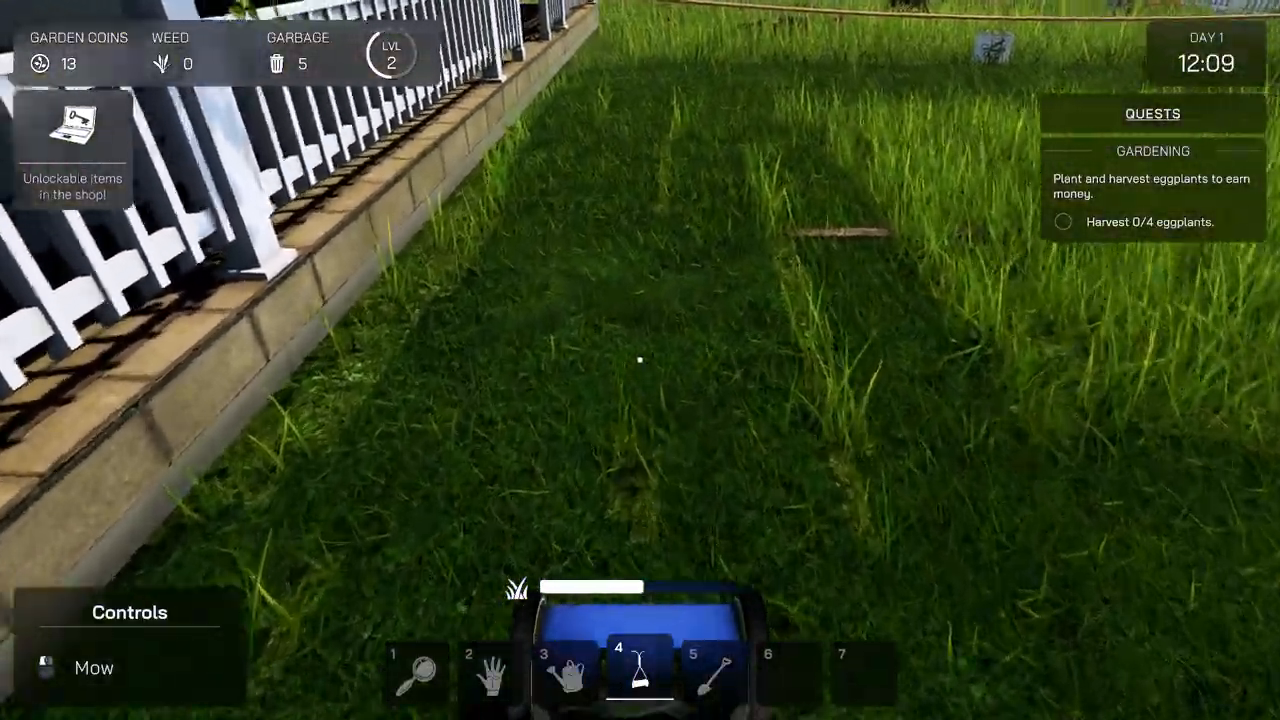
pyautogui.moveTo(640, 360)
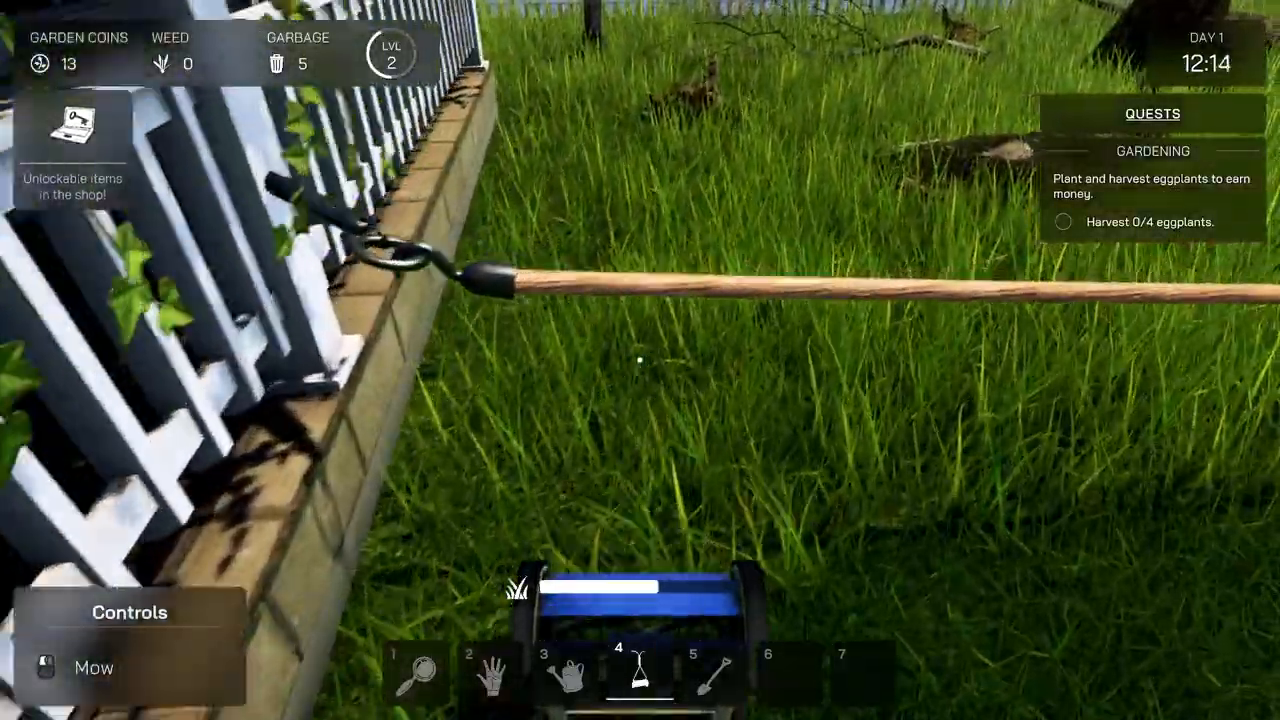
pyautogui.moveTo(640, 360)
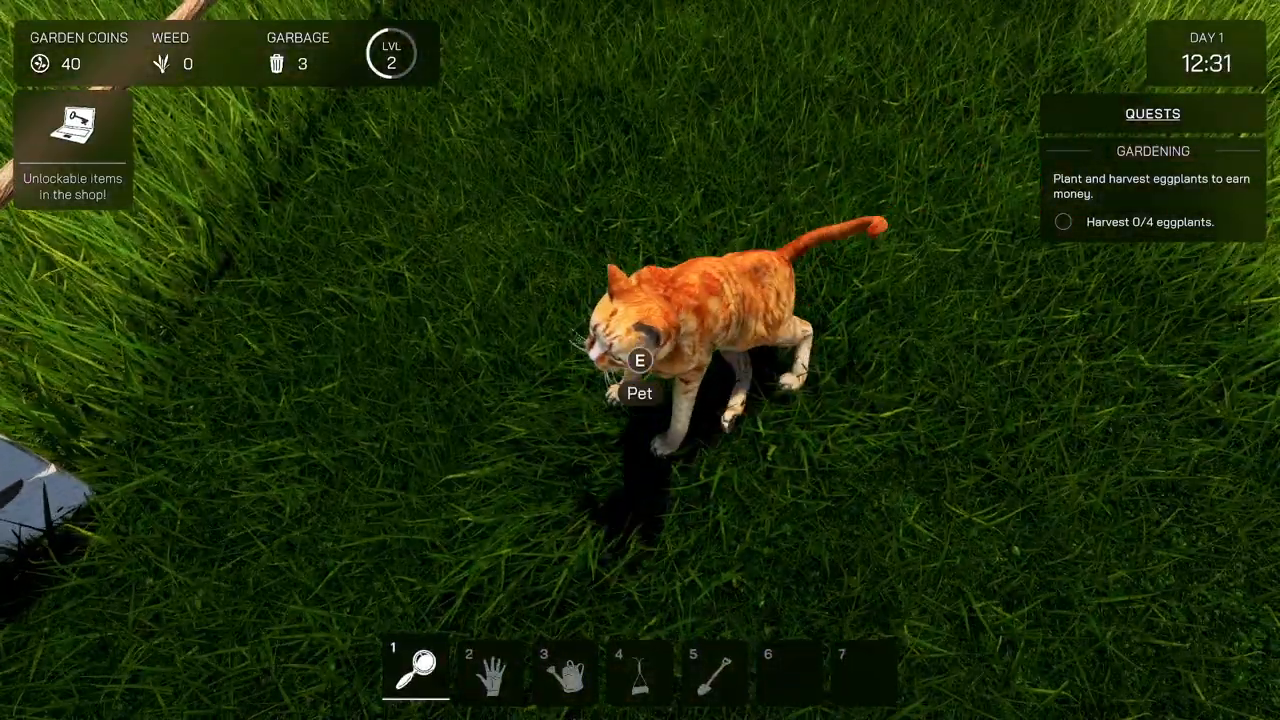
# - Pick up a piece of garbage lying in the garden
pyautogui.press('e')
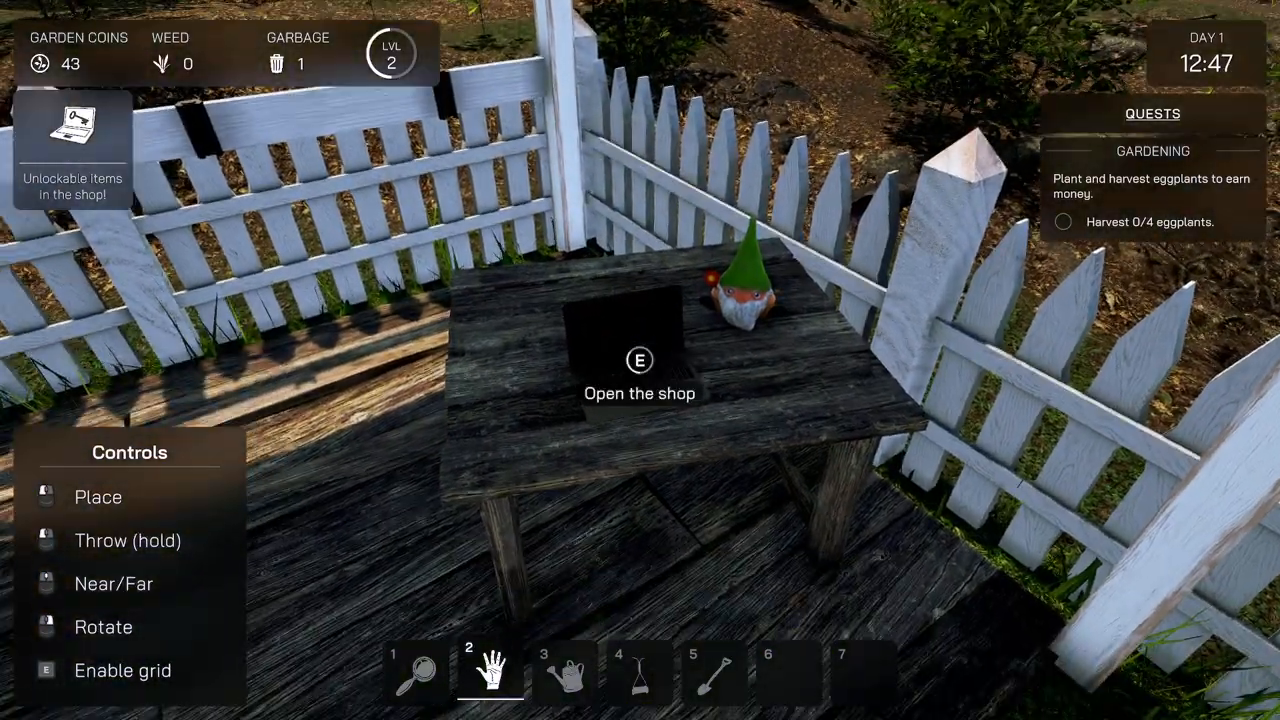
# - Unlock the Grass seed in the shop's tools catalogue after reviewing its conditions
pyautogui.press('e')
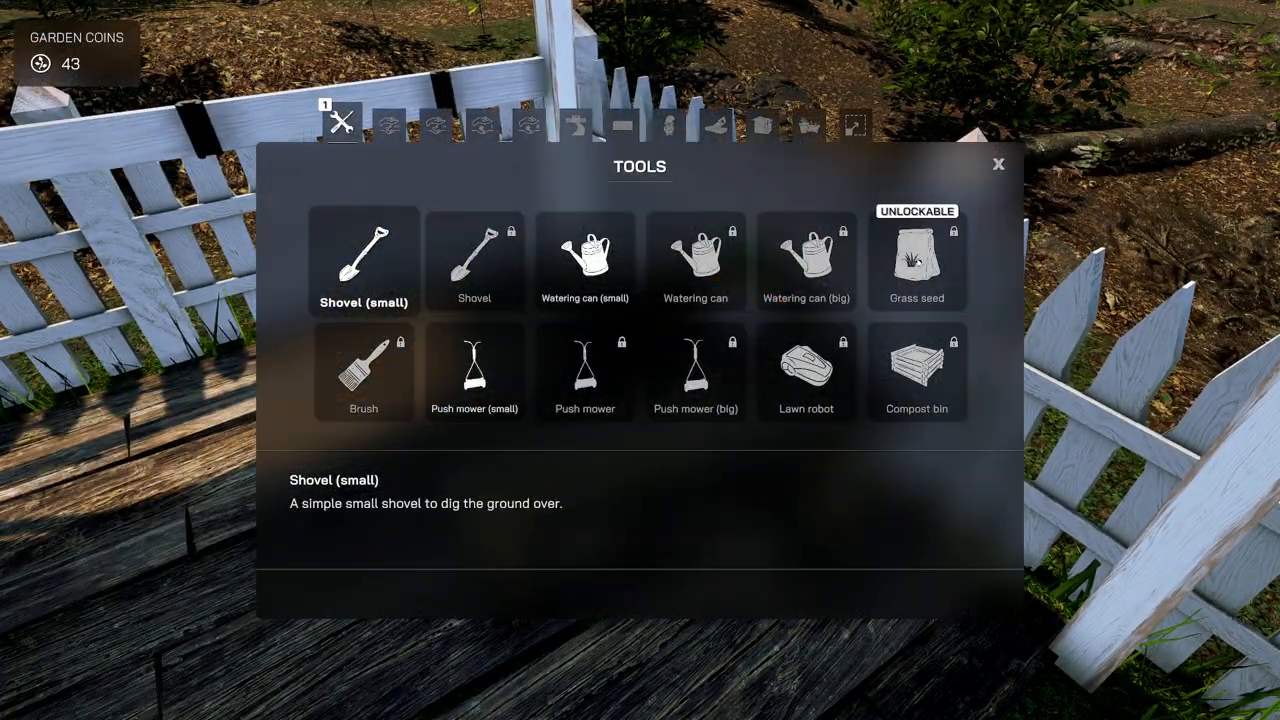
pyautogui.click(916, 260)
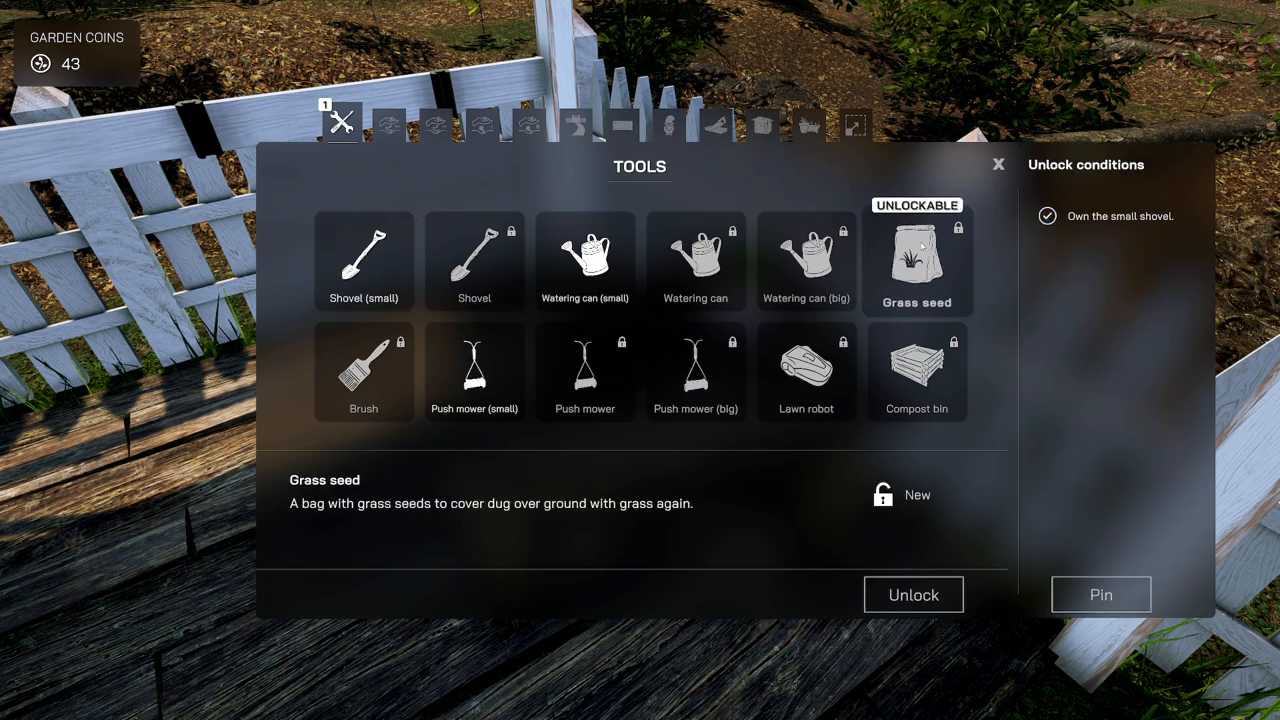
pyautogui.moveTo(372, 514)
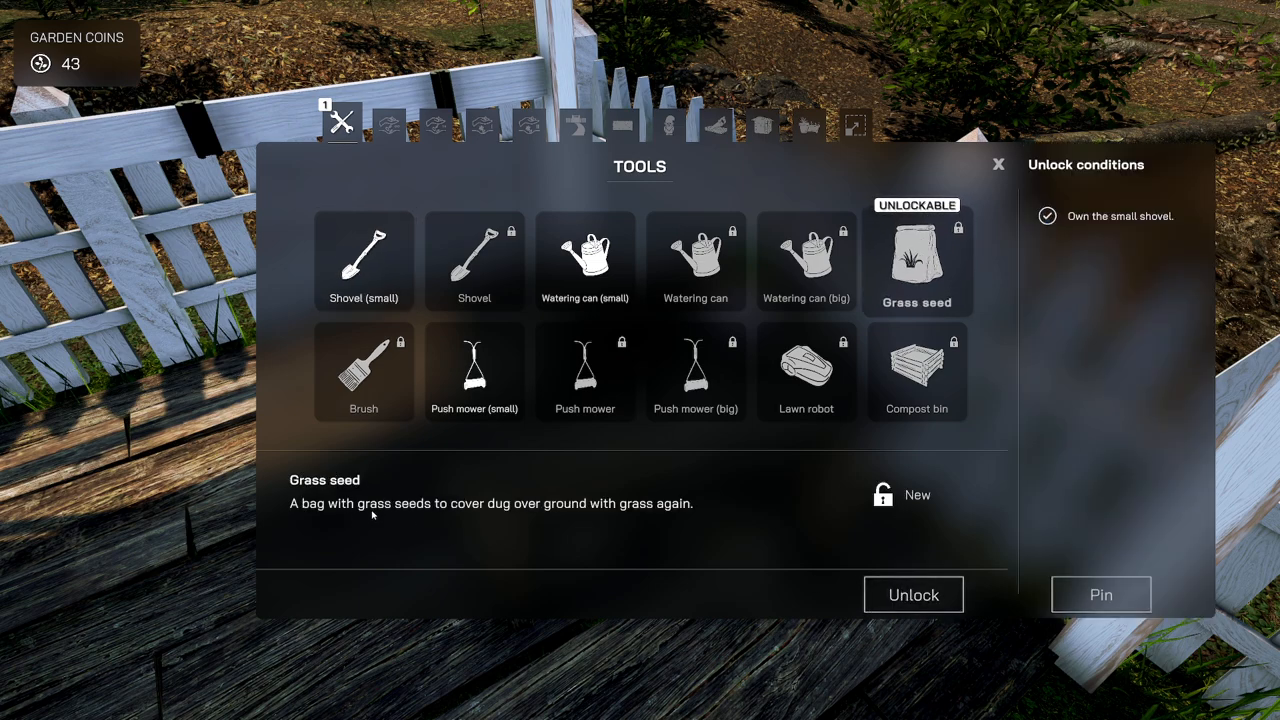
pyautogui.moveTo(536, 510)
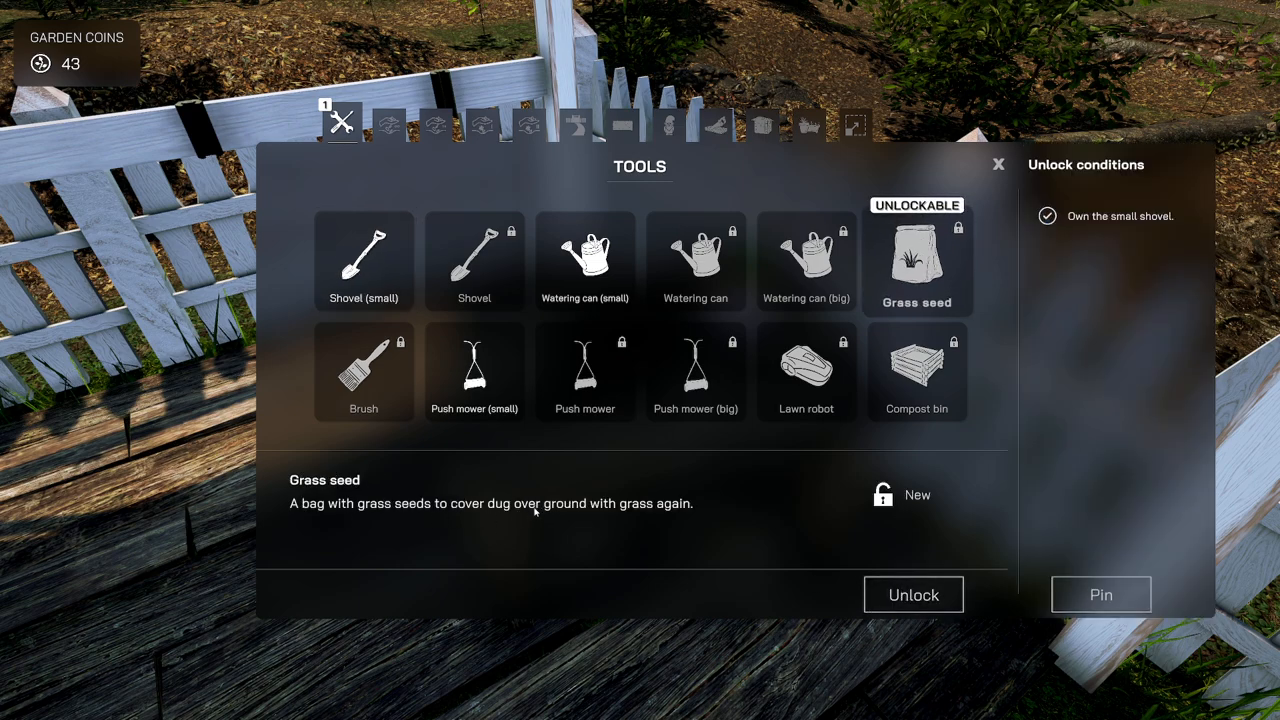
pyautogui.moveTo(912, 594)
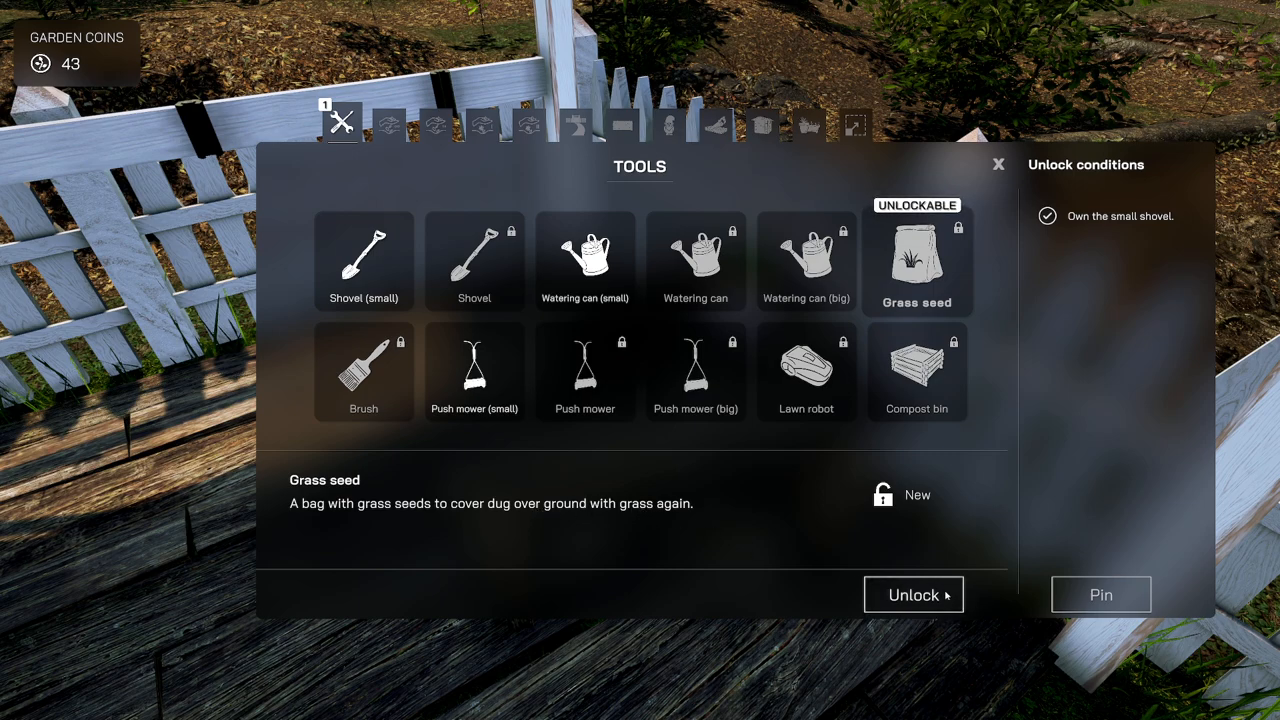
pyautogui.click(912, 594)
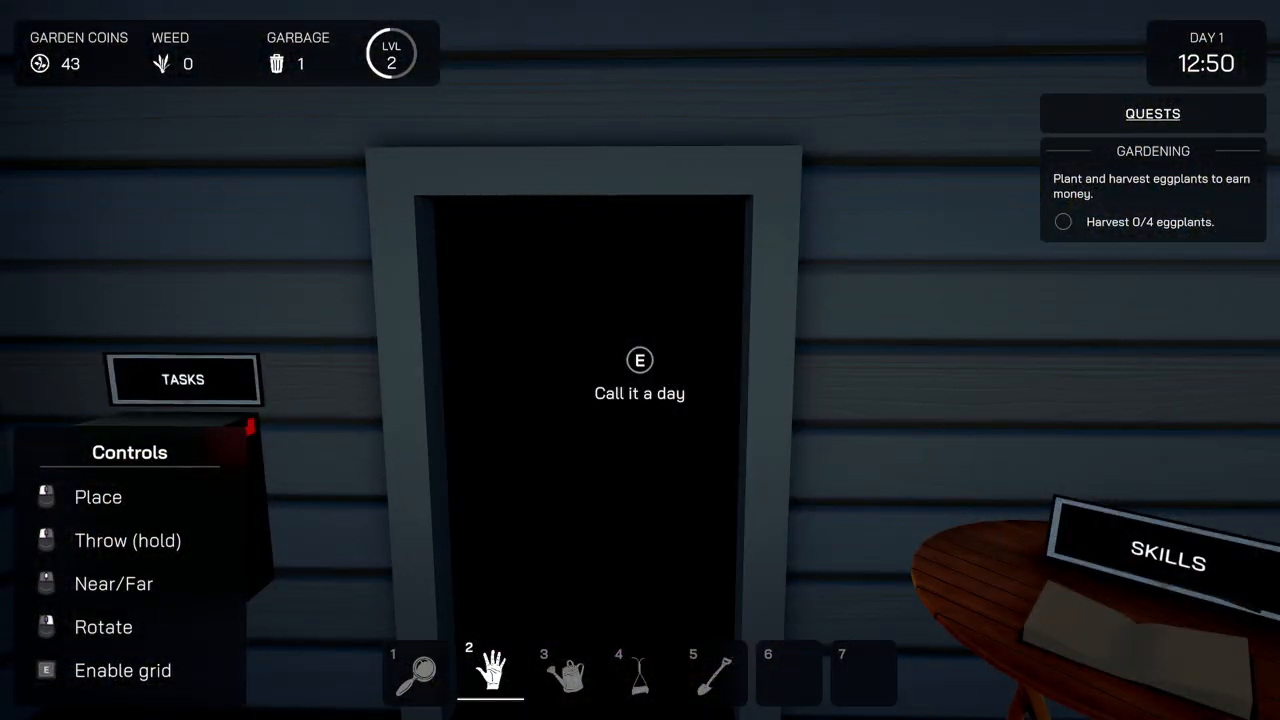
# - End days 1, 2 and 3 at the front door so day 4 begins
pyautogui.press('e')
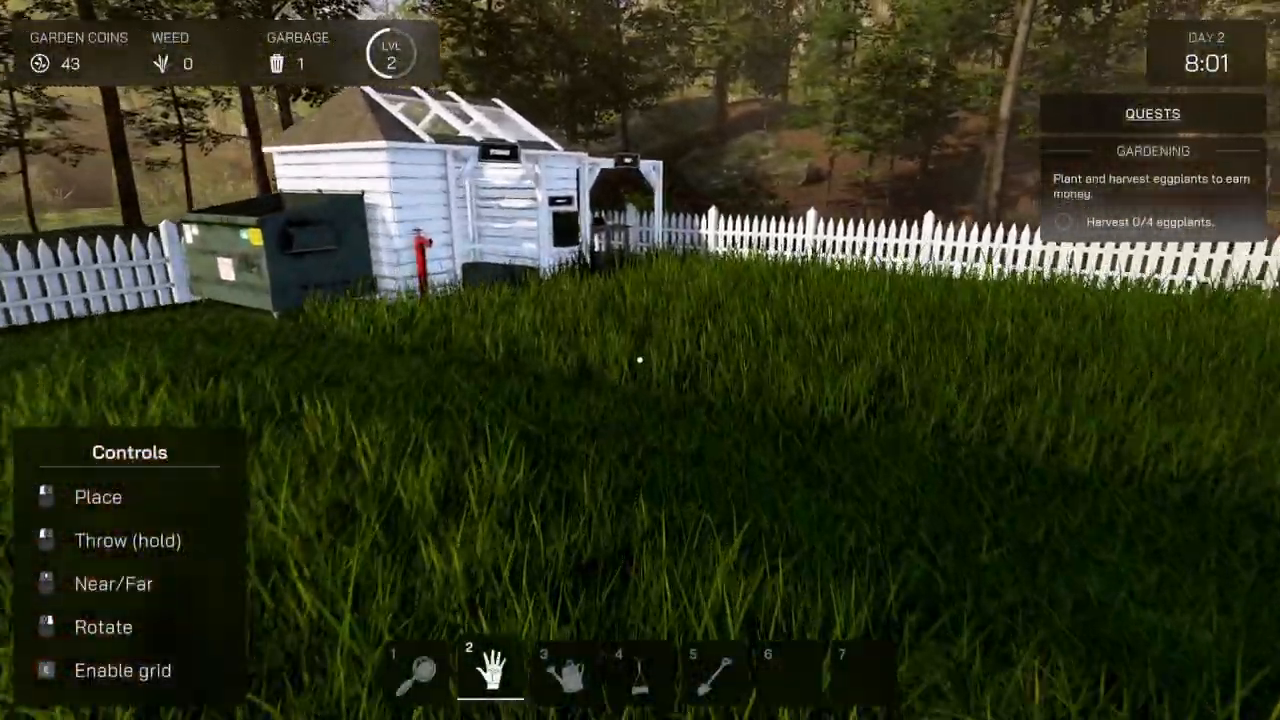
pyautogui.press('3')
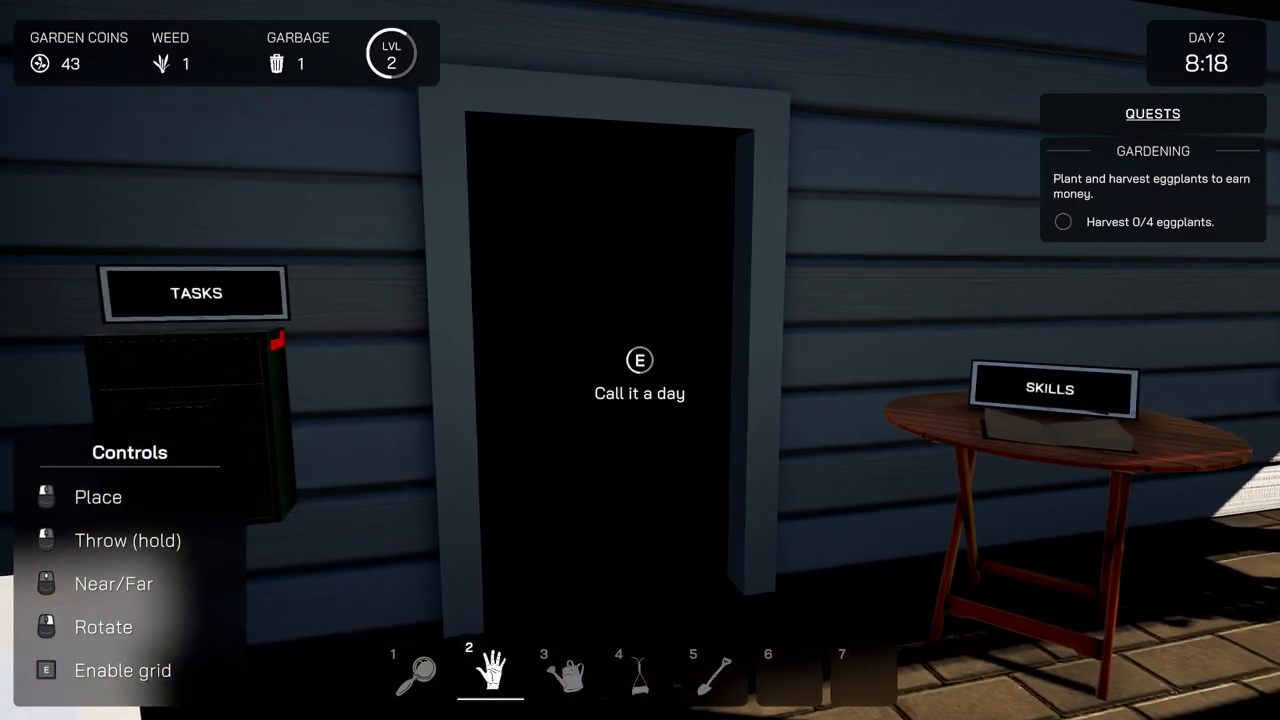
pyautogui.press('e')
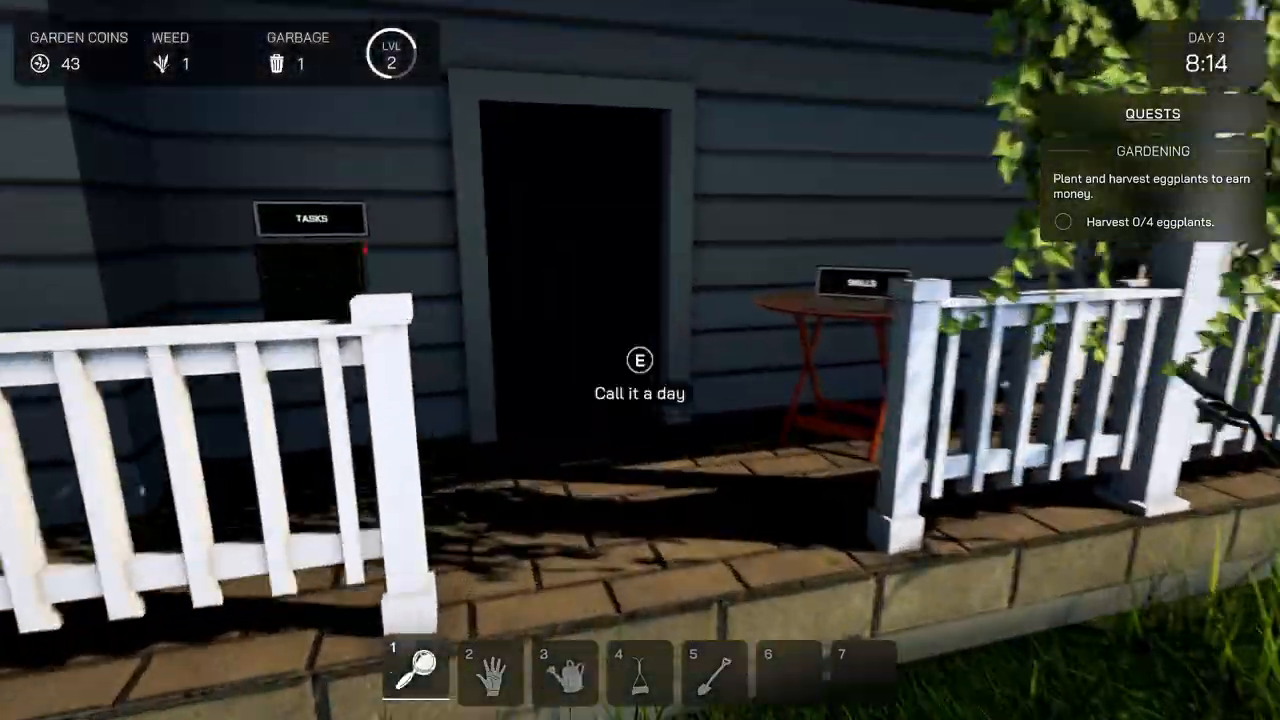
pyautogui.press('e')
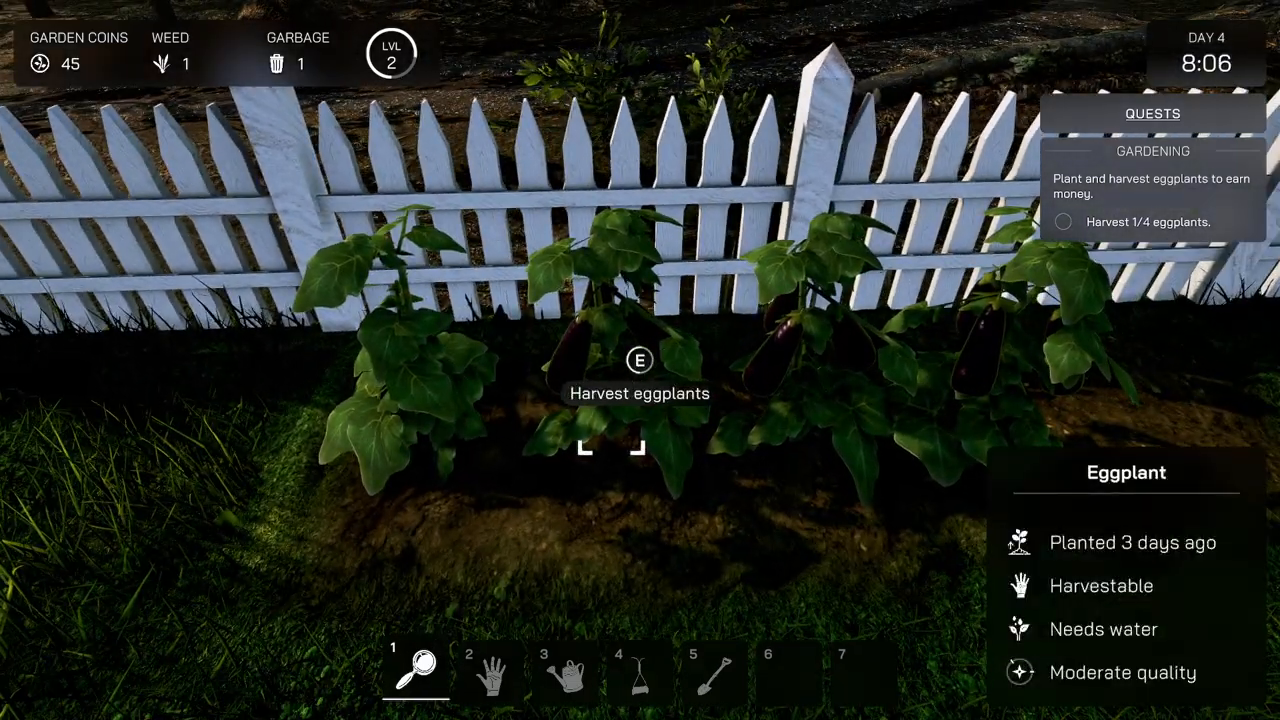
# - Harvest the three remaining eggplants to reach 4/4 for the quest
pyautogui.press('e')
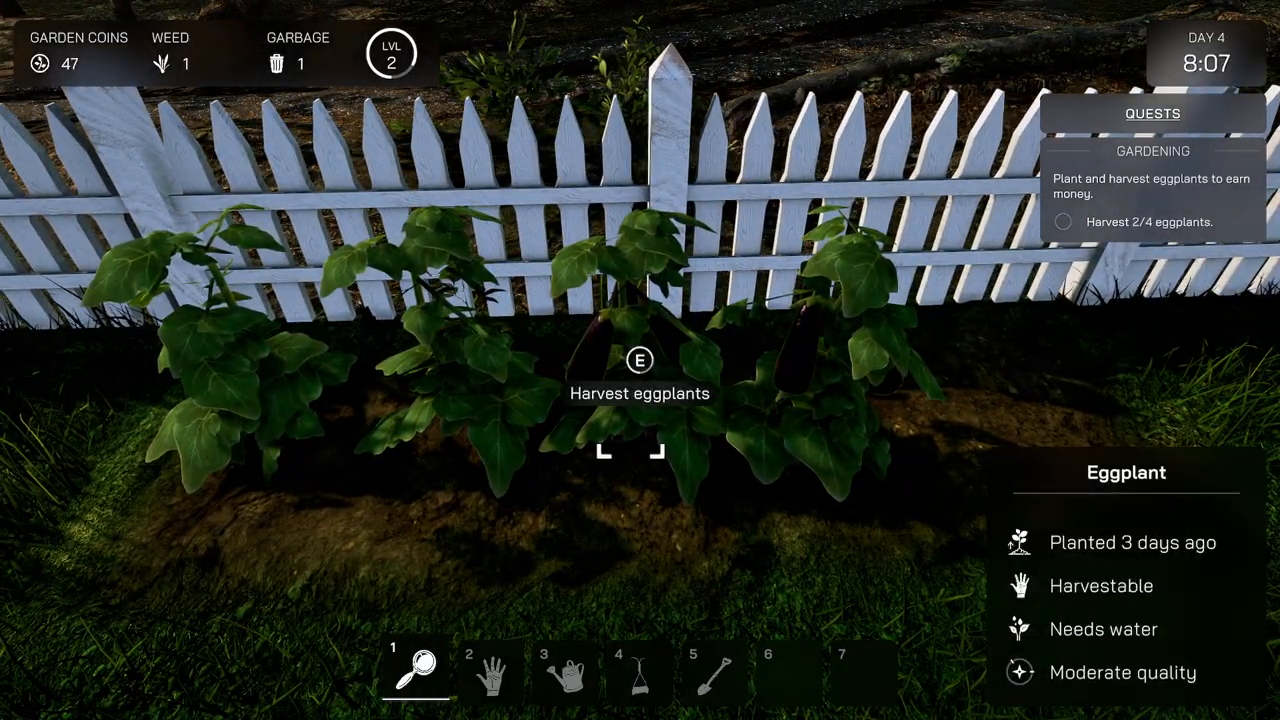
pyautogui.press('e')
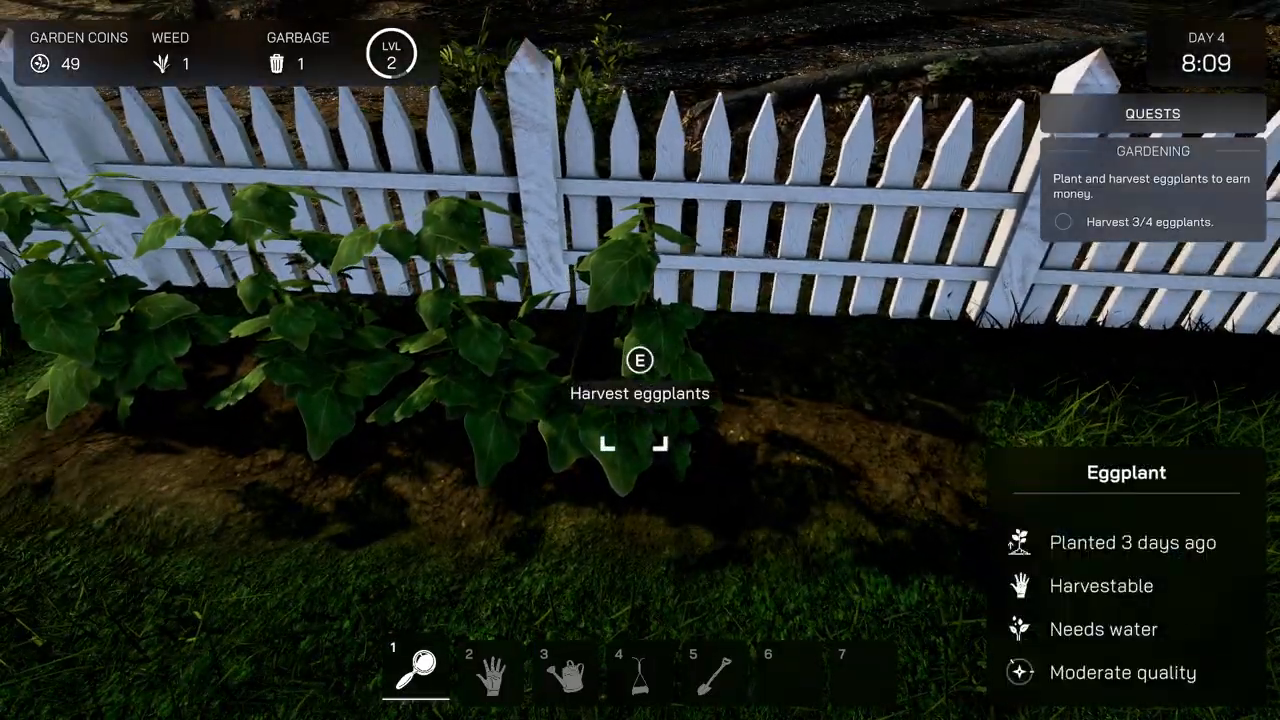
pyautogui.press('e')
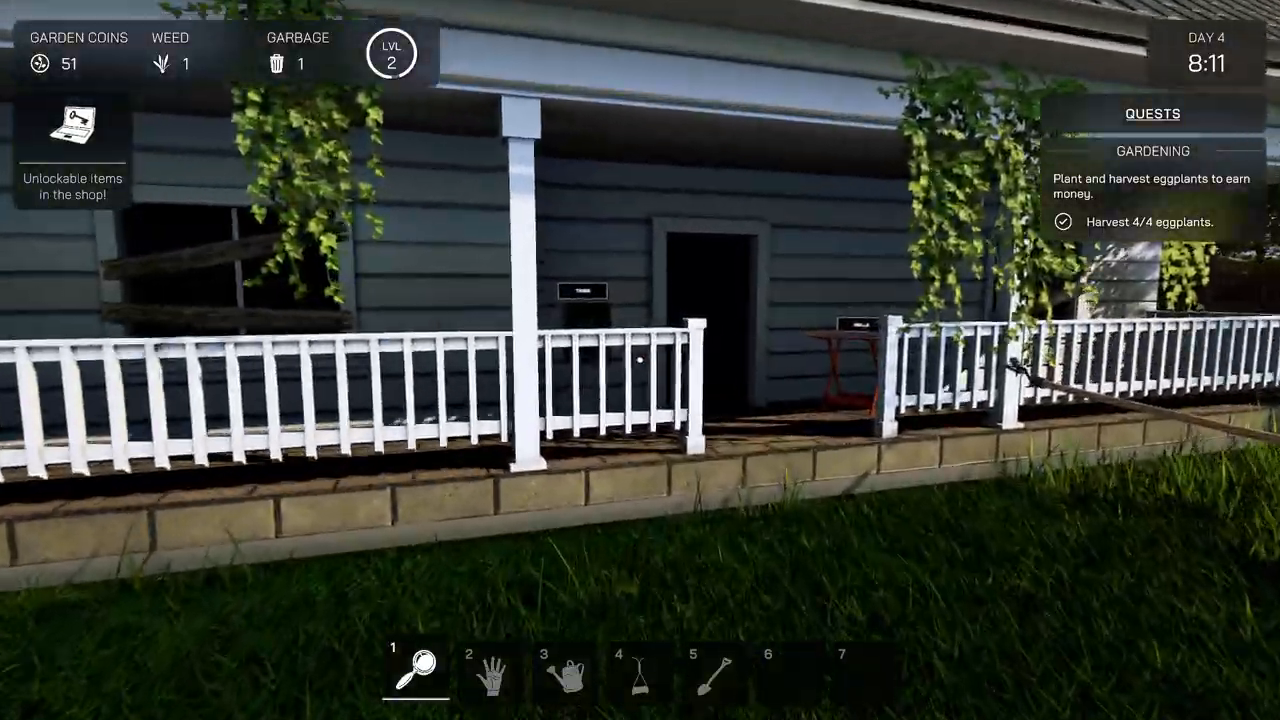
pyautogui.moveTo(640, 360)
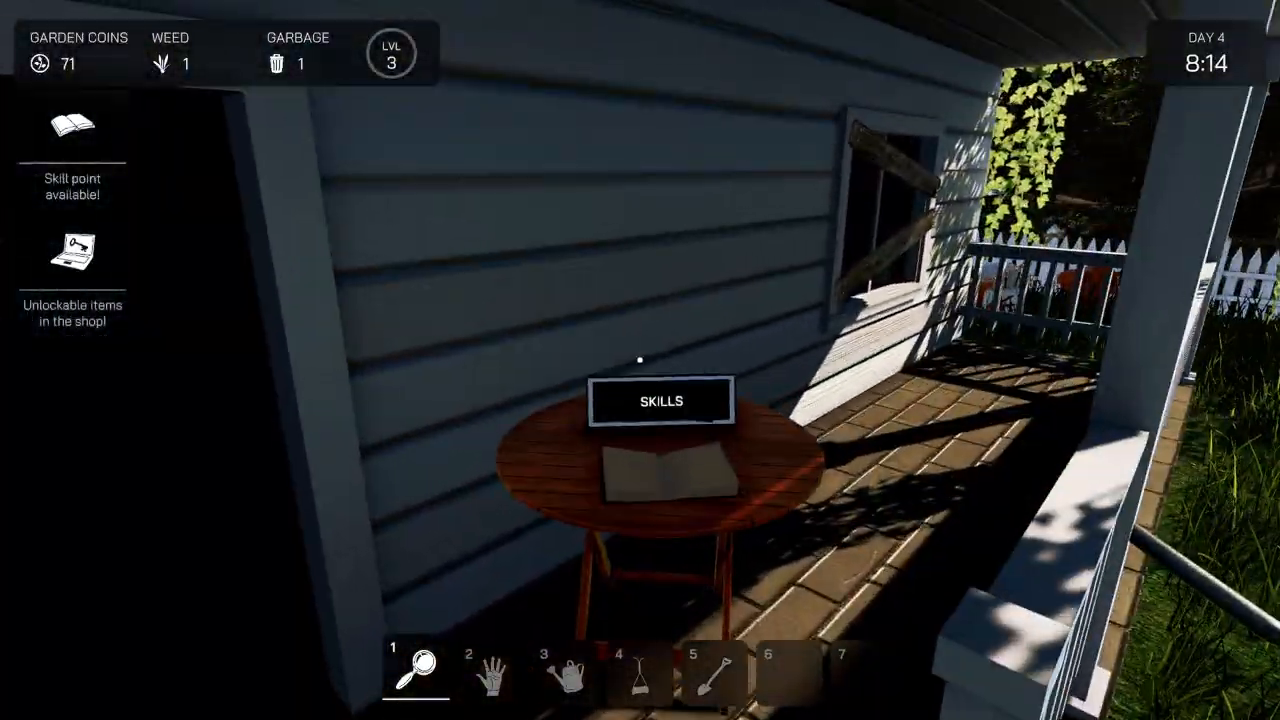
# - Review the Fast learner and Mowing skills and assign the new skill point
pyautogui.click(660, 400)
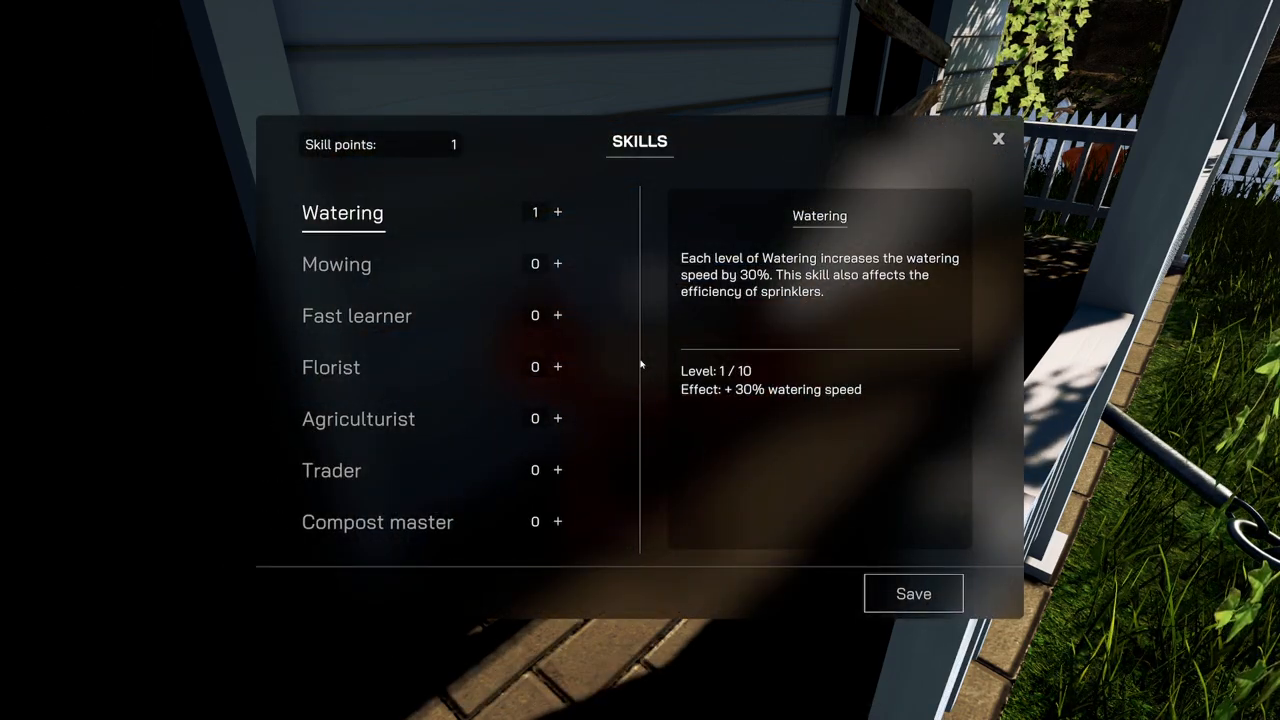
pyautogui.click(356, 316)
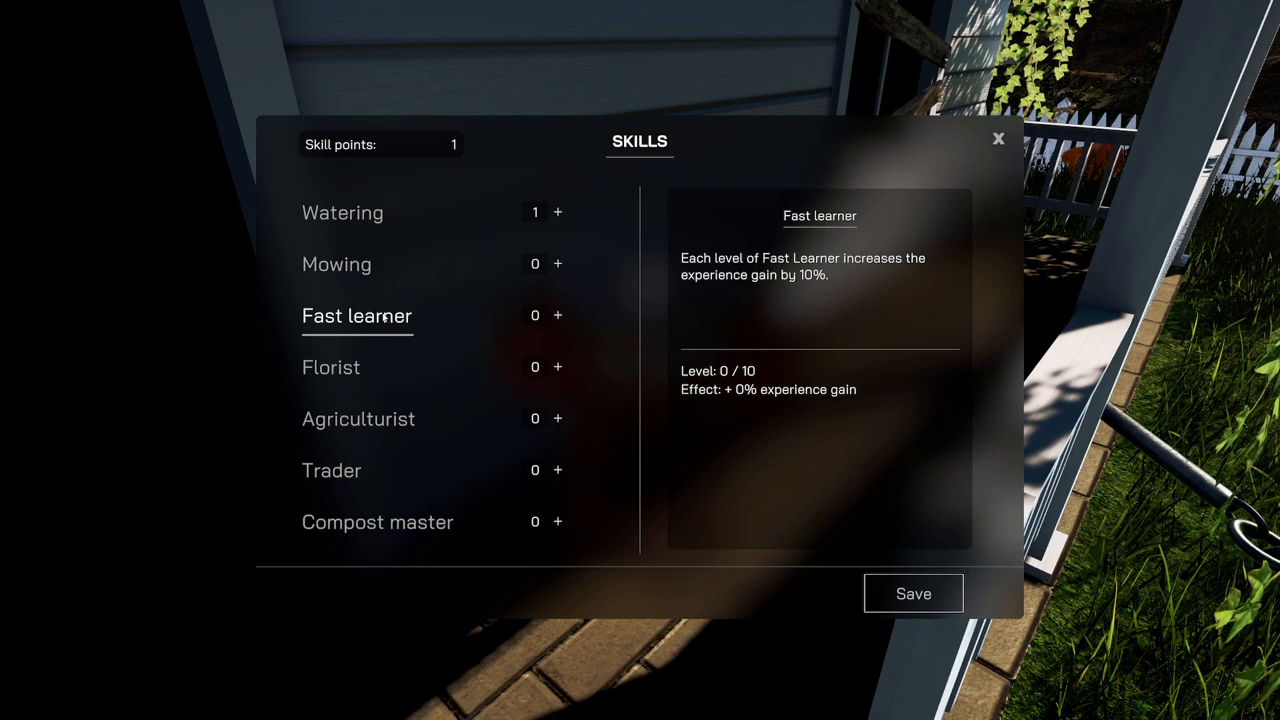
pyautogui.moveTo(388, 264)
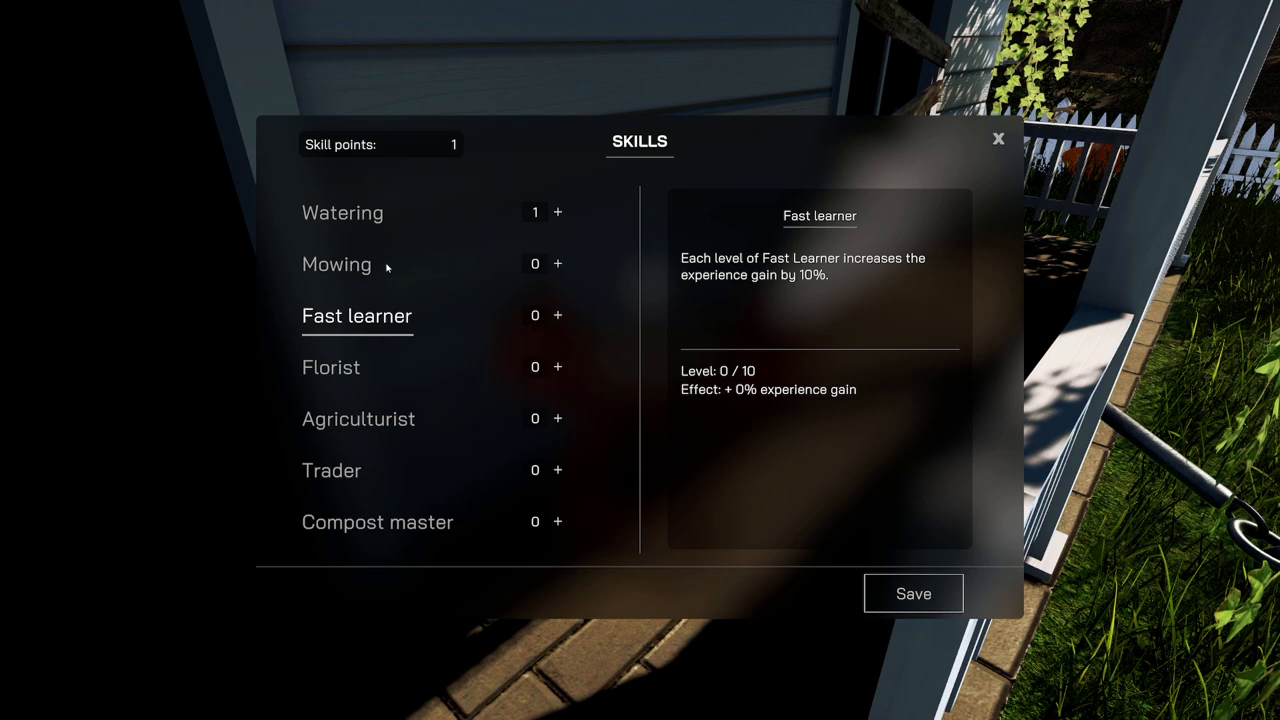
pyautogui.click(336, 264)
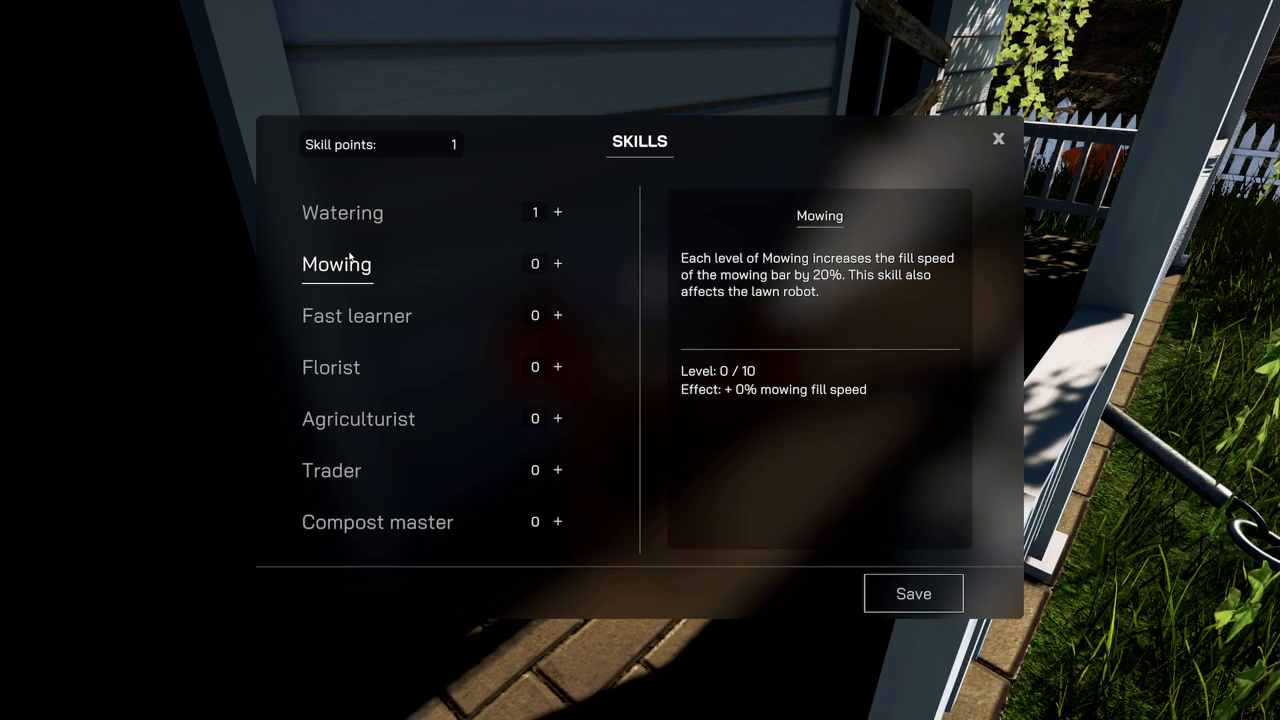
pyautogui.click(556, 316)
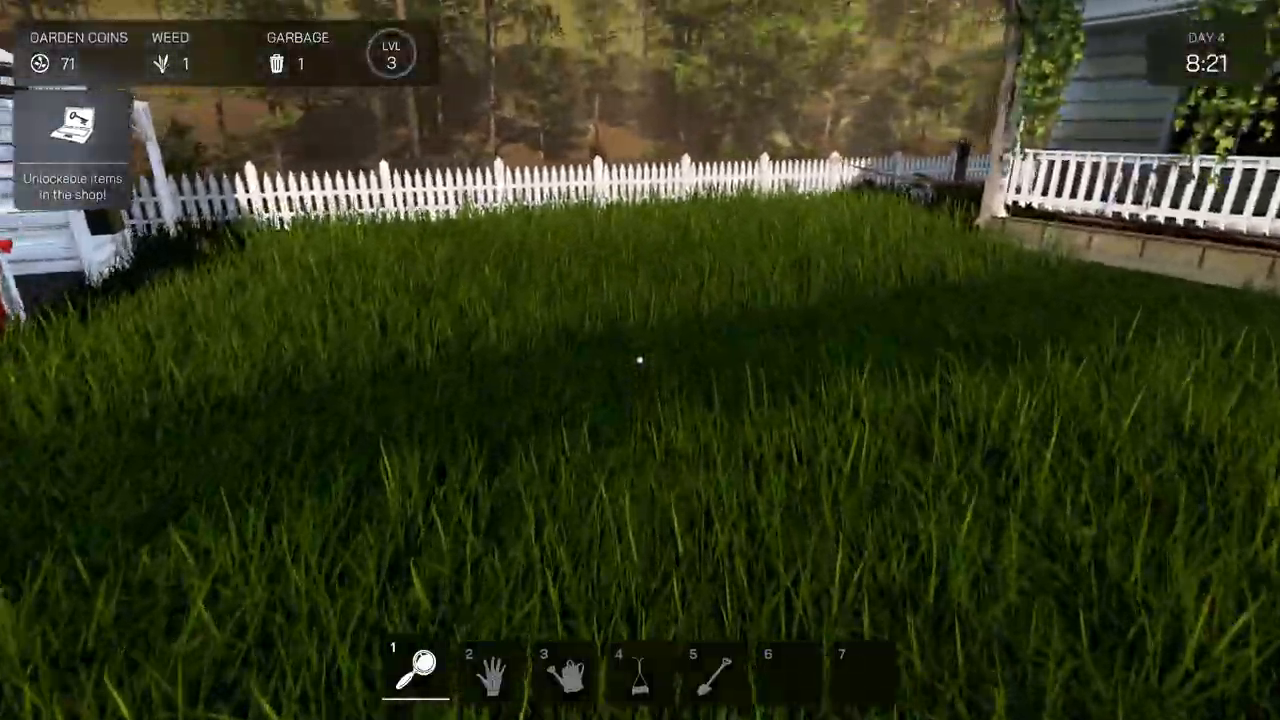
pyautogui.moveTo(640, 360)
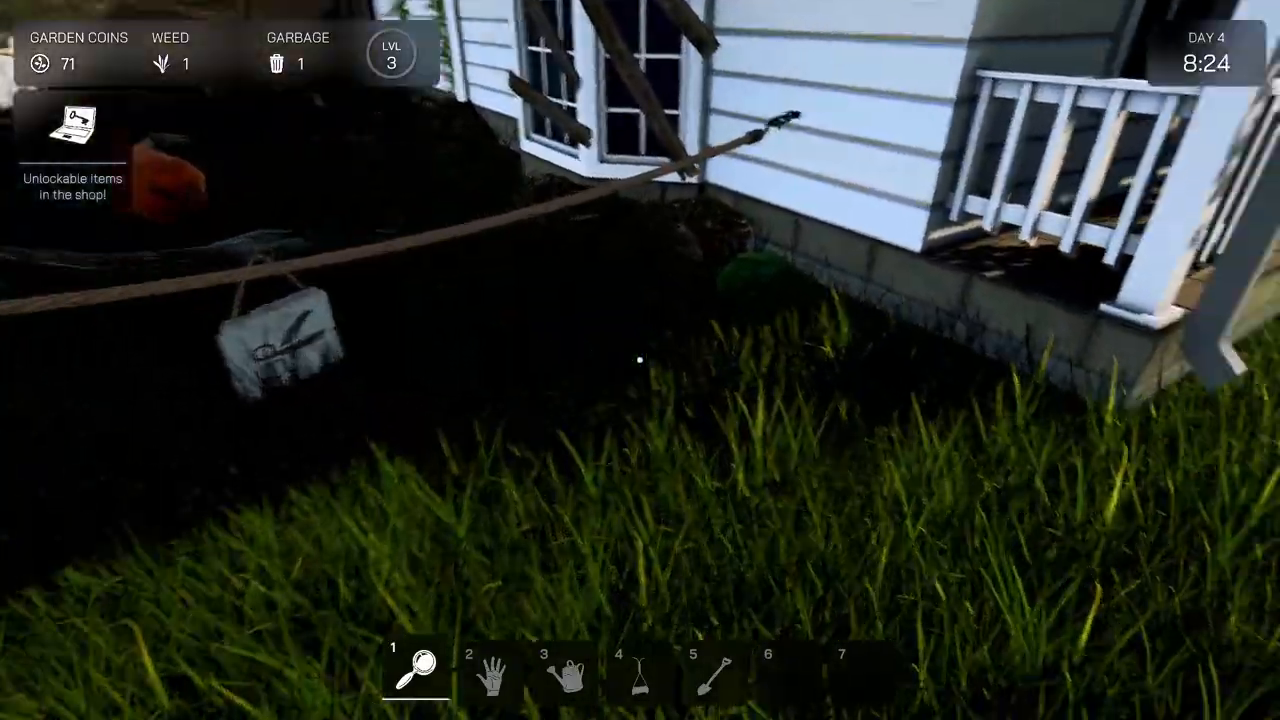
pyautogui.moveTo(640, 360)
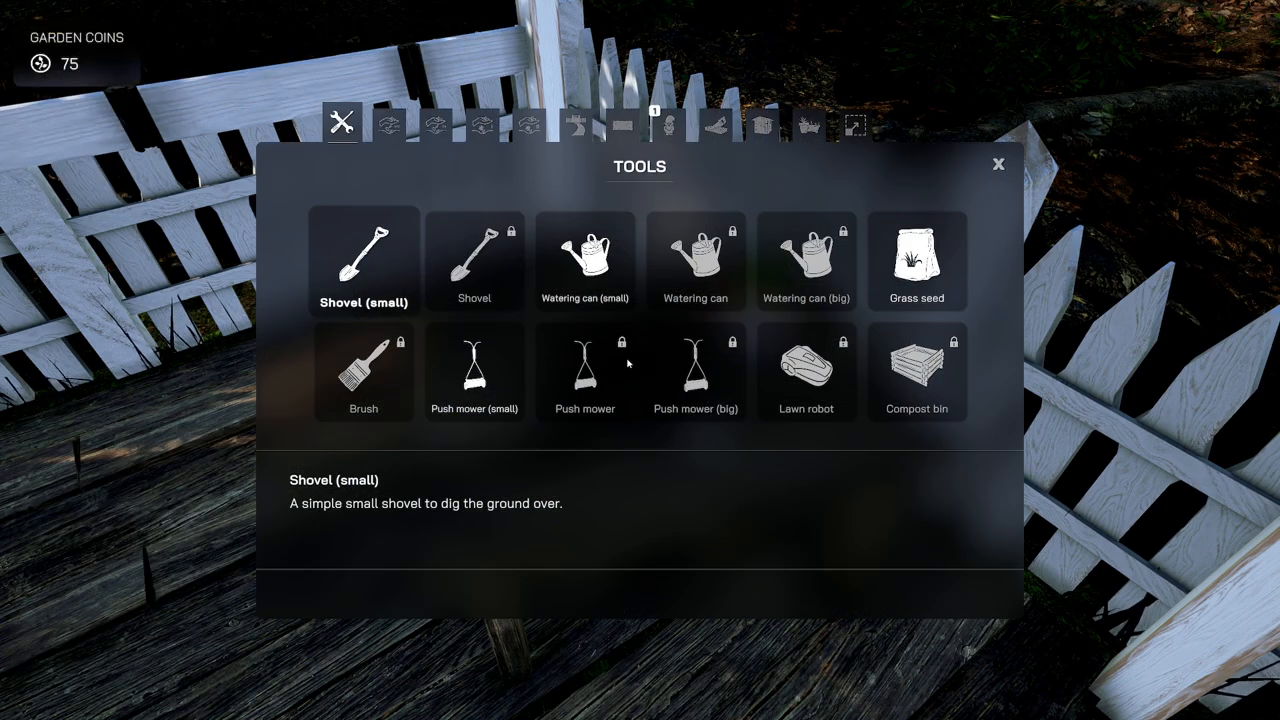
pyautogui.moveTo(388, 128)
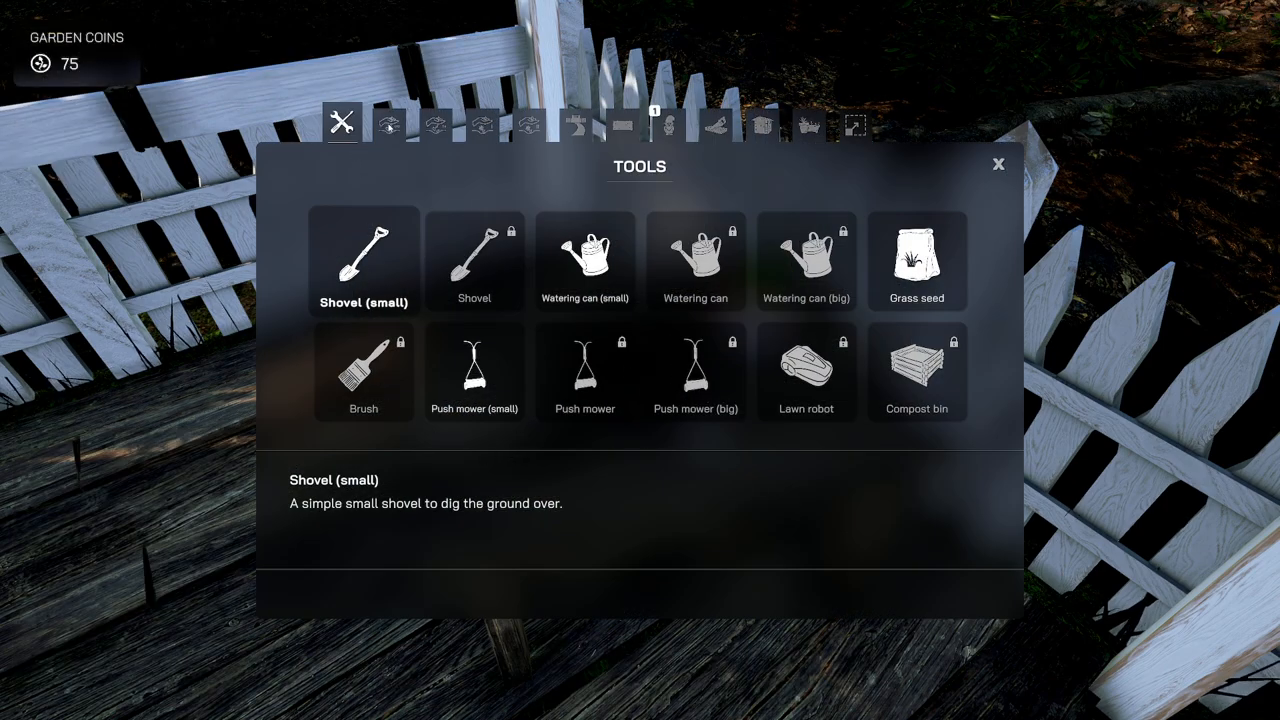
# - Unlock the Fred garden gnome in the shop's gnome category and leave the shop
pyautogui.click(436, 124)
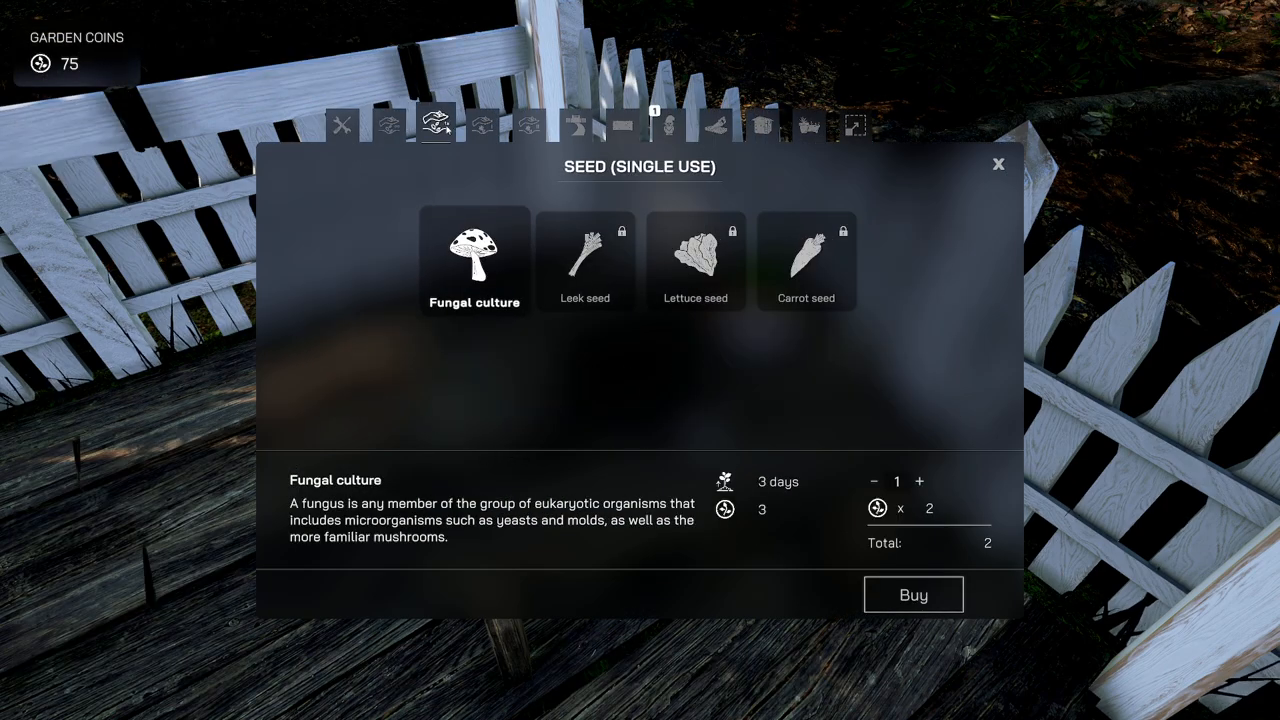
pyautogui.click(528, 124)
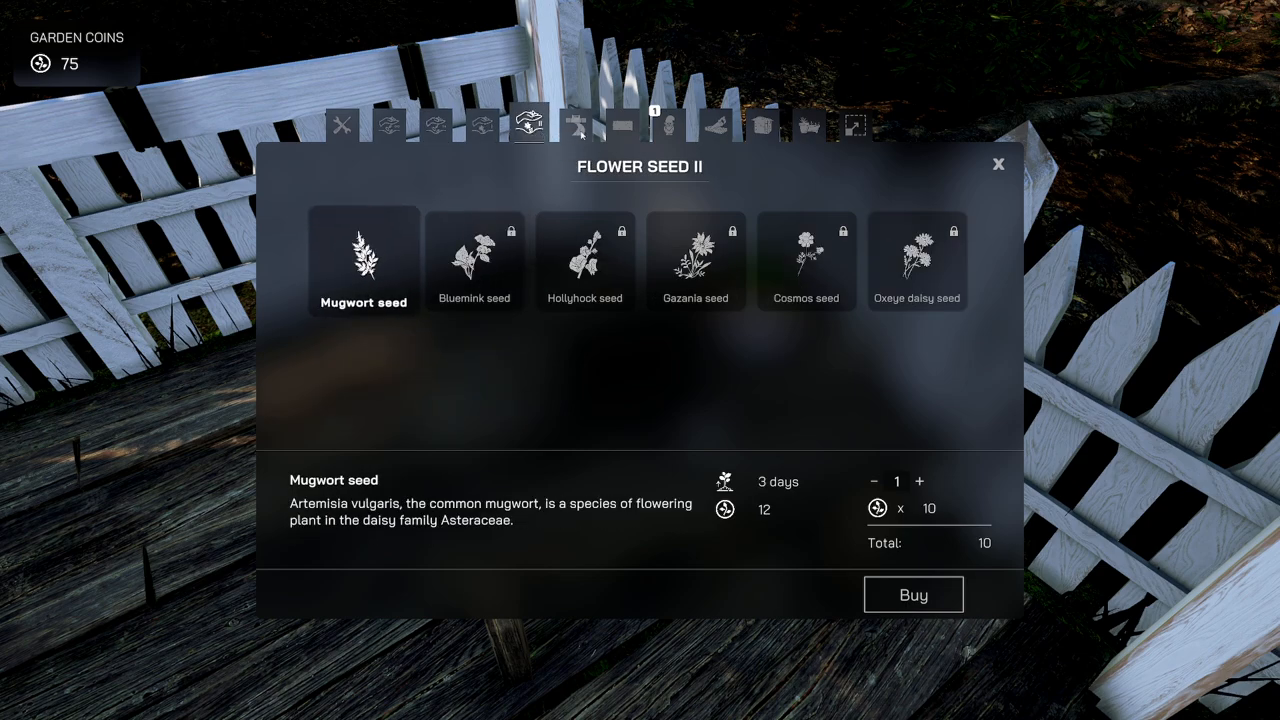
pyautogui.click(668, 124)
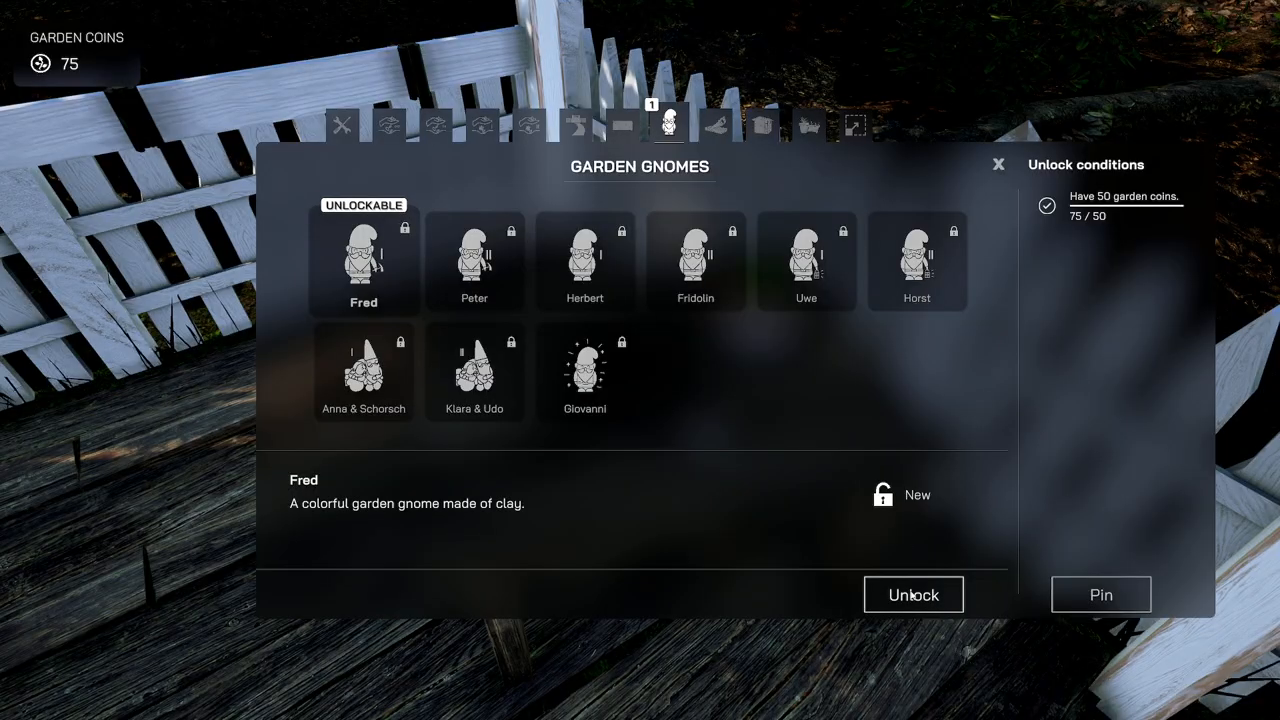
pyautogui.click(912, 594)
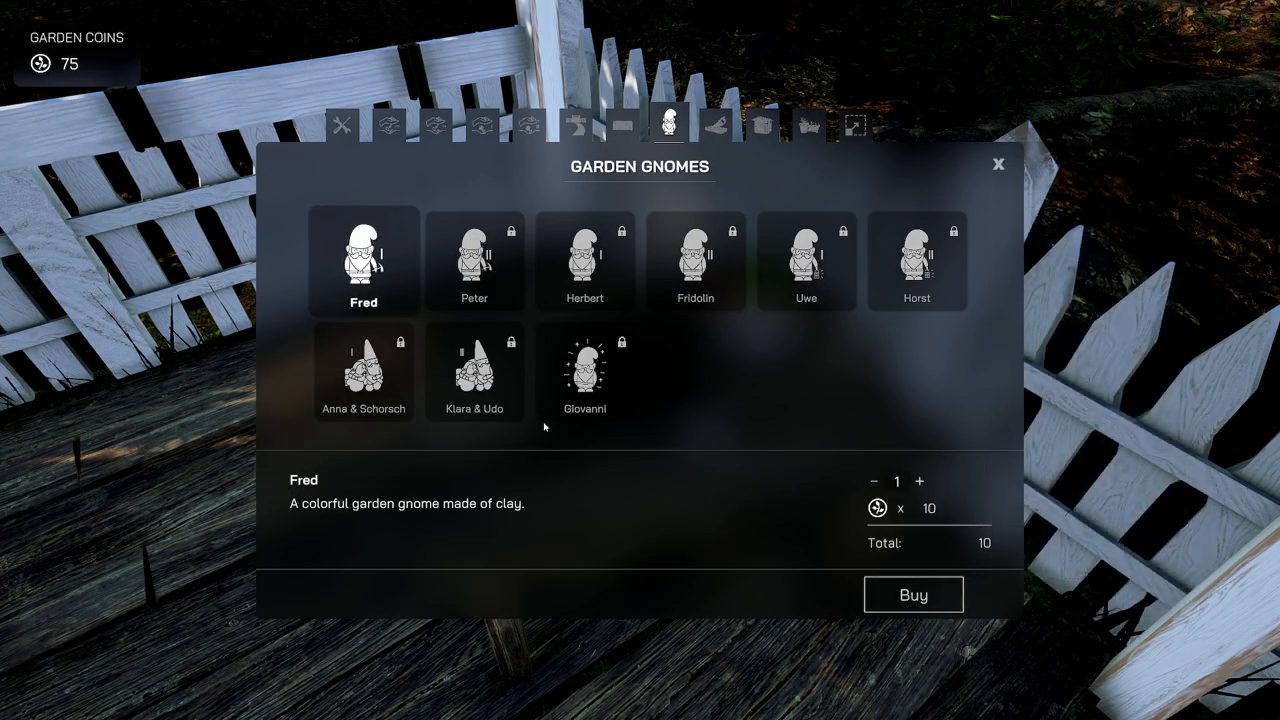
pyautogui.click(998, 164)
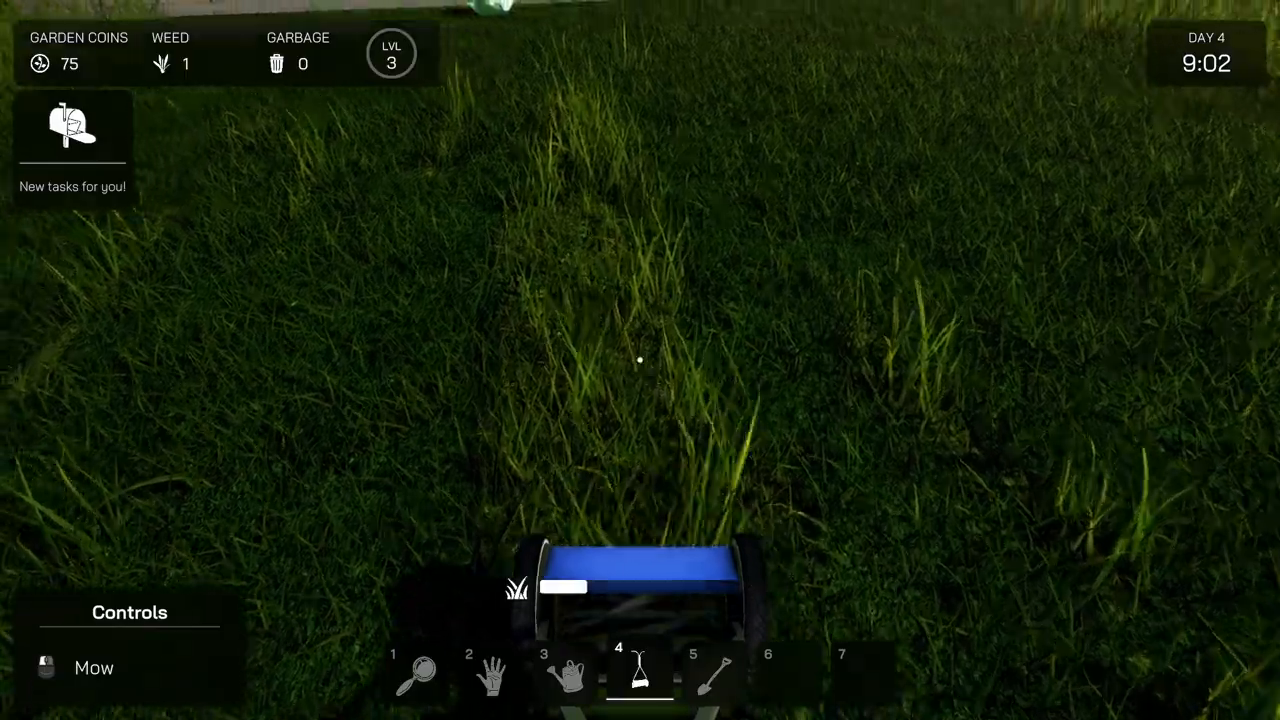
# - Push the mower forward over the tall grass in front of the house
pyautogui.press('w')
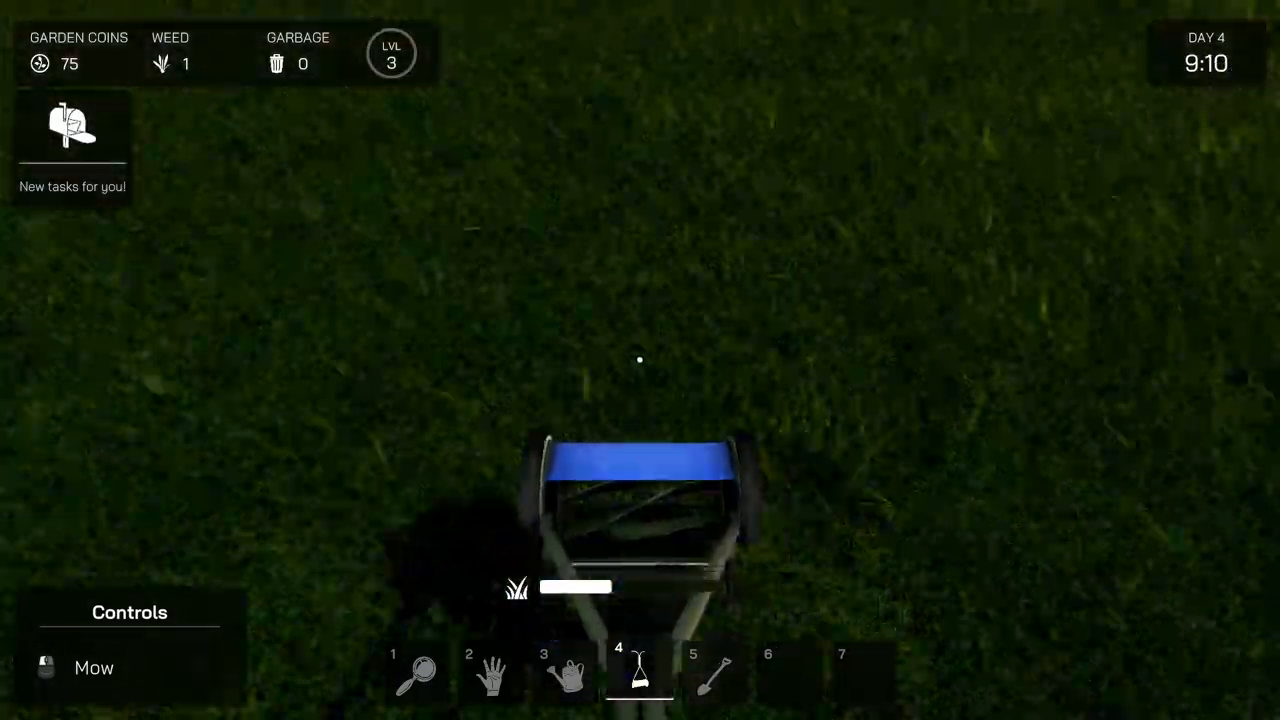
pyautogui.moveTo(640, 360)
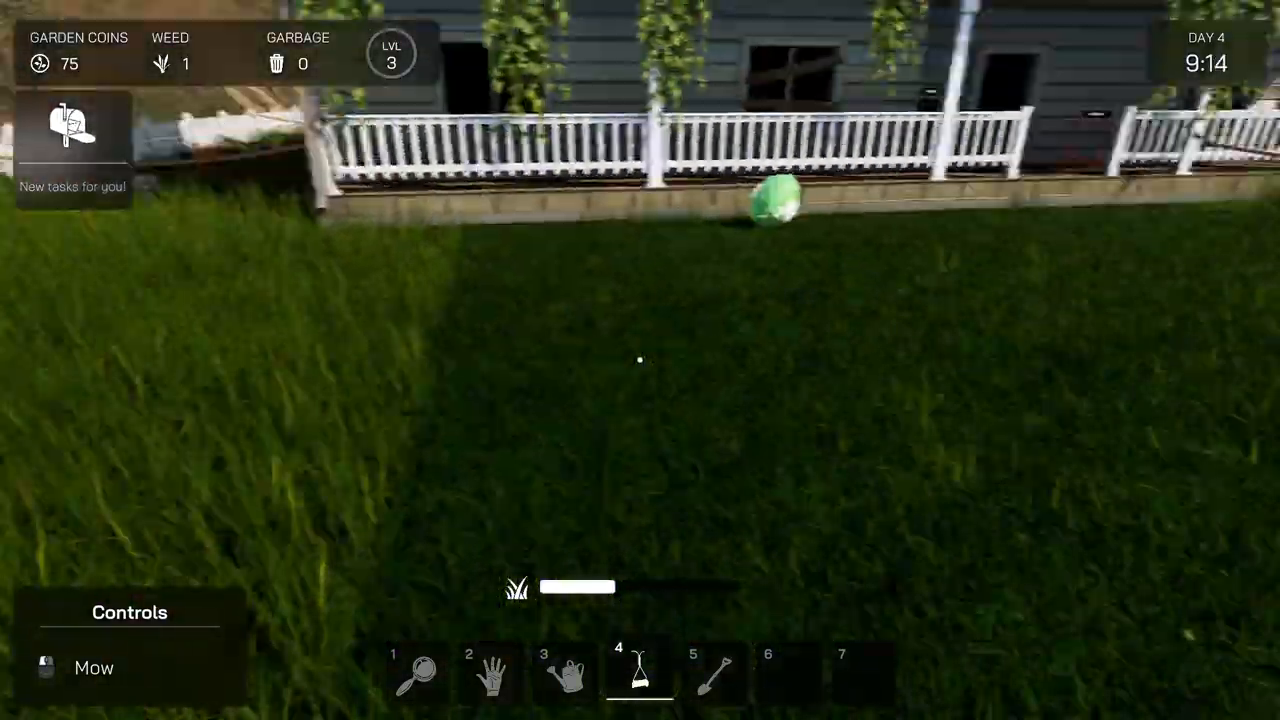
pyautogui.press('2')
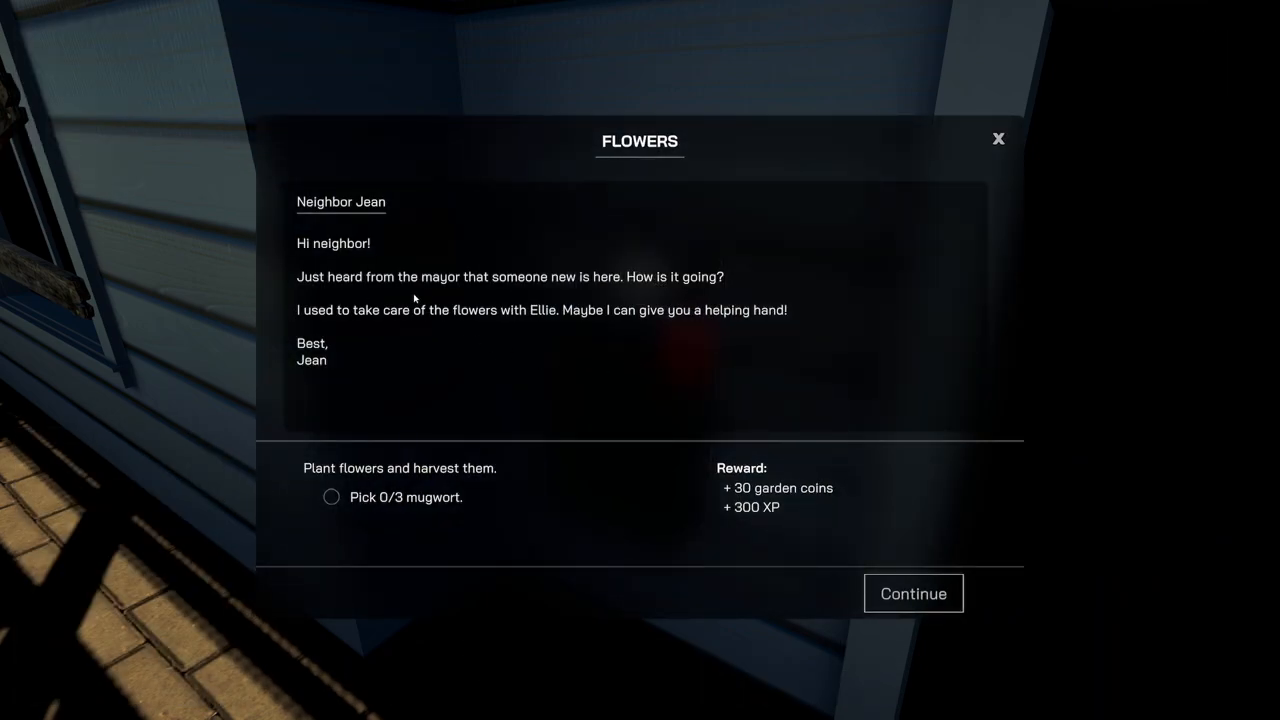
pyautogui.moveTo(600, 290)
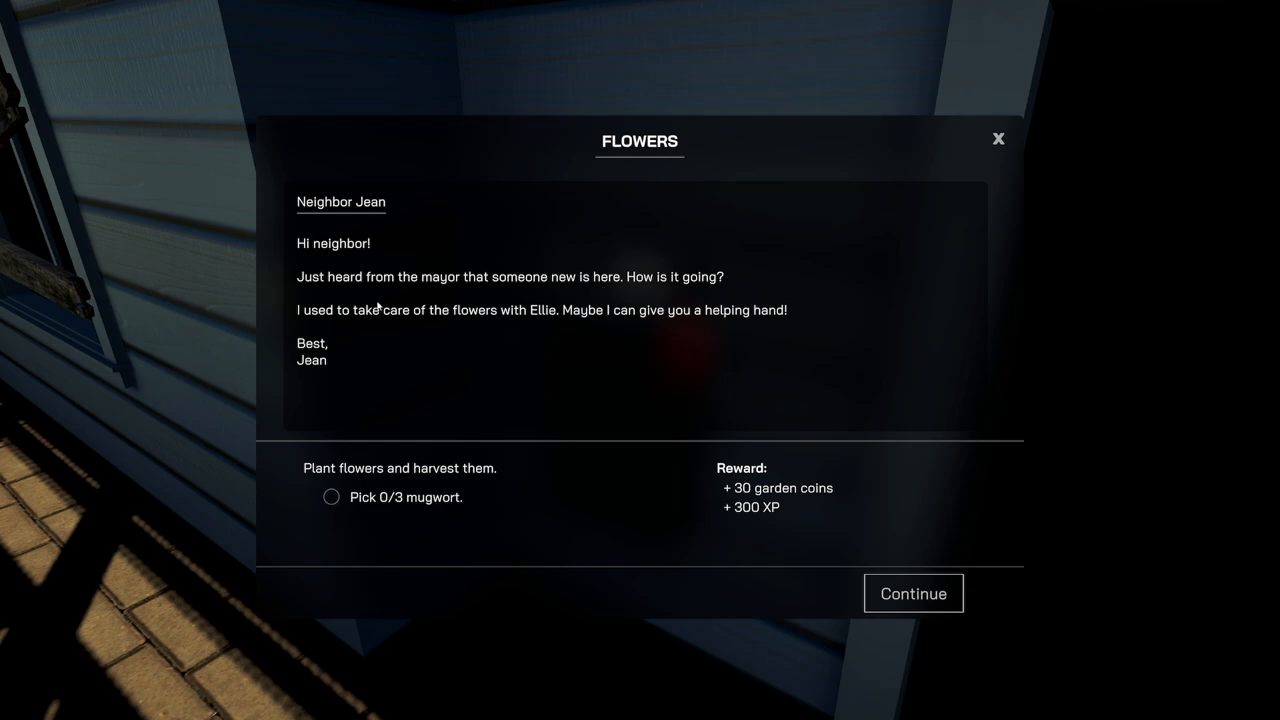
pyautogui.moveTo(536, 324)
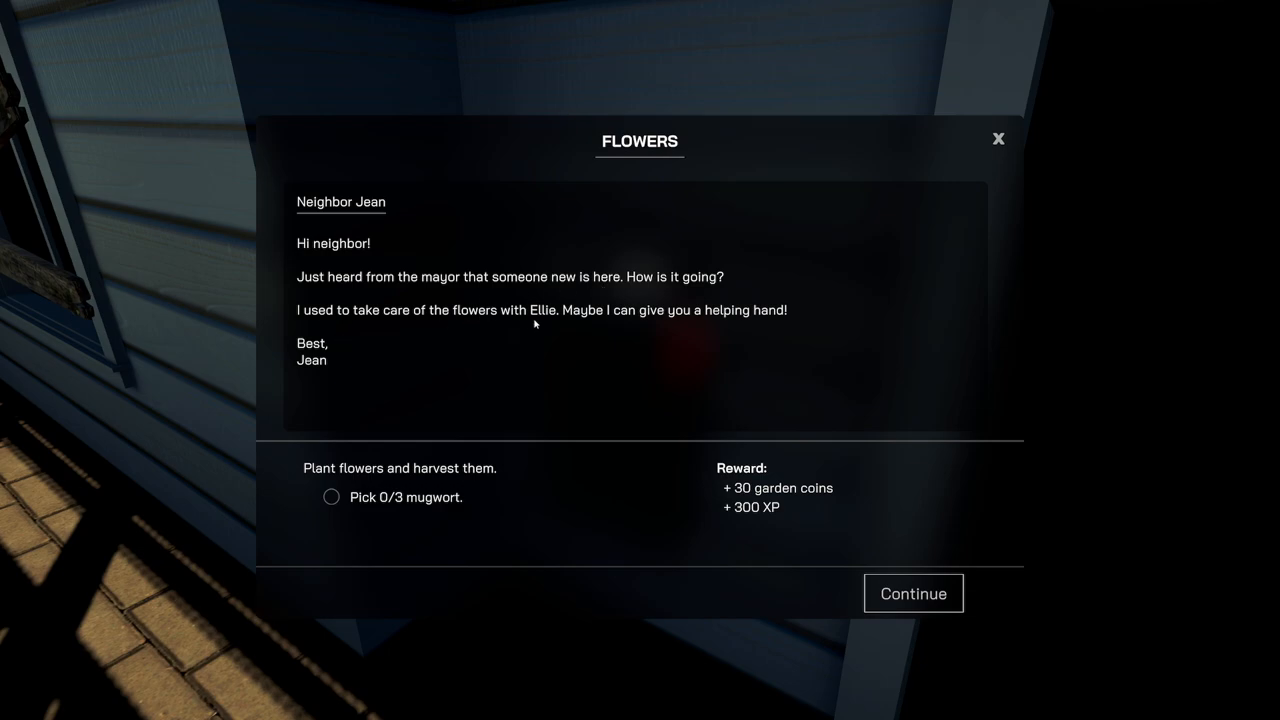
pyautogui.moveTo(724, 324)
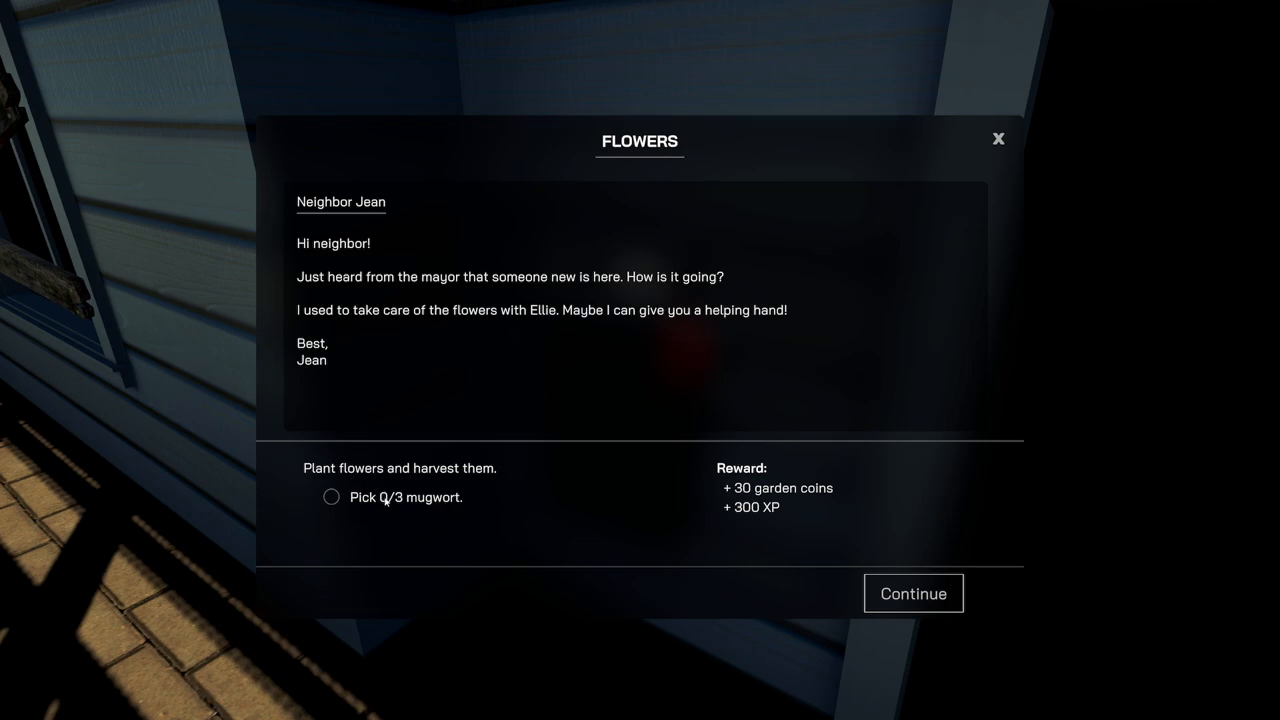
pyautogui.moveTo(426, 504)
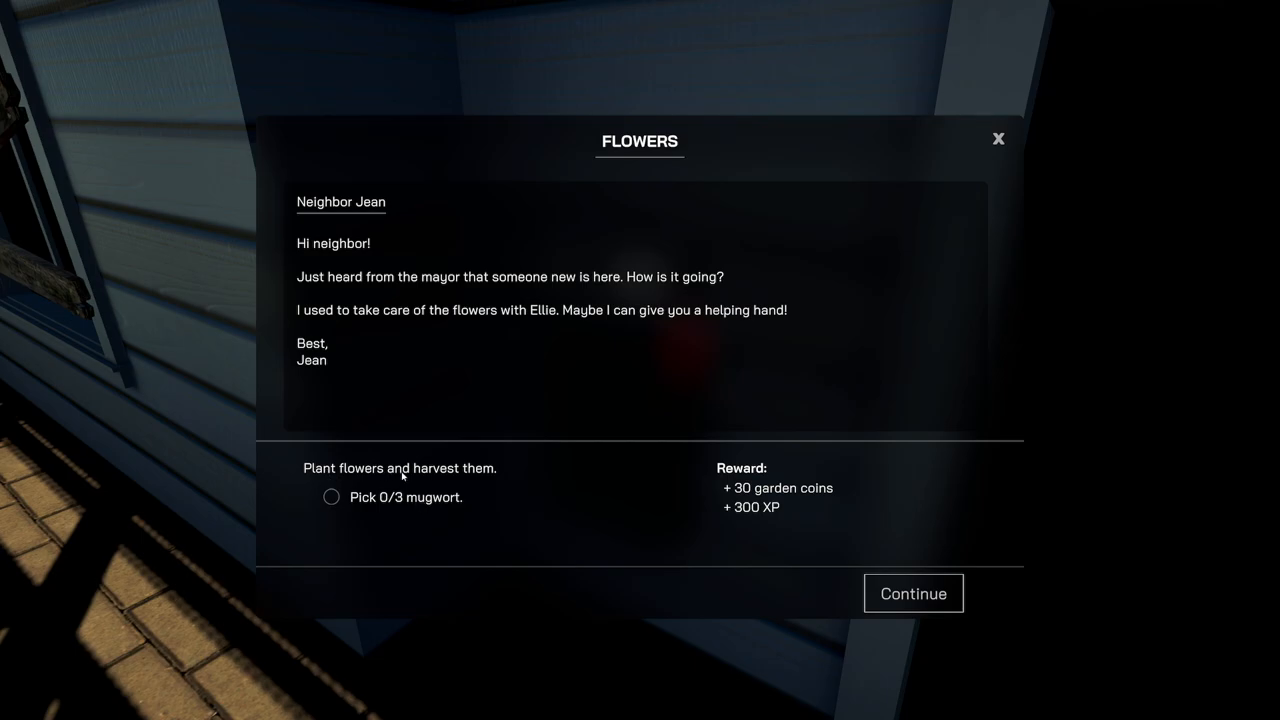
# - Accept Jean's Flowers quest and buy mugwort seeds from the Flower Seed II catalogue
pyautogui.click(912, 592)
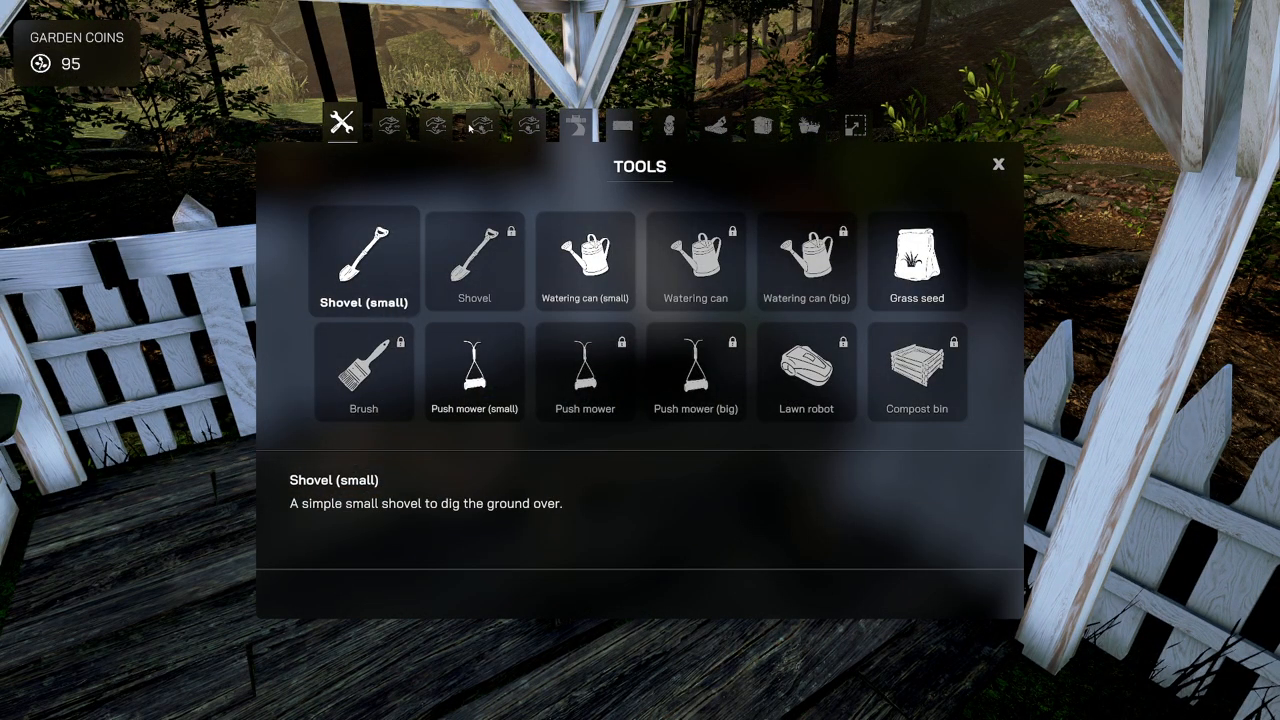
pyautogui.click(482, 124)
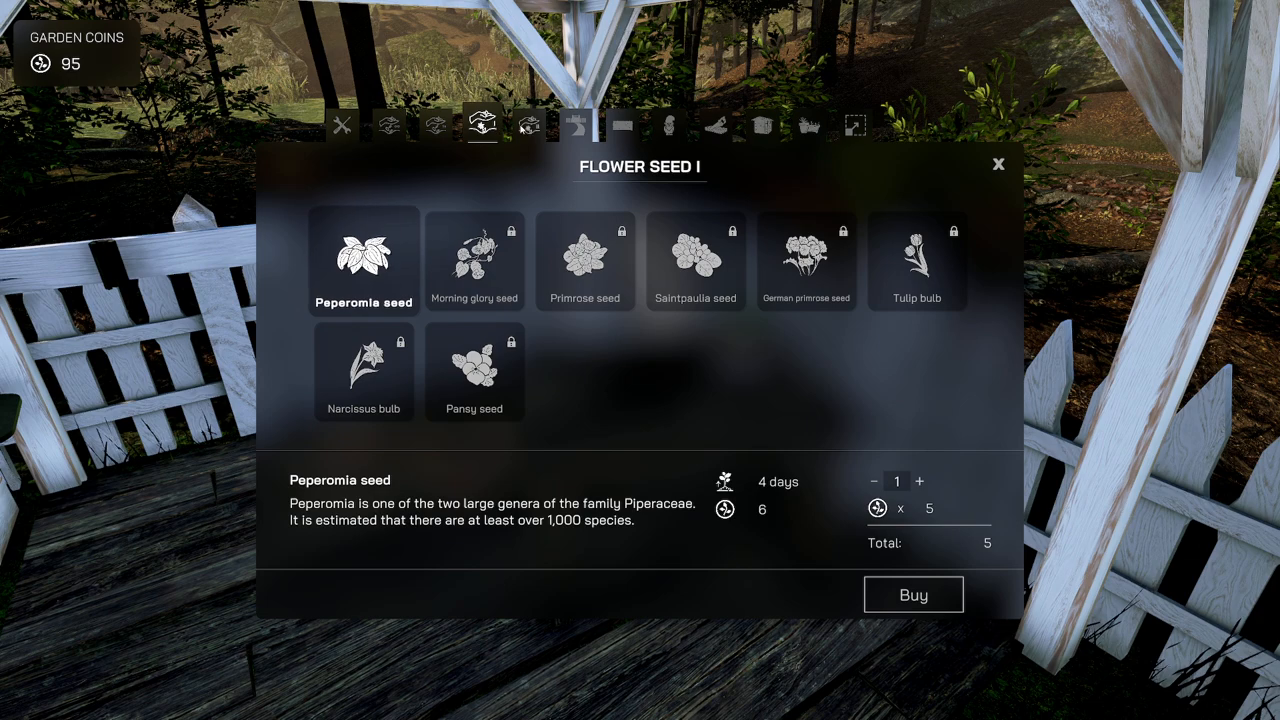
pyautogui.click(528, 124)
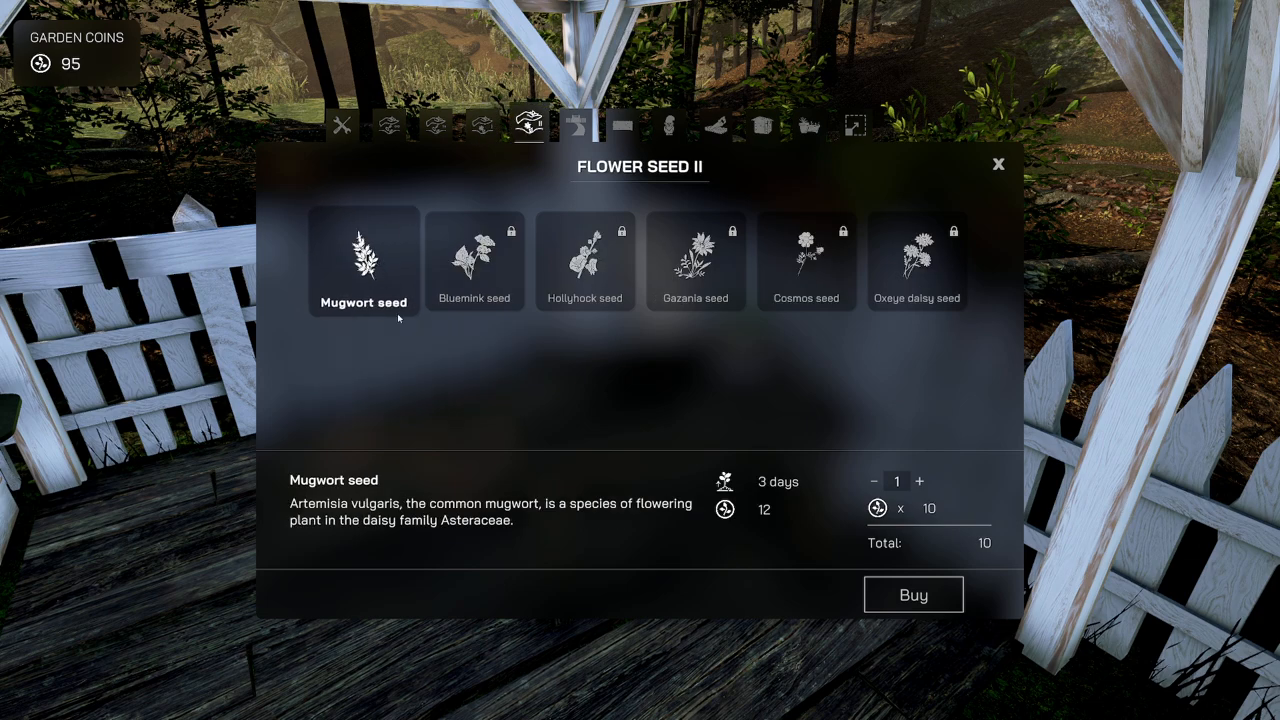
pyautogui.click(918, 480)
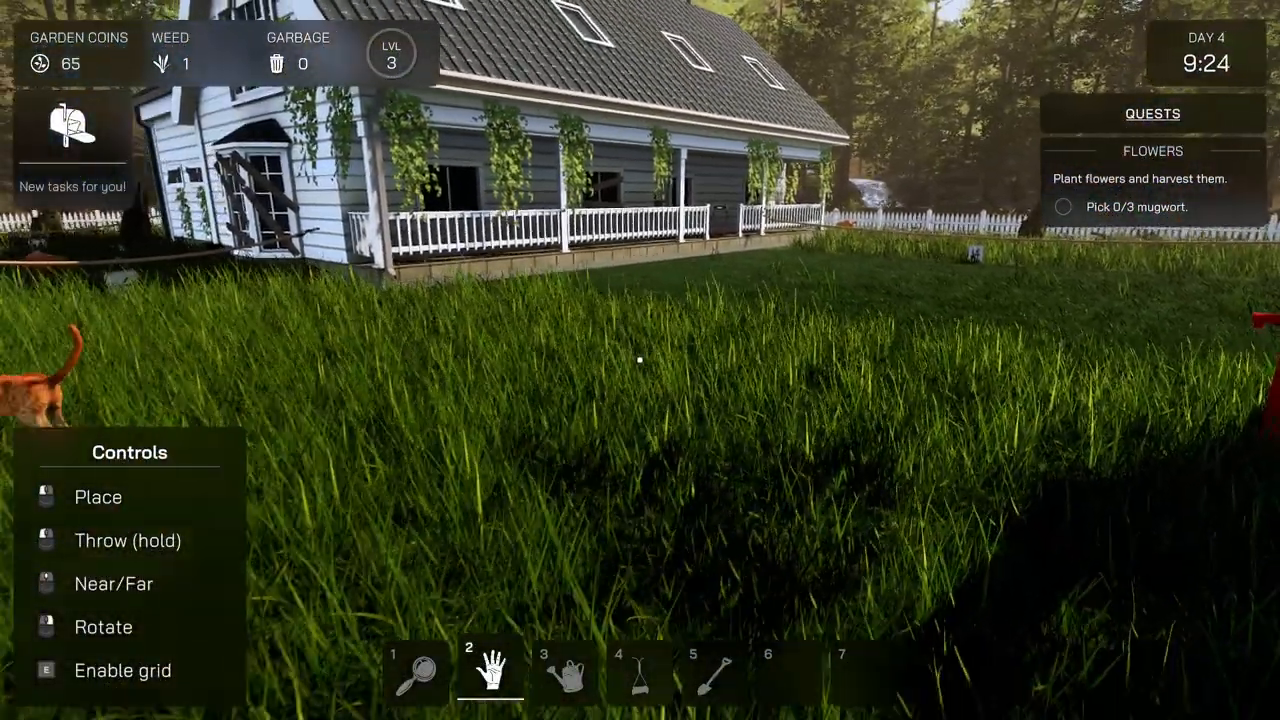
pyautogui.moveTo(640, 360)
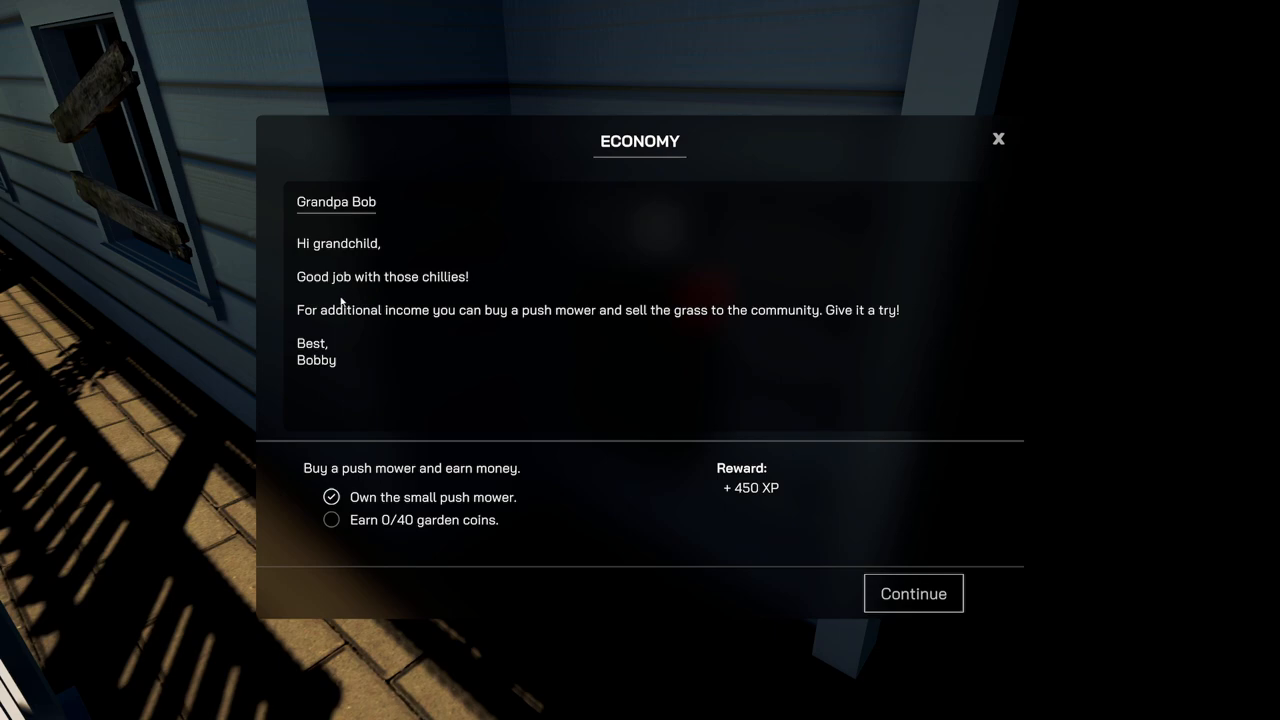
pyautogui.moveTo(318, 322)
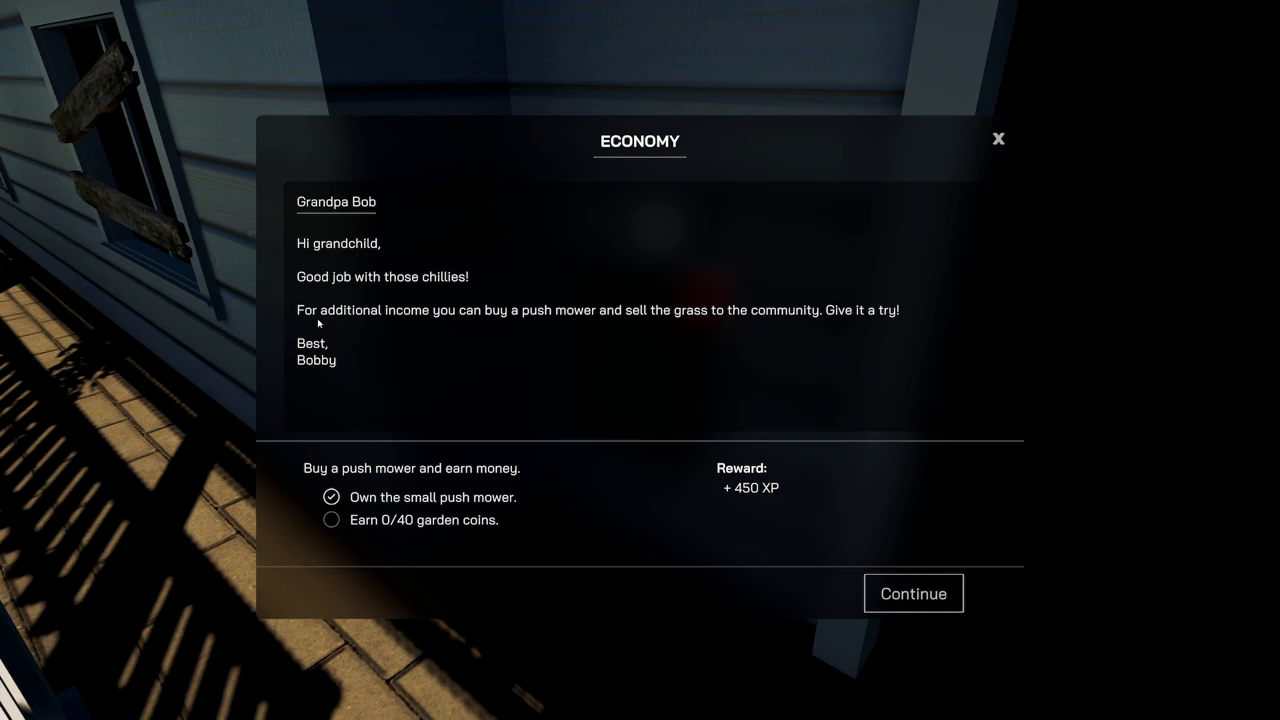
pyautogui.moveTo(588, 320)
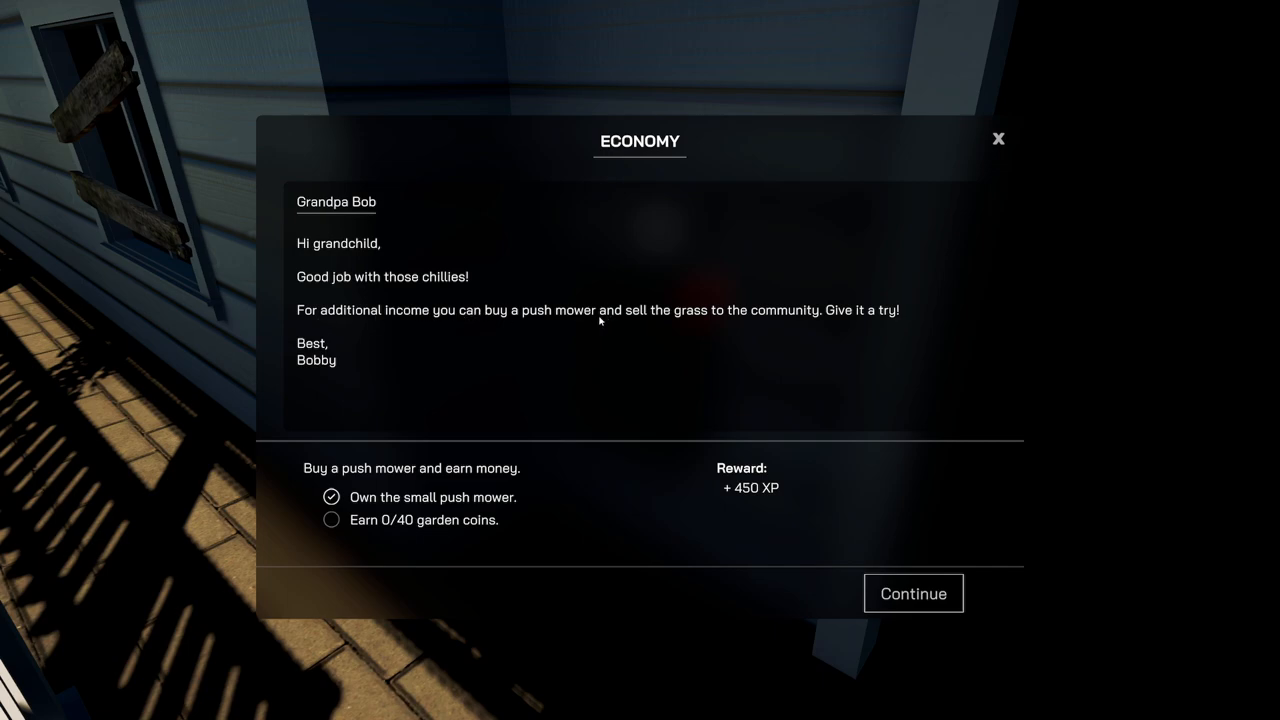
pyautogui.moveTo(840, 324)
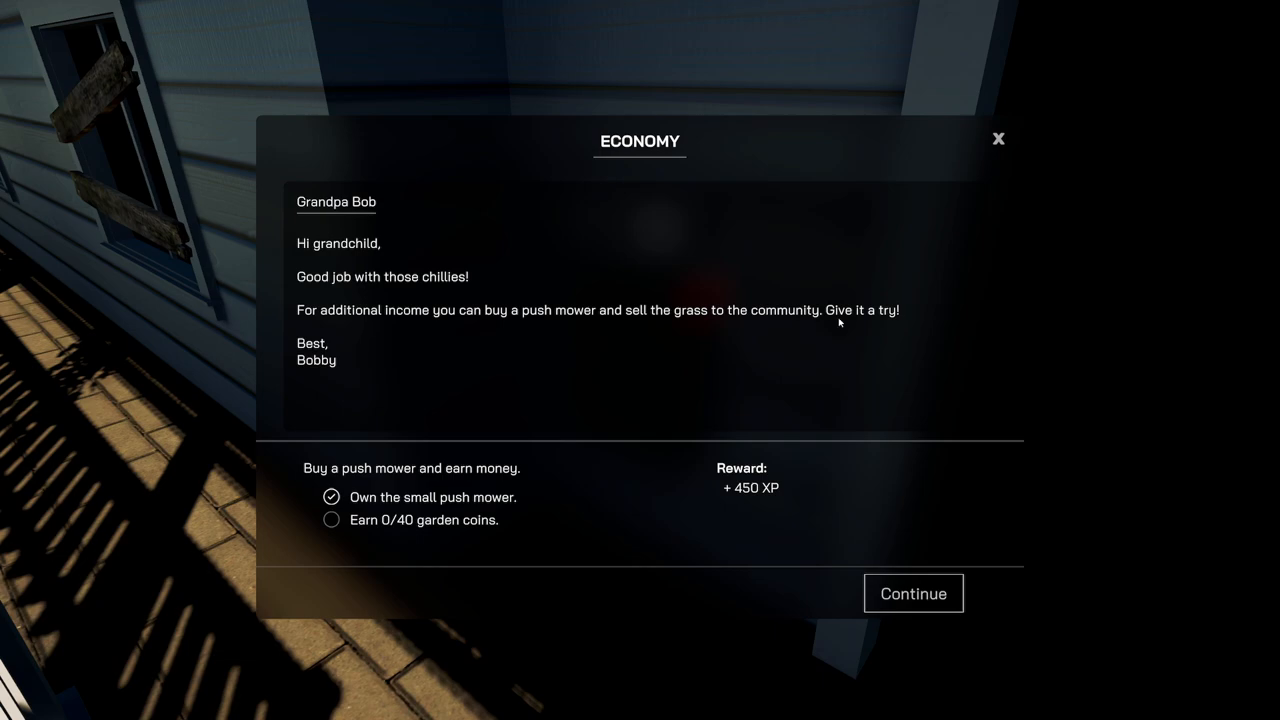
pyautogui.moveTo(366, 532)
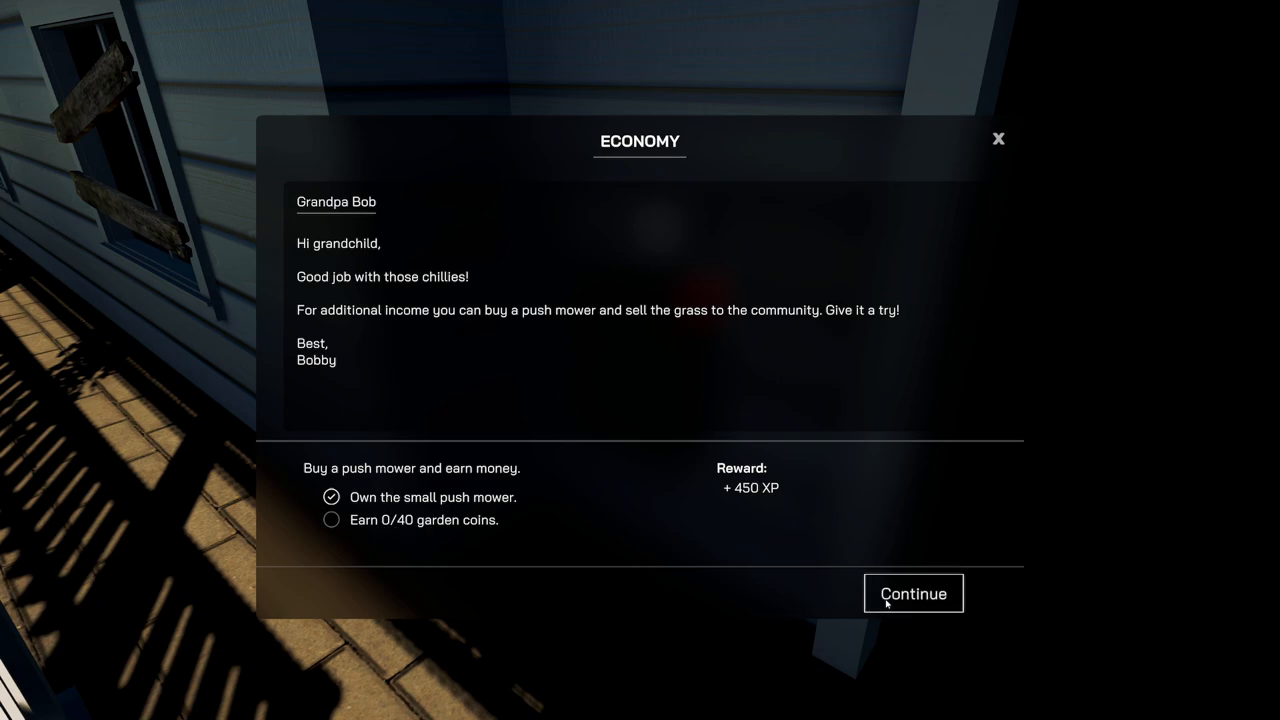
# - Accept Grandpa Bob's Economy quest to earn 40 garden coins
pyautogui.click(912, 592)
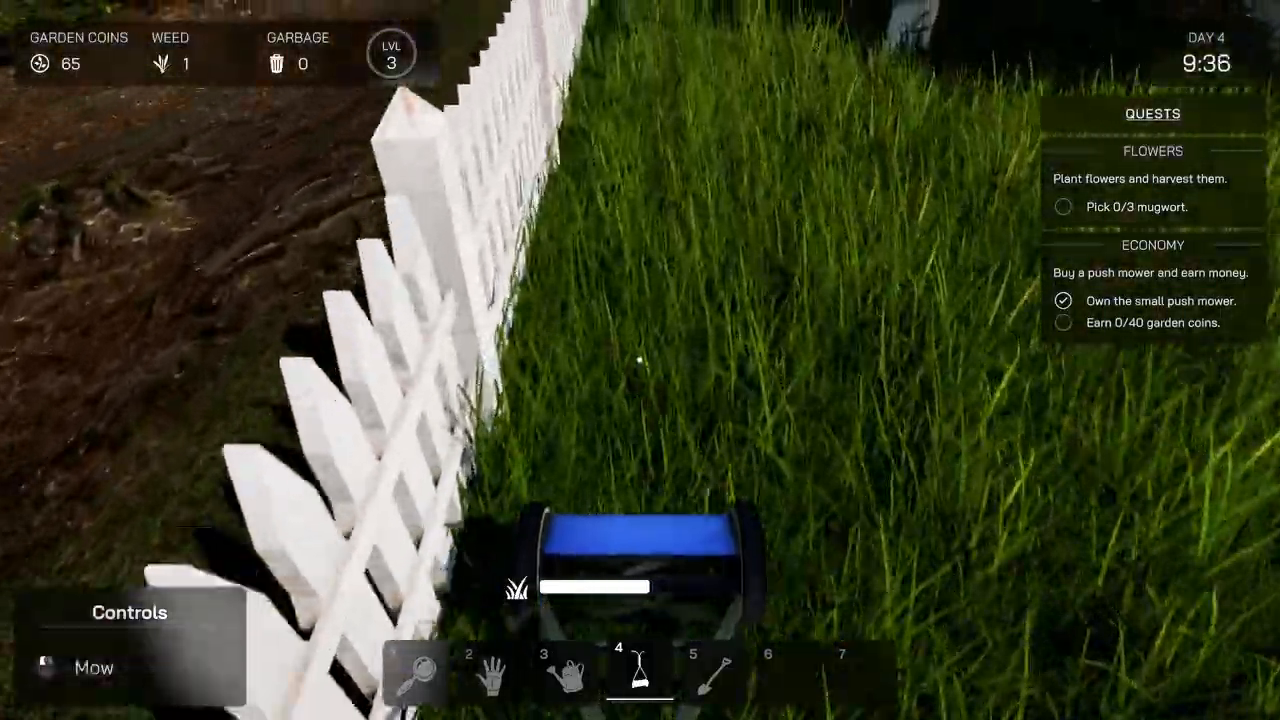
pyautogui.moveTo(640, 360)
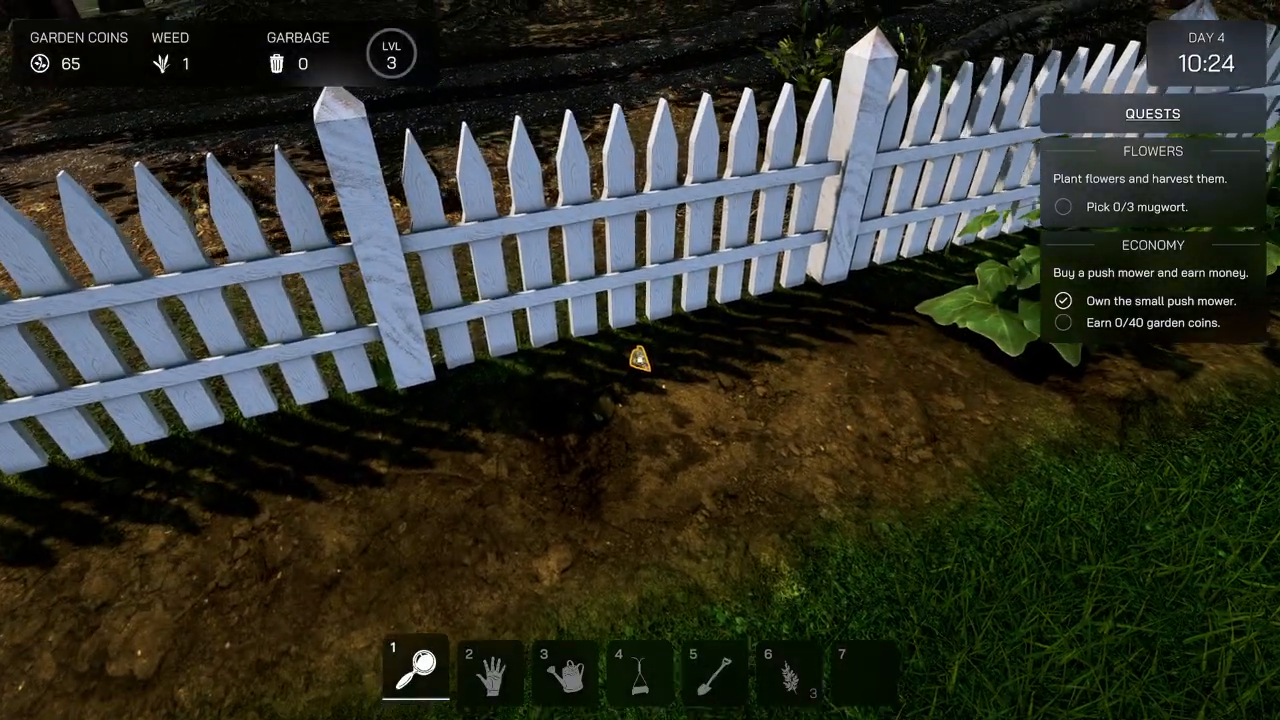
pyautogui.moveTo(640, 360)
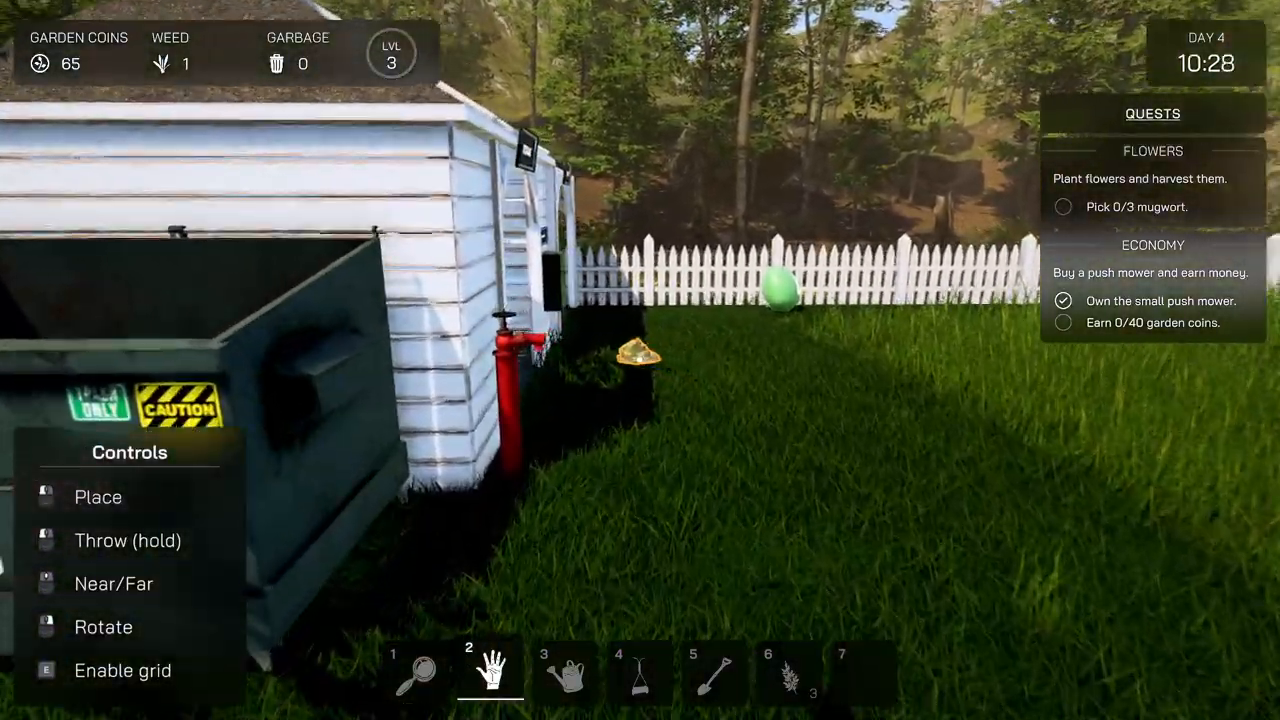
pyautogui.moveTo(640, 360)
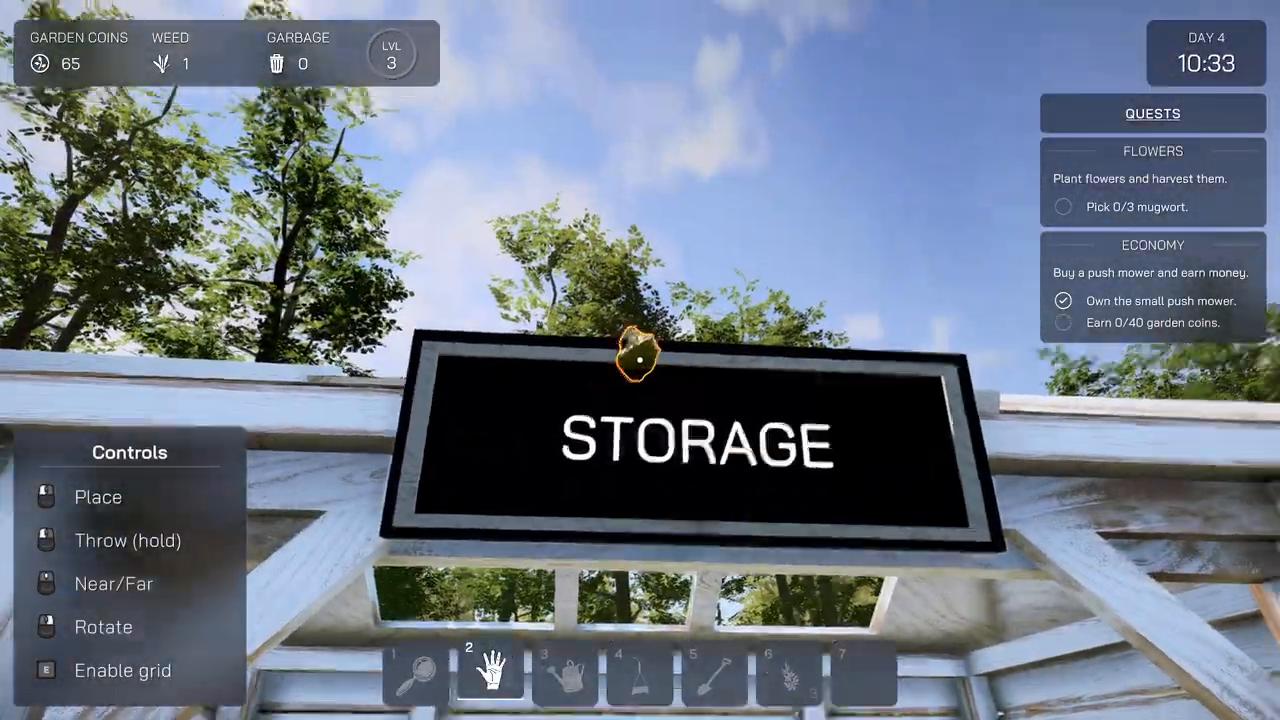
pyautogui.moveTo(640, 360)
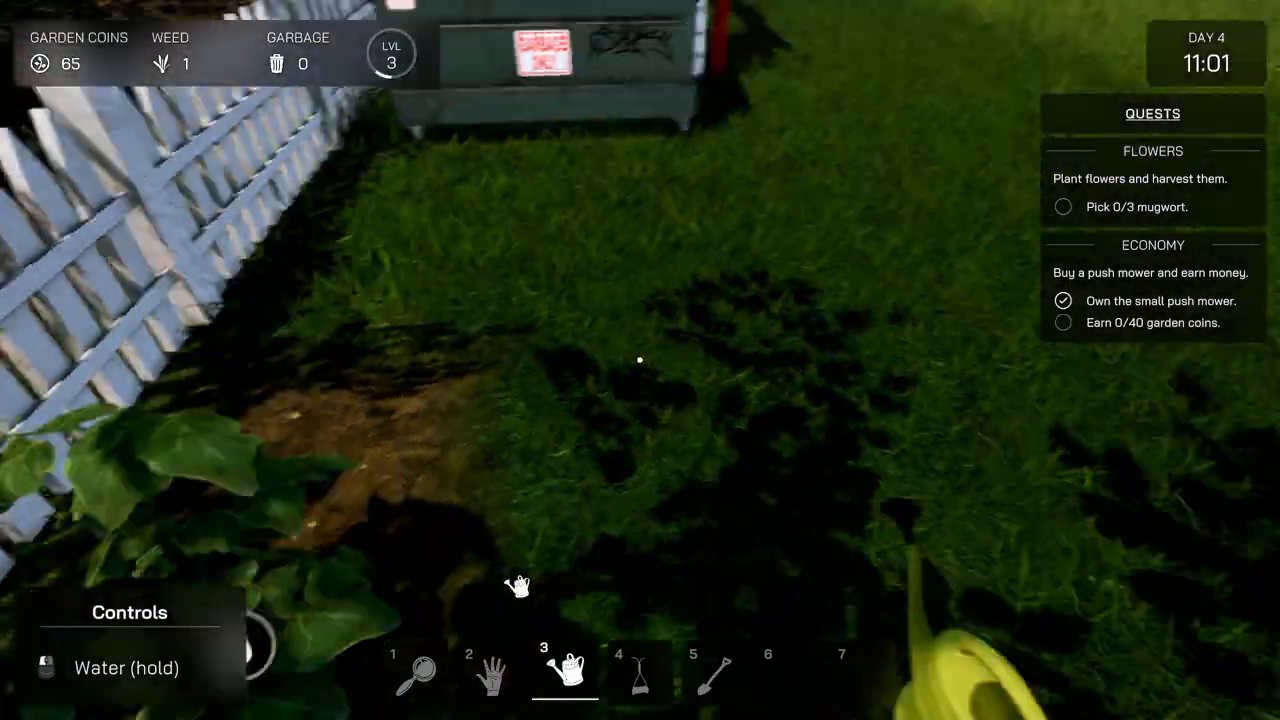
pyautogui.moveTo(640, 360)
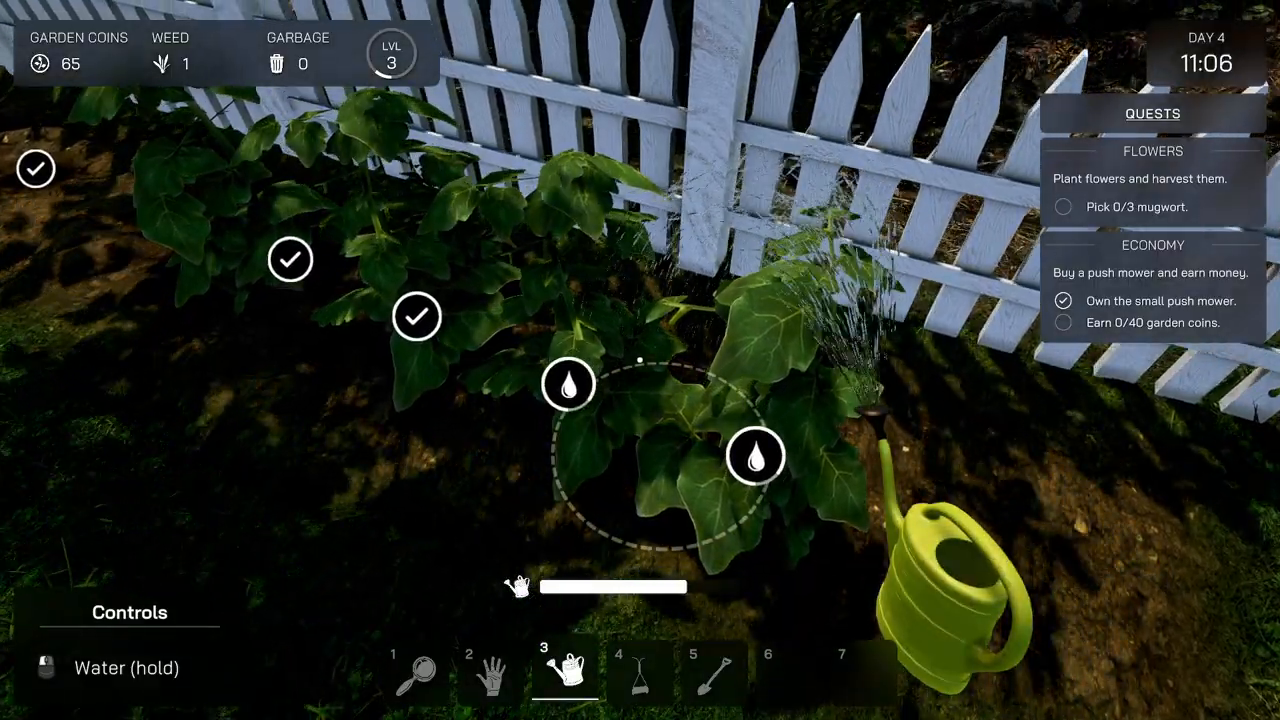
pyautogui.moveTo(640, 360)
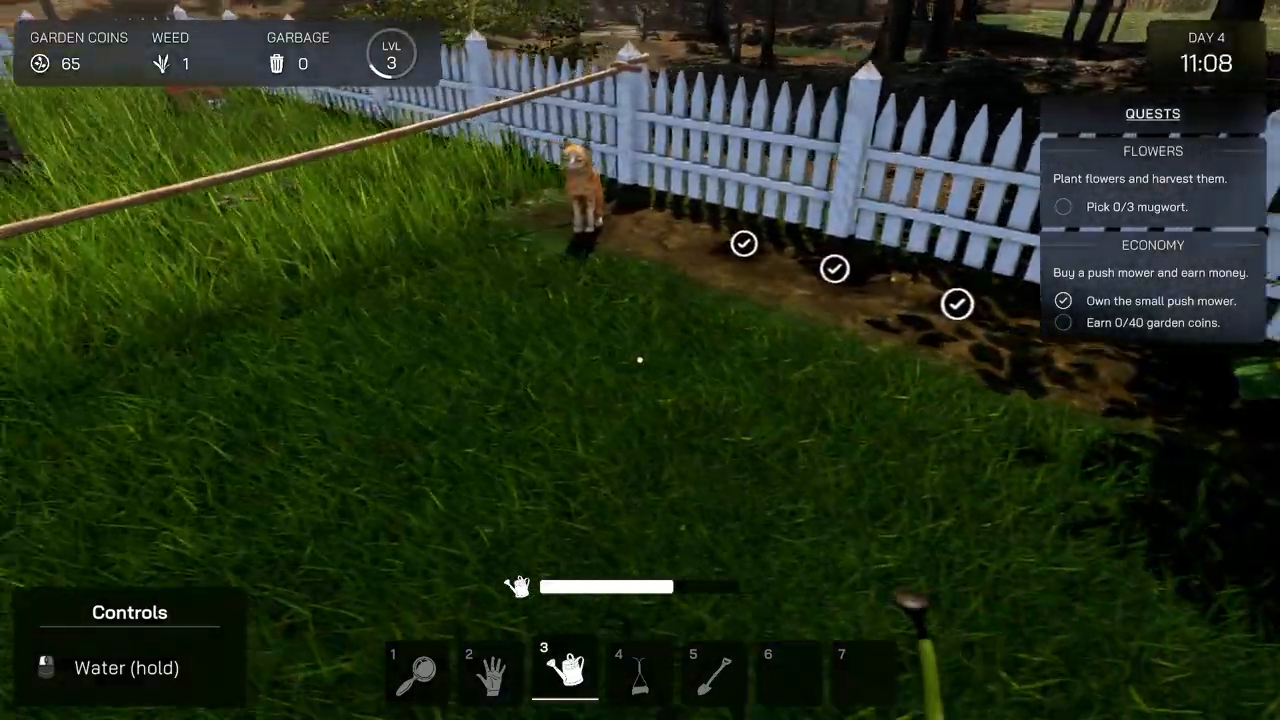
pyautogui.moveTo(640, 360)
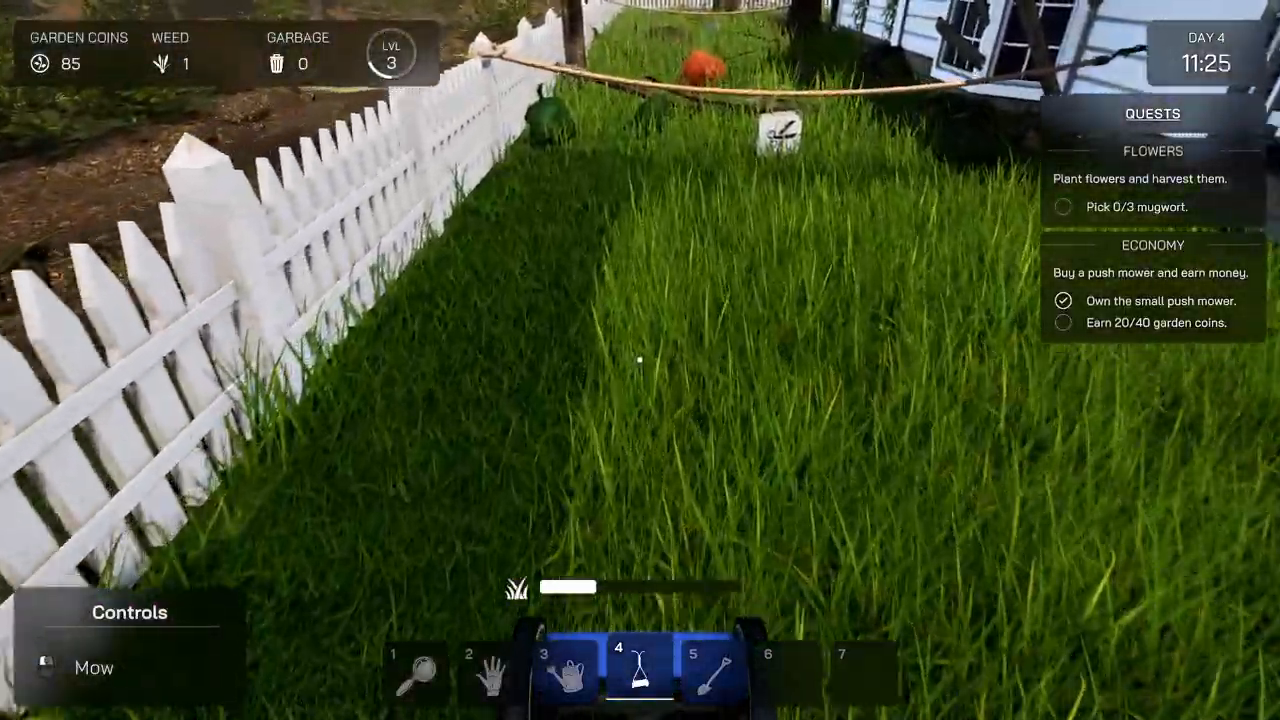
pyautogui.moveTo(640, 360)
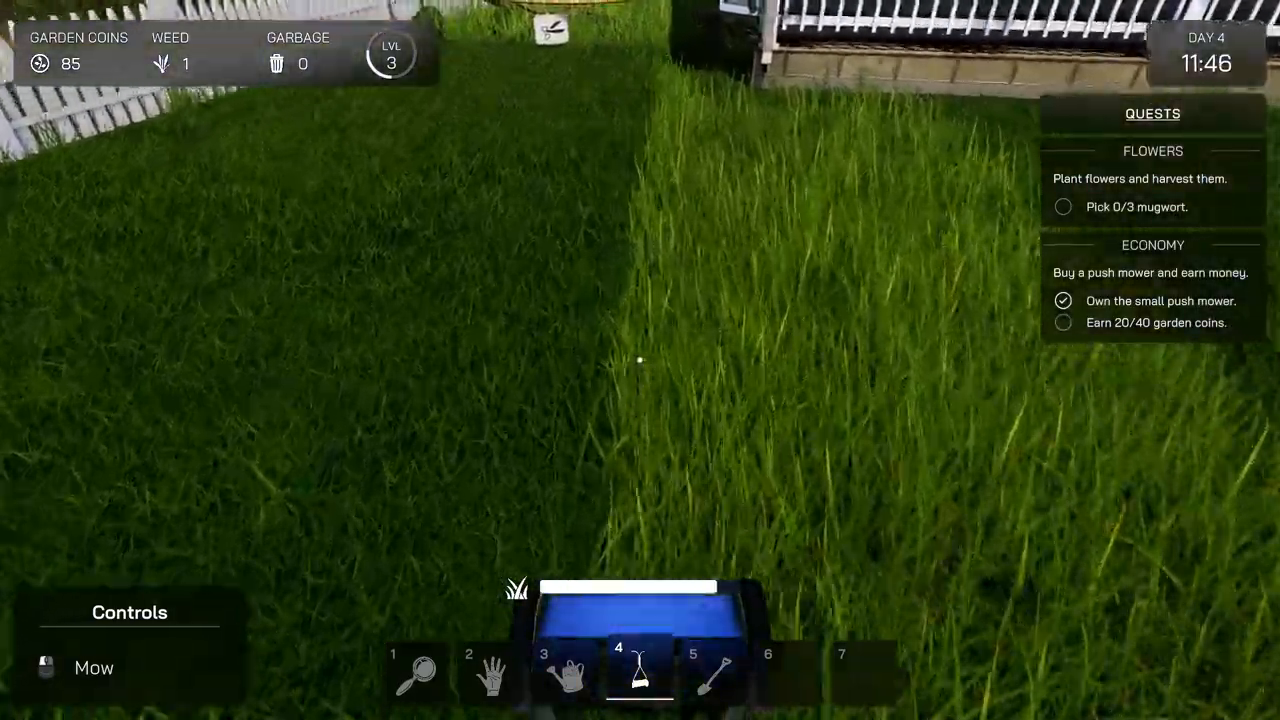
pyautogui.moveTo(640, 360)
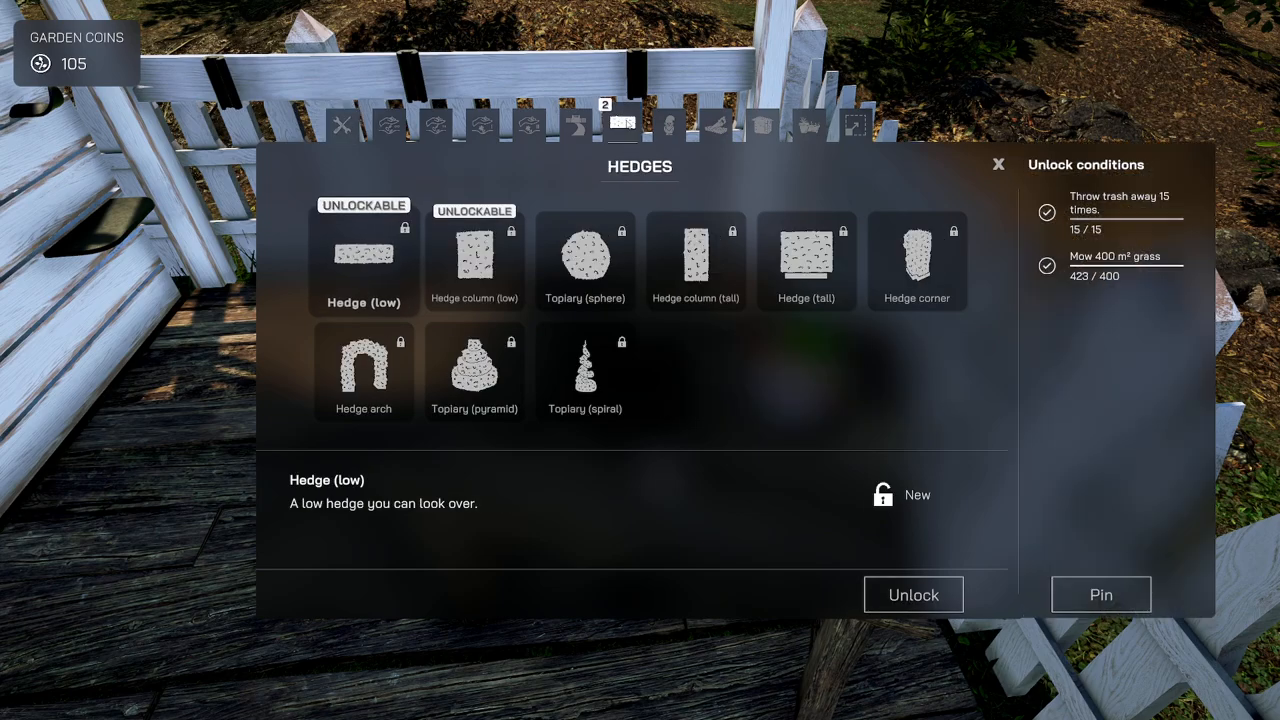
# - Unlock Hedge (low) and Hedge column (low) in the Hedges tab, then close the shop
pyautogui.click(474, 256)
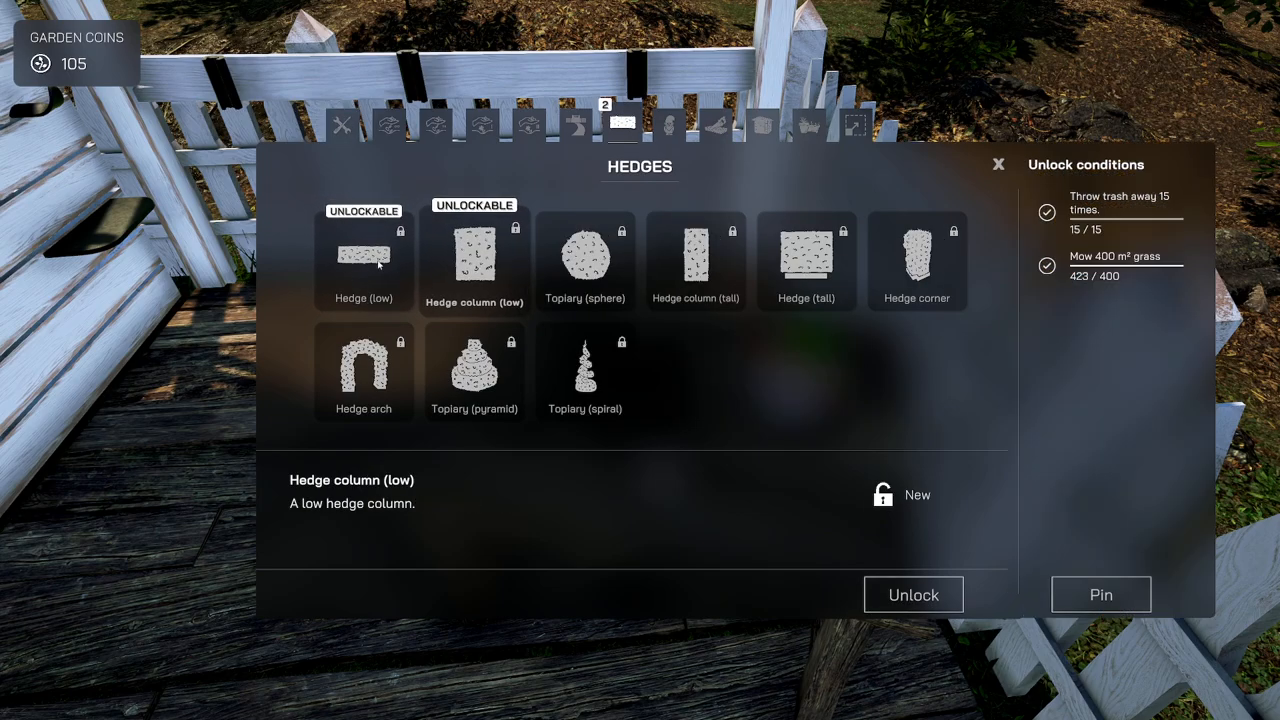
pyautogui.click(912, 594)
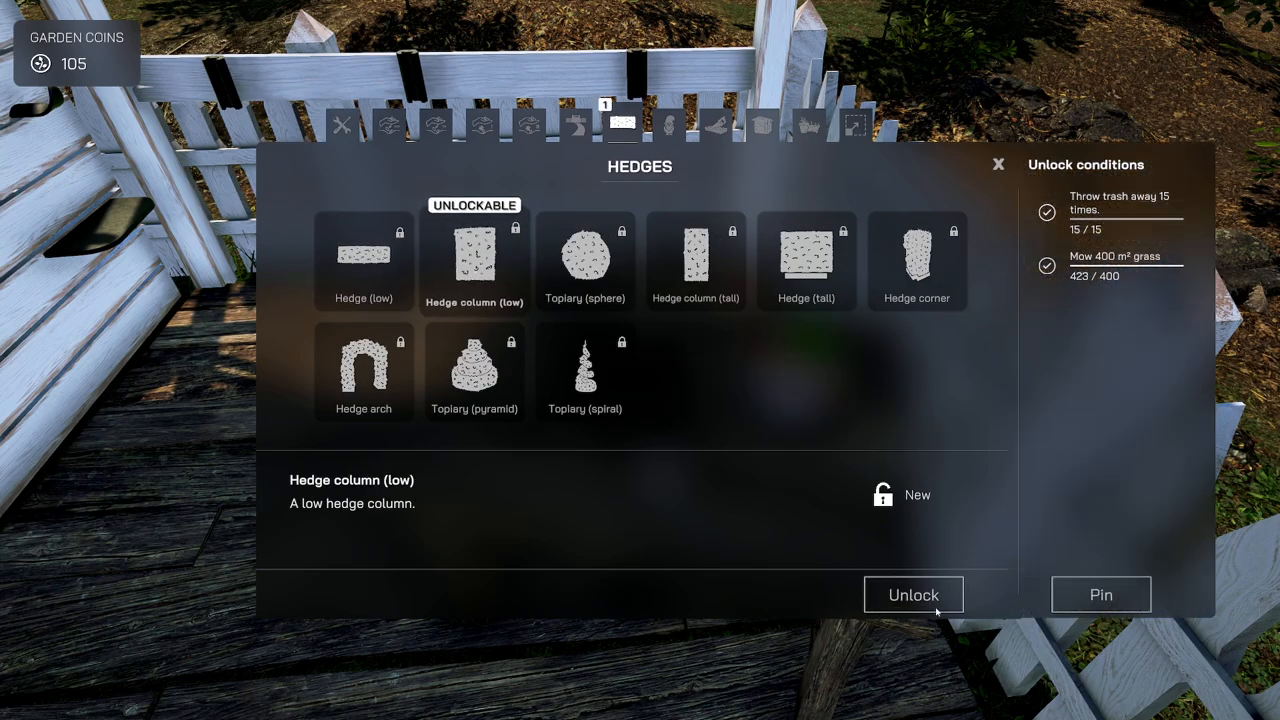
pyautogui.click(912, 594)
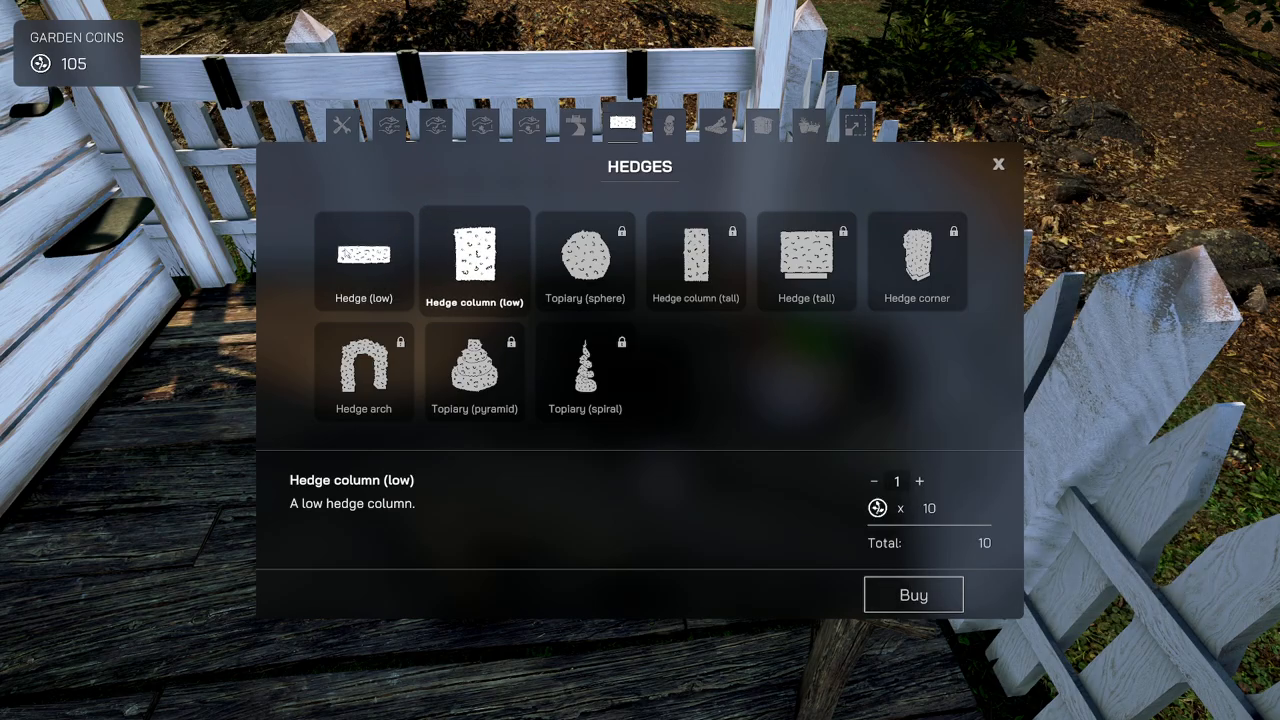
pyautogui.click(996, 164)
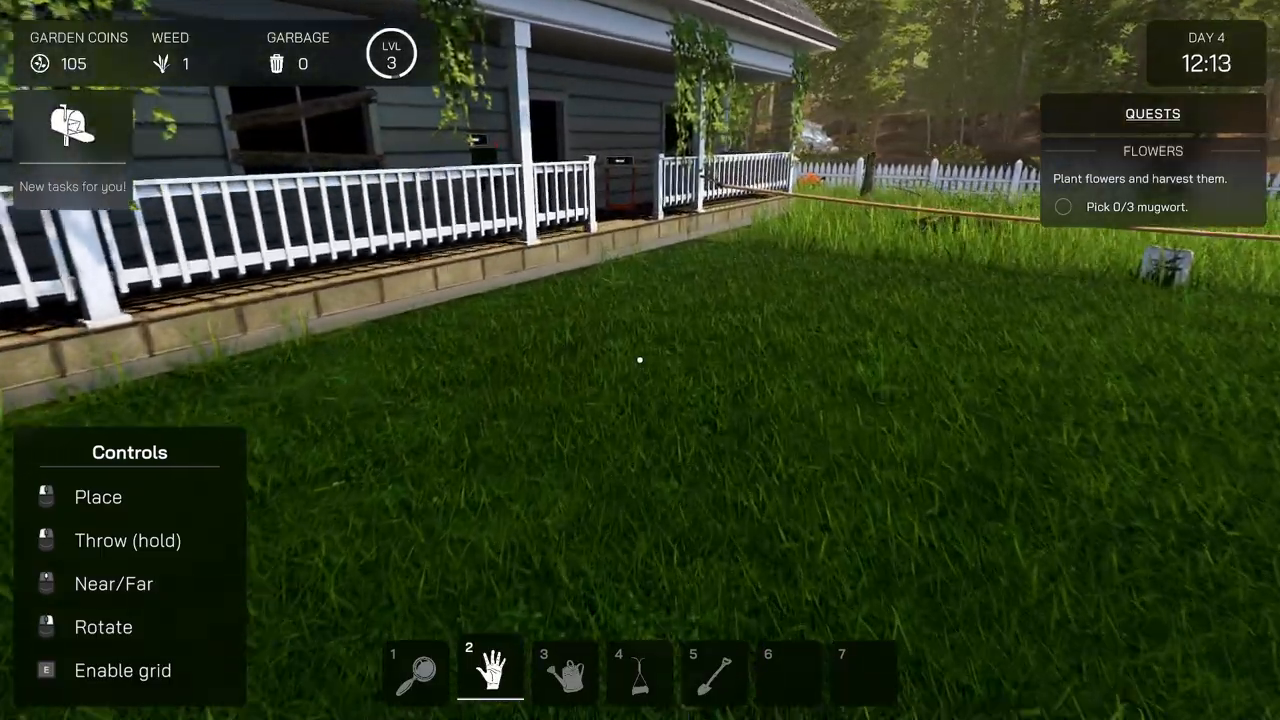
pyautogui.moveTo(640, 360)
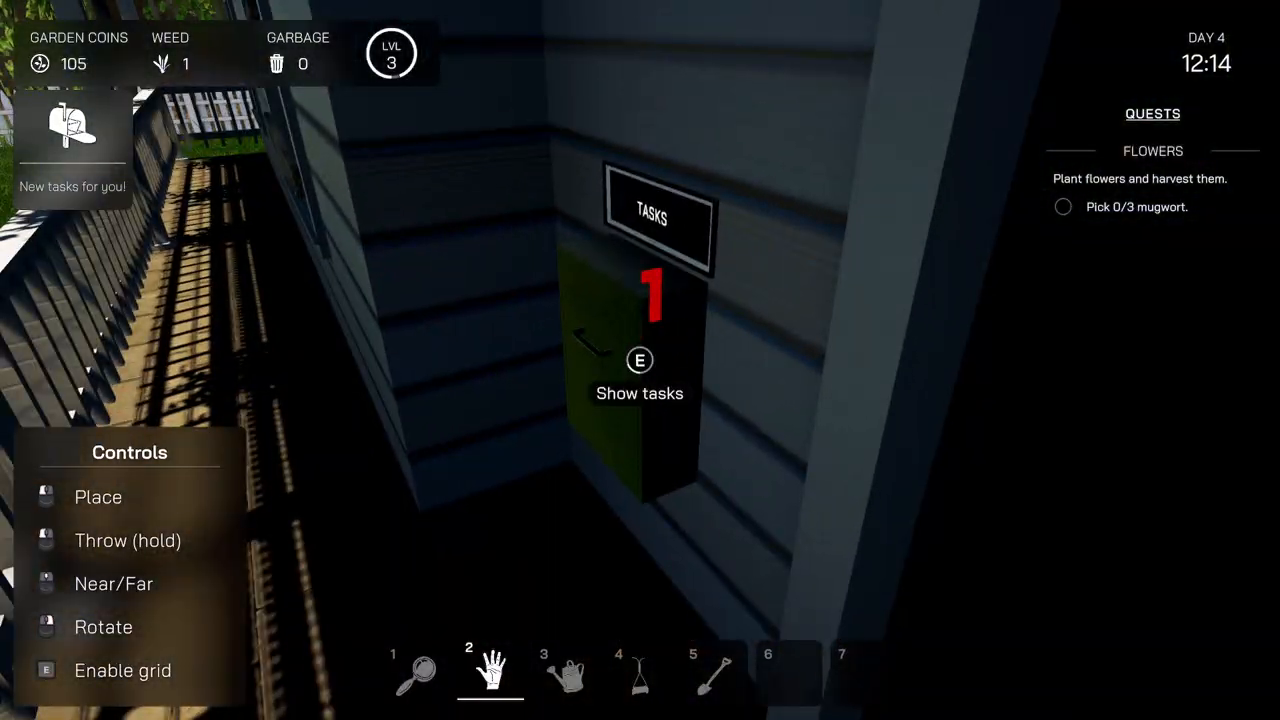
# - Read the board's new letter and accept Grandpa Bob's Vegetable Basket quest
pyautogui.press('e')
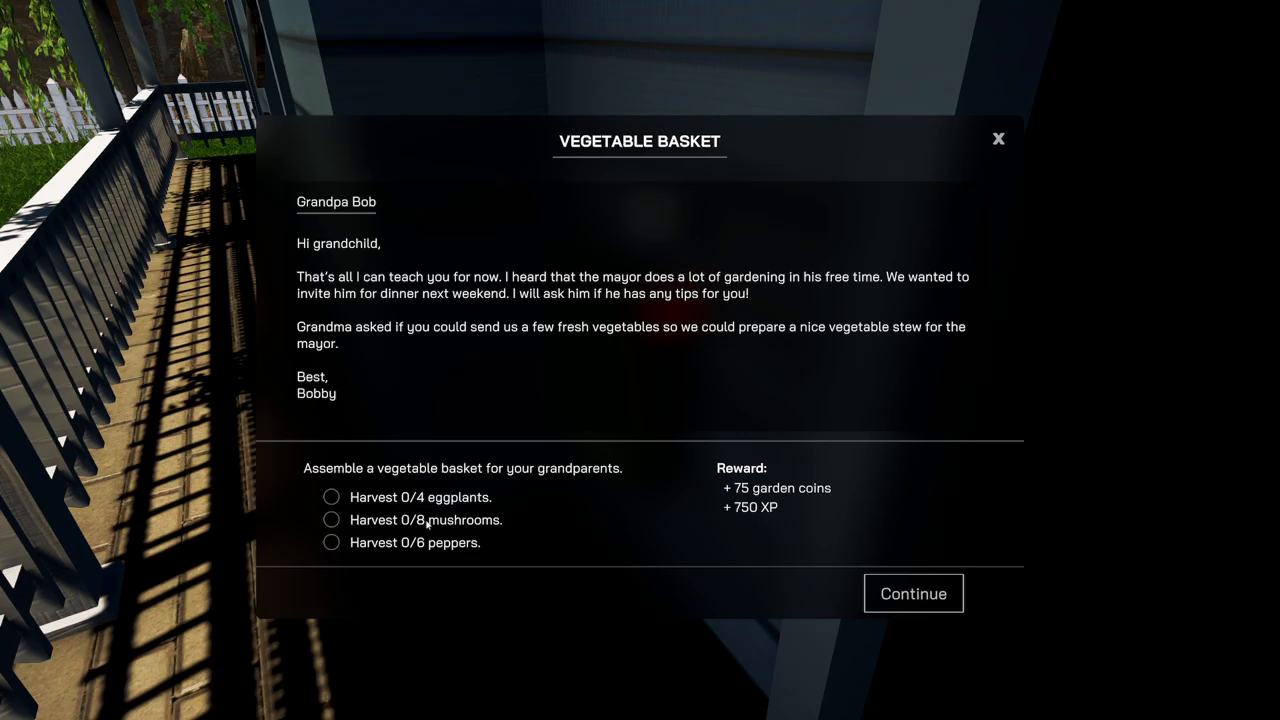
pyautogui.click(912, 592)
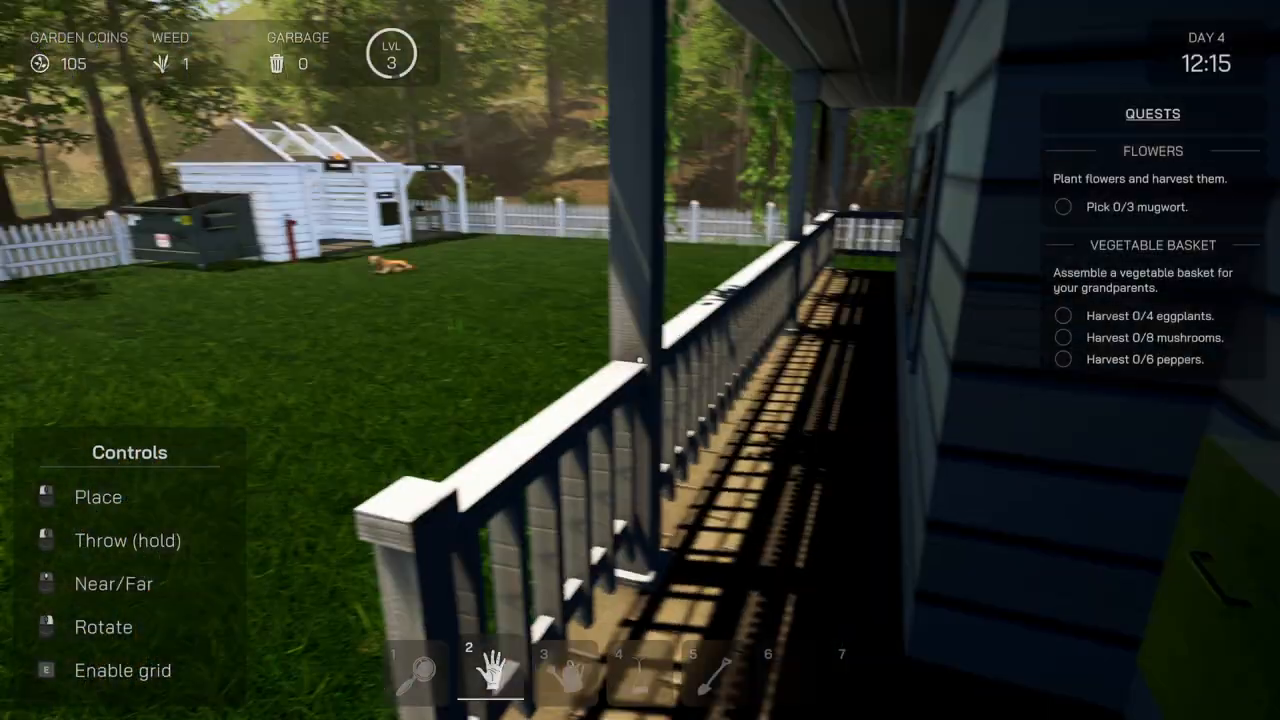
pyautogui.moveTo(640, 360)
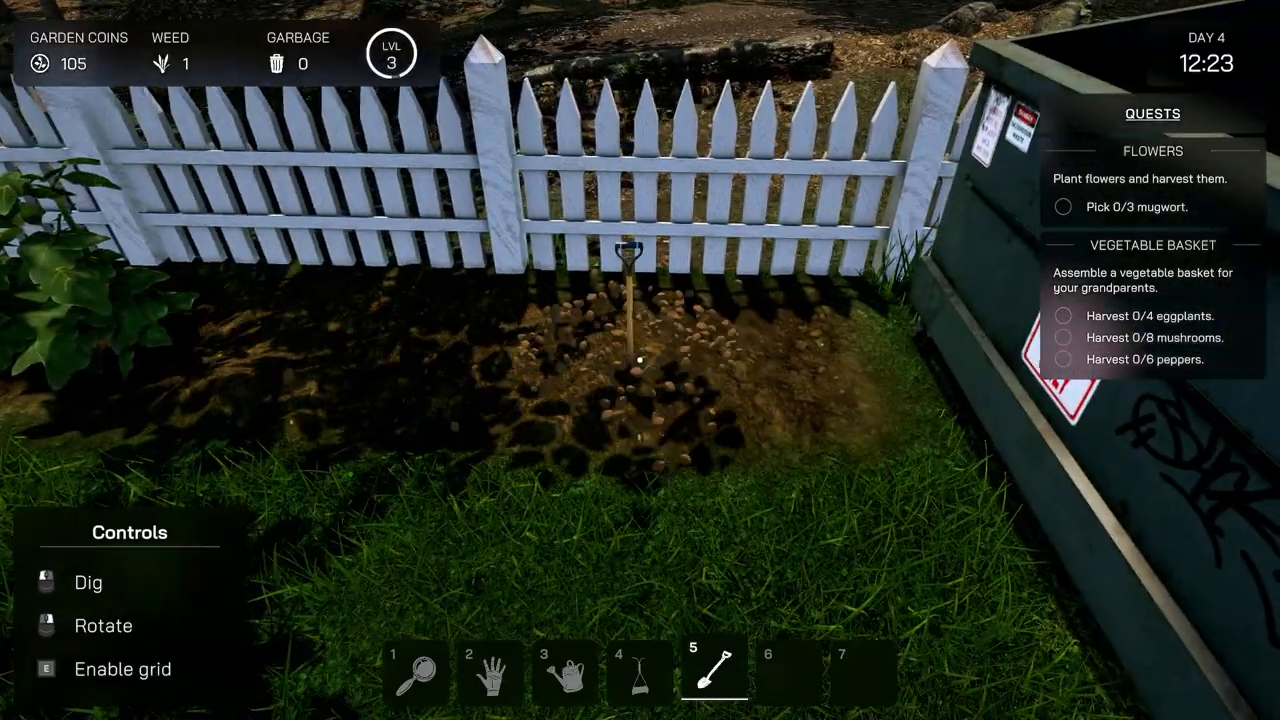
pyautogui.moveTo(640, 360)
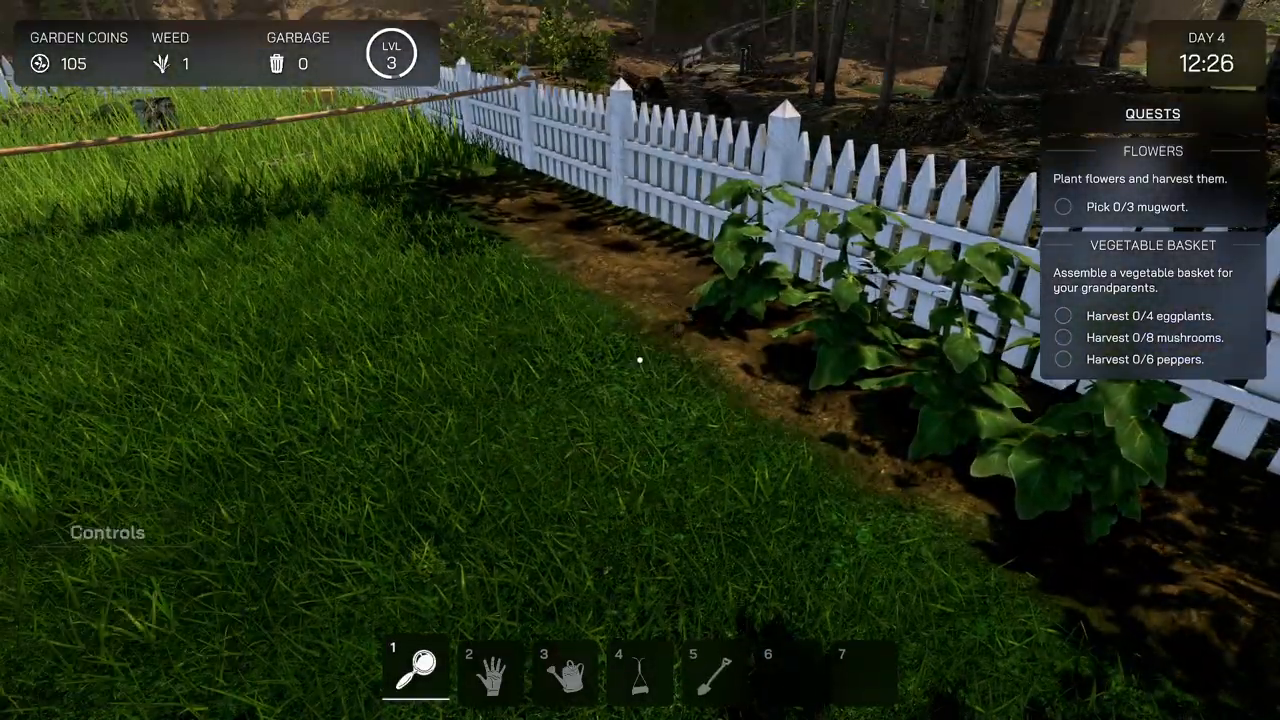
pyautogui.moveTo(640, 360)
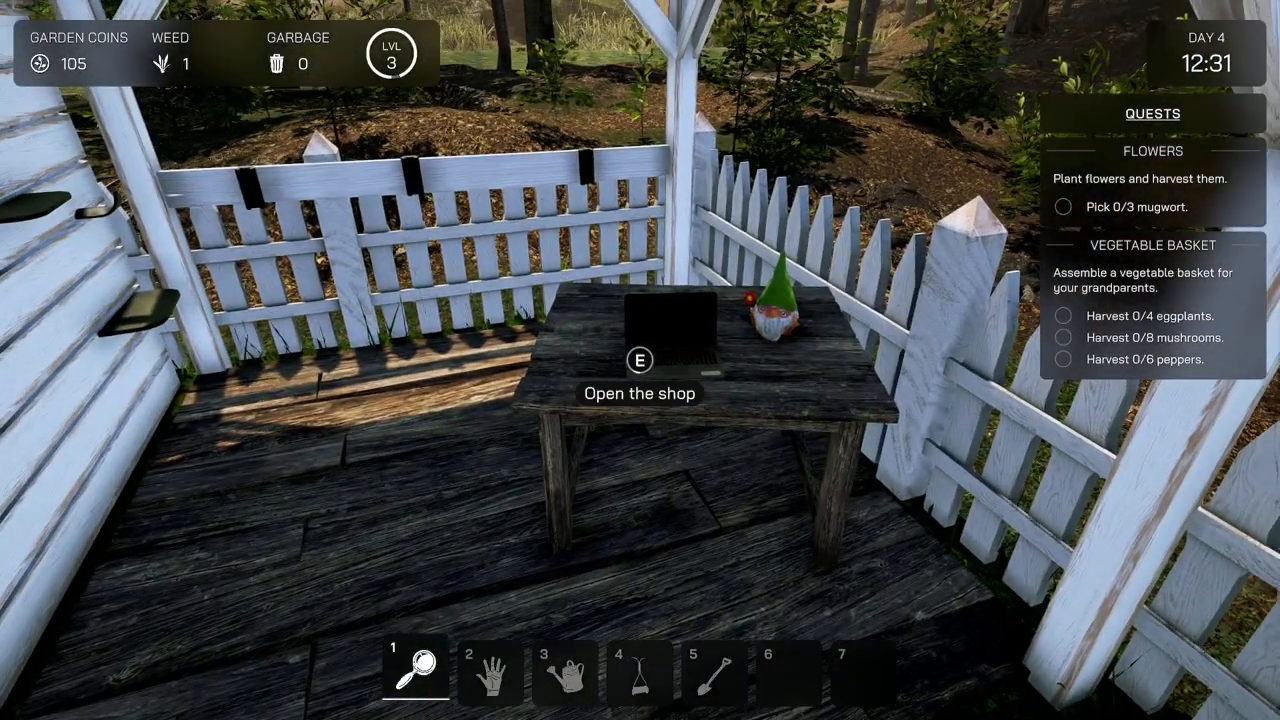
# - Buy fungal culture from the single-use seeds, dropping coins from 105 to 89
pyautogui.press('e')
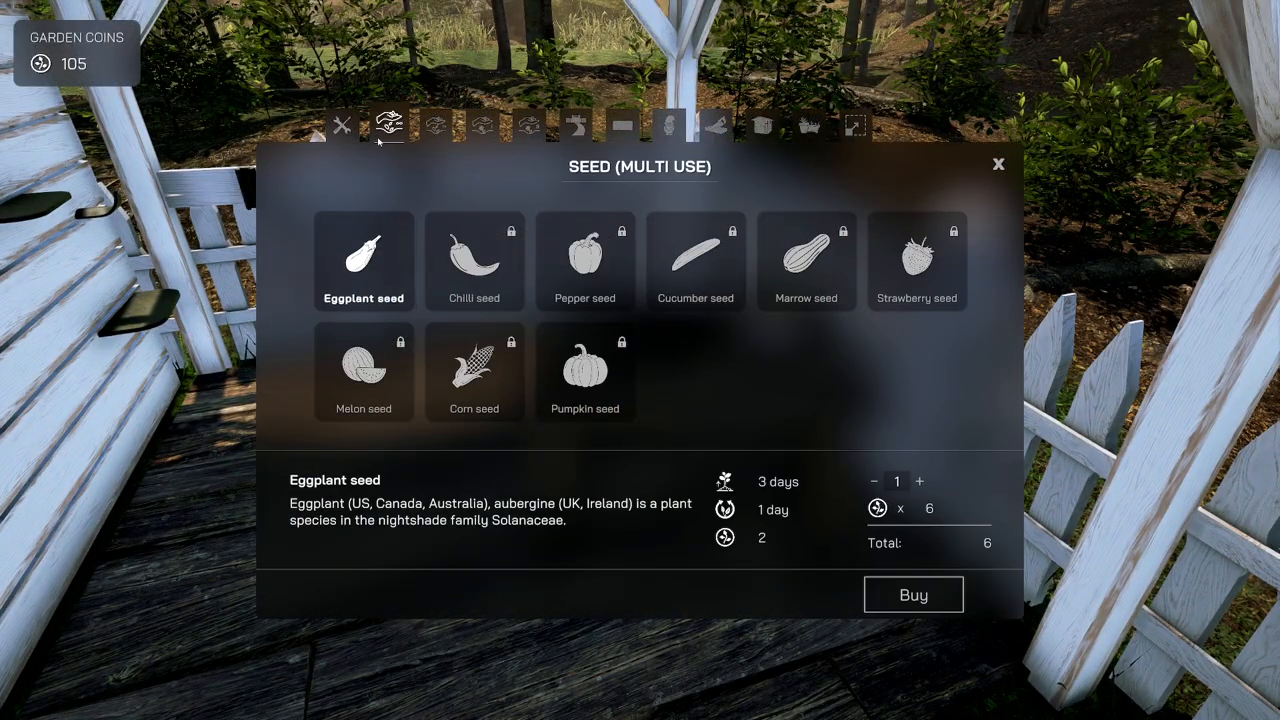
pyautogui.click(436, 124)
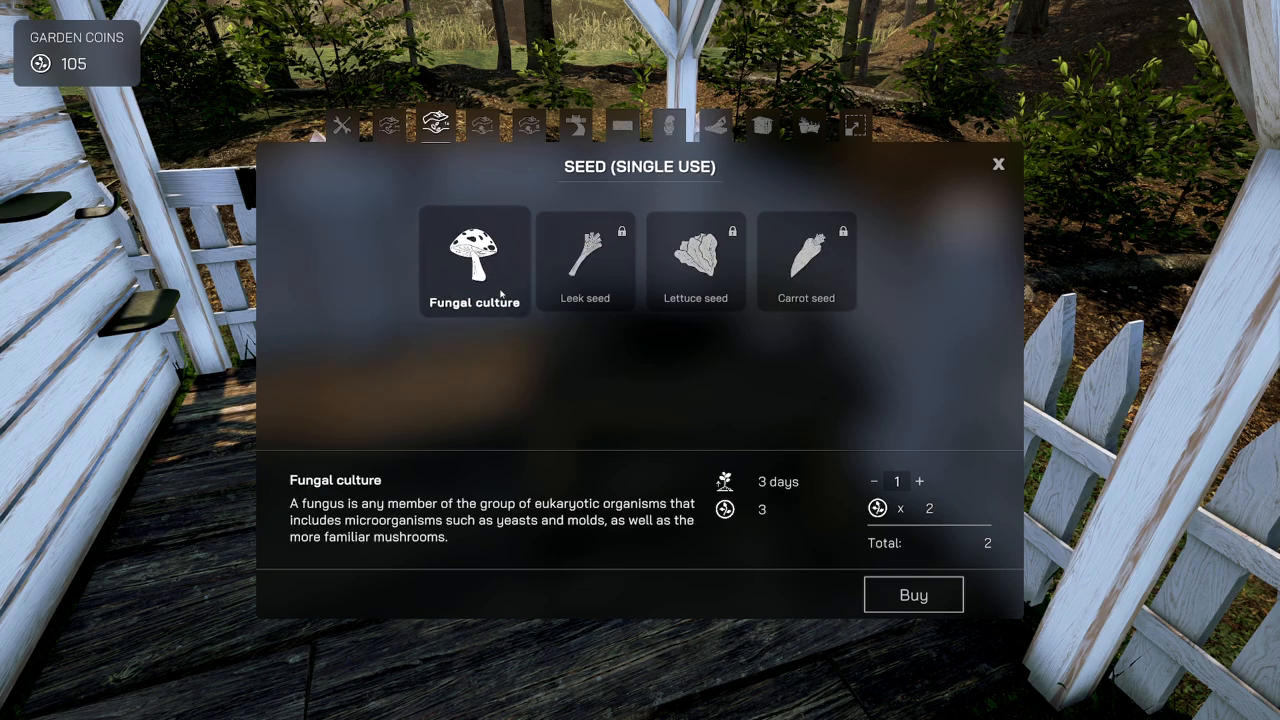
pyautogui.click(482, 124)
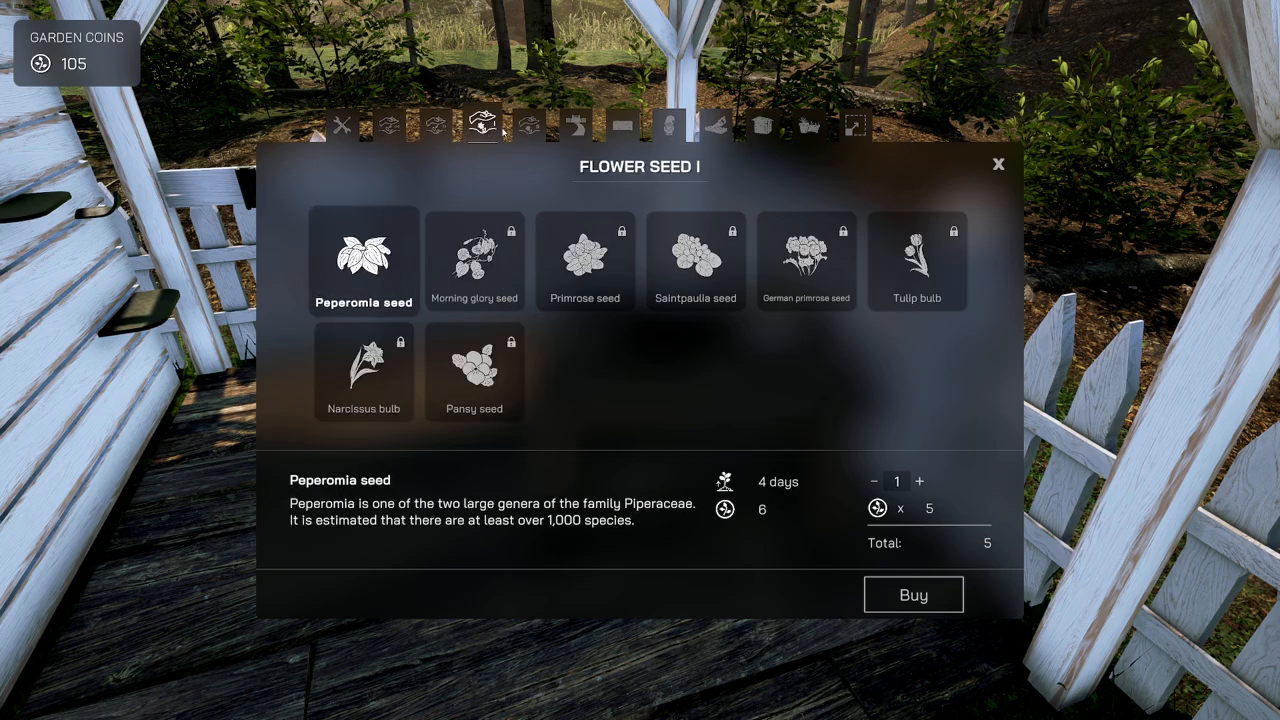
pyautogui.click(436, 124)
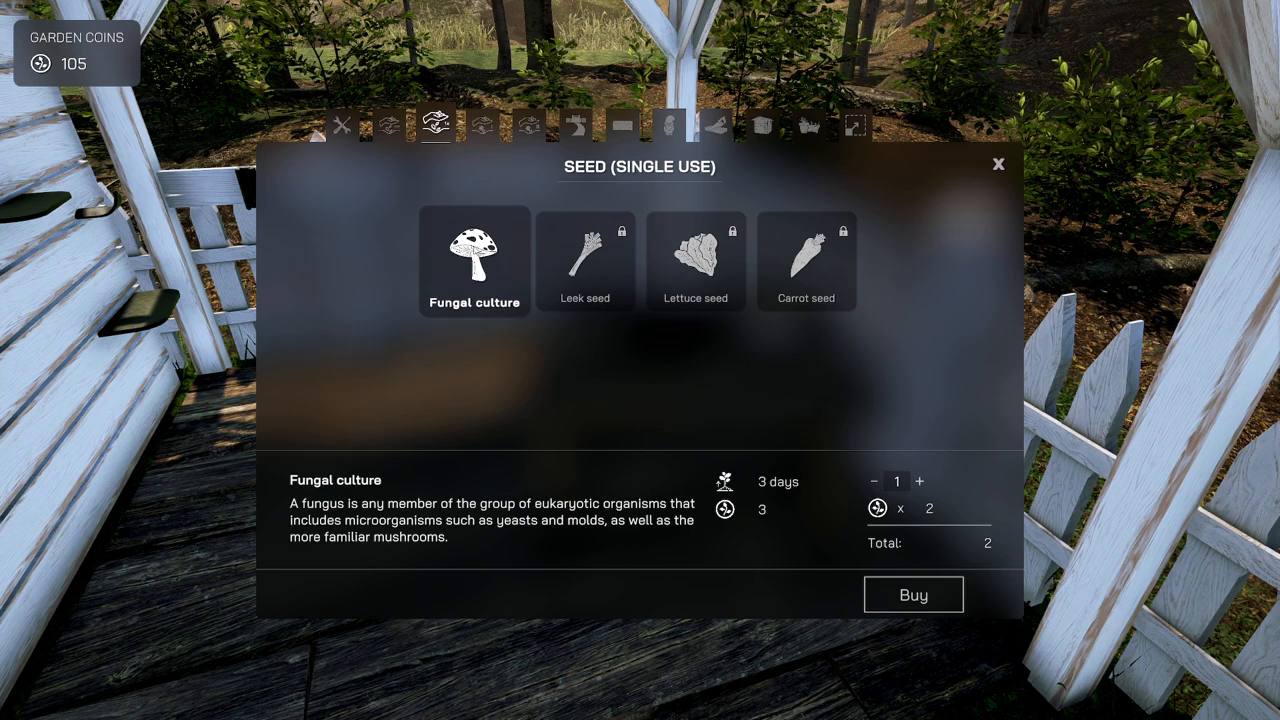
pyautogui.click(918, 480)
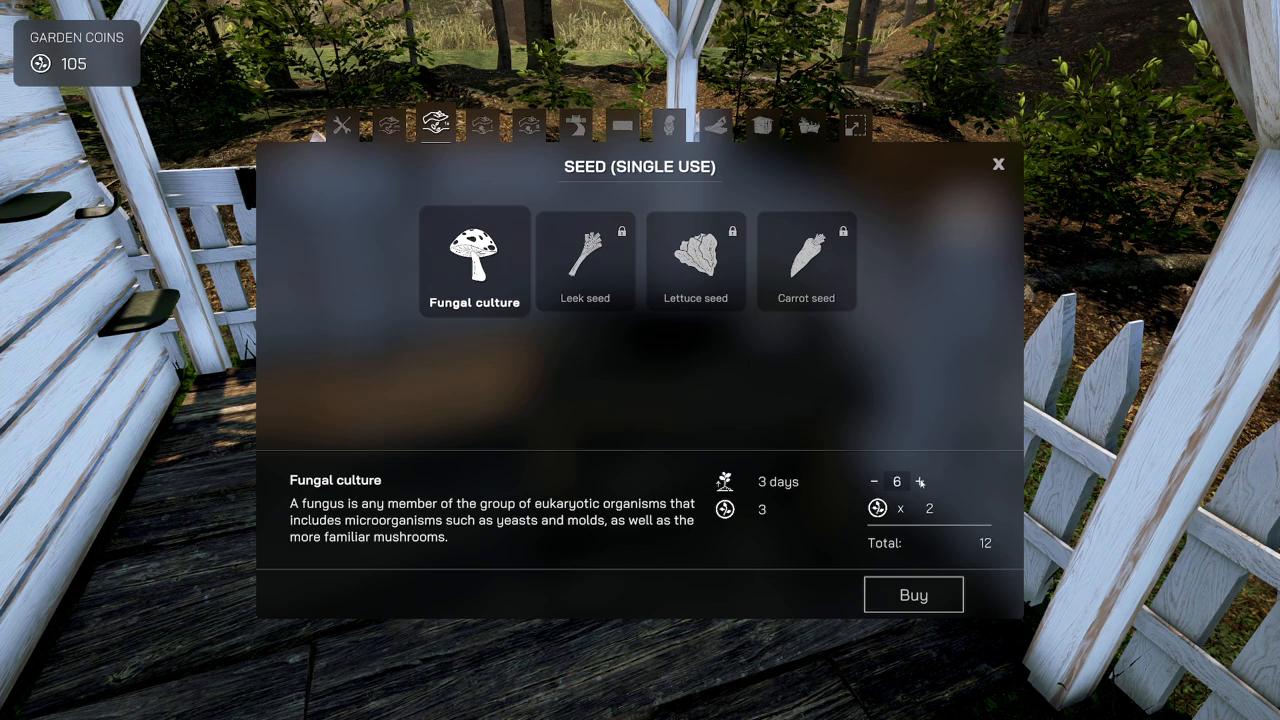
pyautogui.click(912, 594)
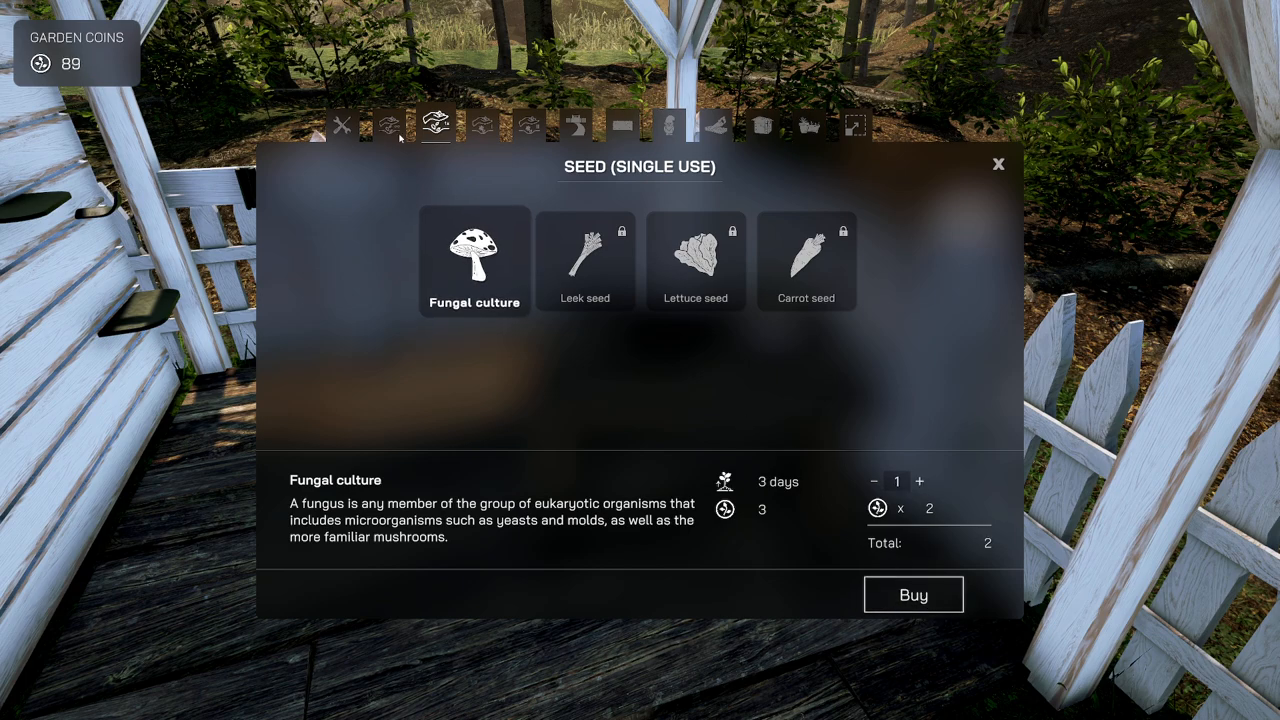
# - Check the unlock conditions for the locked Chilli and Pepper seeds
pyautogui.click(388, 124)
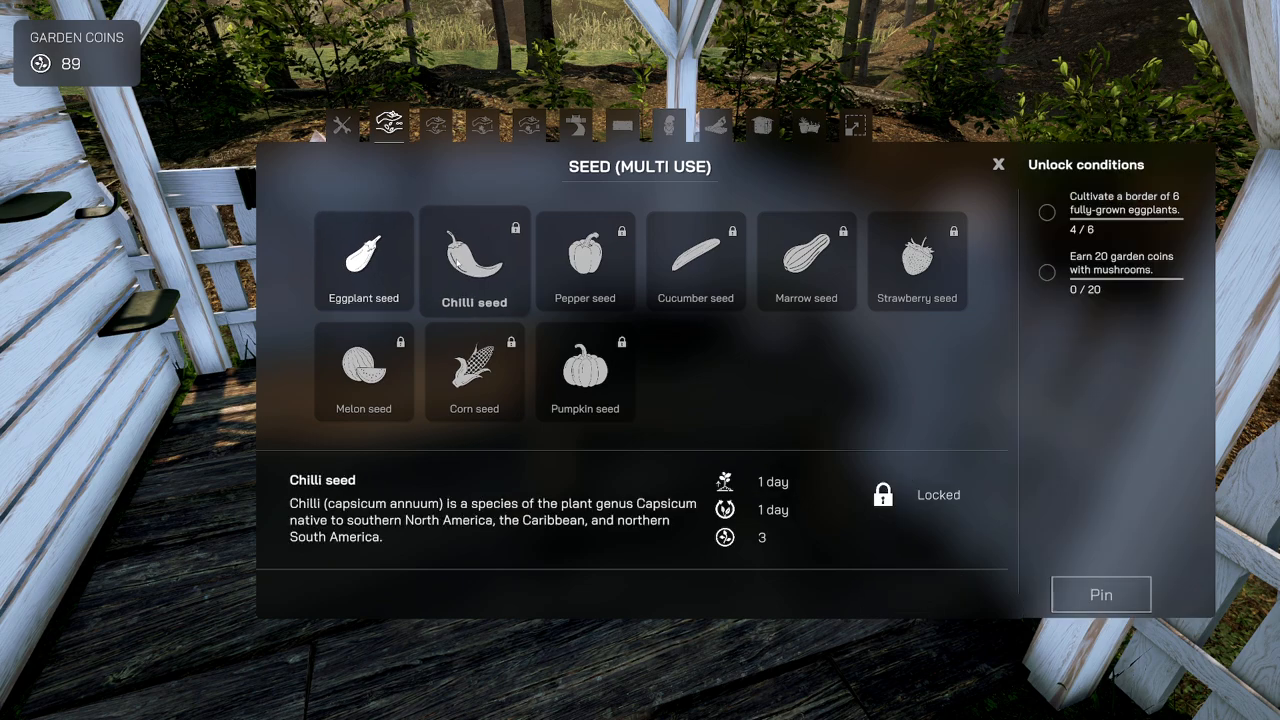
pyautogui.moveTo(1110, 224)
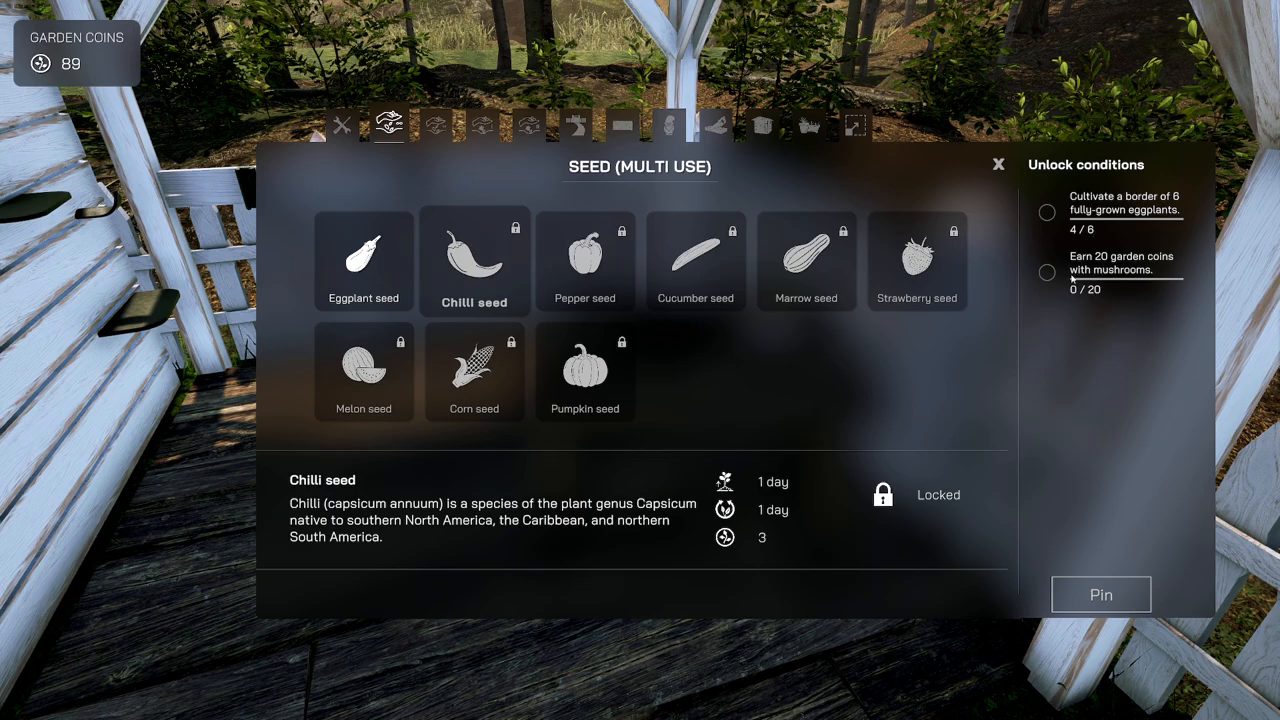
pyautogui.moveTo(492, 252)
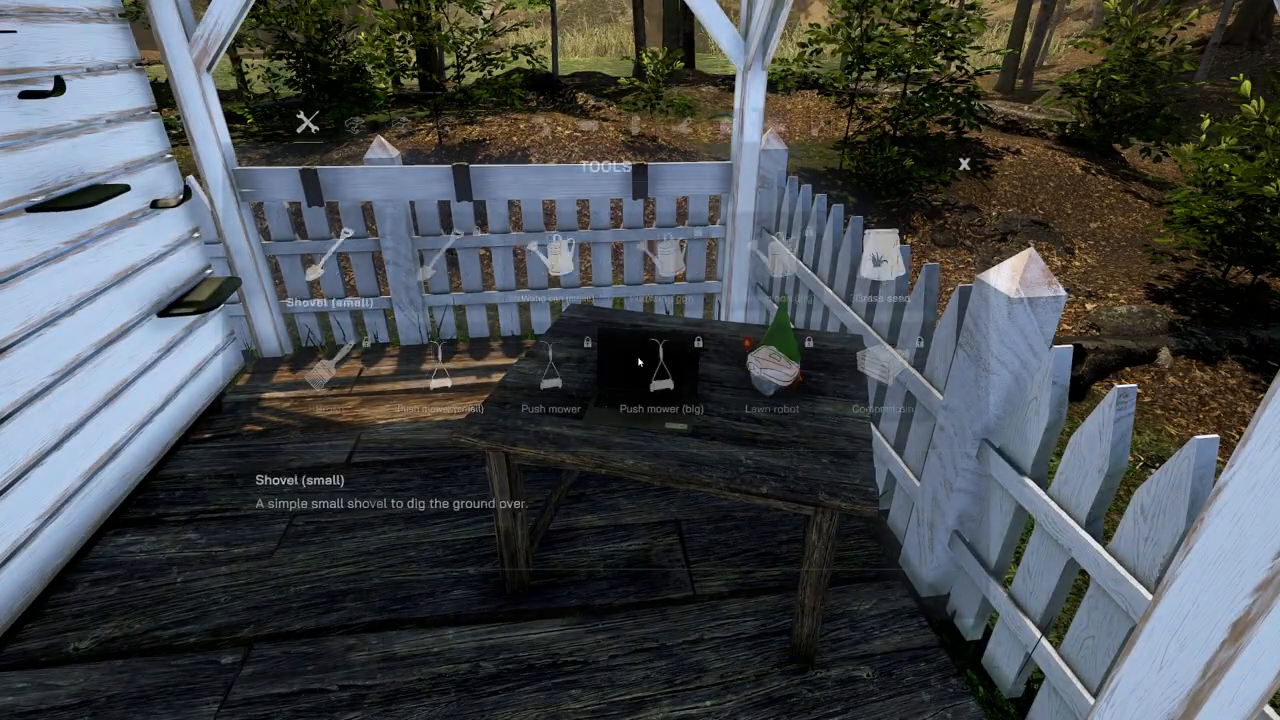
pyautogui.click(388, 124)
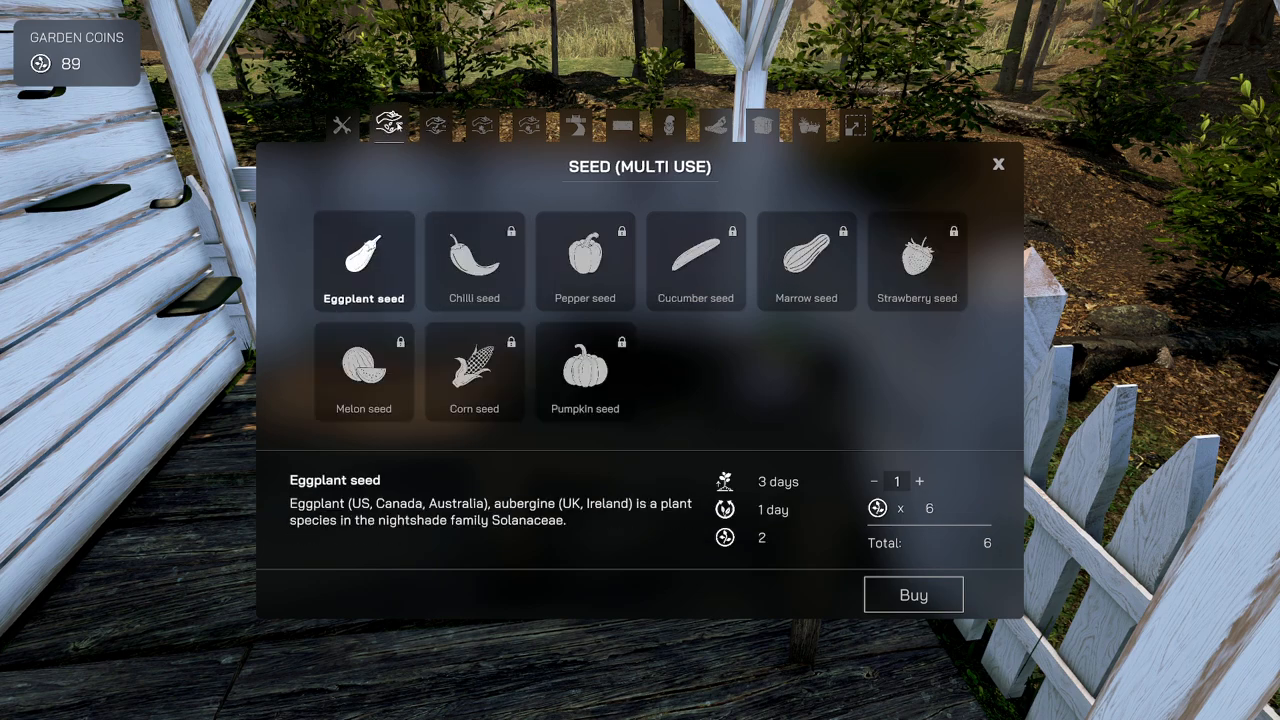
pyautogui.click(584, 260)
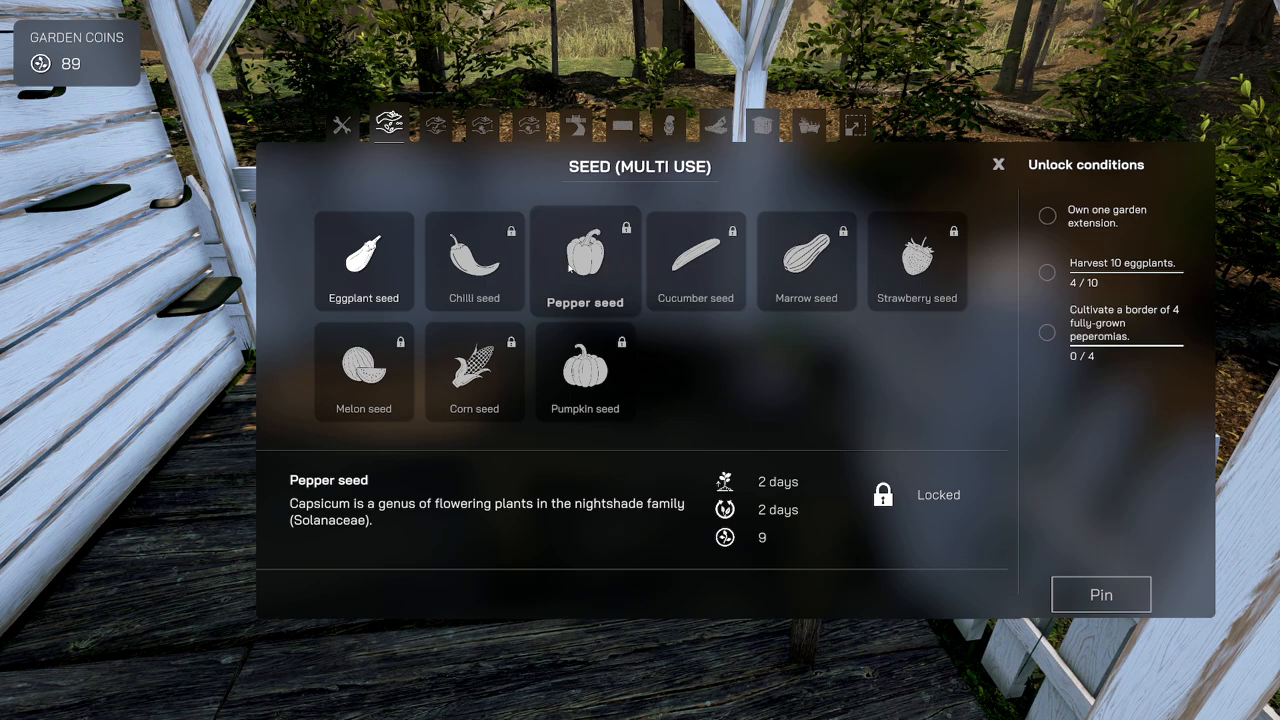
pyautogui.moveTo(558, 264)
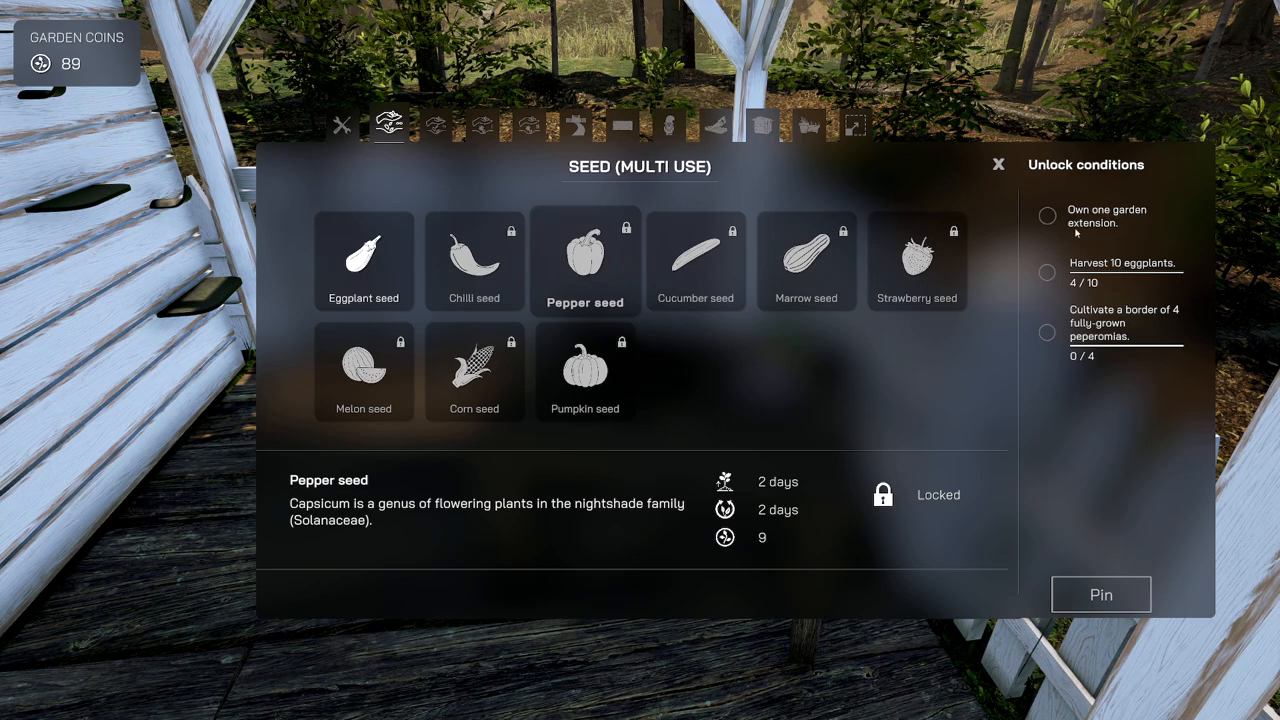
pyautogui.moveTo(856, 126)
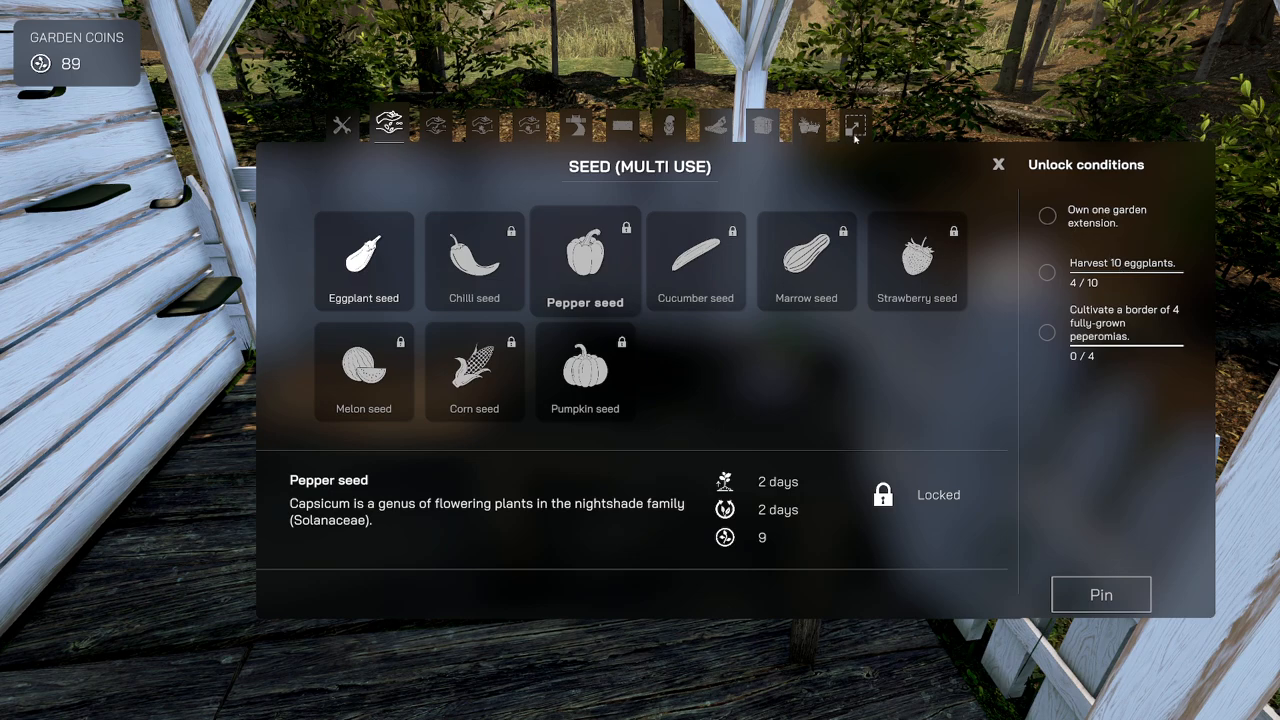
# - Review the Left area garden extension cost, then leave the shop
pyautogui.click(854, 124)
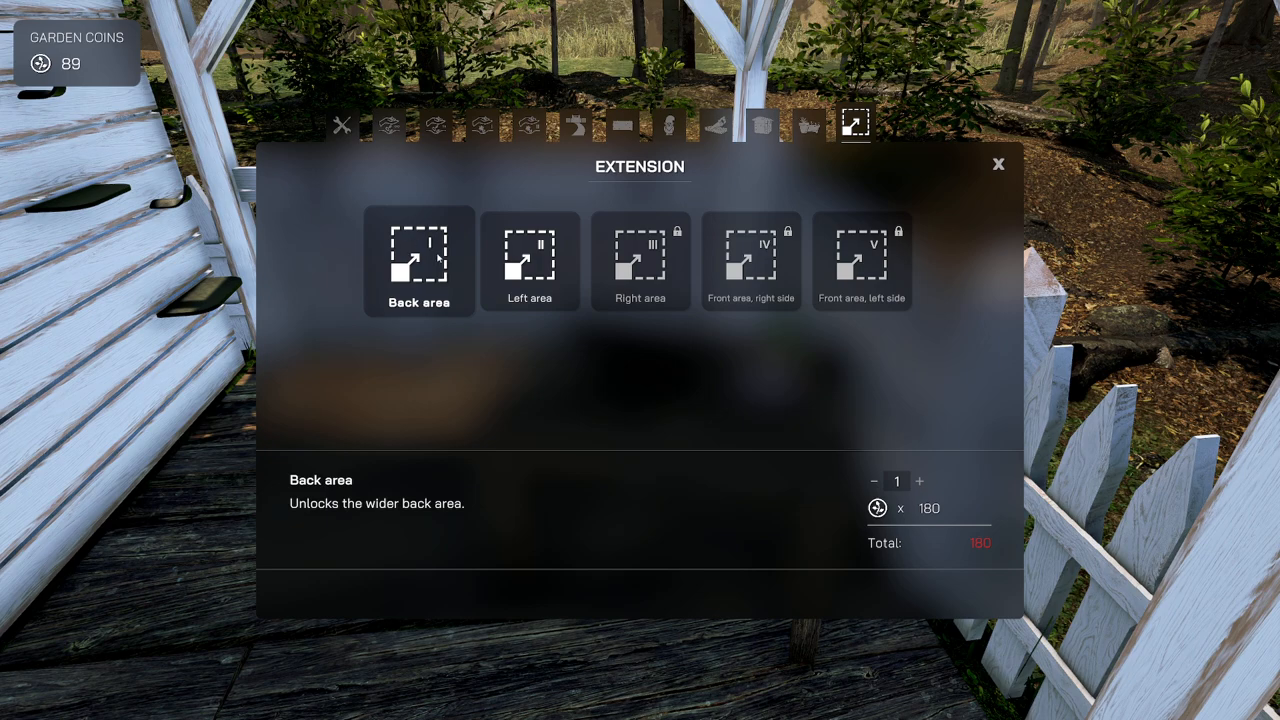
pyautogui.click(530, 262)
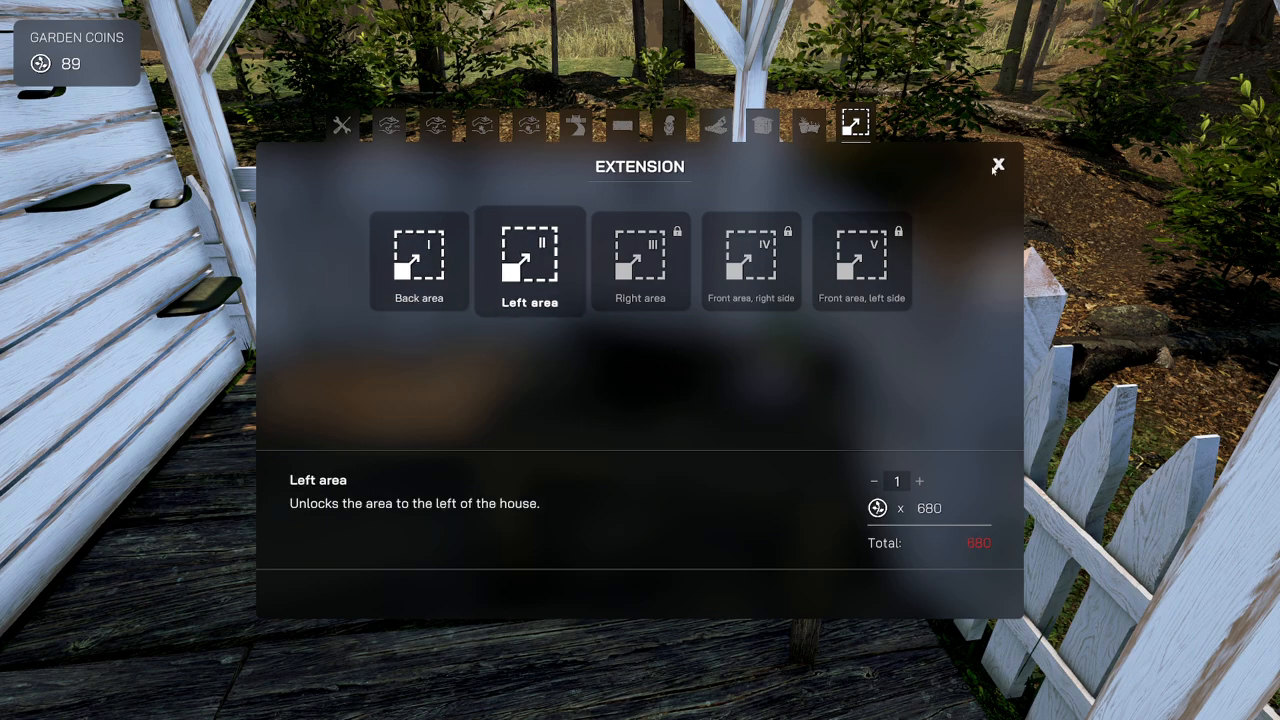
pyautogui.click(996, 164)
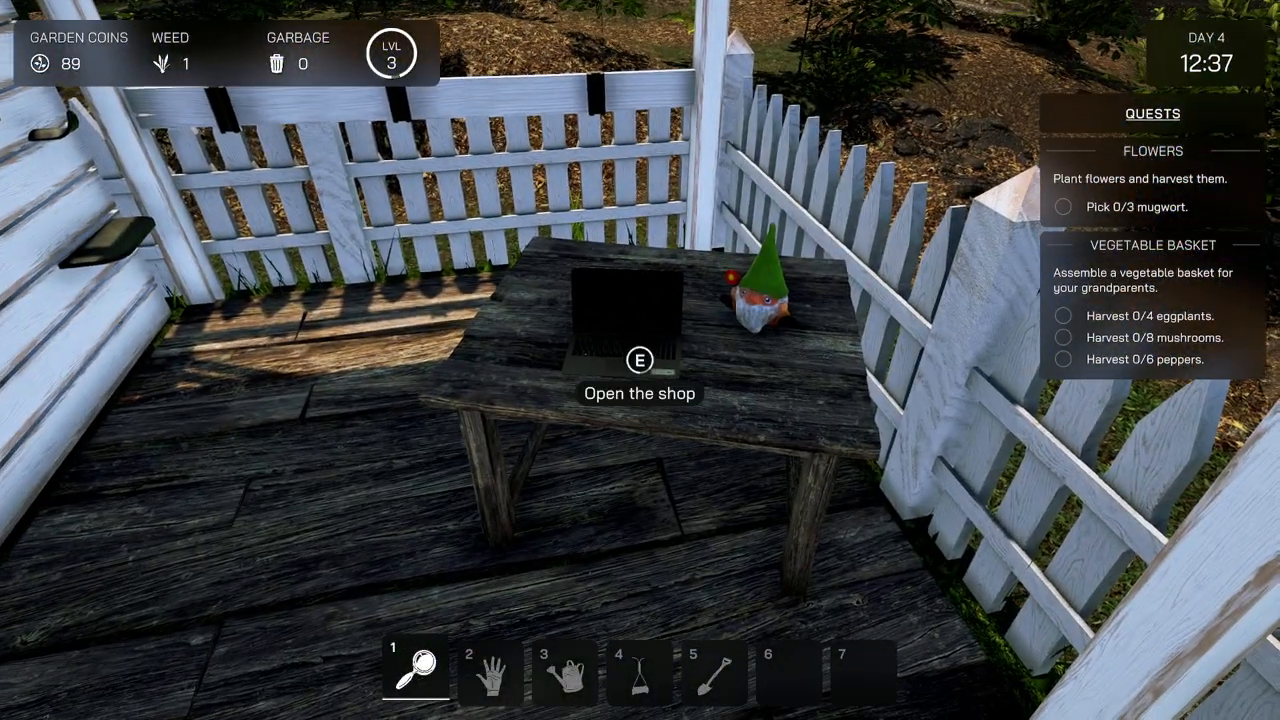
pyautogui.press('e')
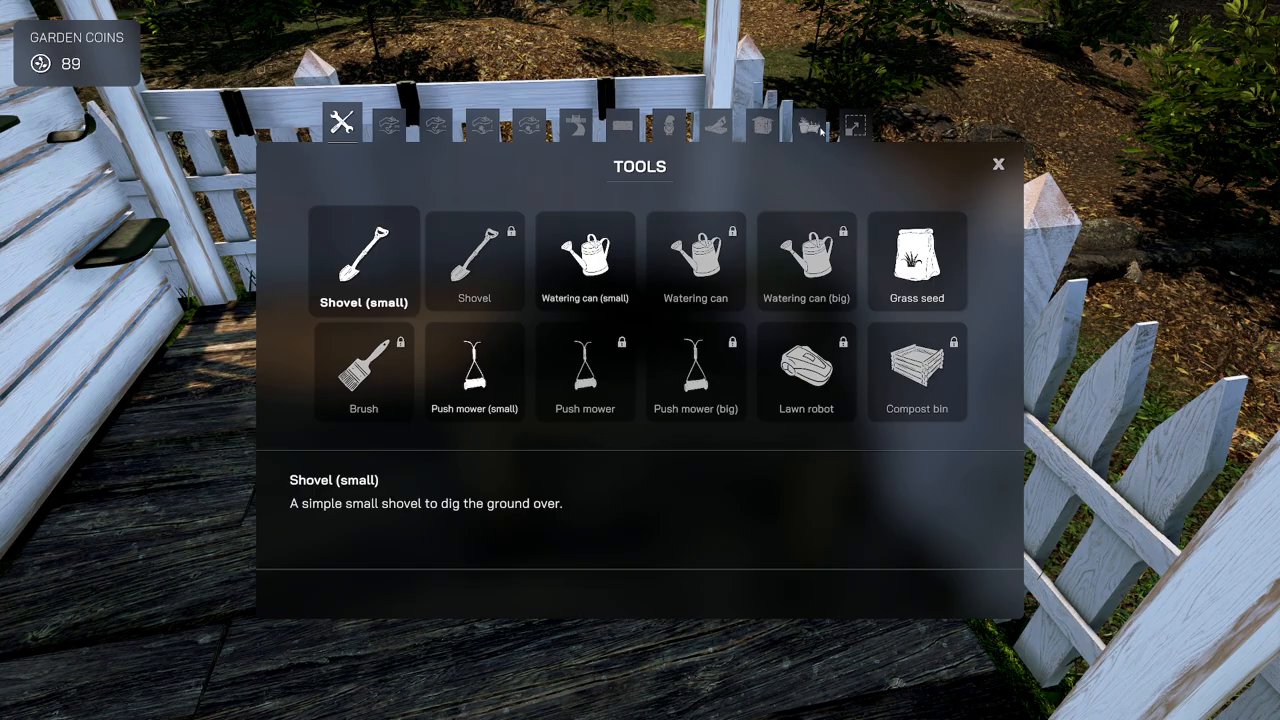
pyautogui.click(856, 124)
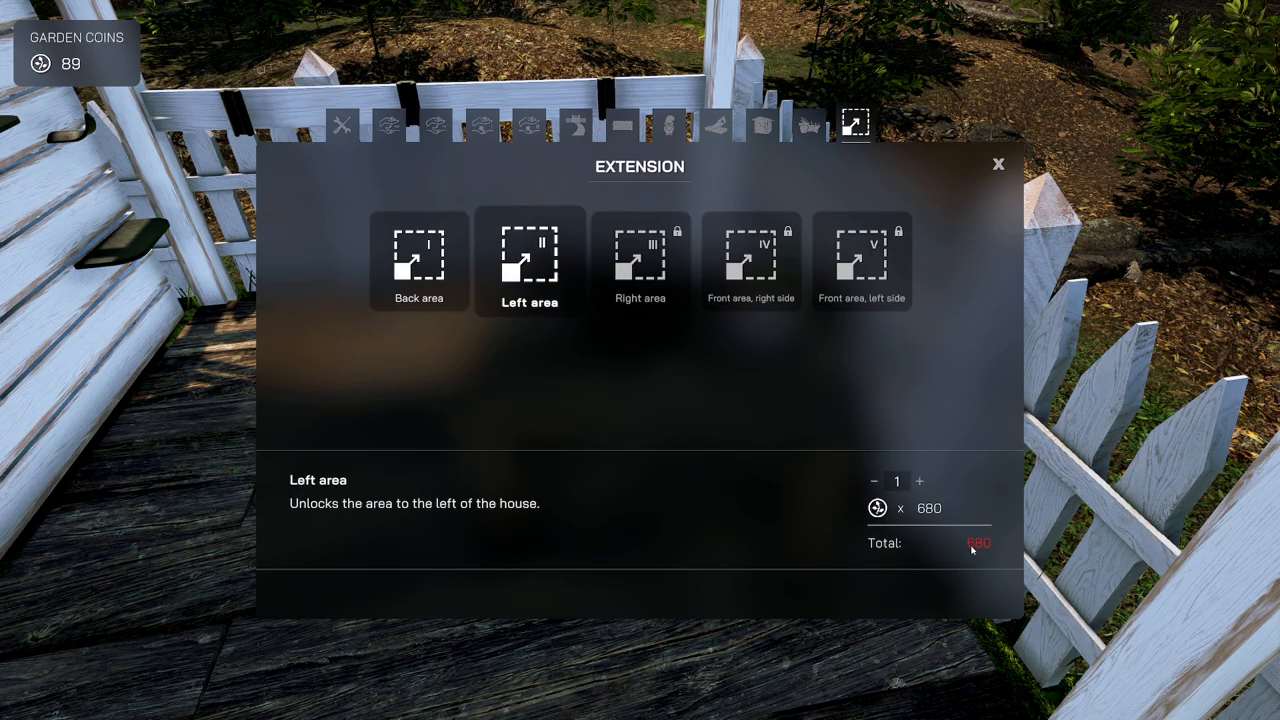
pyautogui.click(996, 164)
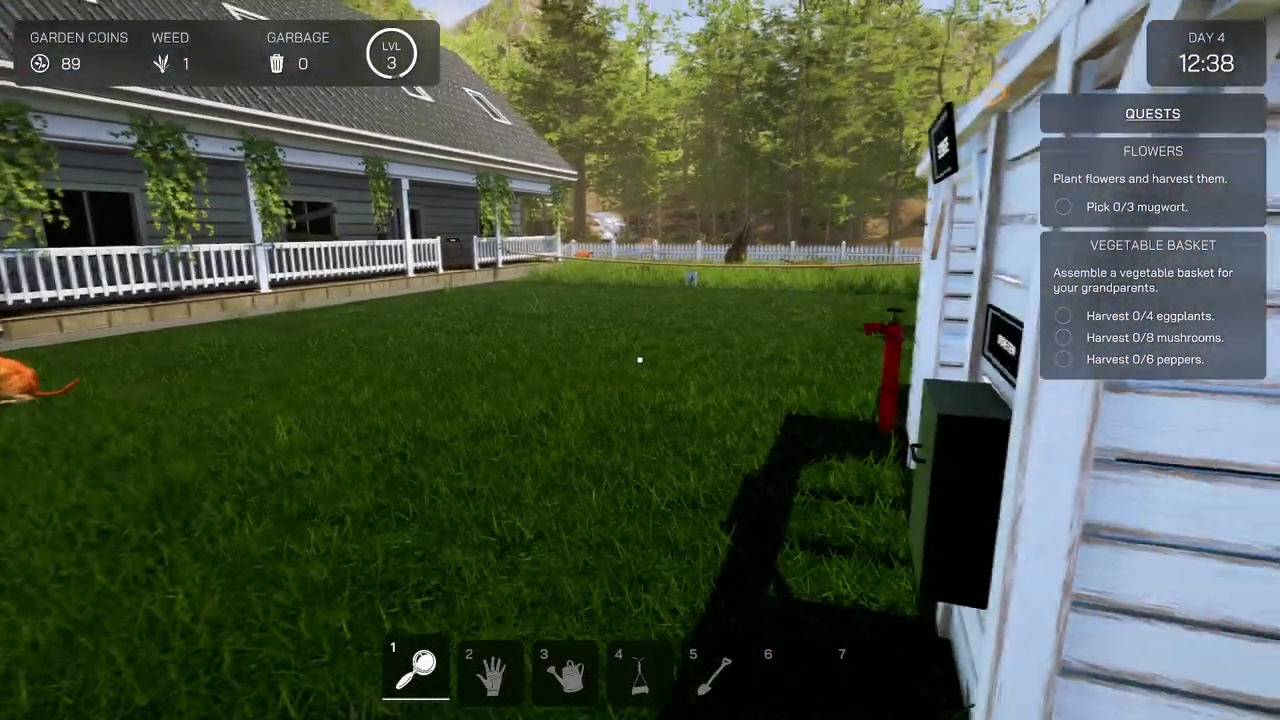
pyautogui.moveTo(640, 360)
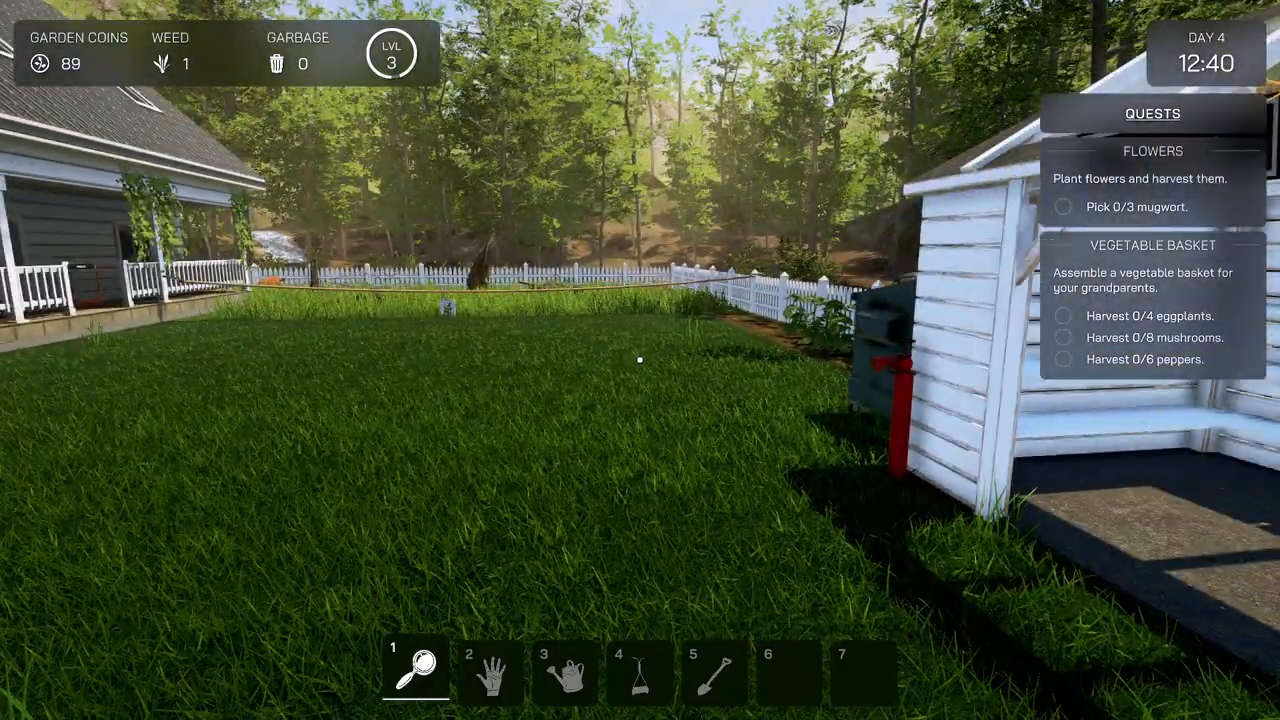
pyautogui.moveTo(640, 360)
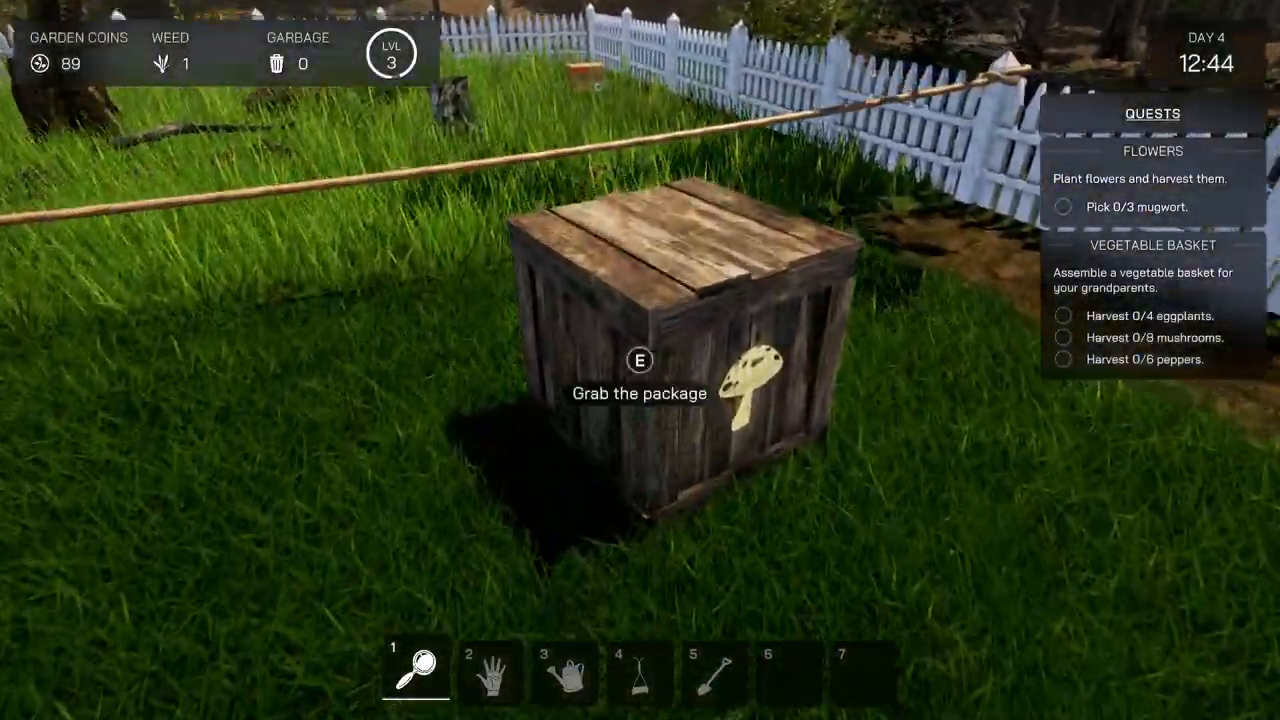
# - Collect the delivered mushroom package and plant fungal culture by the fence
pyautogui.press('e')
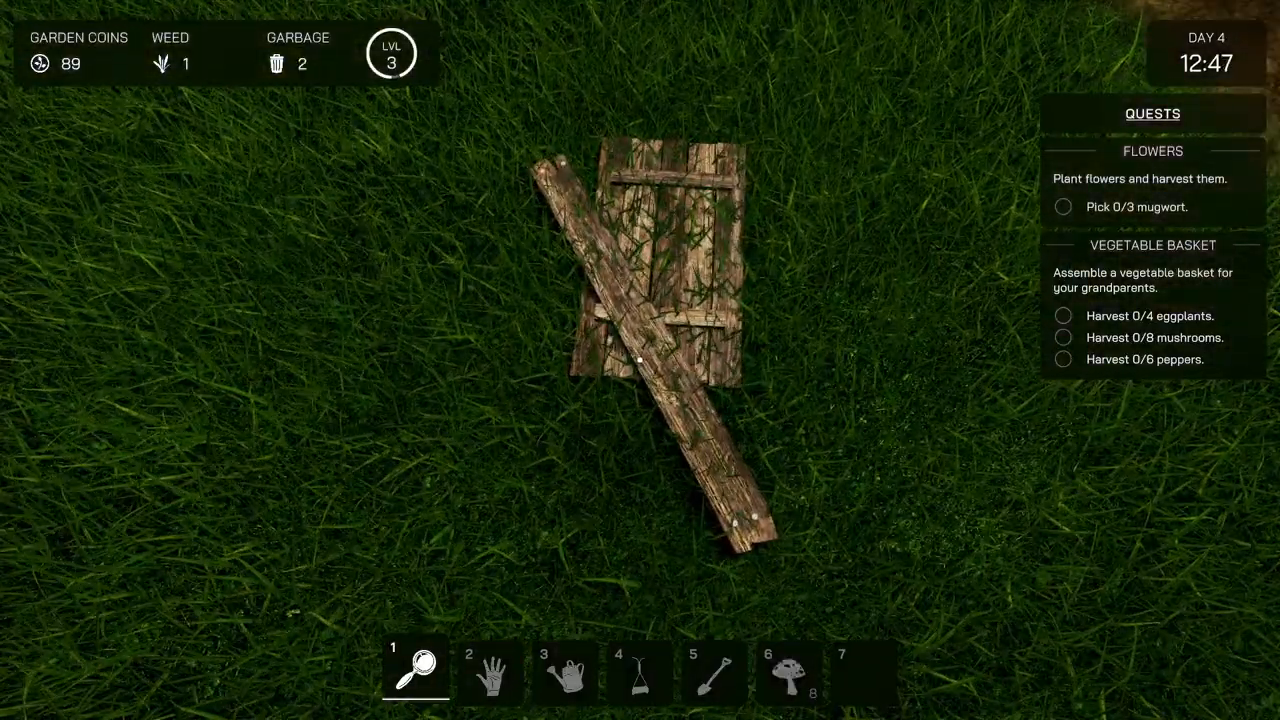
pyautogui.click(488, 670)
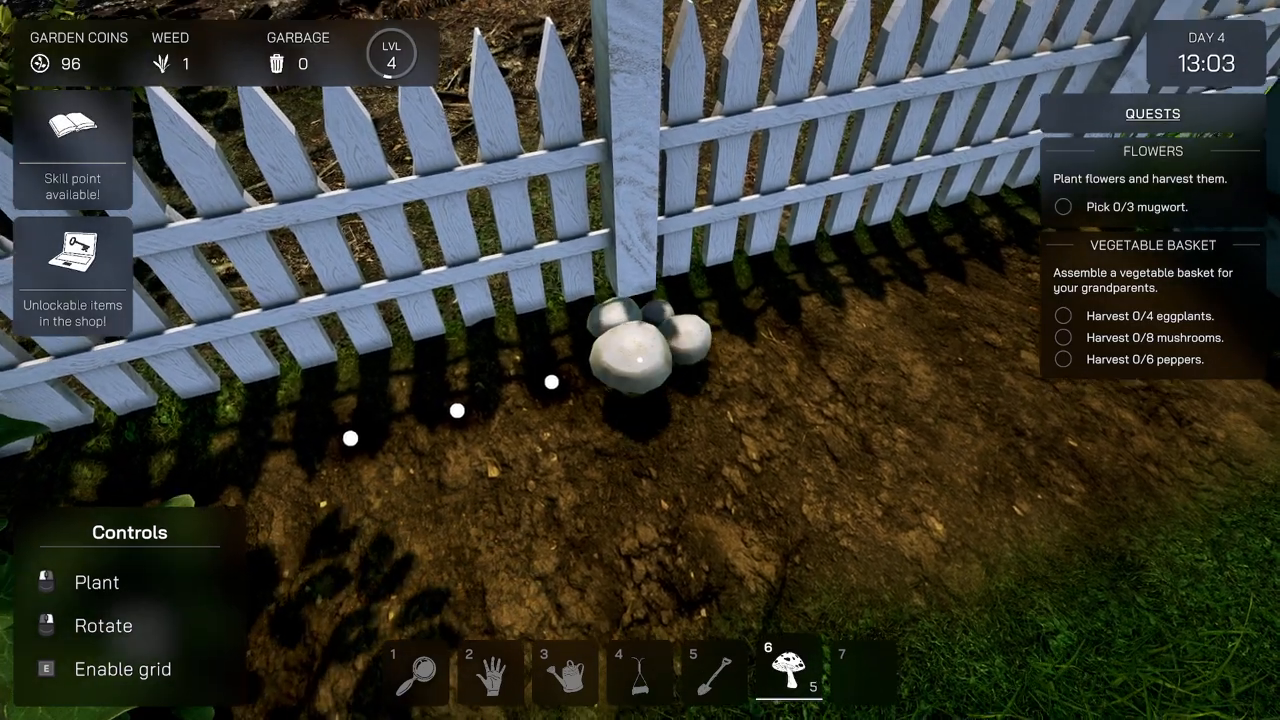
# - Plant more fungal culture in the bed along the fence
pyautogui.click(650, 340)
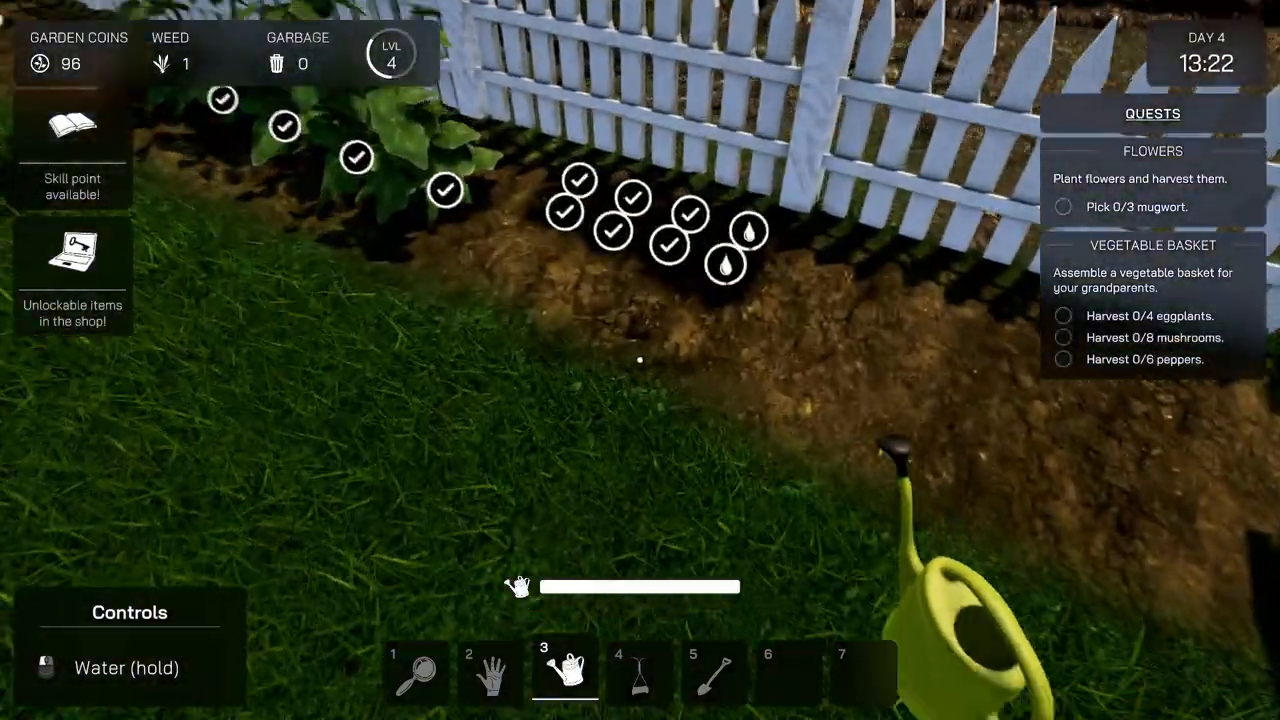
pyautogui.moveTo(640, 360)
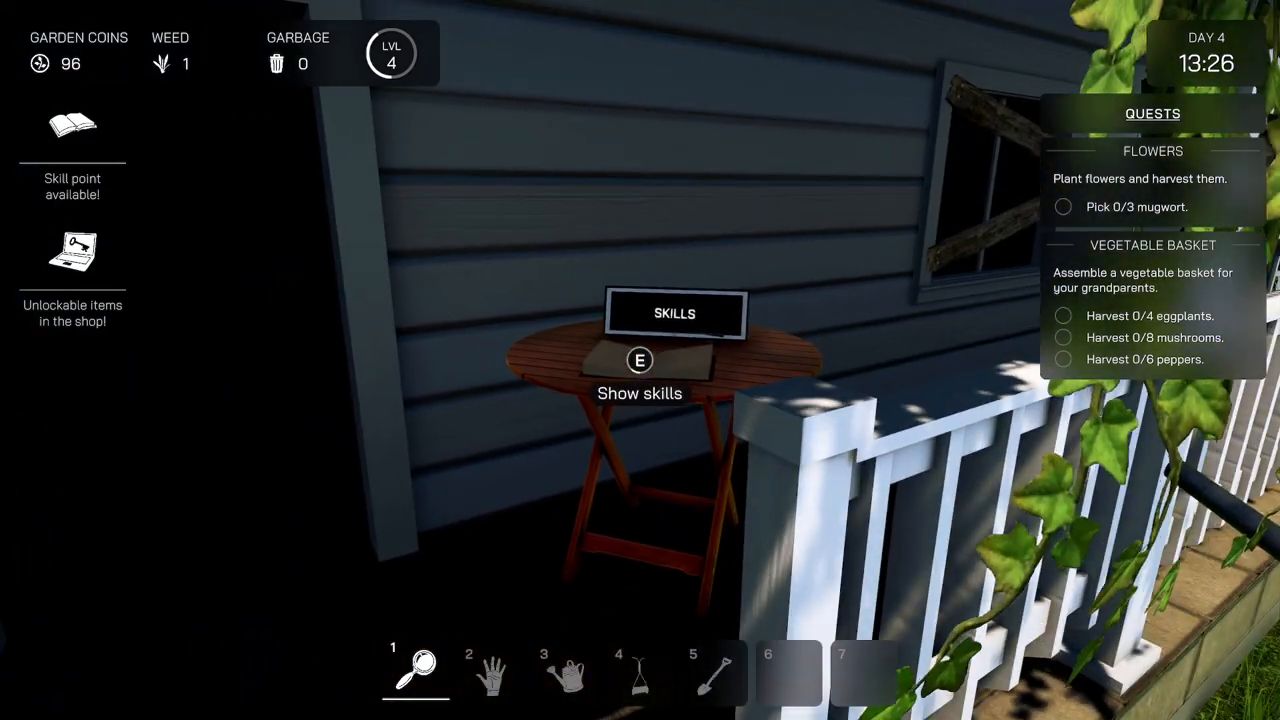
# - Compare the Watering and Trader skill descriptions at the skills table
pyautogui.press('e')
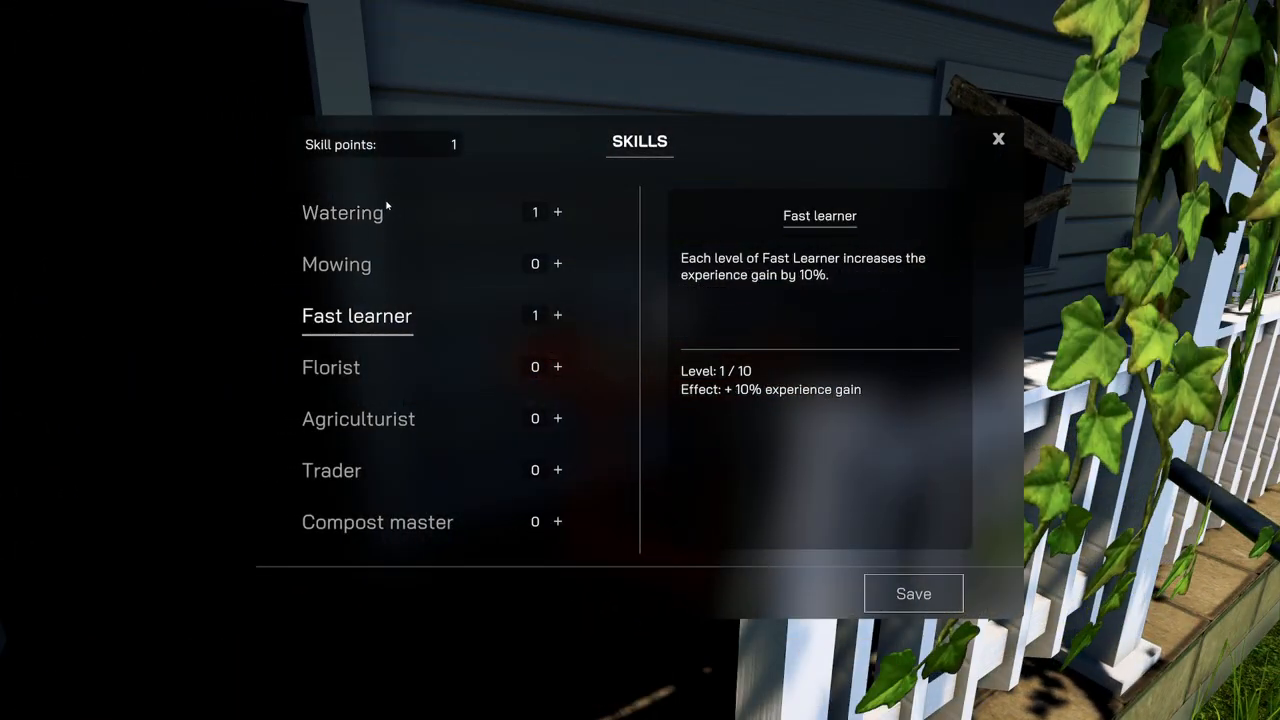
pyautogui.click(342, 212)
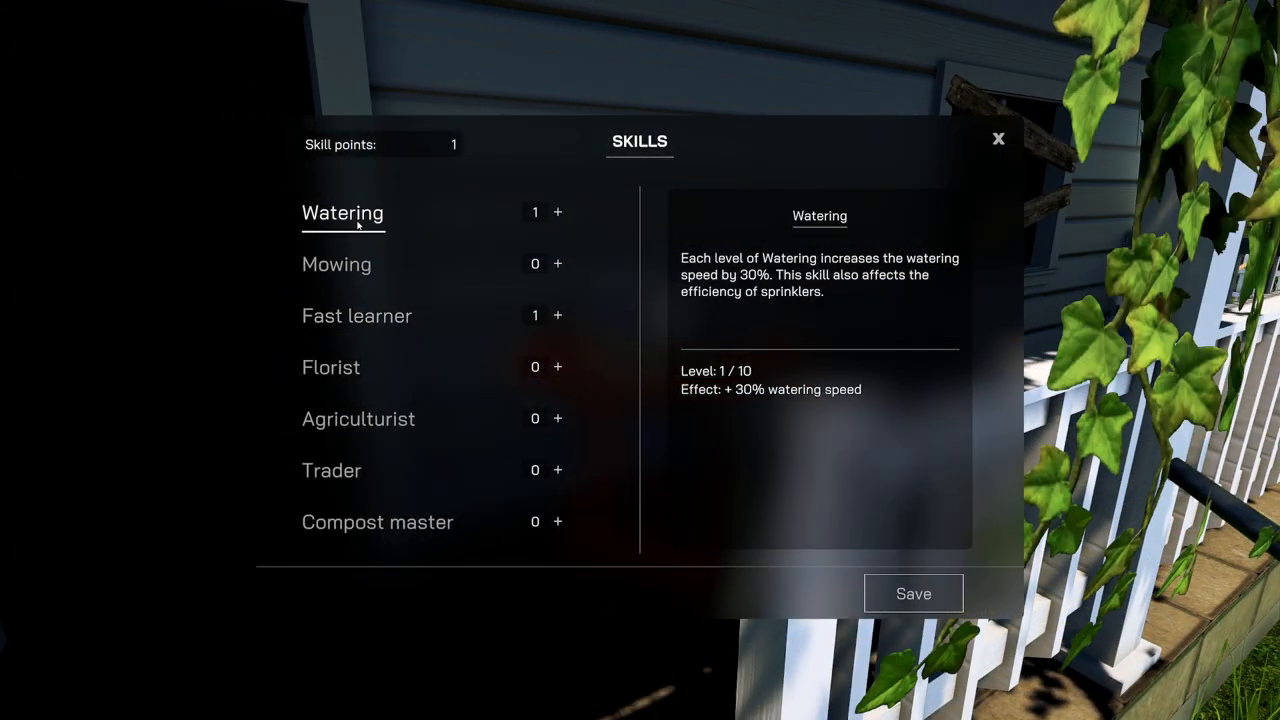
pyautogui.click(332, 470)
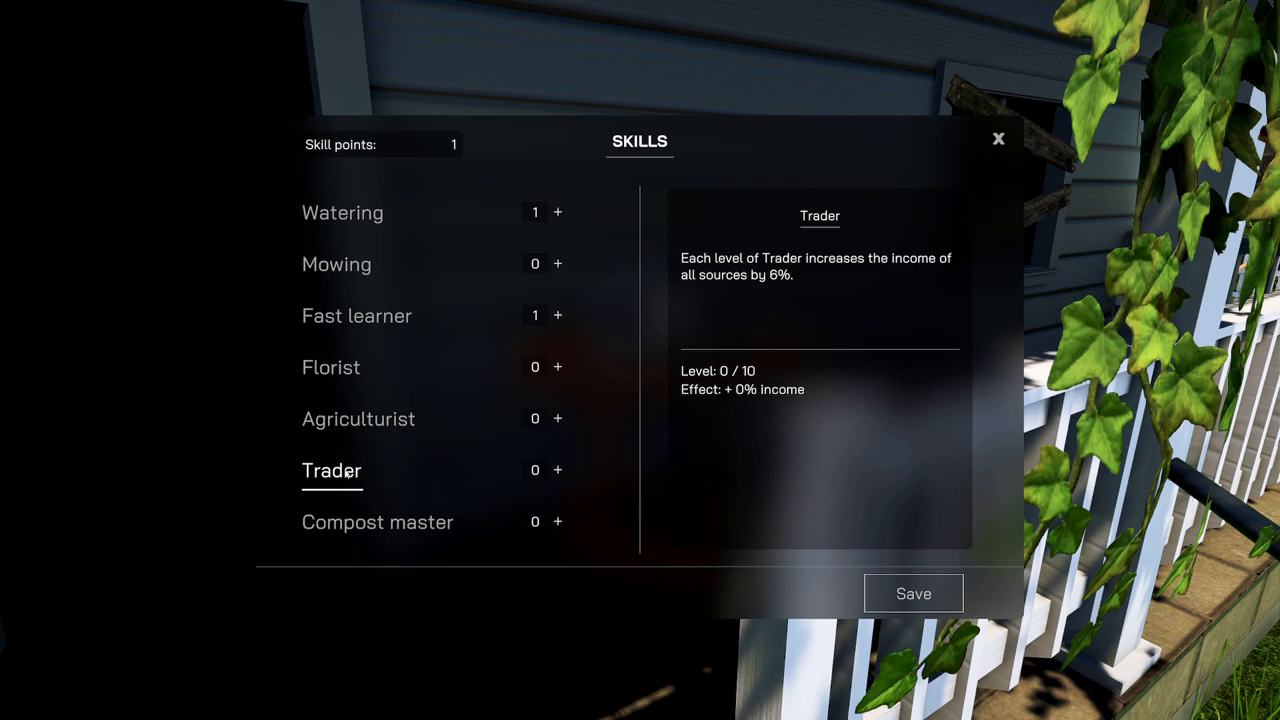
pyautogui.click(342, 212)
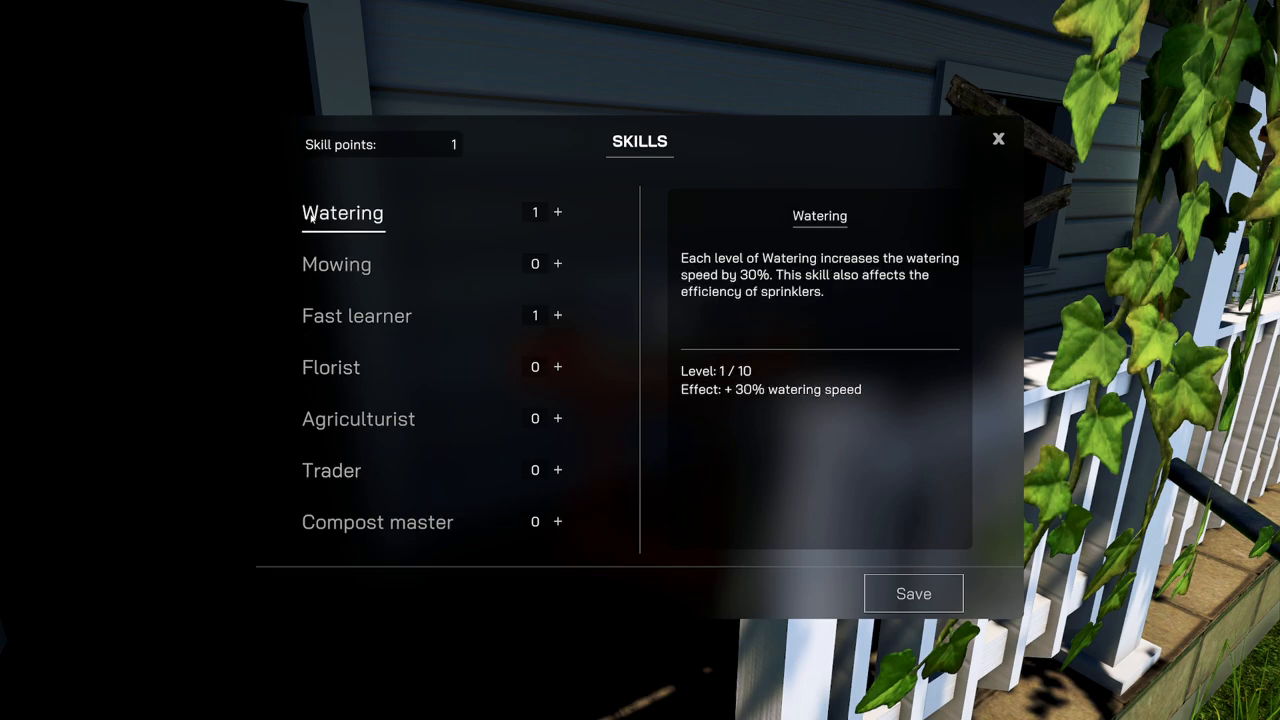
pyautogui.click(332, 470)
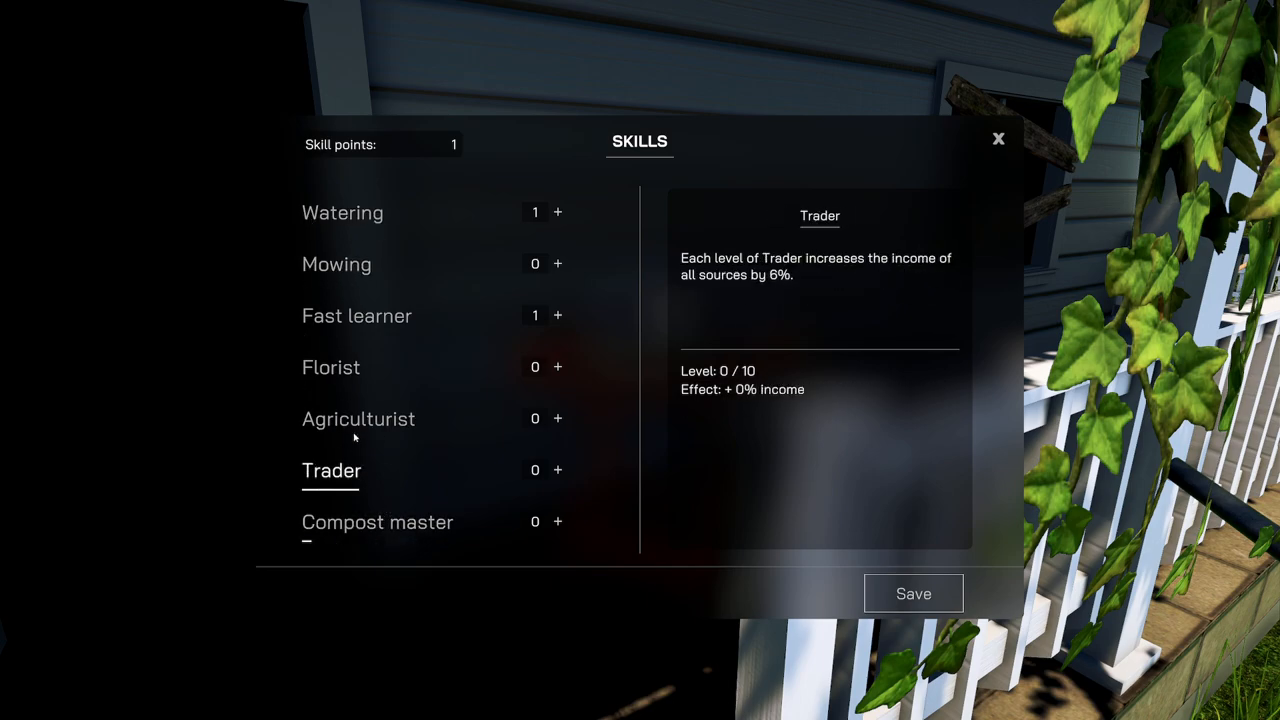
# - Spend the skill point on Trader (level 1, +6% income) and save
pyautogui.click(556, 470)
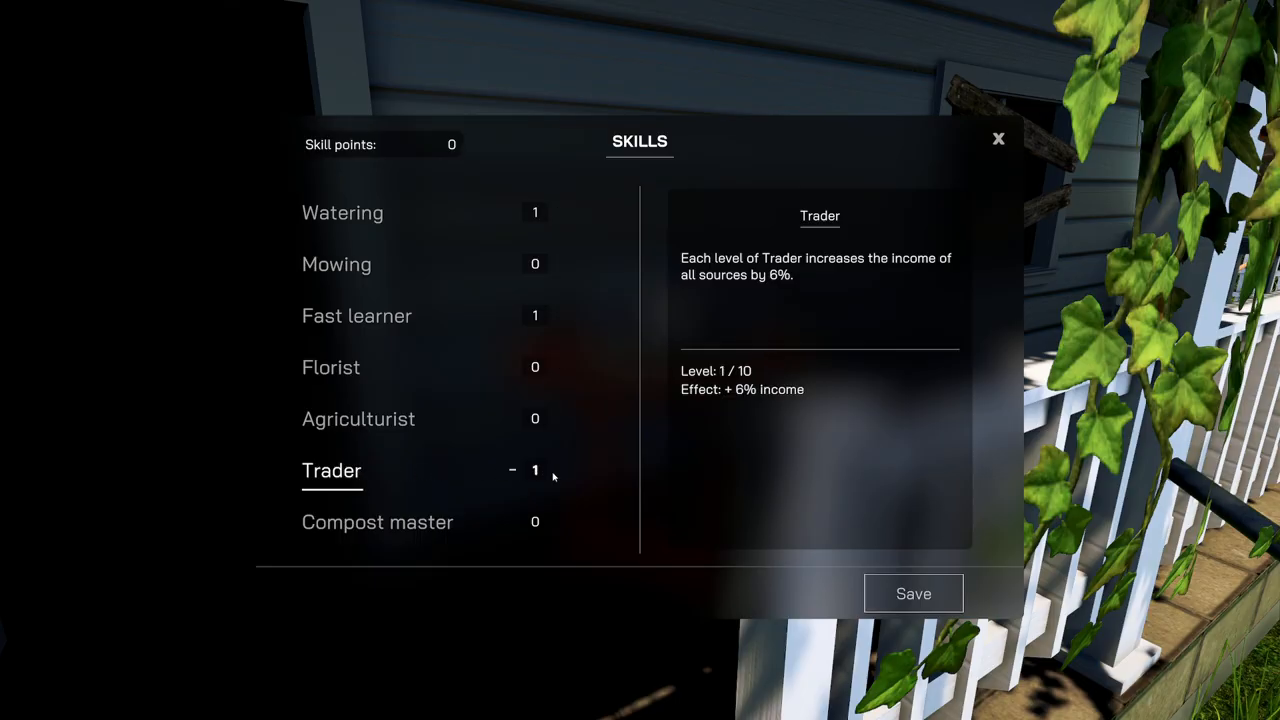
pyautogui.click(996, 138)
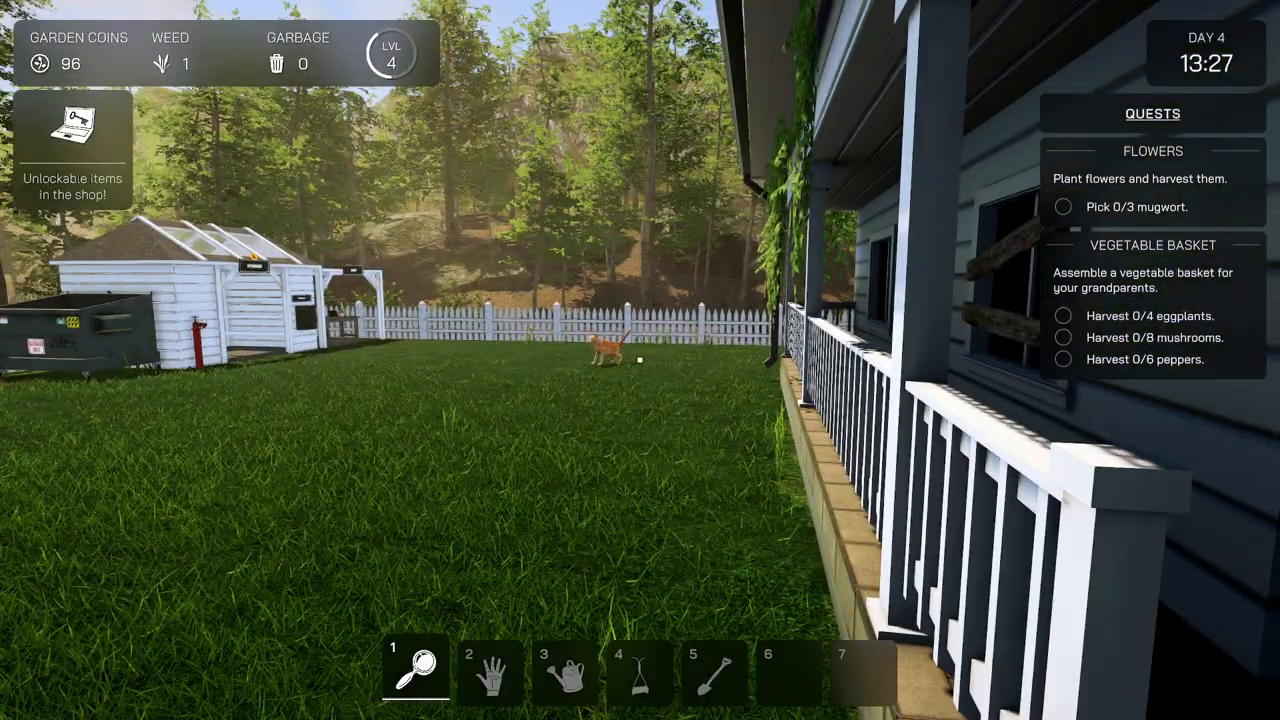
pyautogui.moveTo(640, 360)
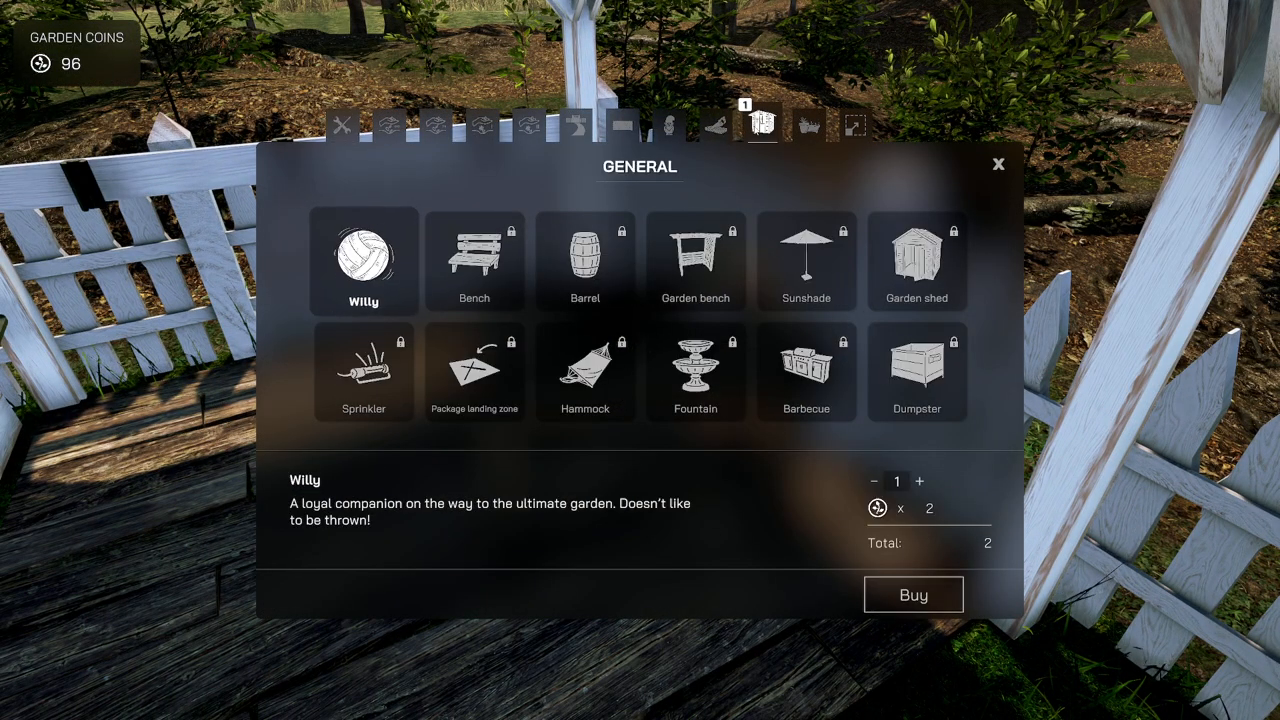
# - View the bench's unlock conditions and unlock it in the shop
pyautogui.click(474, 262)
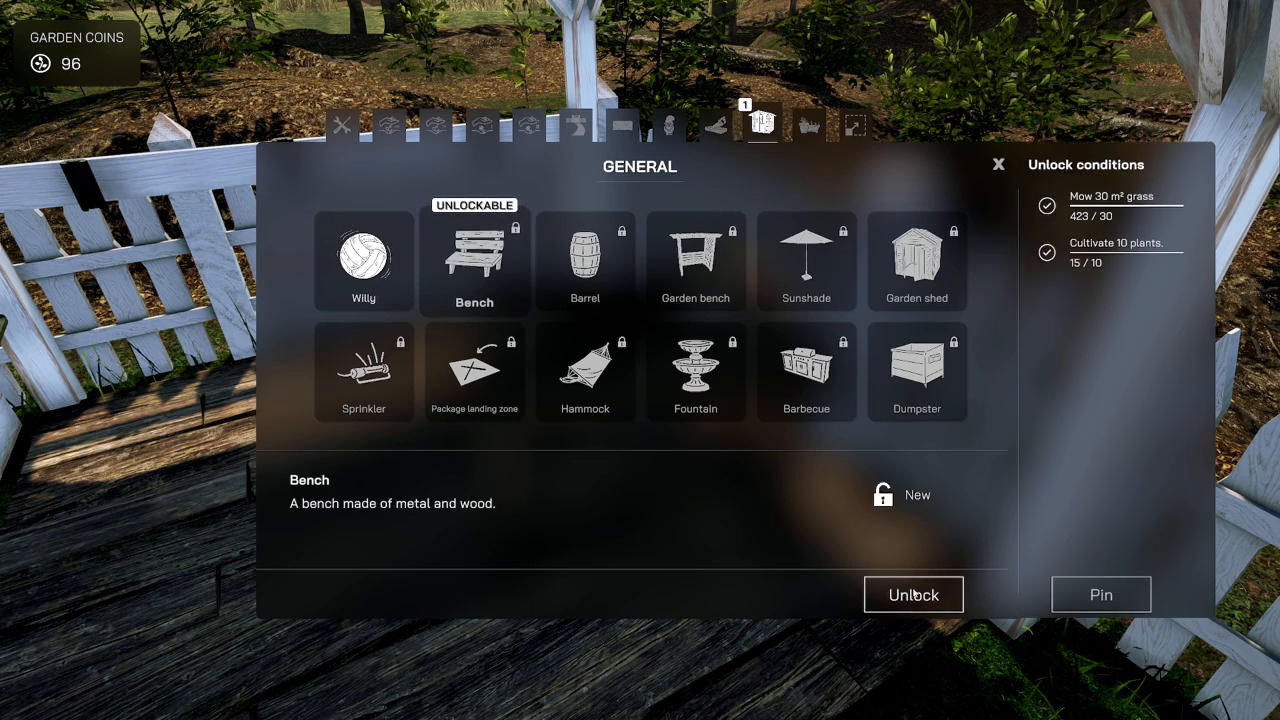
pyautogui.click(854, 124)
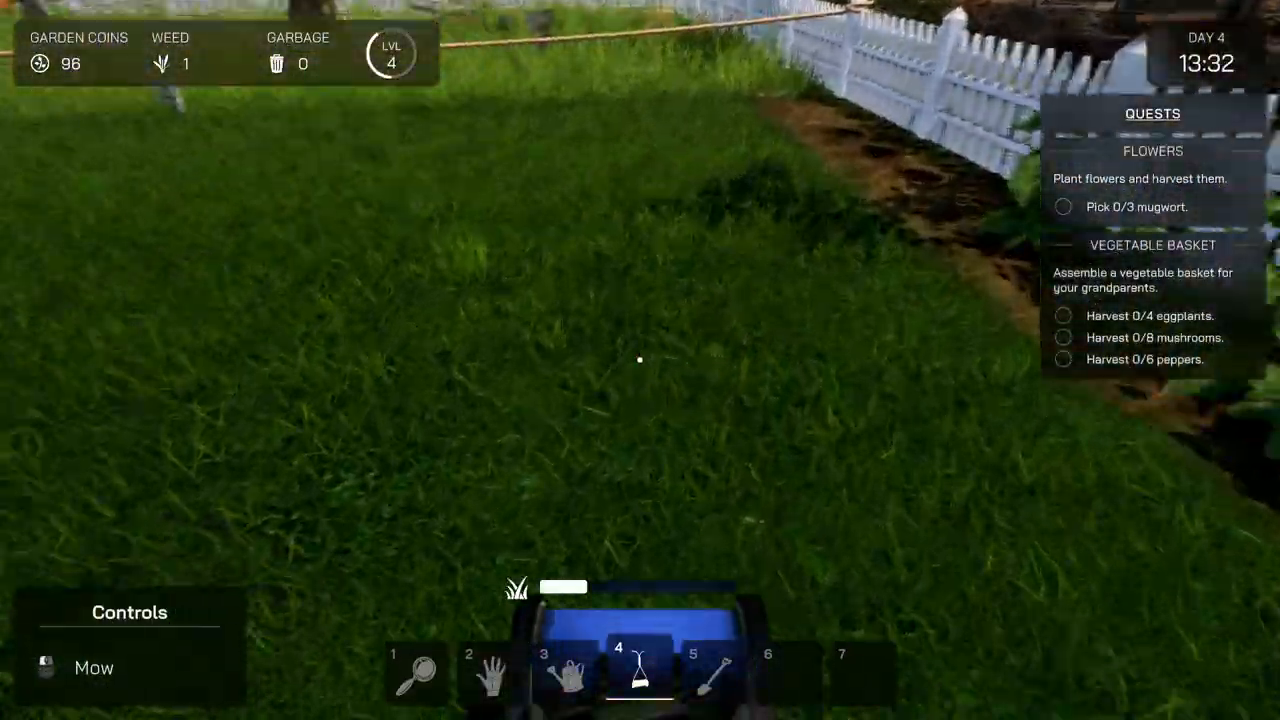
pyautogui.moveTo(640, 360)
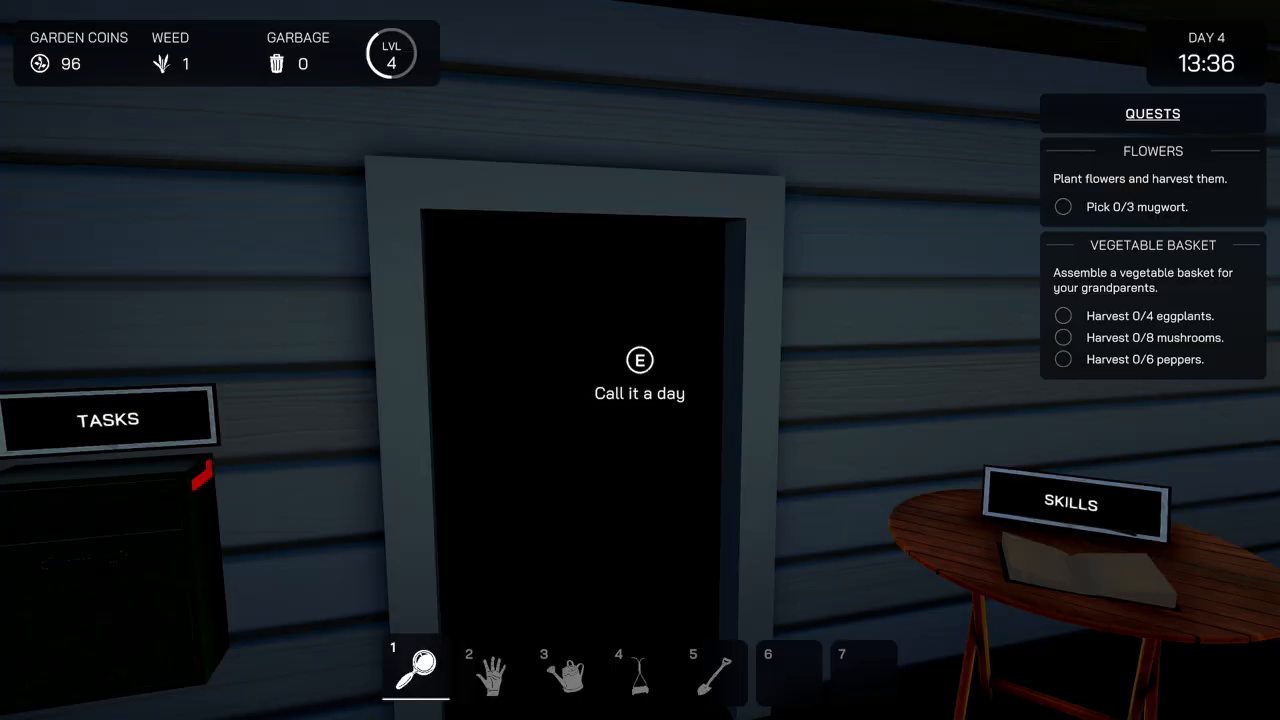
# - End day 4, then harvest all four eggplants on day 5 for the Vegetable Basket quest
pyautogui.press('e')
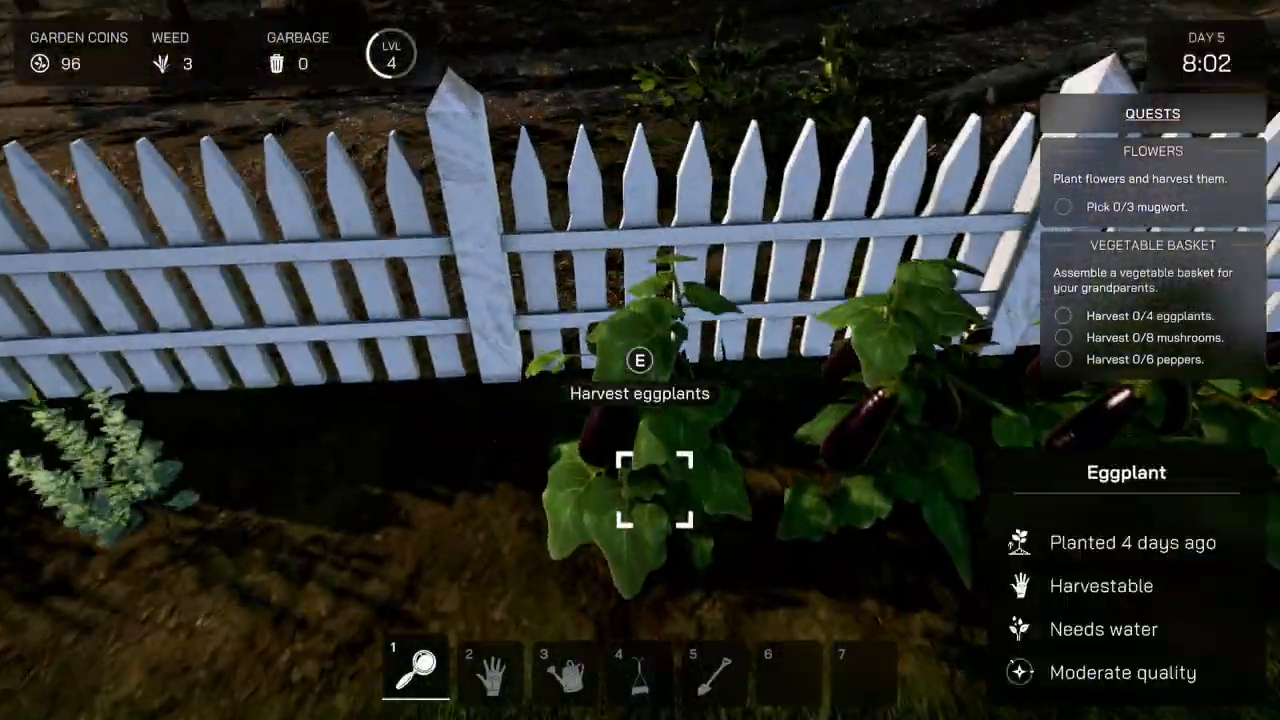
pyautogui.press('e')
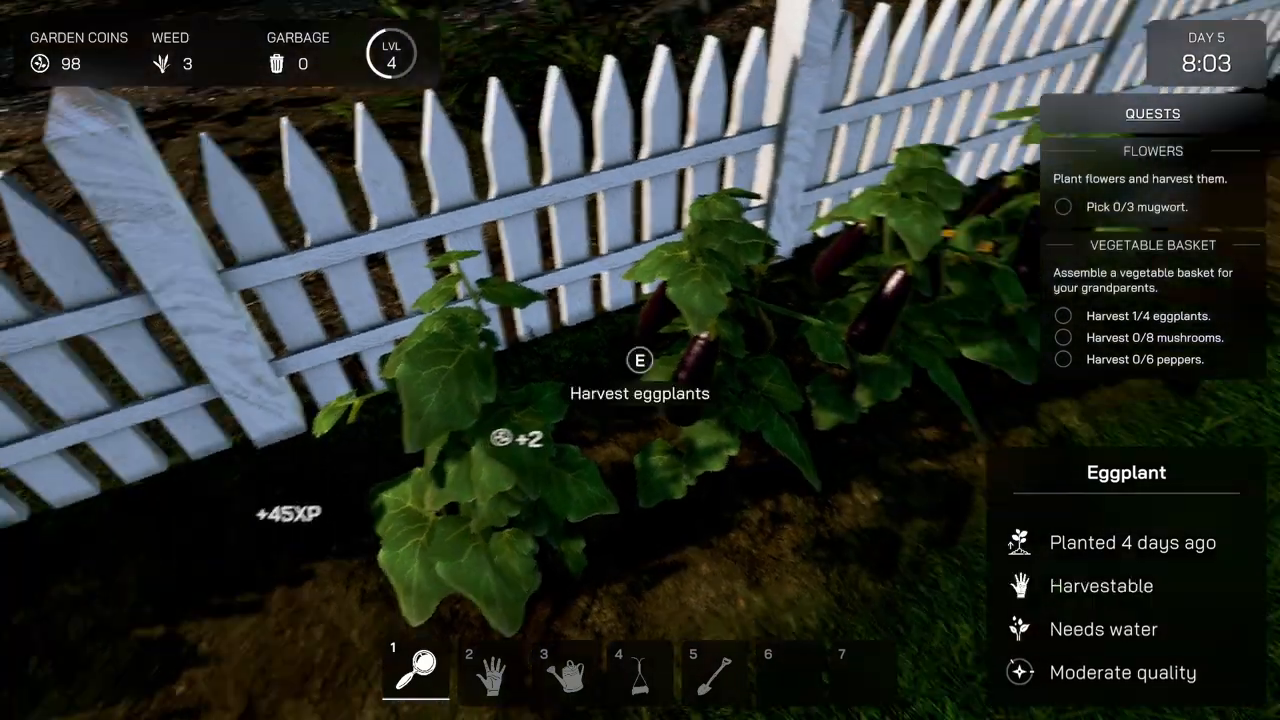
pyautogui.press('e')
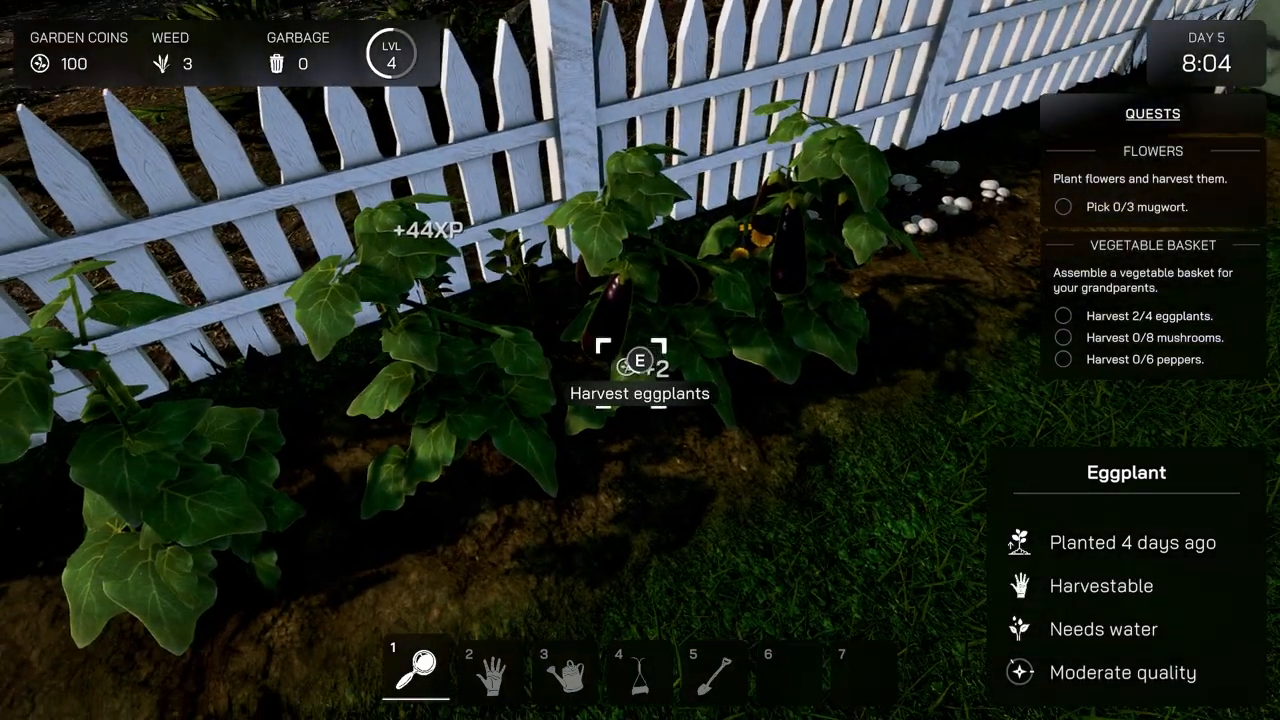
pyautogui.press('e')
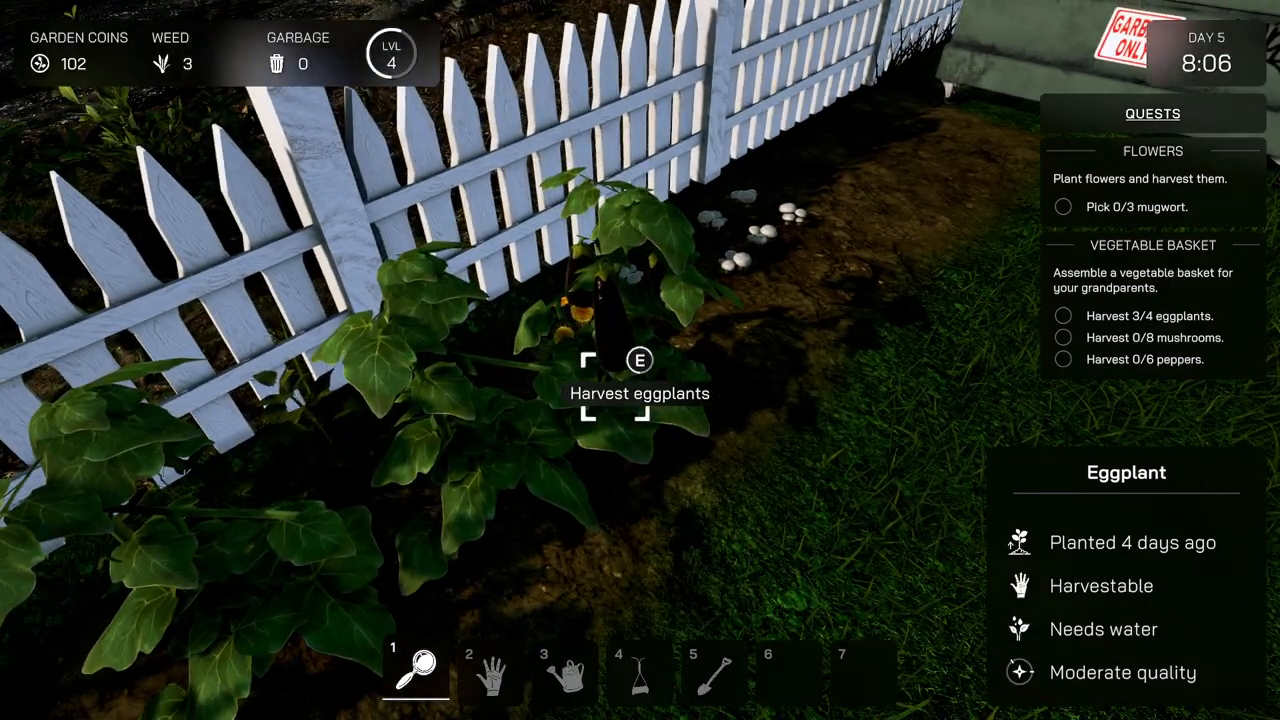
pyautogui.press('e')
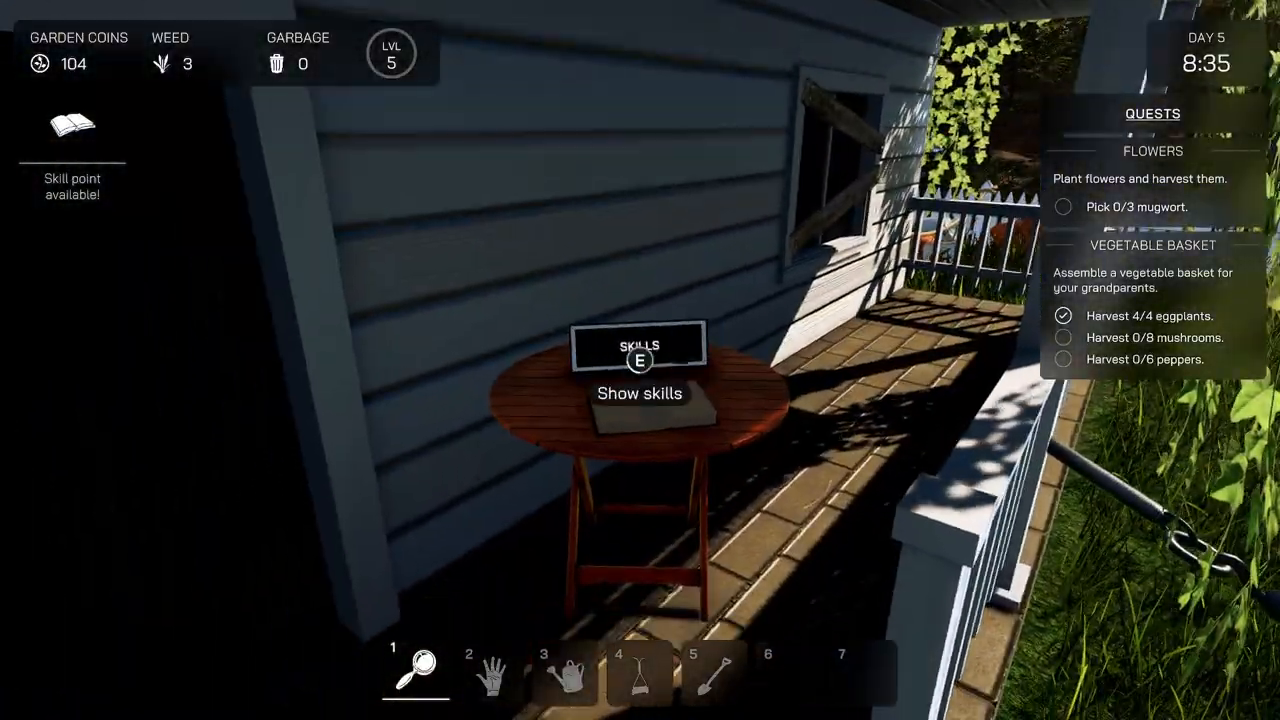
# - Leave the porch and walk to the roped fence corner by the garden bed
pyautogui.press('e')
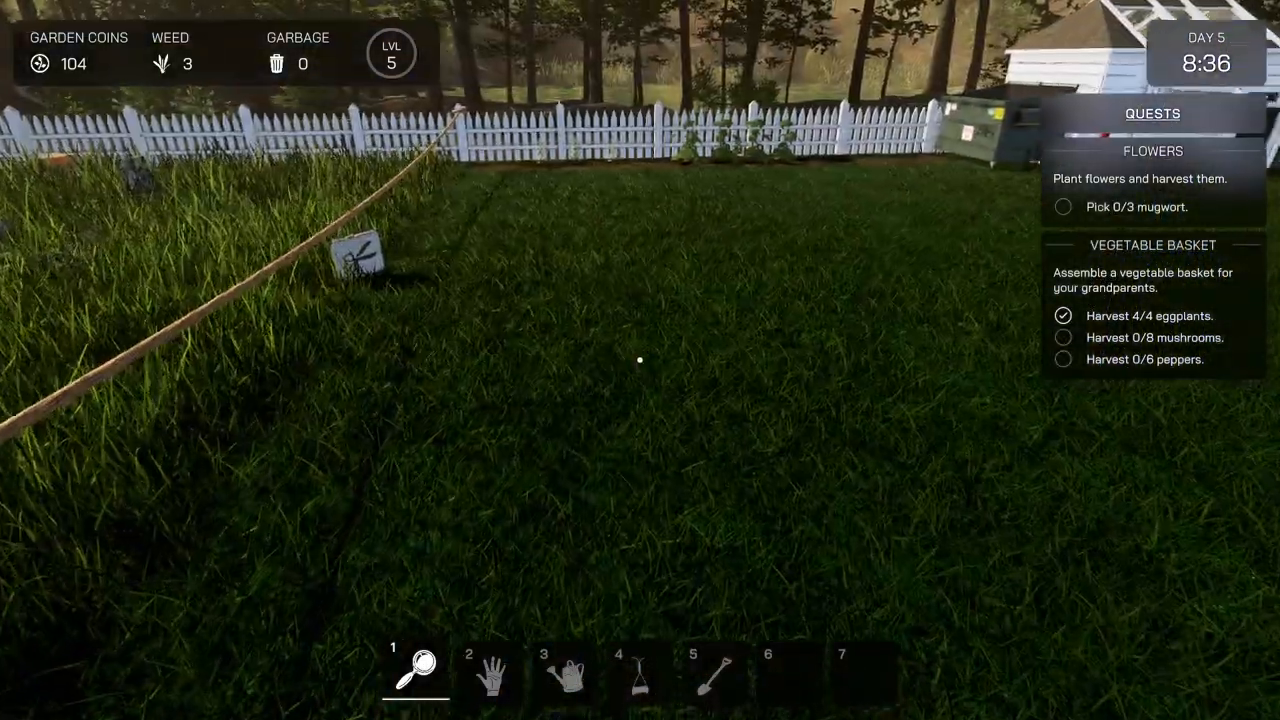
pyautogui.moveTo(640, 360)
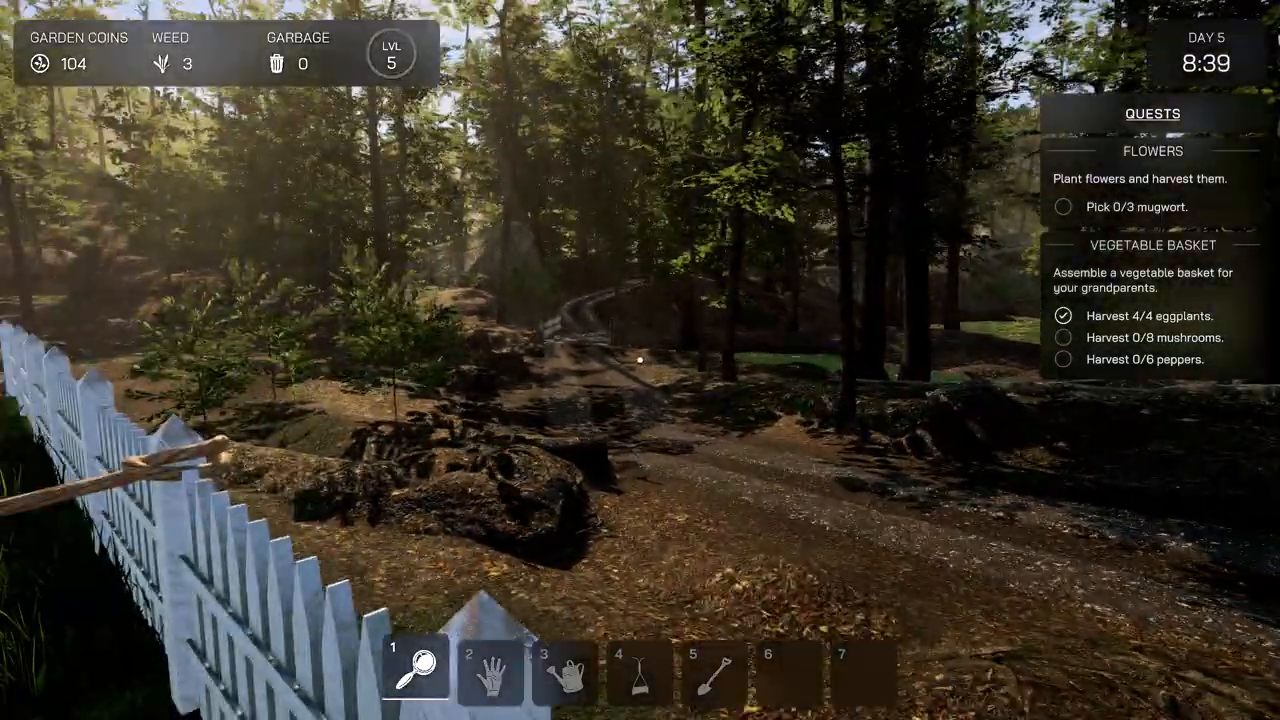
pyautogui.moveTo(640, 360)
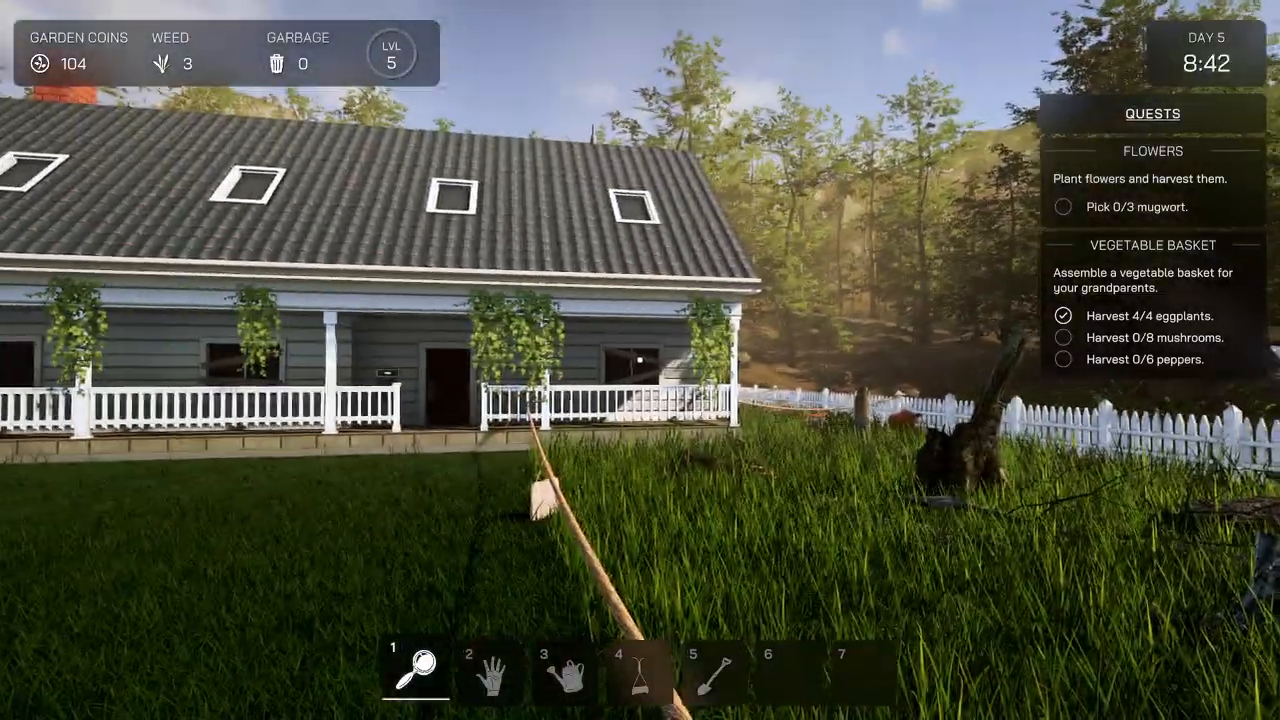
pyautogui.moveTo(640, 360)
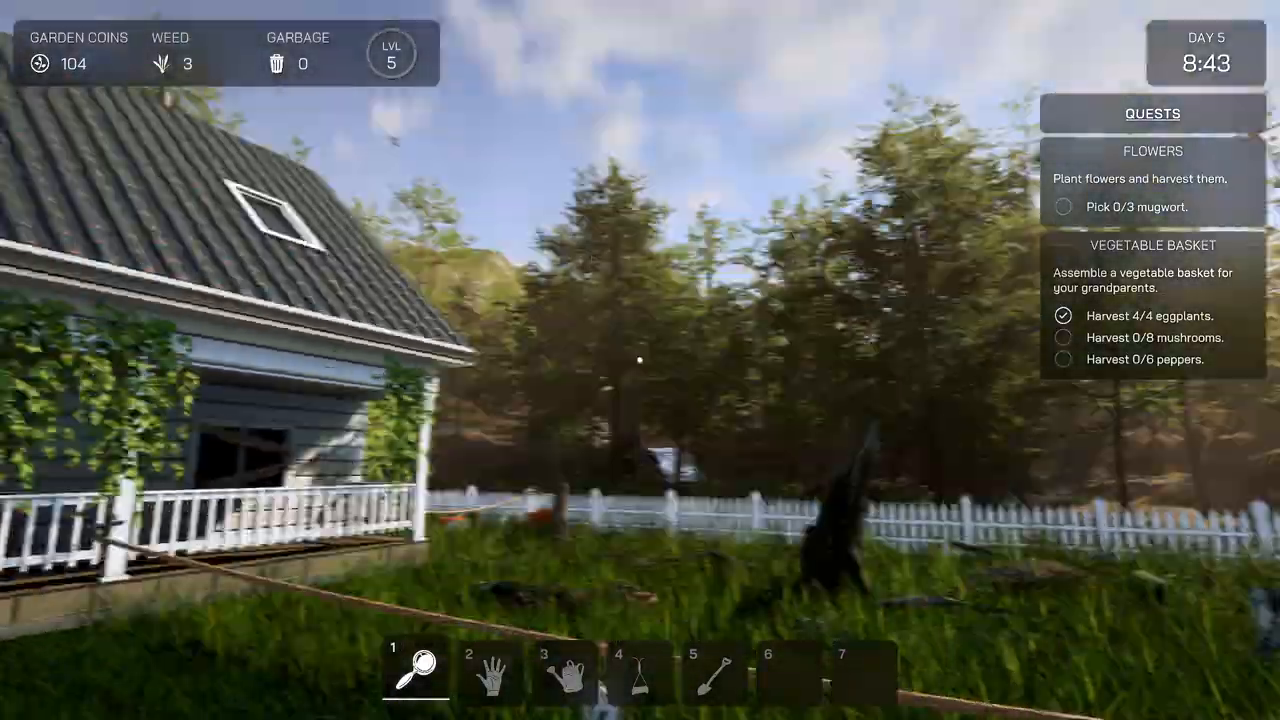
pyautogui.moveTo(640, 360)
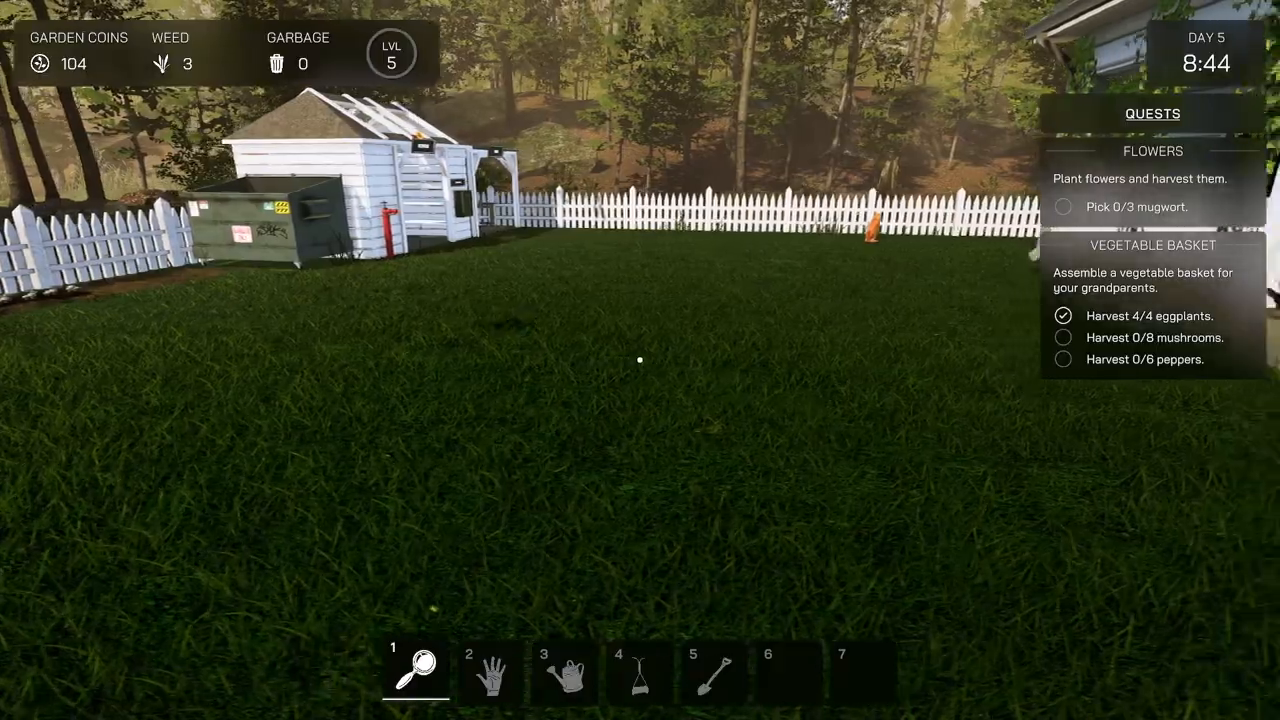
pyautogui.moveTo(640, 360)
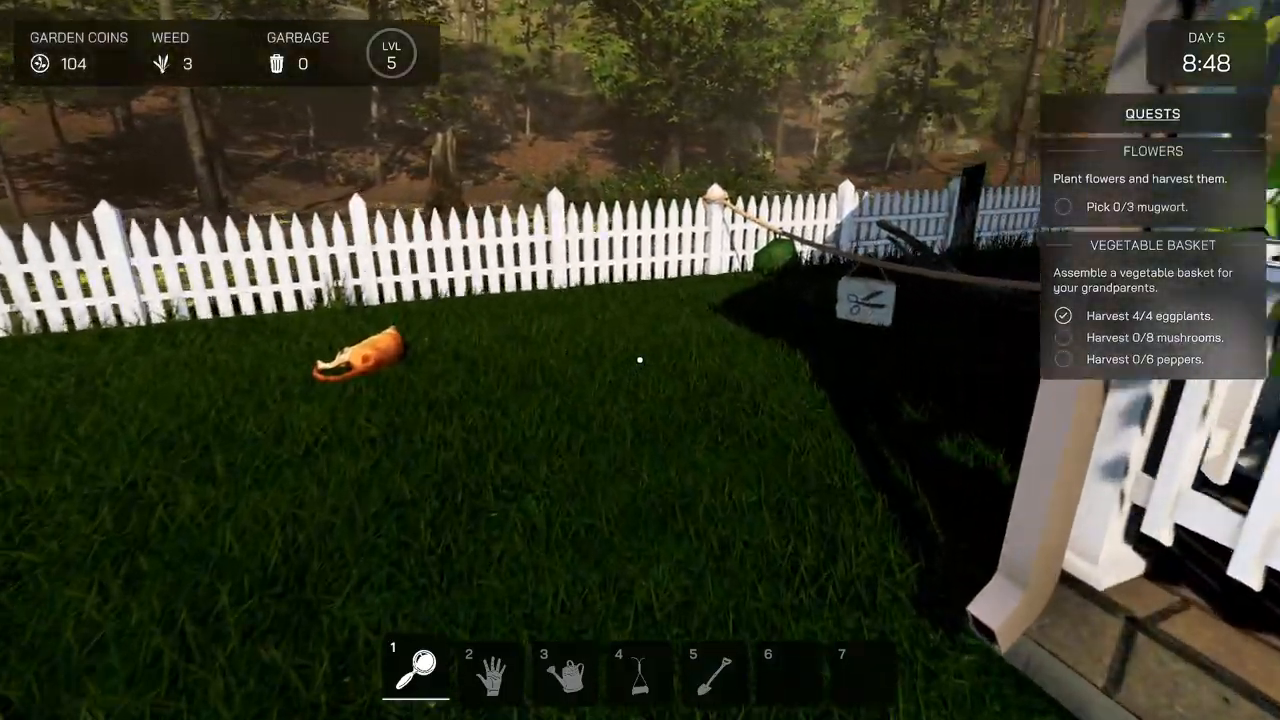
pyautogui.moveTo(640, 360)
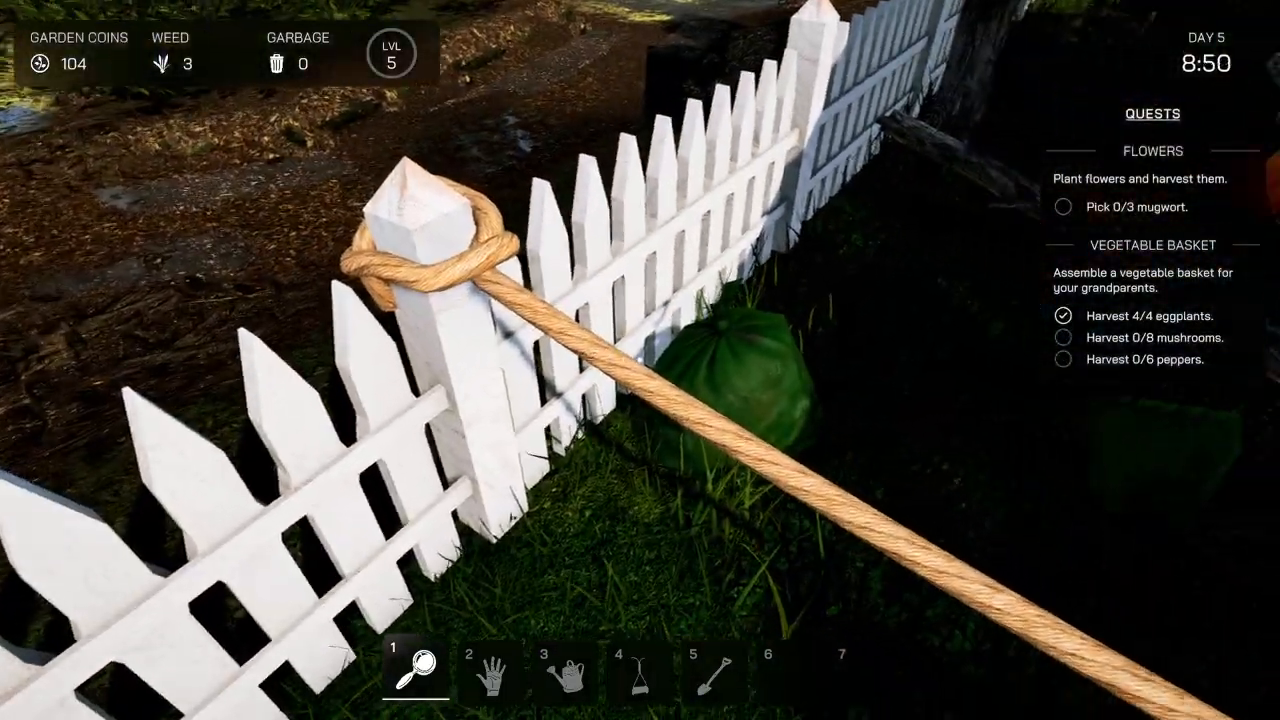